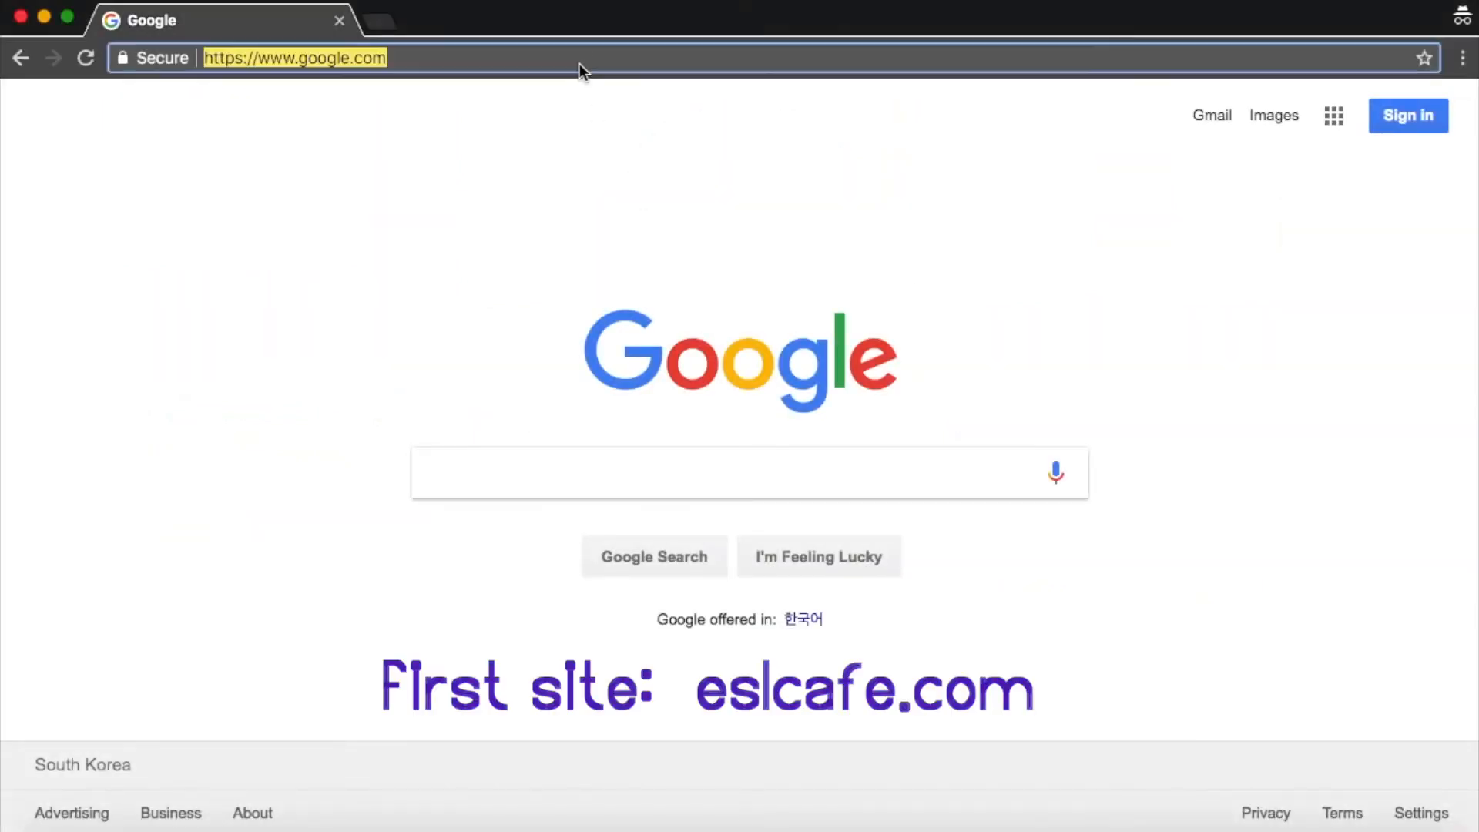
# Navigate to eslcafe.com to load the Dave's ESL Cafe home page.
pyautogui.write('eslcafe.com')
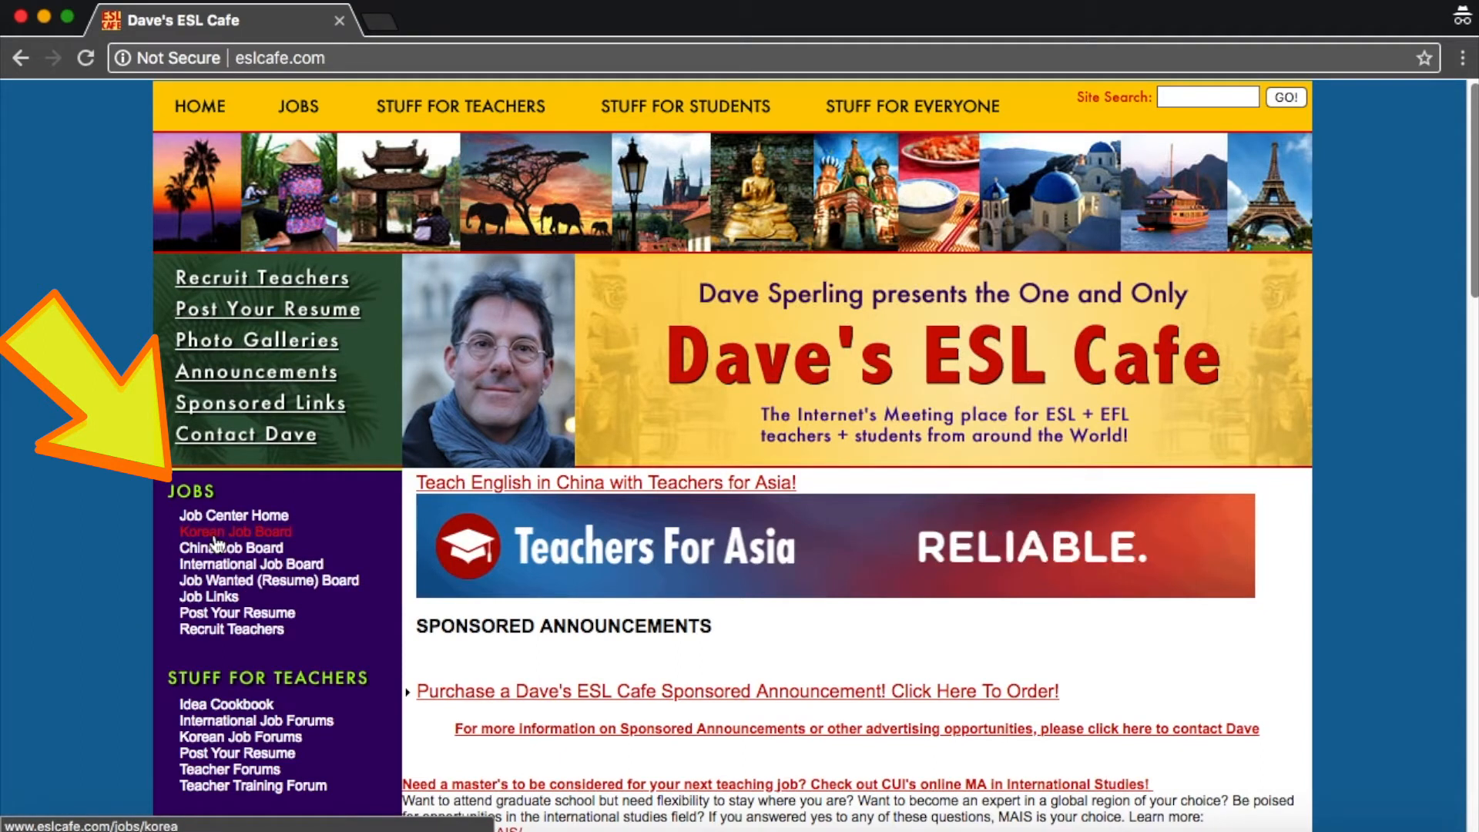
# Open the Korean Job Board from the JOBS menu and scroll through its recent postings.
pyautogui.click(223, 530)
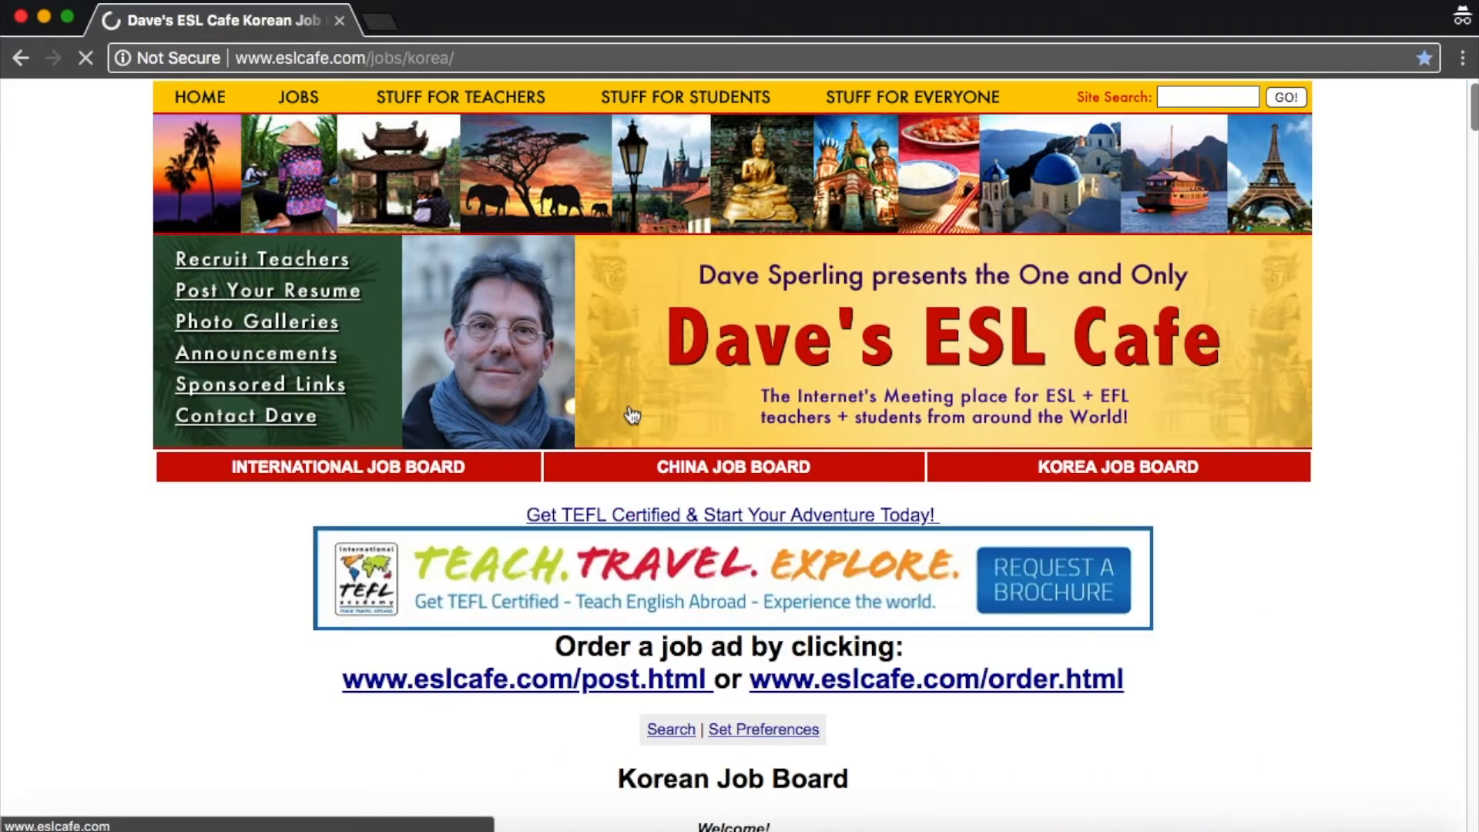
pyautogui.scroll(-3)
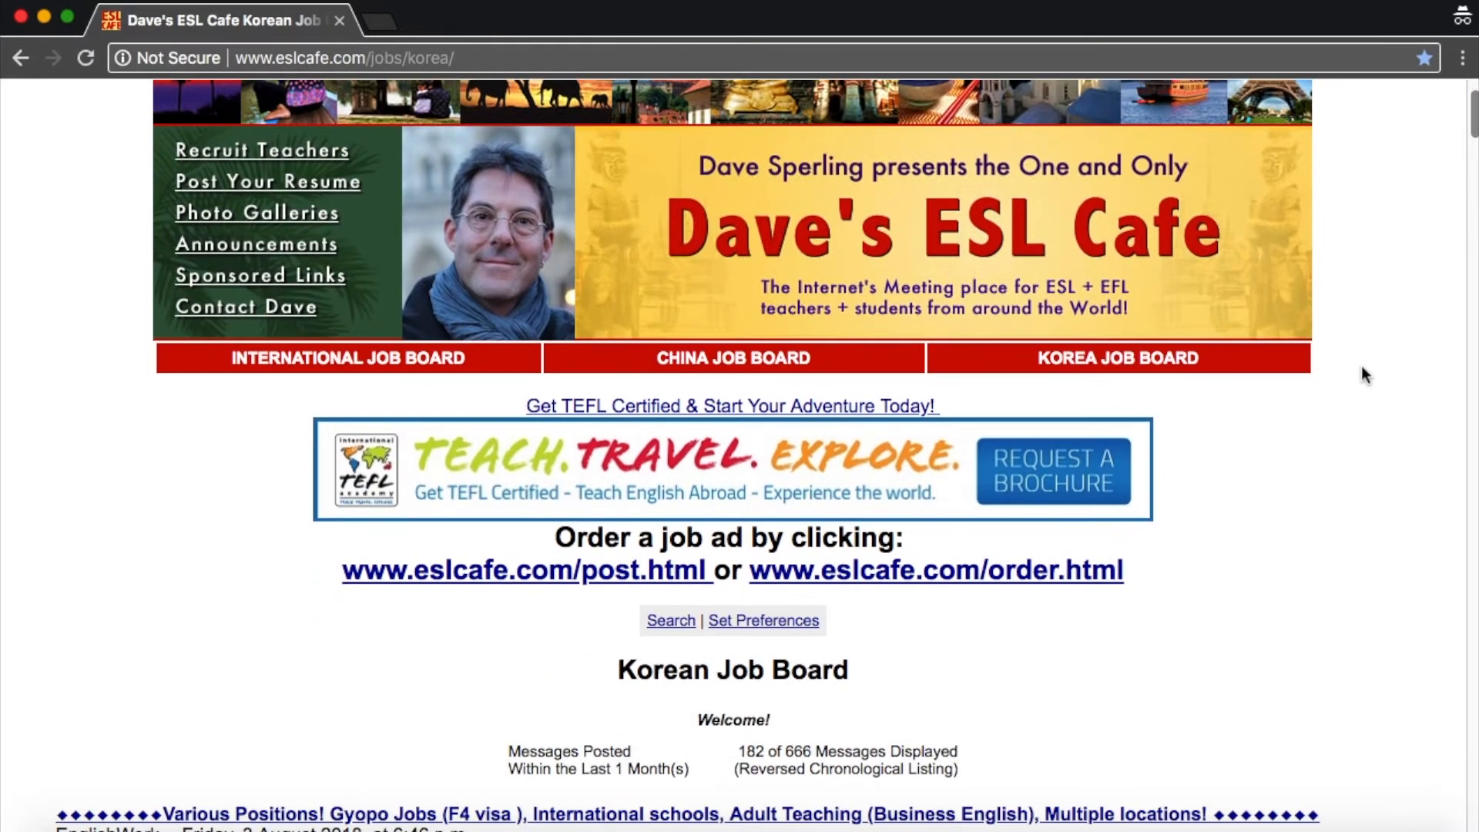
pyautogui.scroll(-3)
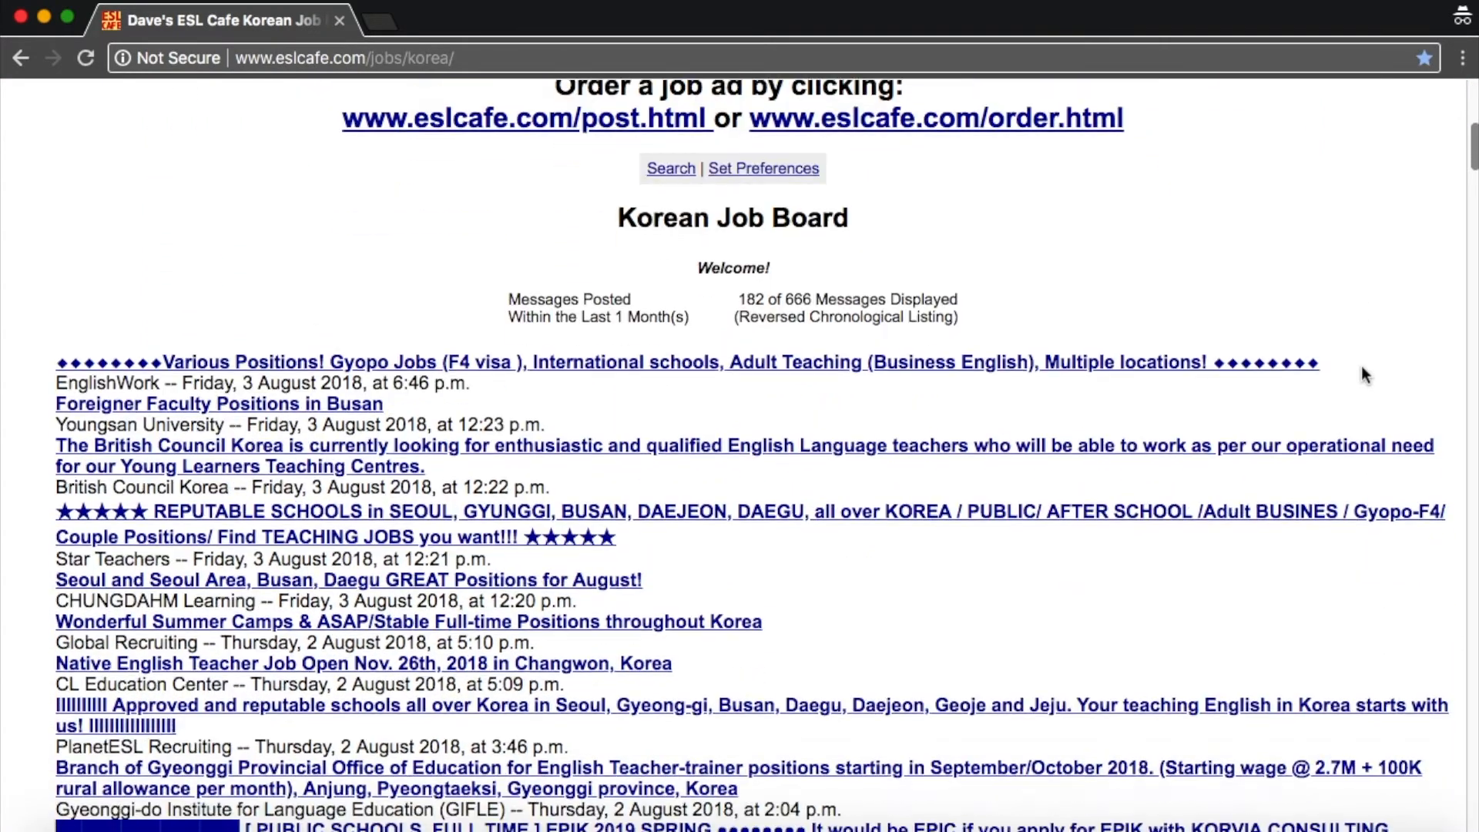
pyautogui.scroll(-3)
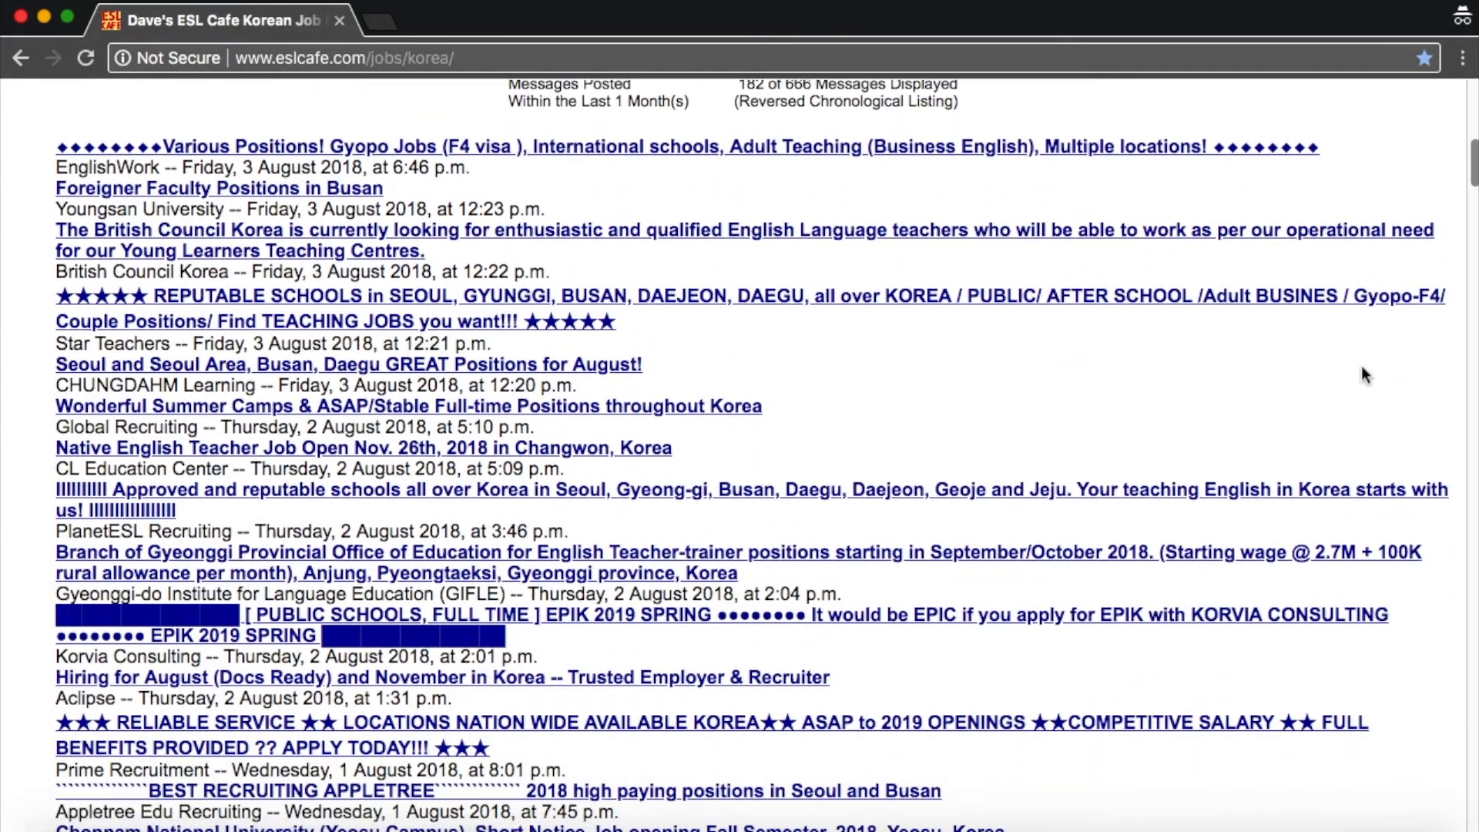
pyautogui.scroll(3)
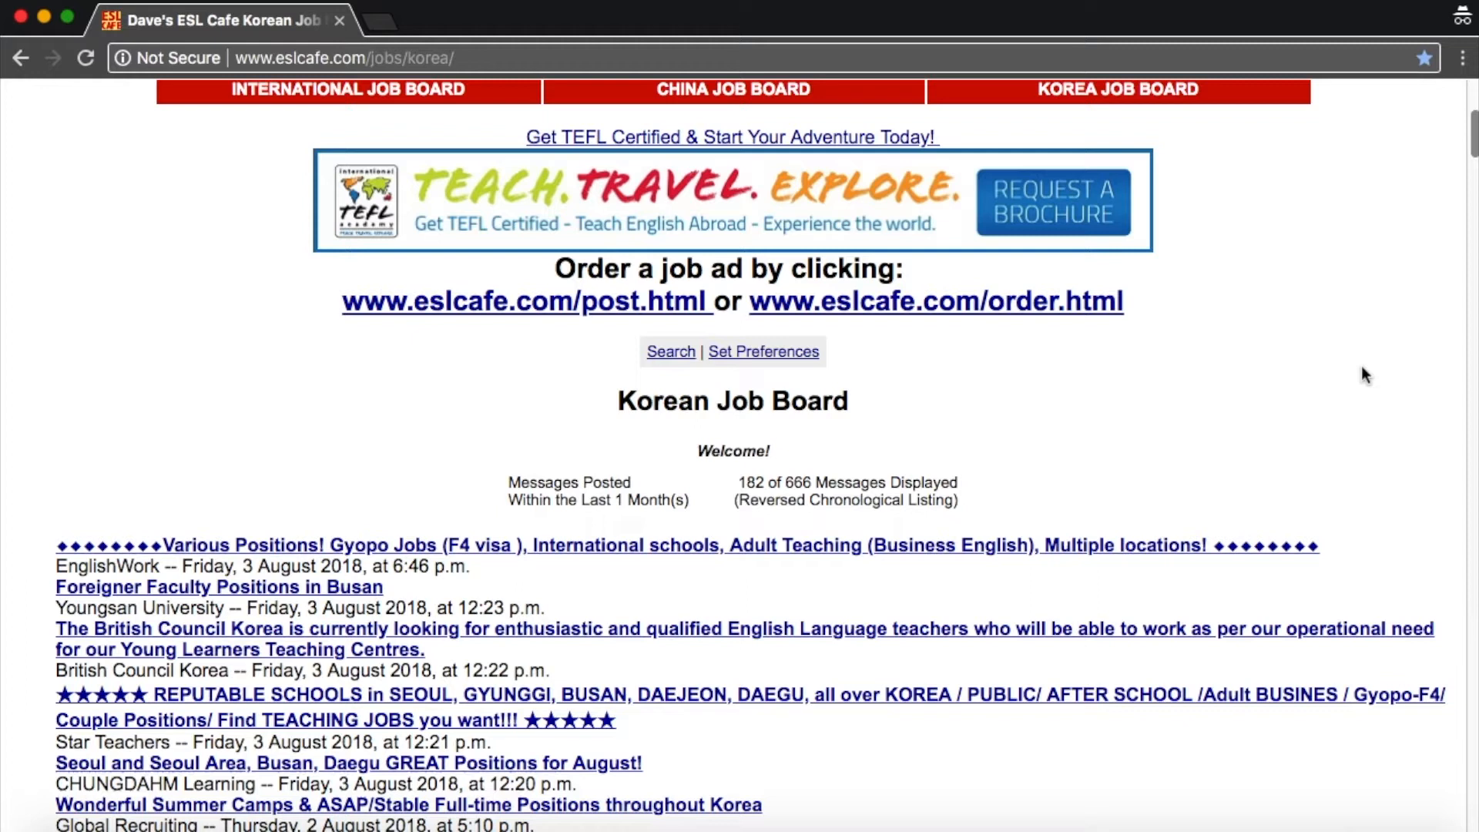
pyautogui.scroll(-3)
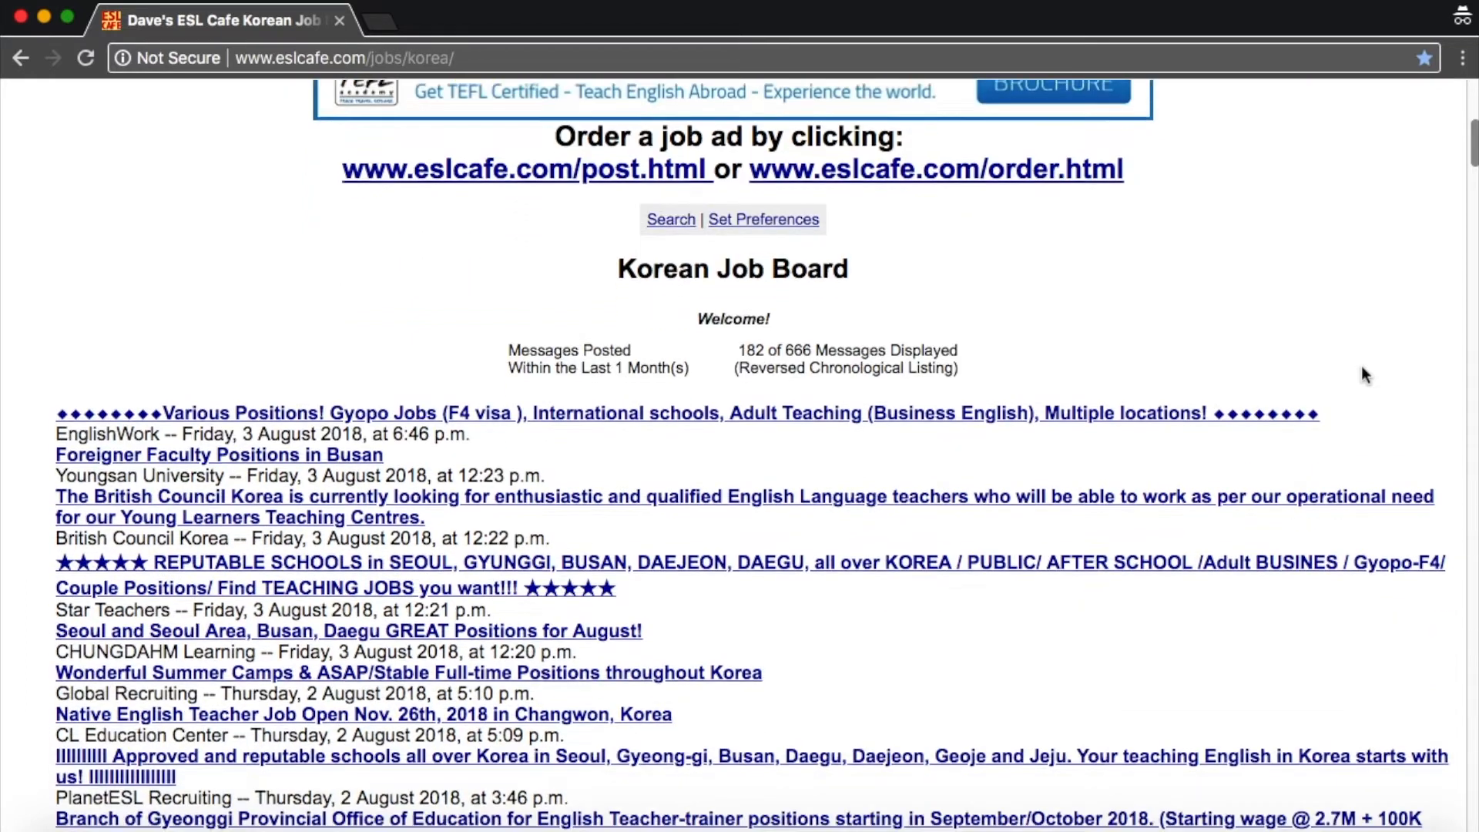
pyautogui.scroll(-3)
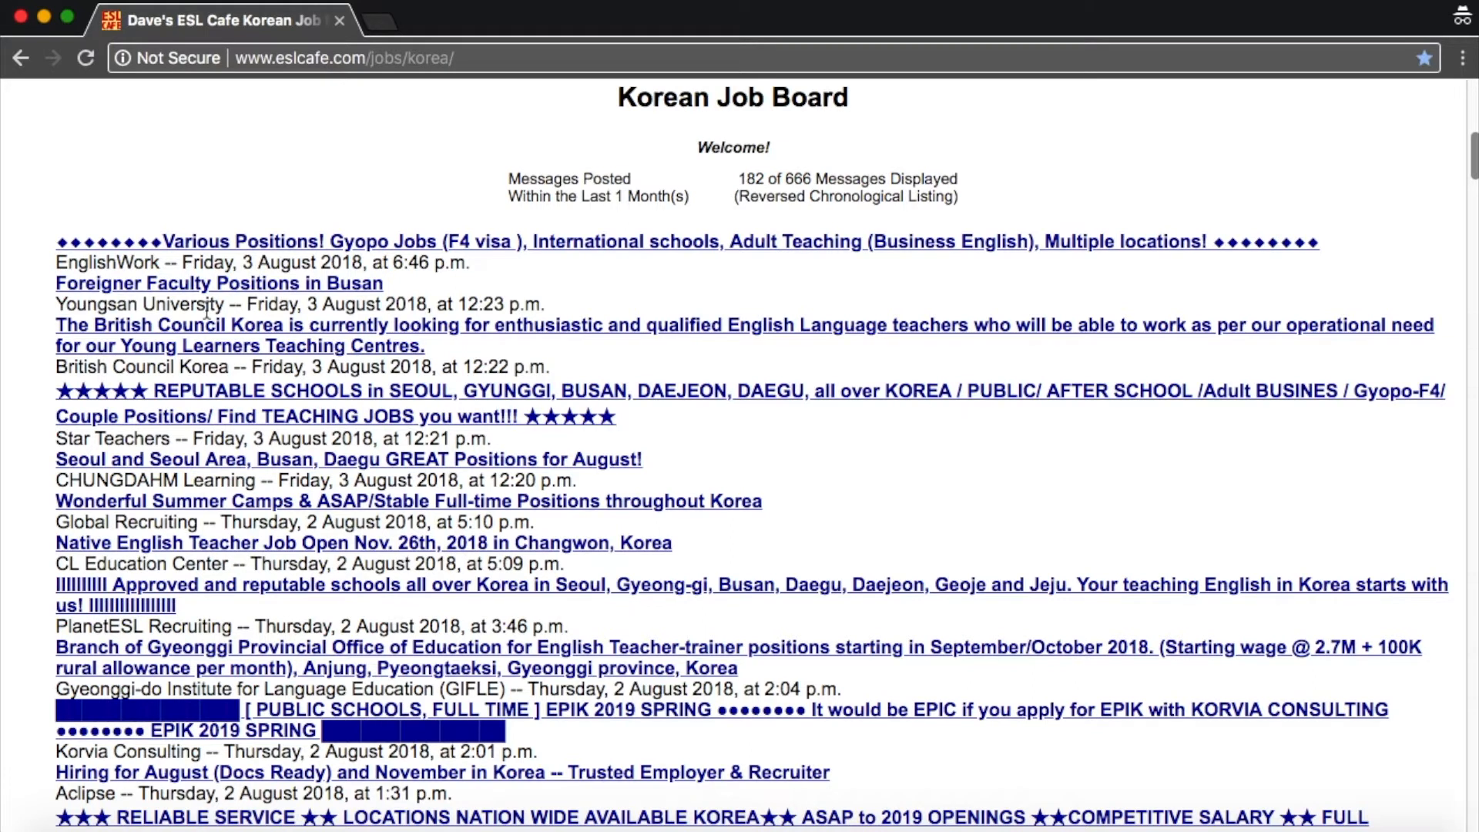
pyautogui.scroll(-3)
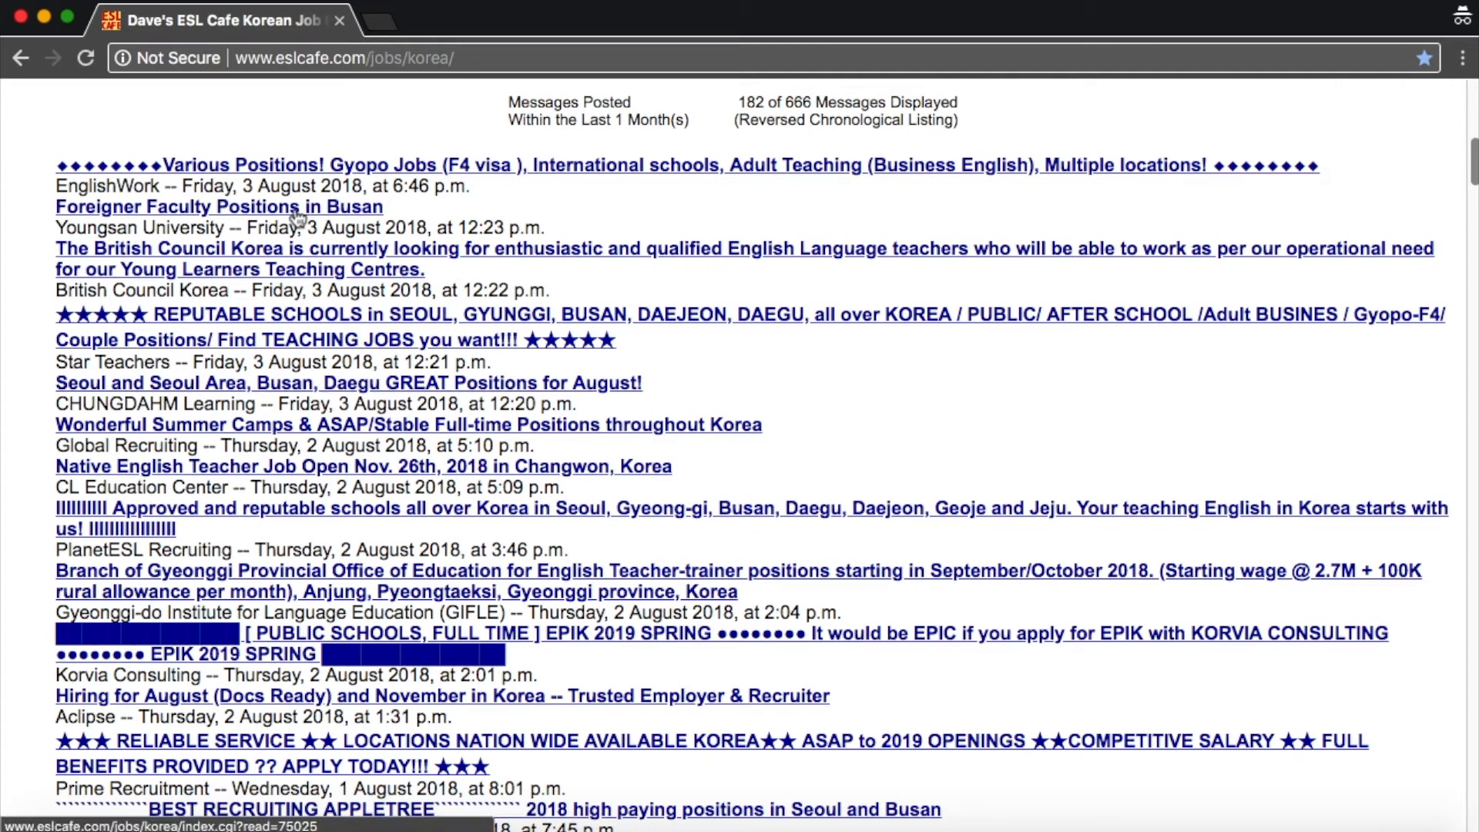
pyautogui.moveTo(314, 222)
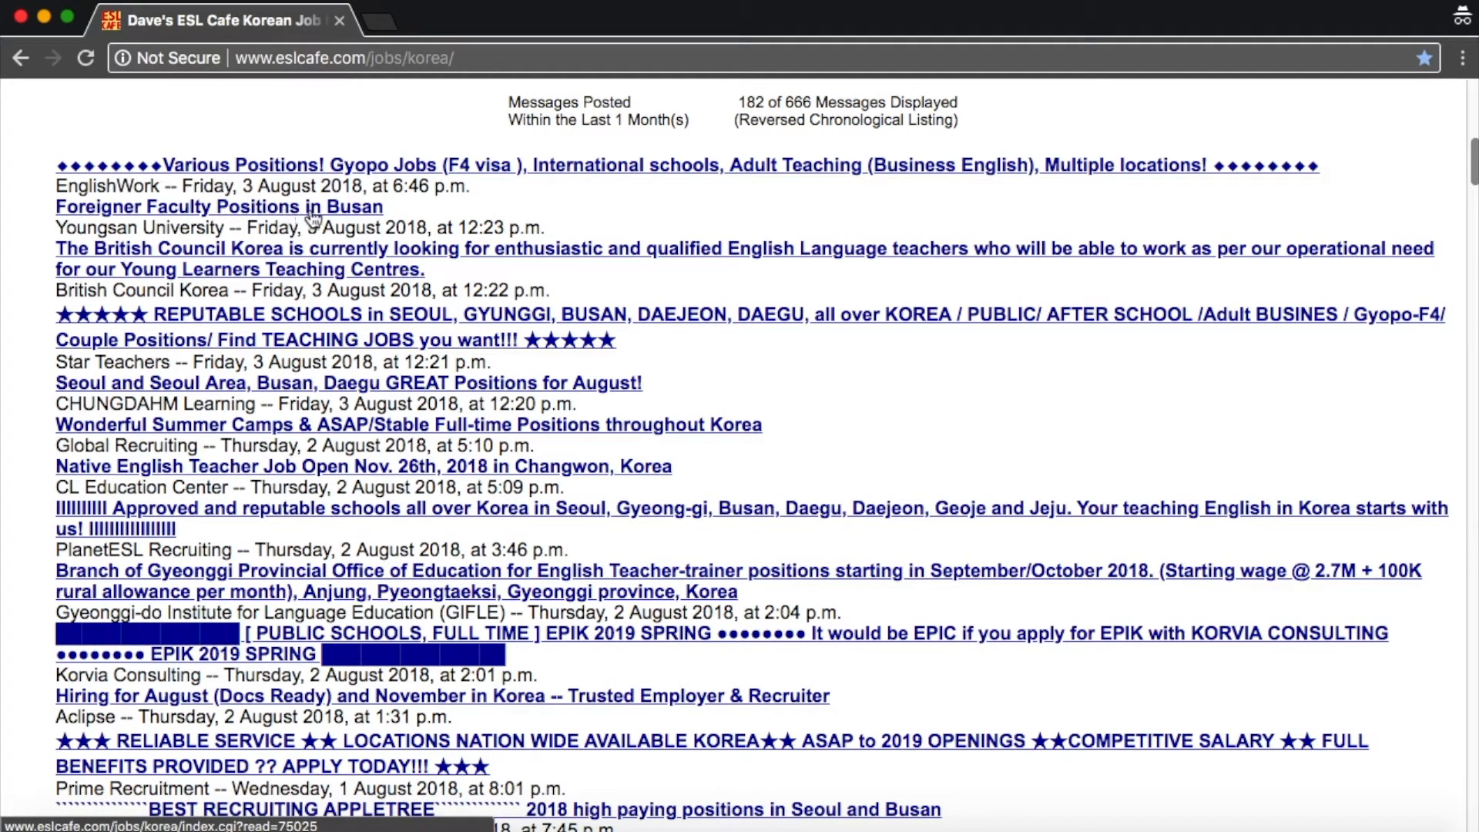
pyautogui.moveTo(191, 216)
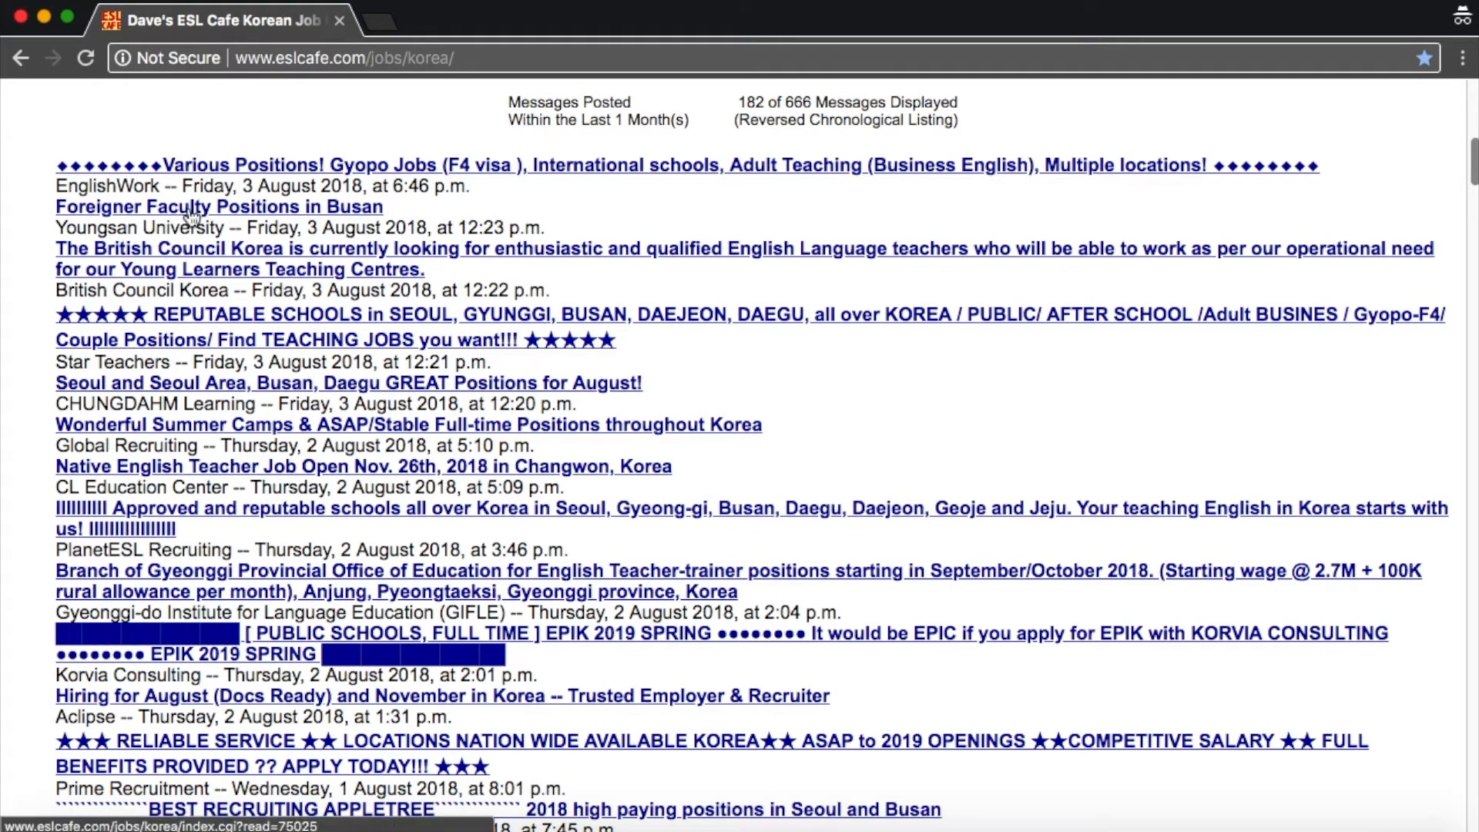
# Read the Youngsan University Busan faculty posting down to its benefits, then return to the index.
pyautogui.click(185, 207)
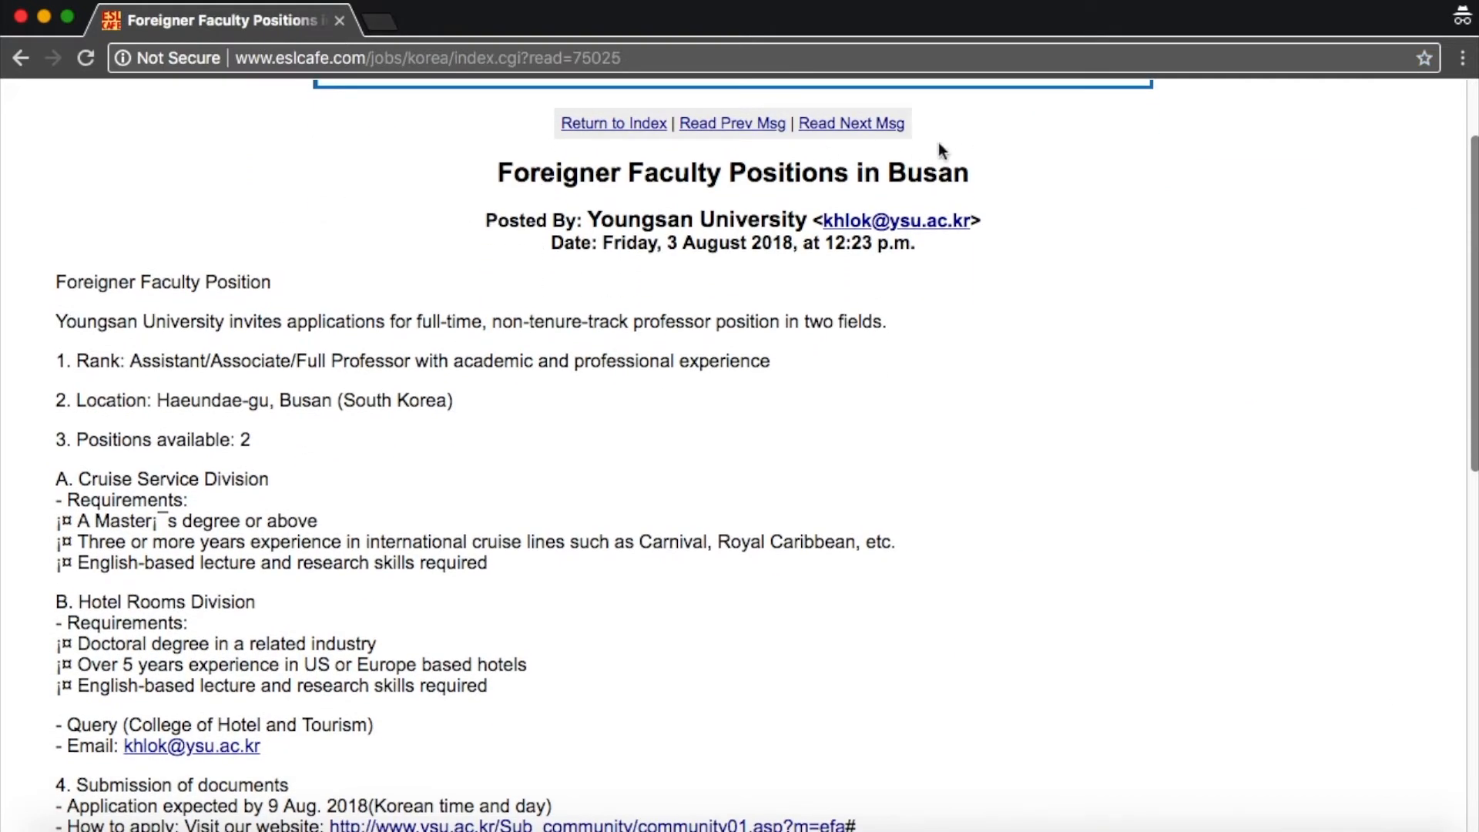
pyautogui.moveTo(773, 229)
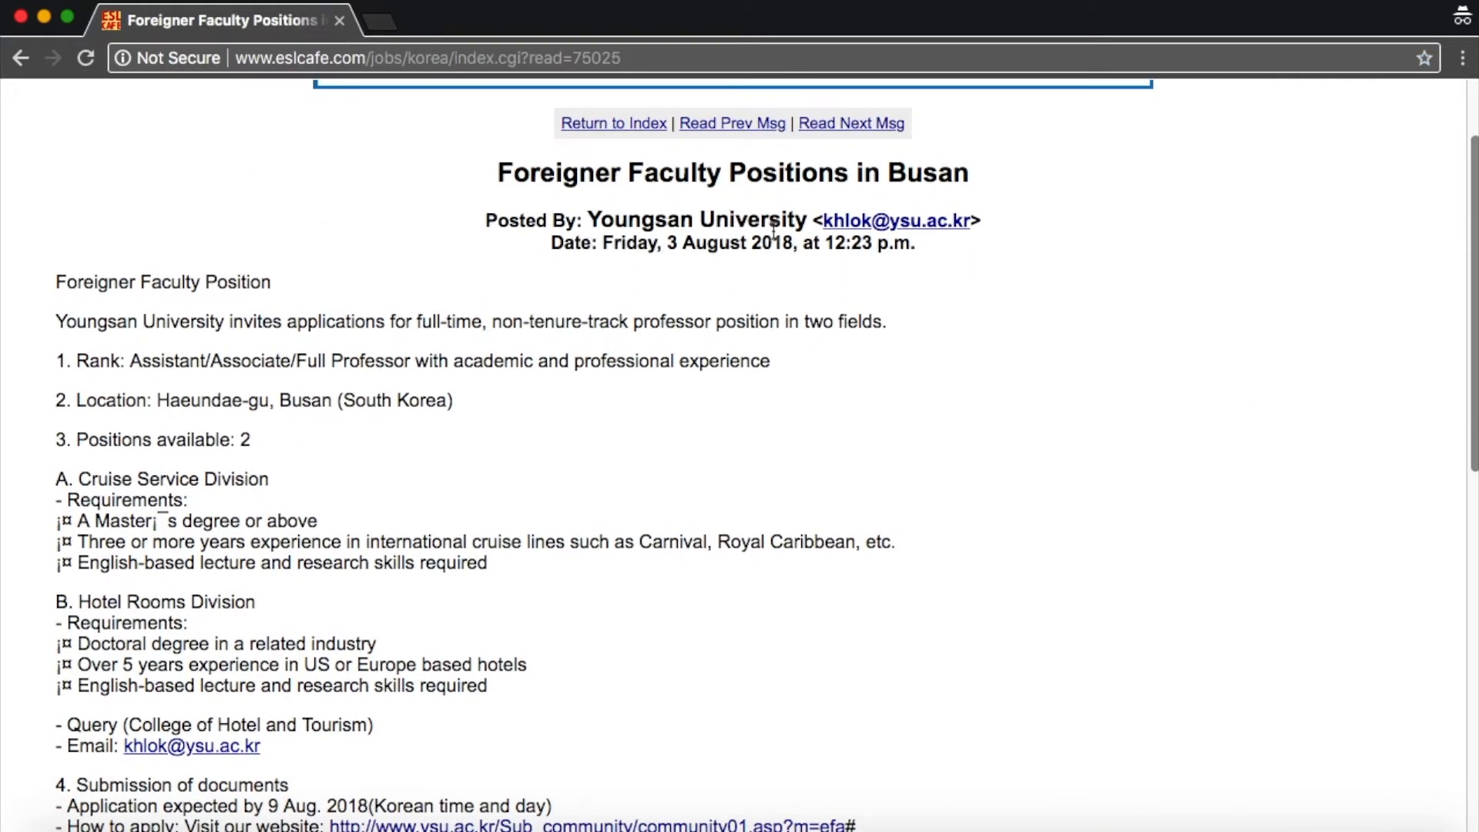
pyautogui.moveTo(934, 222)
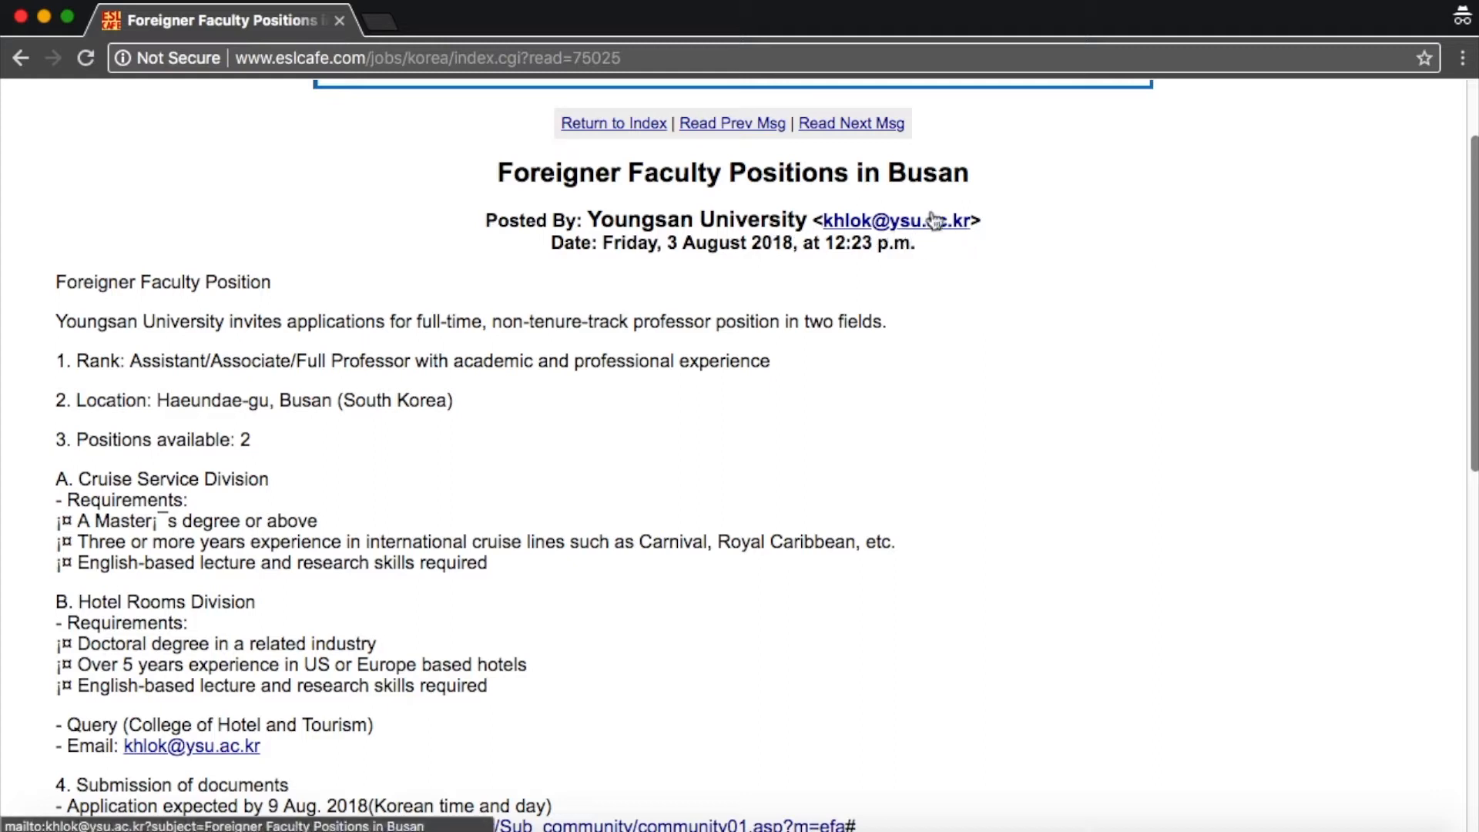
pyautogui.moveTo(1017, 234)
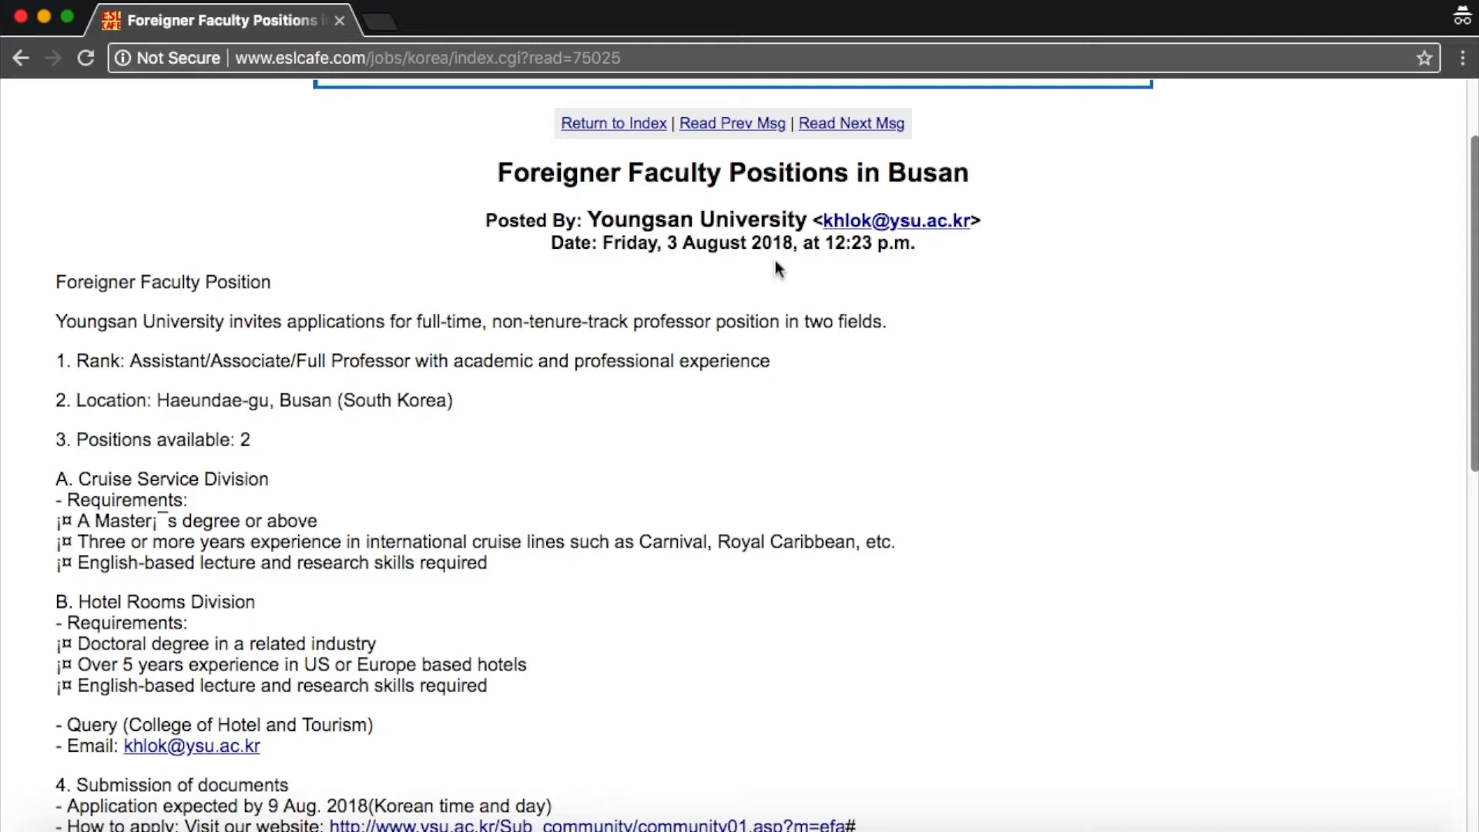
pyautogui.scroll(-3)
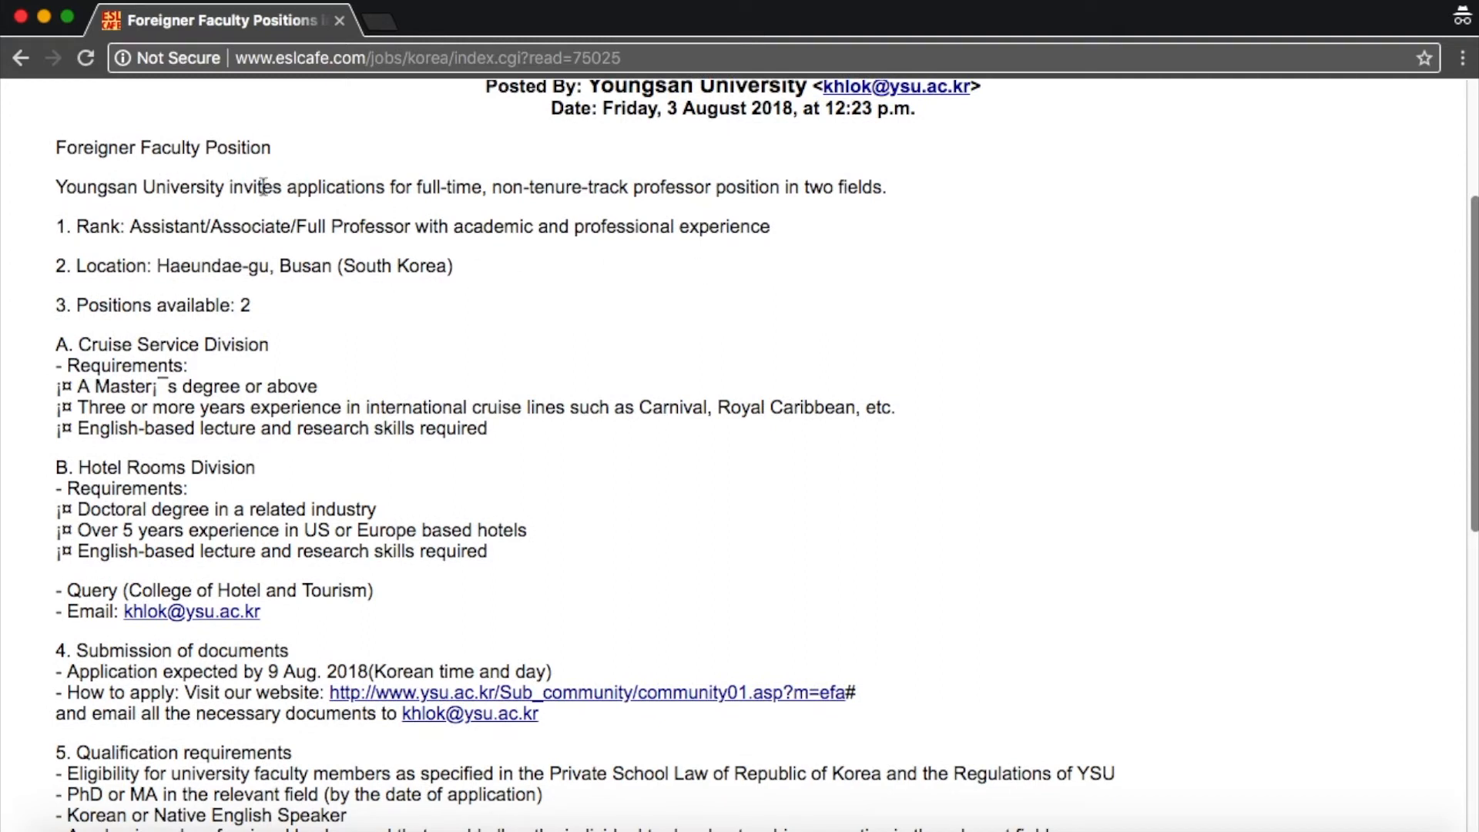
pyautogui.moveTo(690, 221)
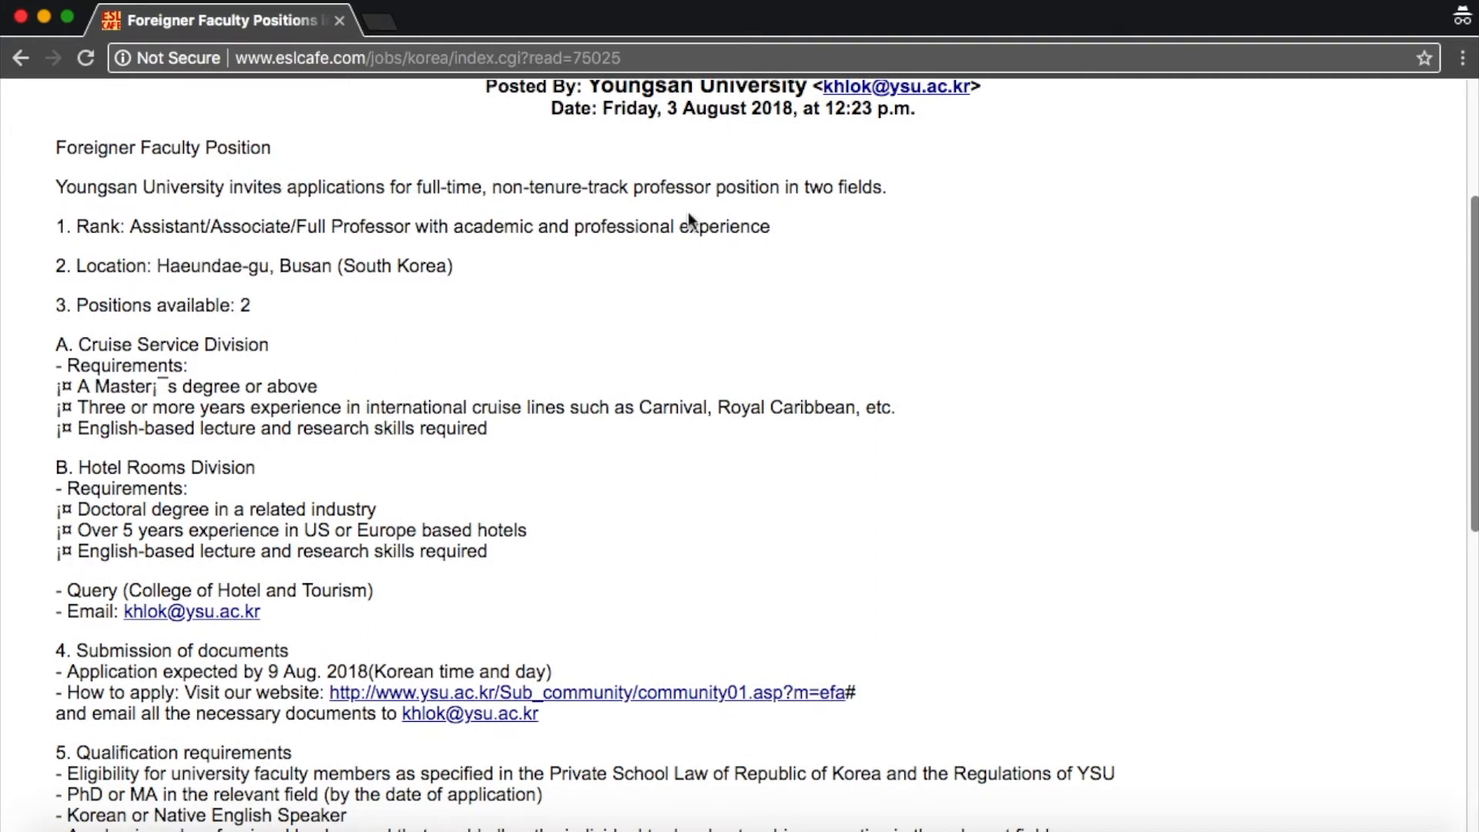
pyautogui.scroll(-3)
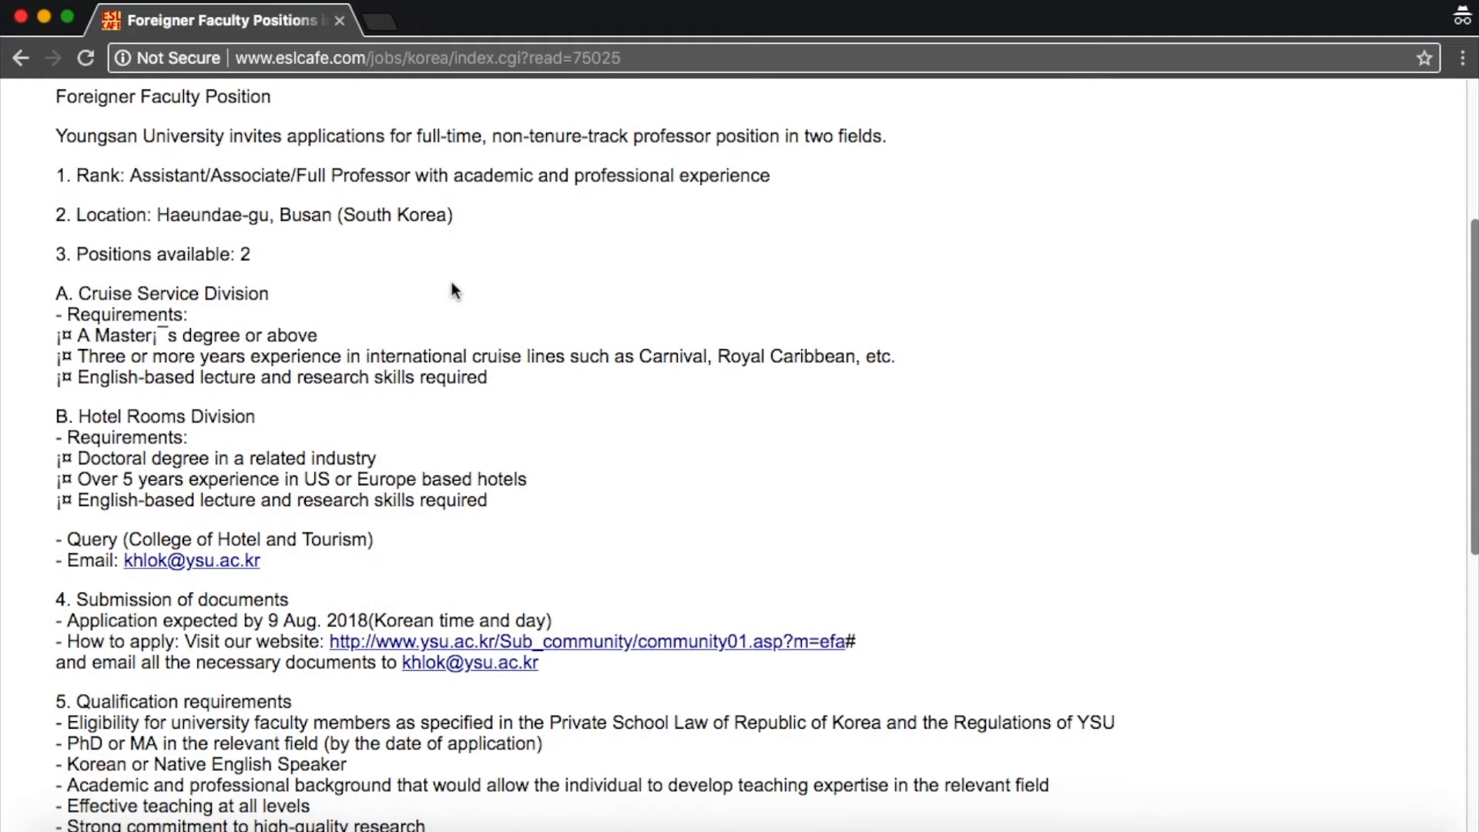
pyautogui.scroll(-3)
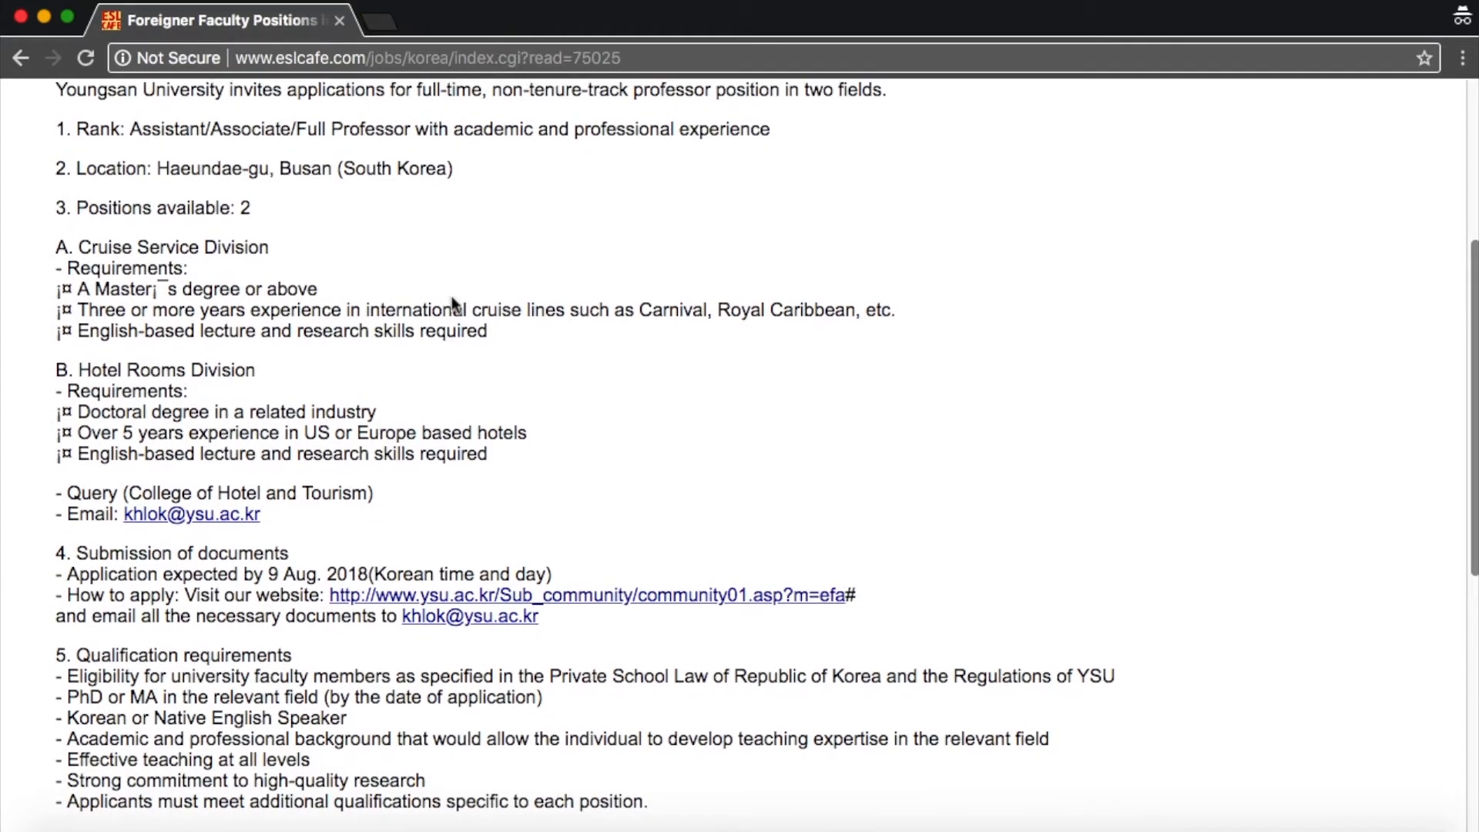
pyautogui.moveTo(259, 151)
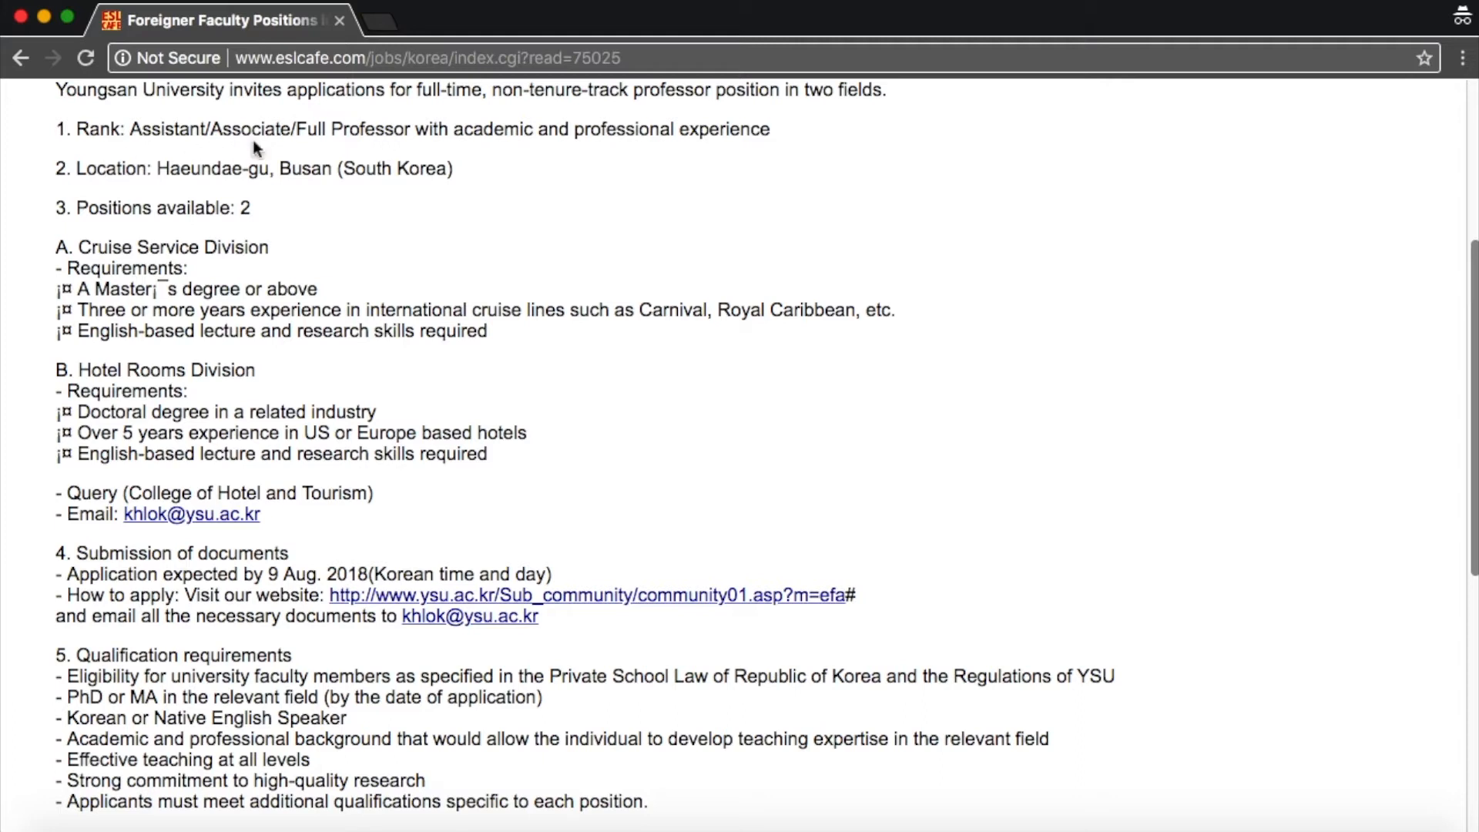
pyautogui.moveTo(306, 190)
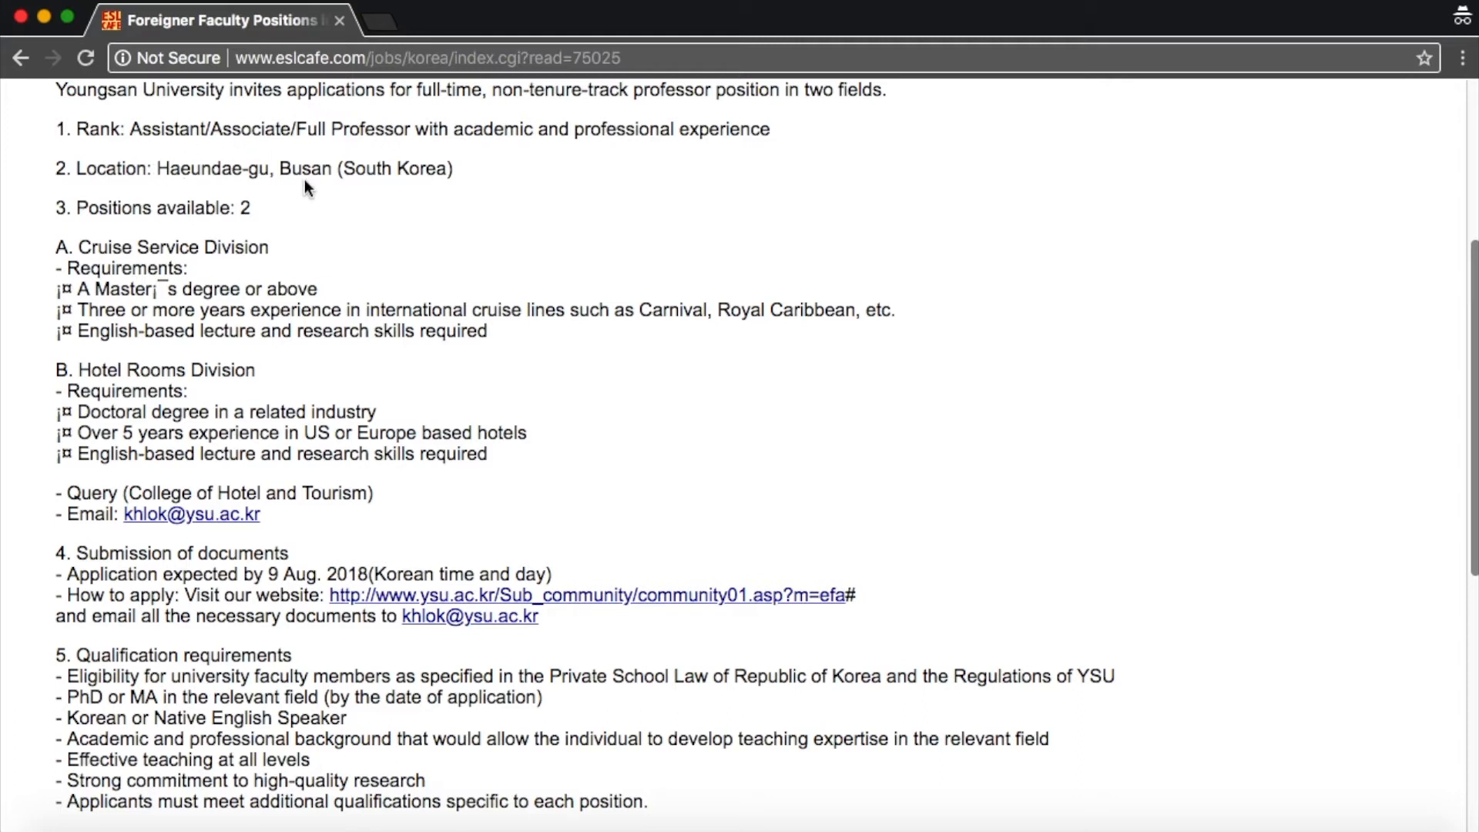
pyautogui.moveTo(270, 222)
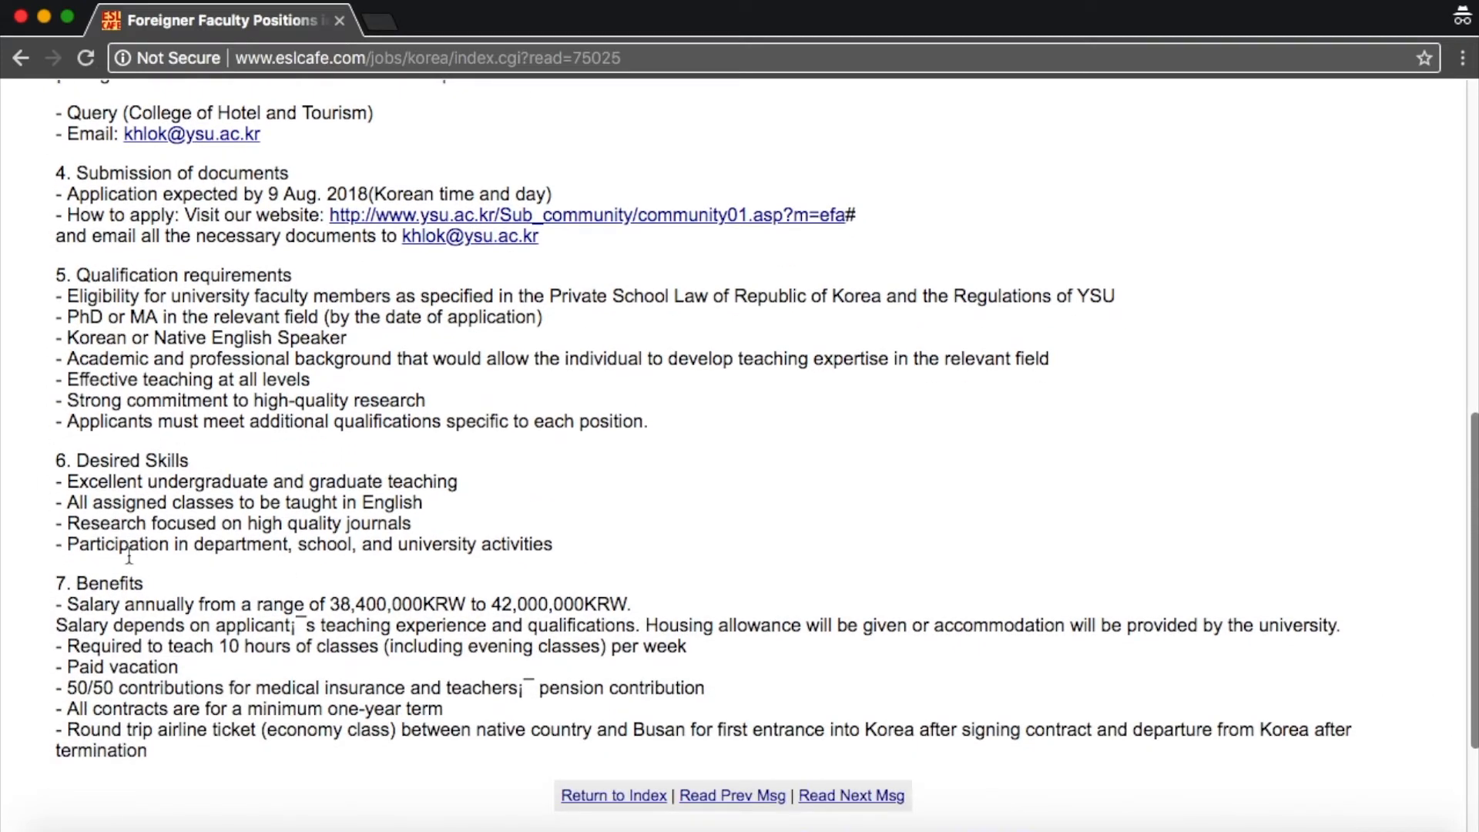
pyautogui.scroll(-3)
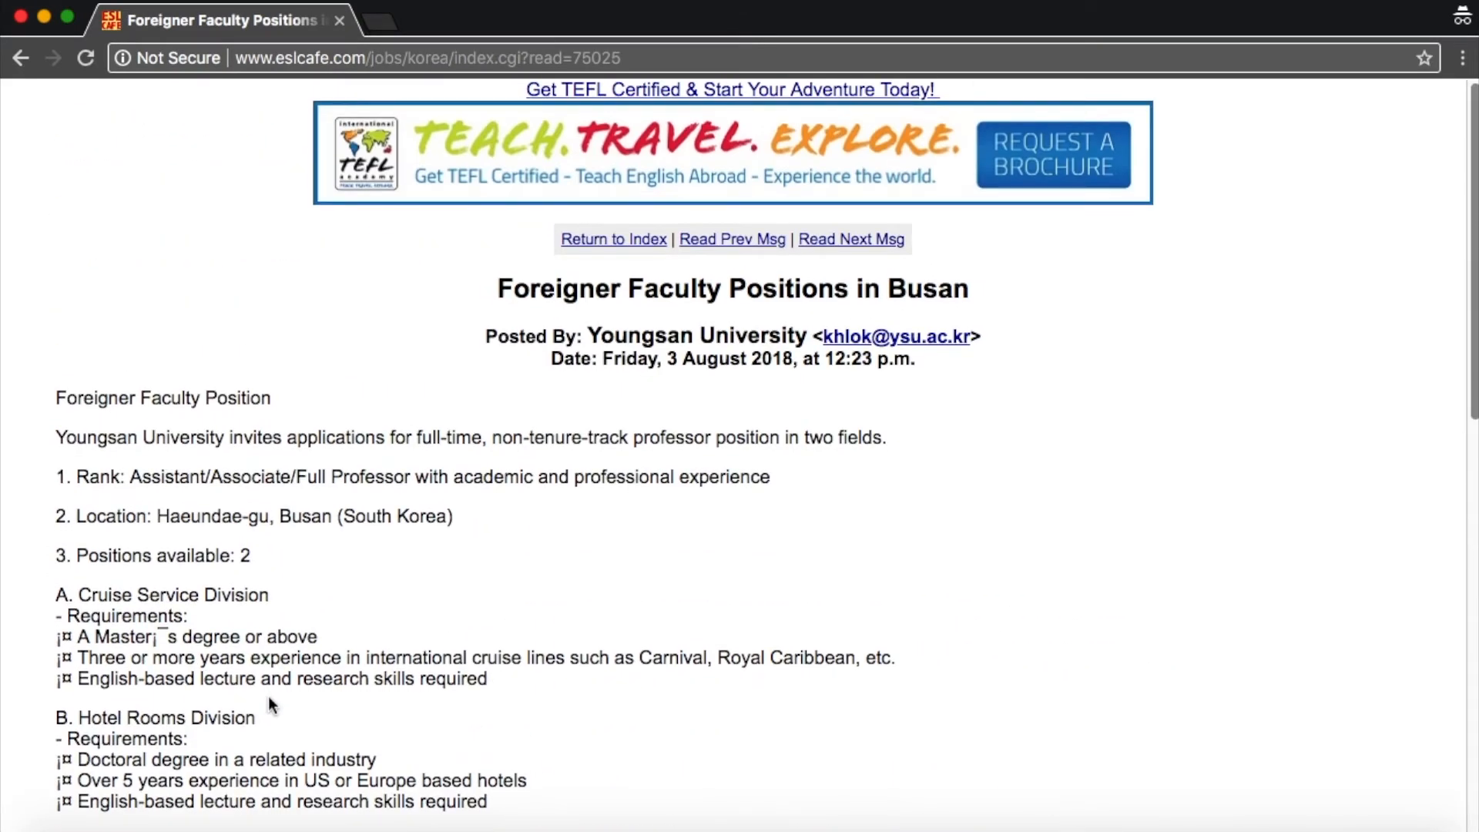
pyautogui.click(613, 239)
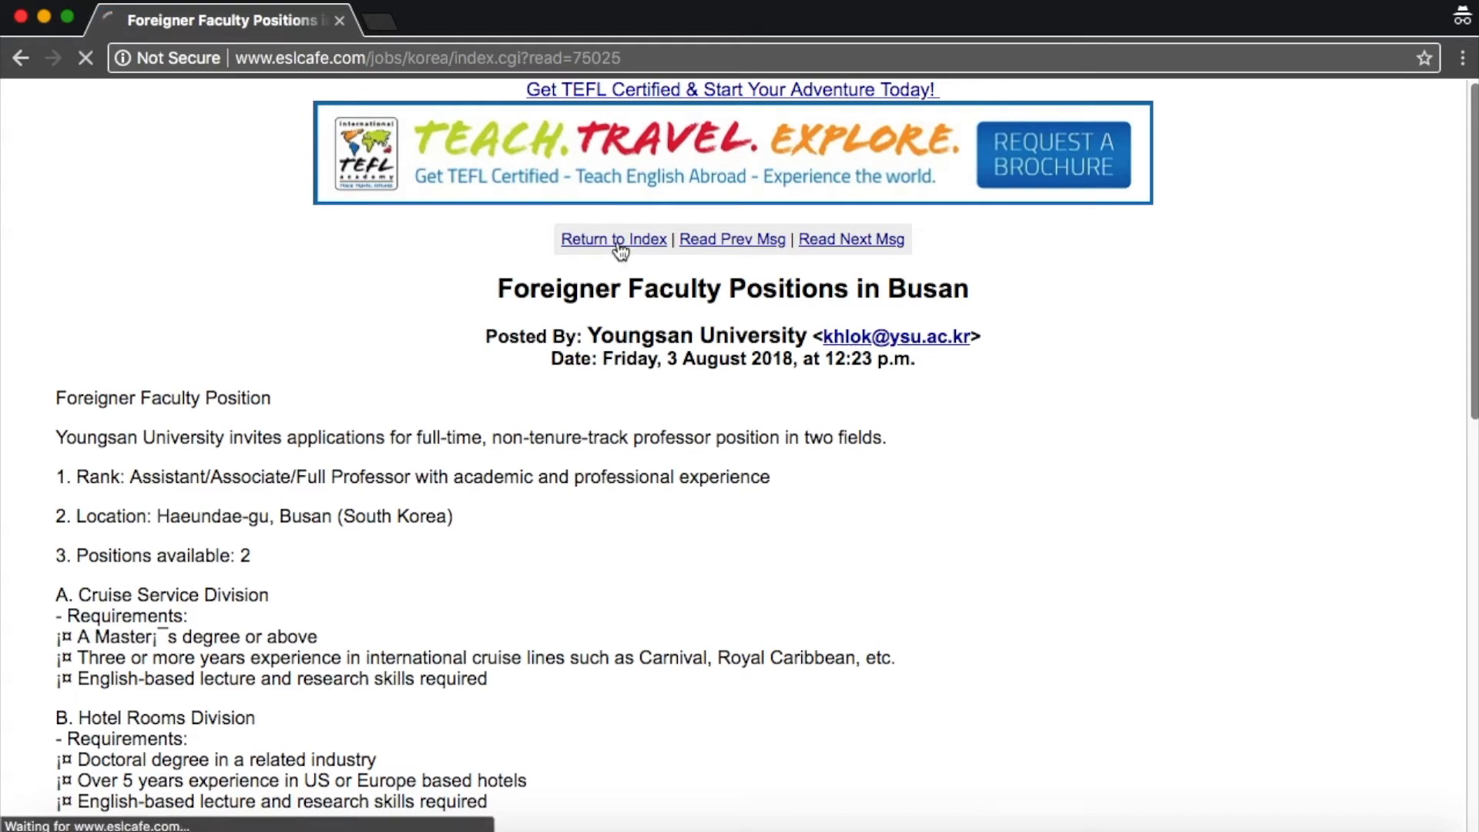
# Return to the Korean Job Board index from the Youngsan University ad.
pyautogui.click(613, 239)
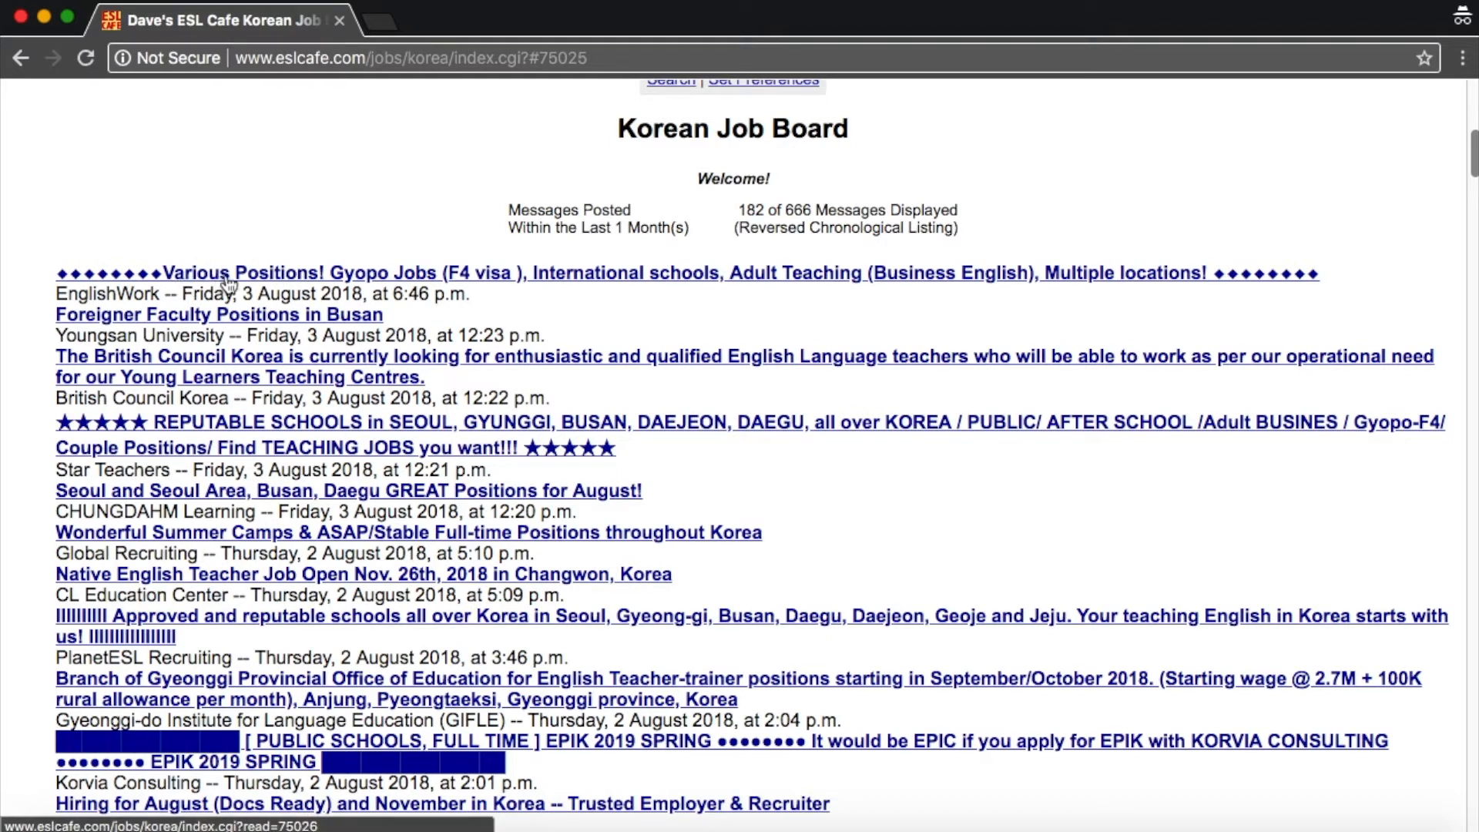
pyautogui.moveTo(481, 265)
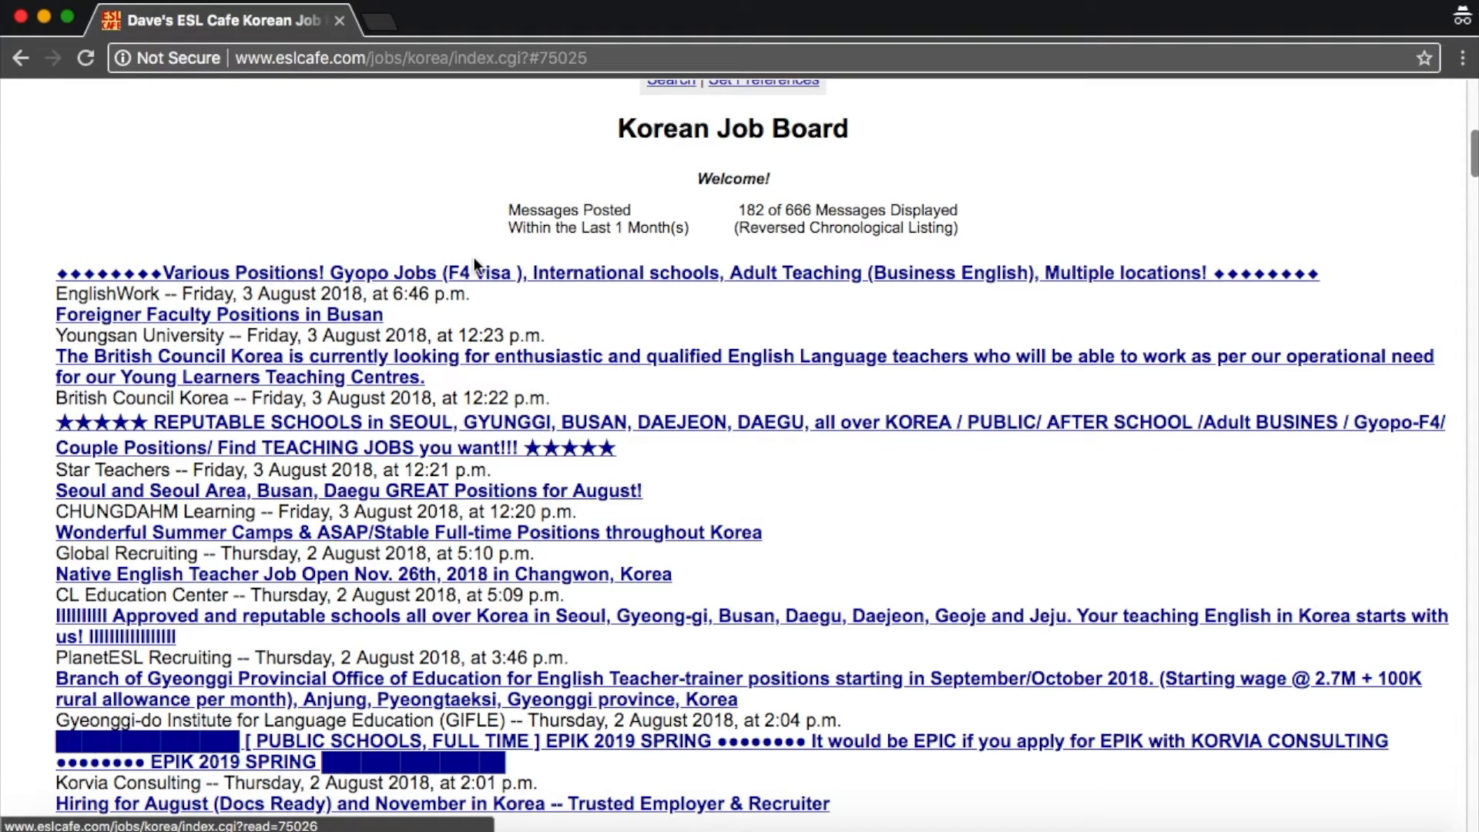
pyautogui.moveTo(986, 276)
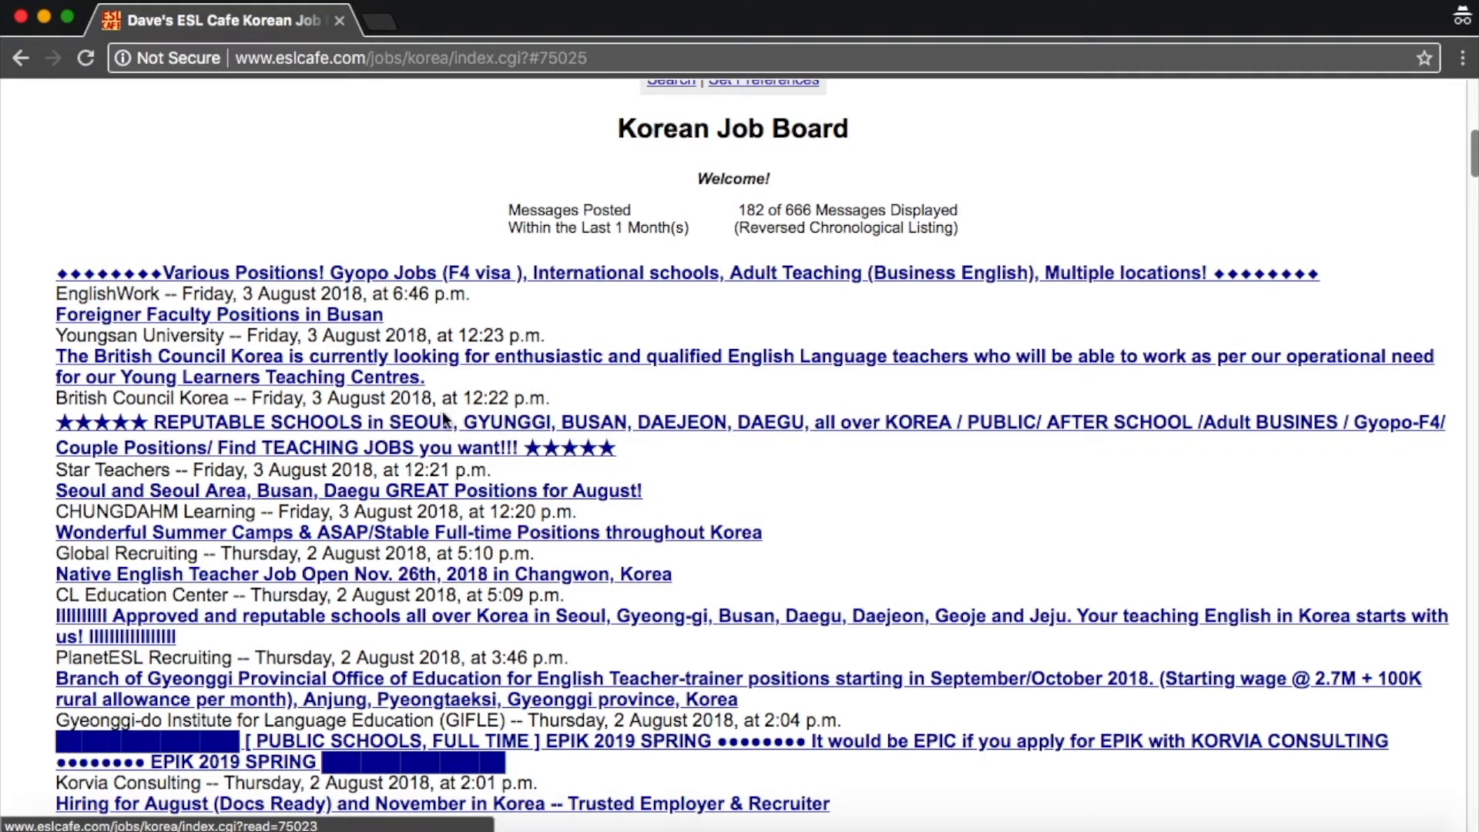
pyautogui.moveTo(790, 426)
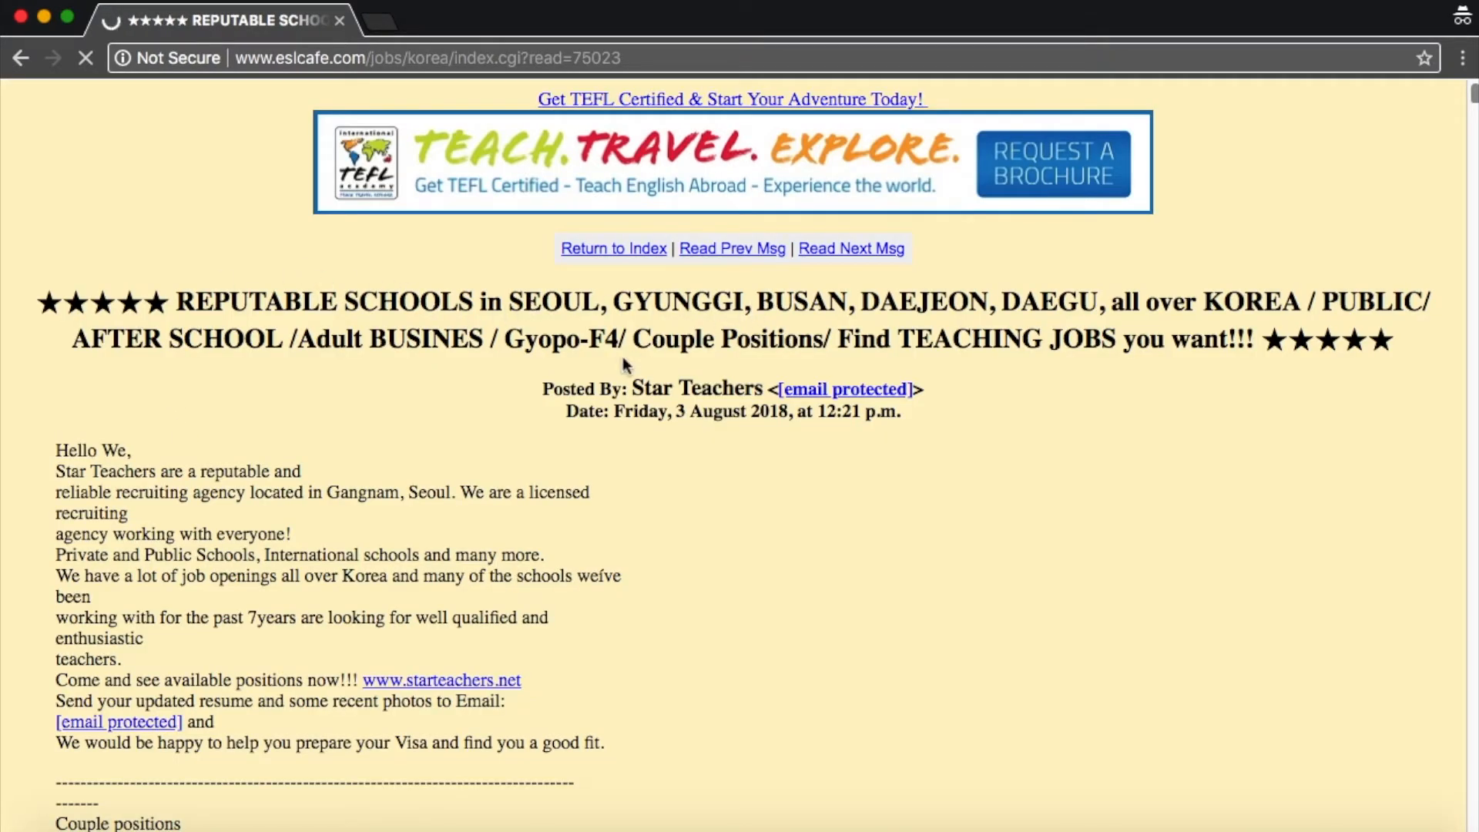
pyautogui.moveTo(923, 370)
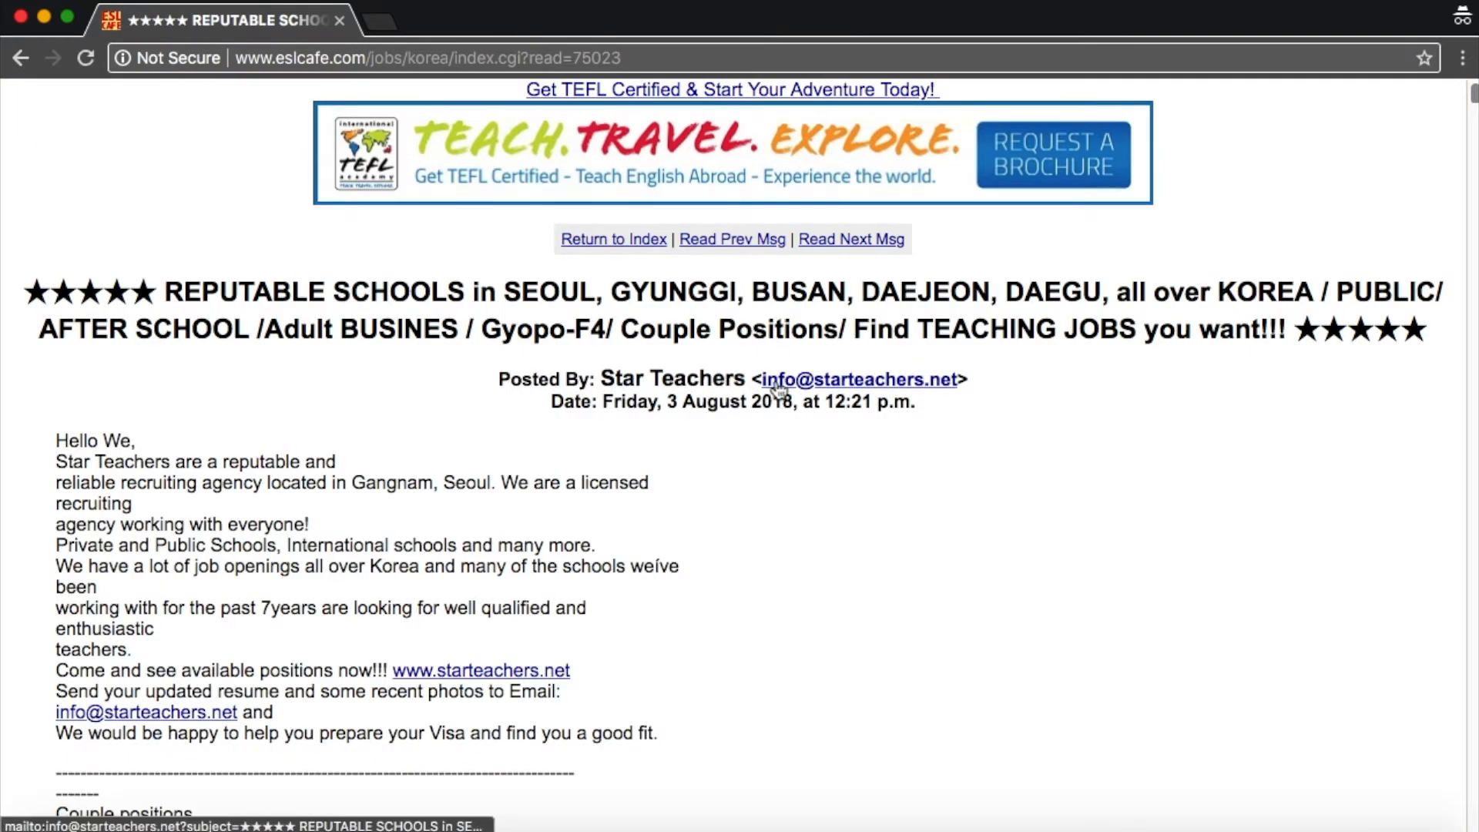
pyautogui.moveTo(886, 407)
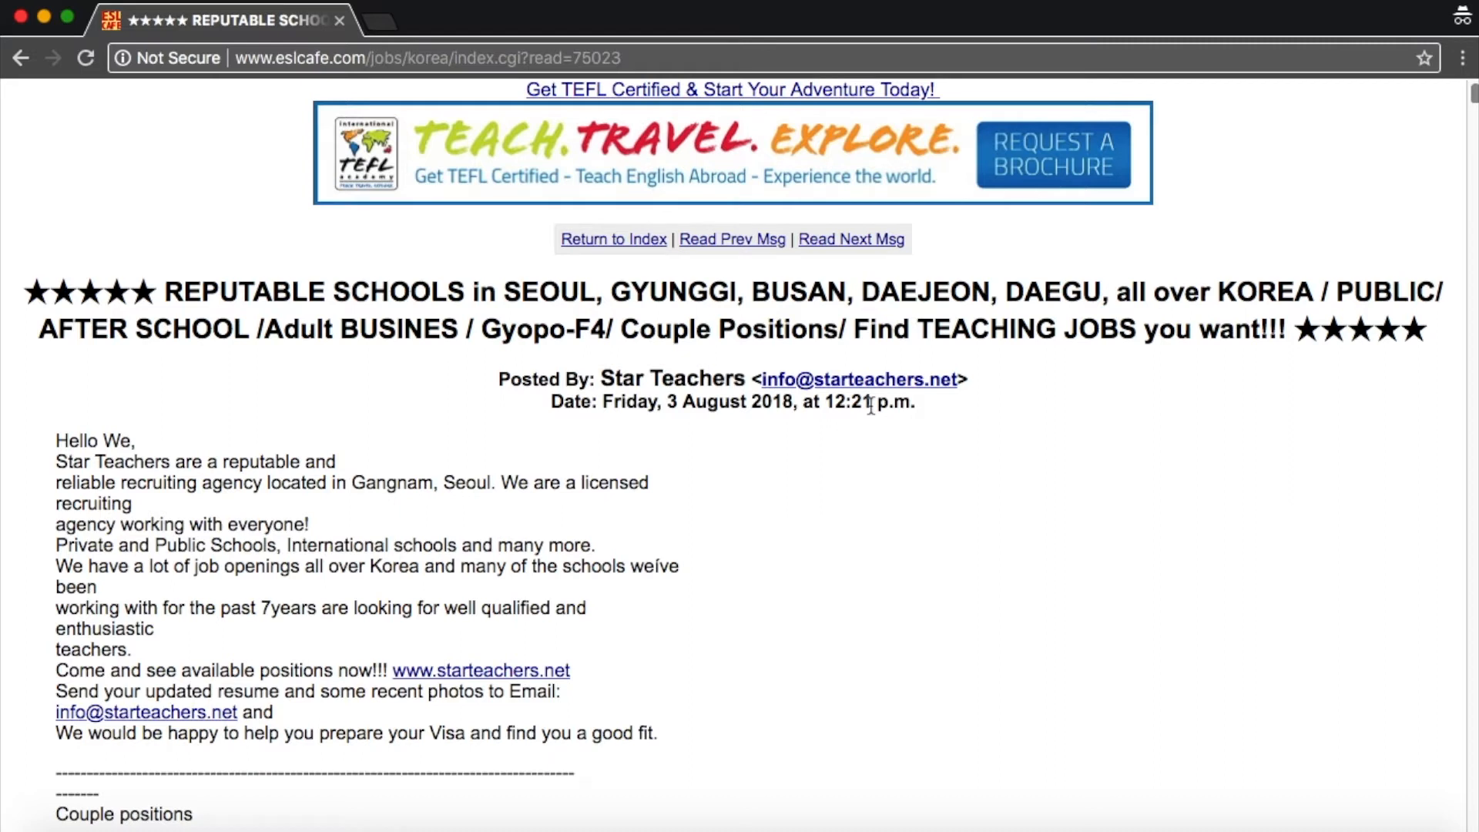
# Read the Star Teachers post's August to January openings, rechecking earlier listings.
pyautogui.scroll(-3)
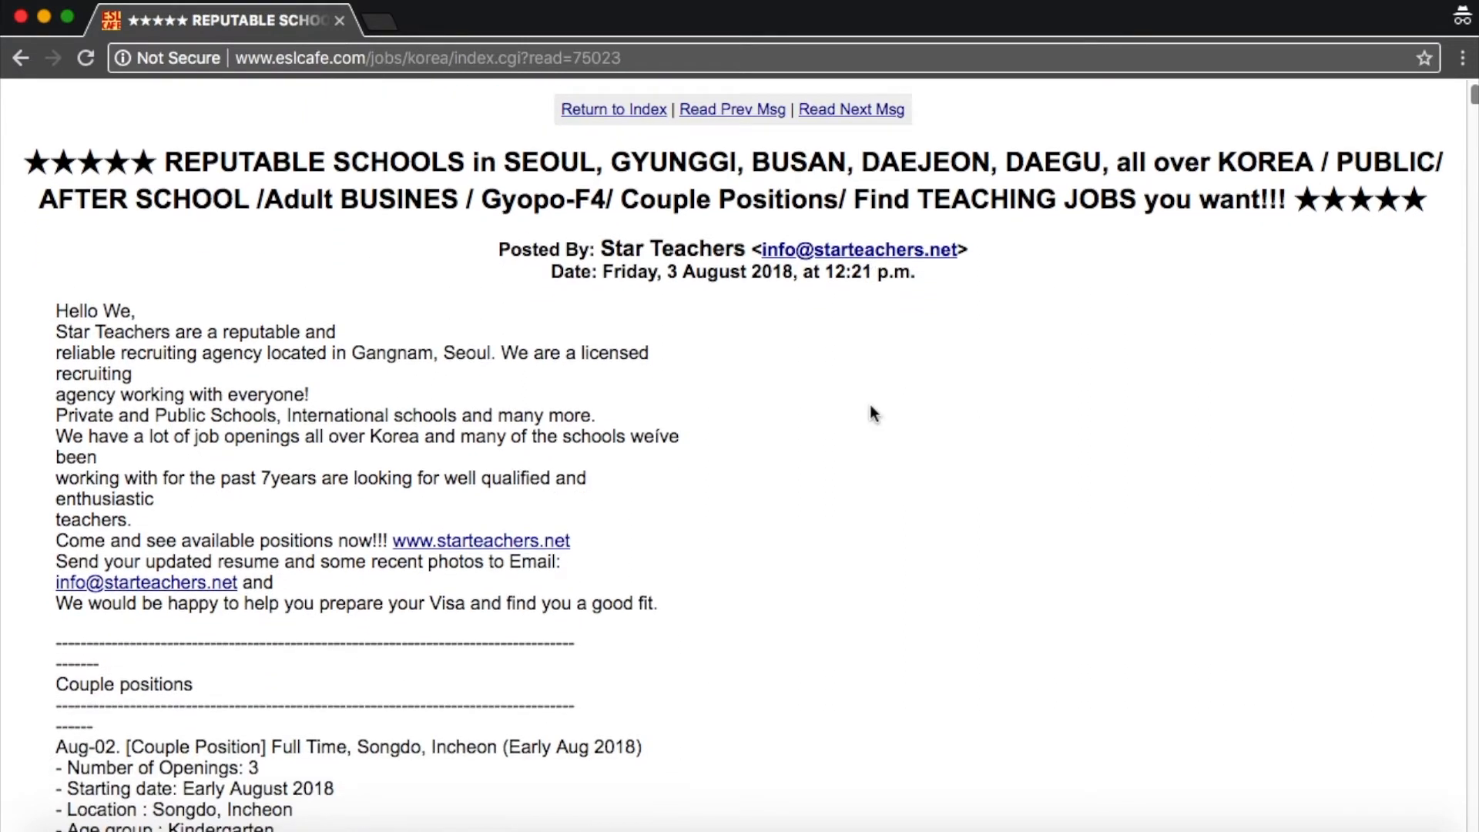
pyautogui.scroll(-3)
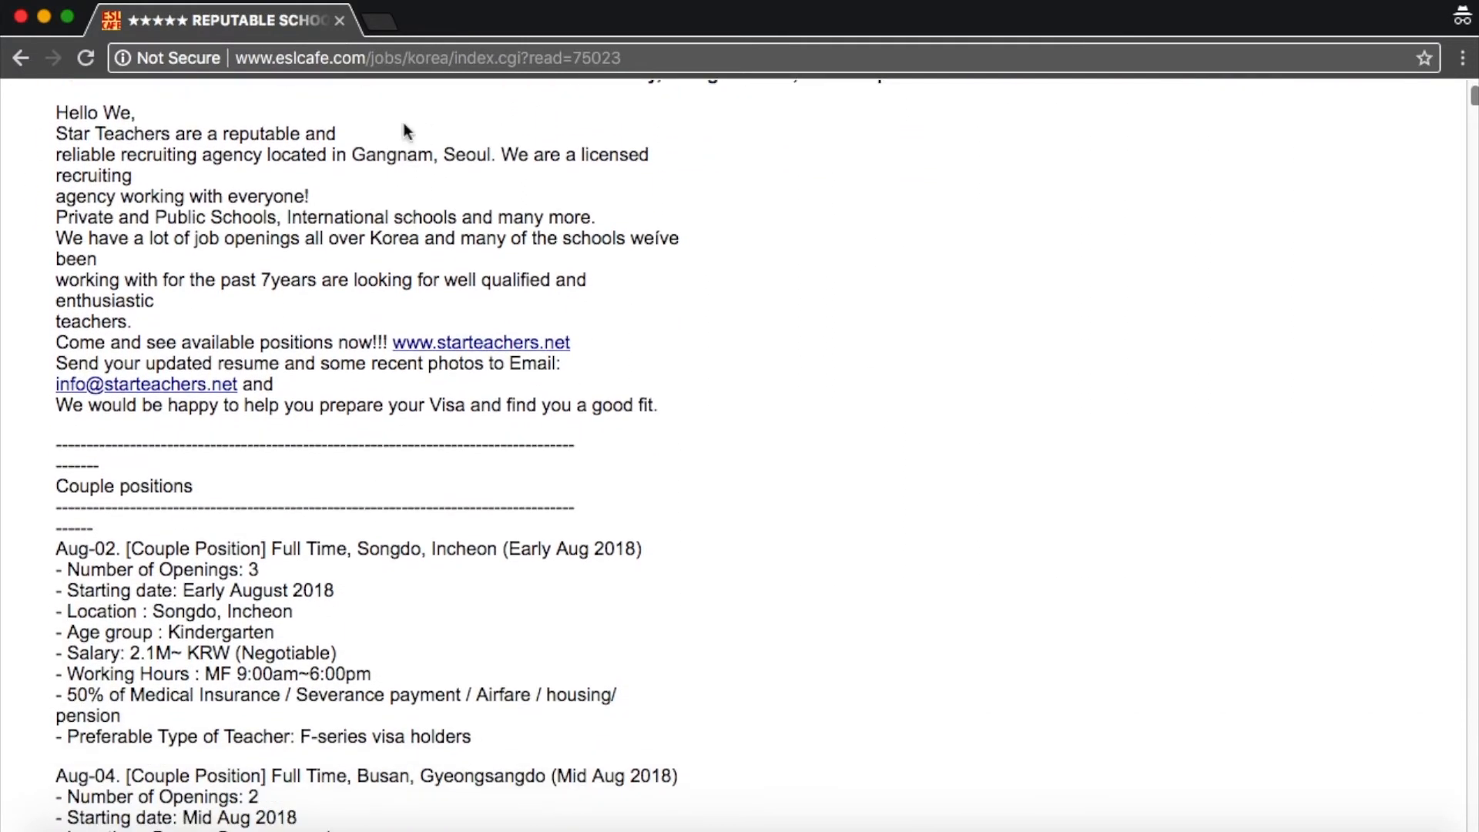
pyautogui.moveTo(231, 461)
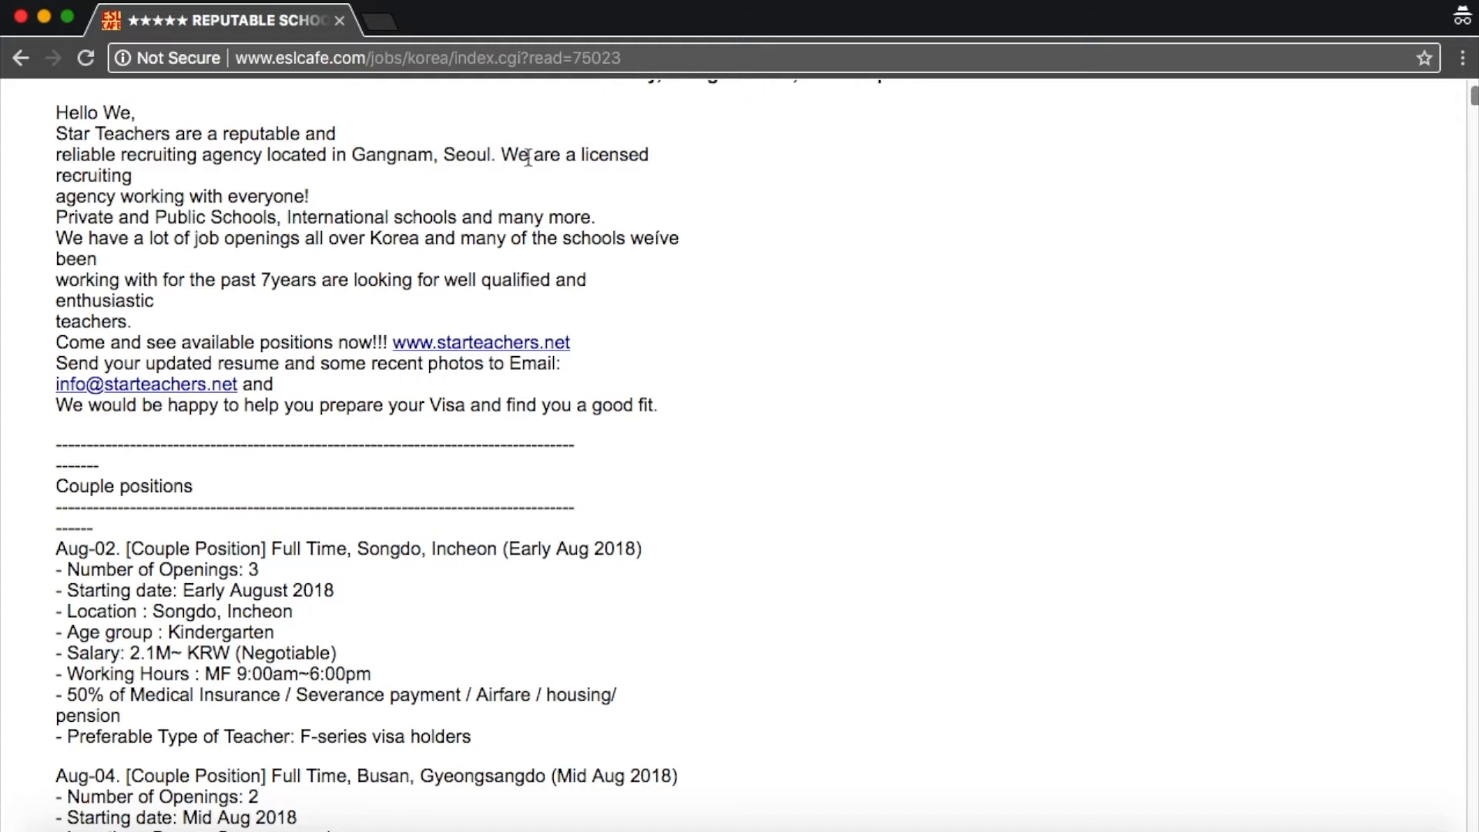
pyautogui.scroll(-3)
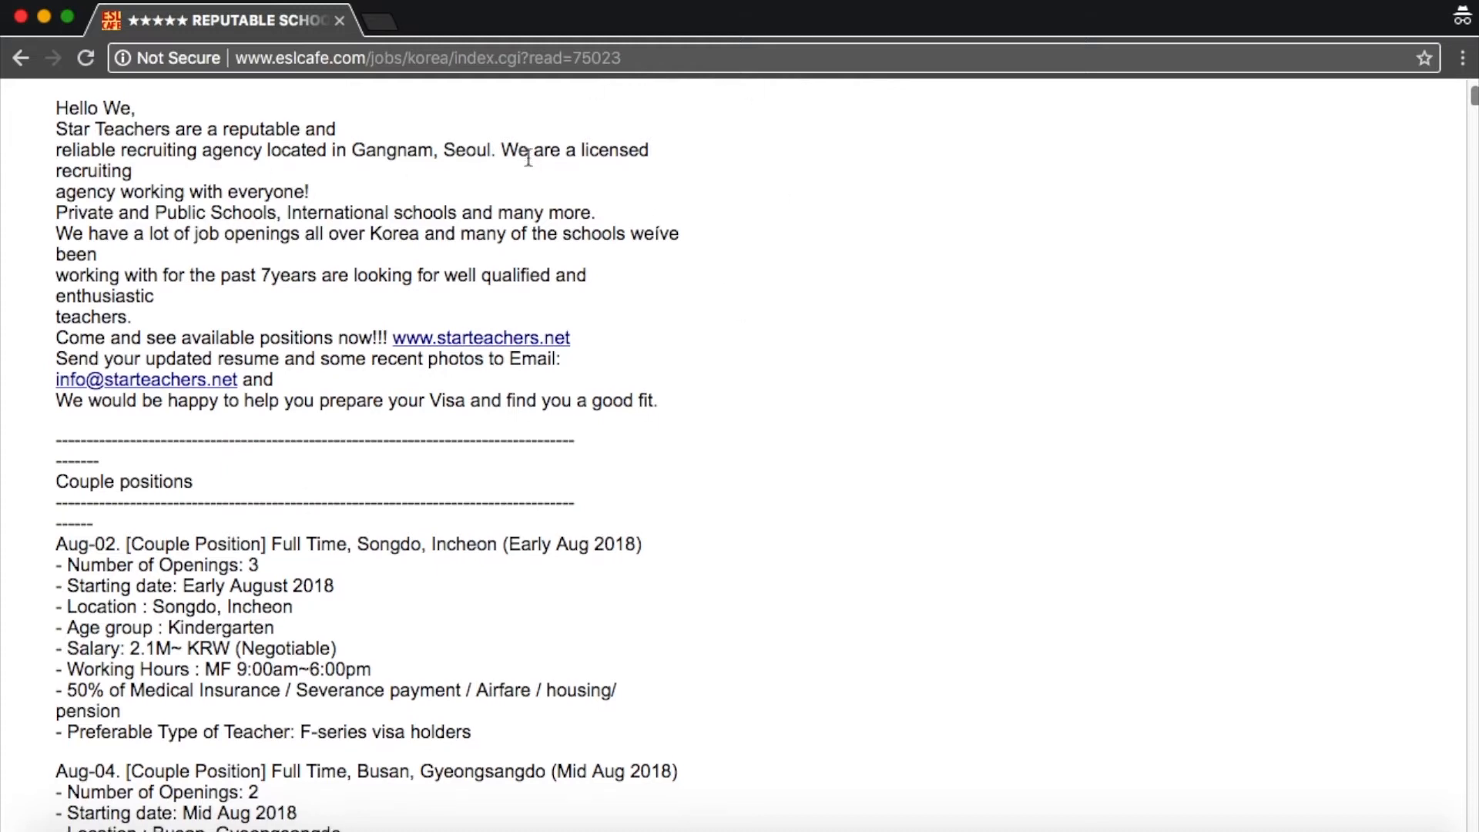
pyautogui.scroll(-3)
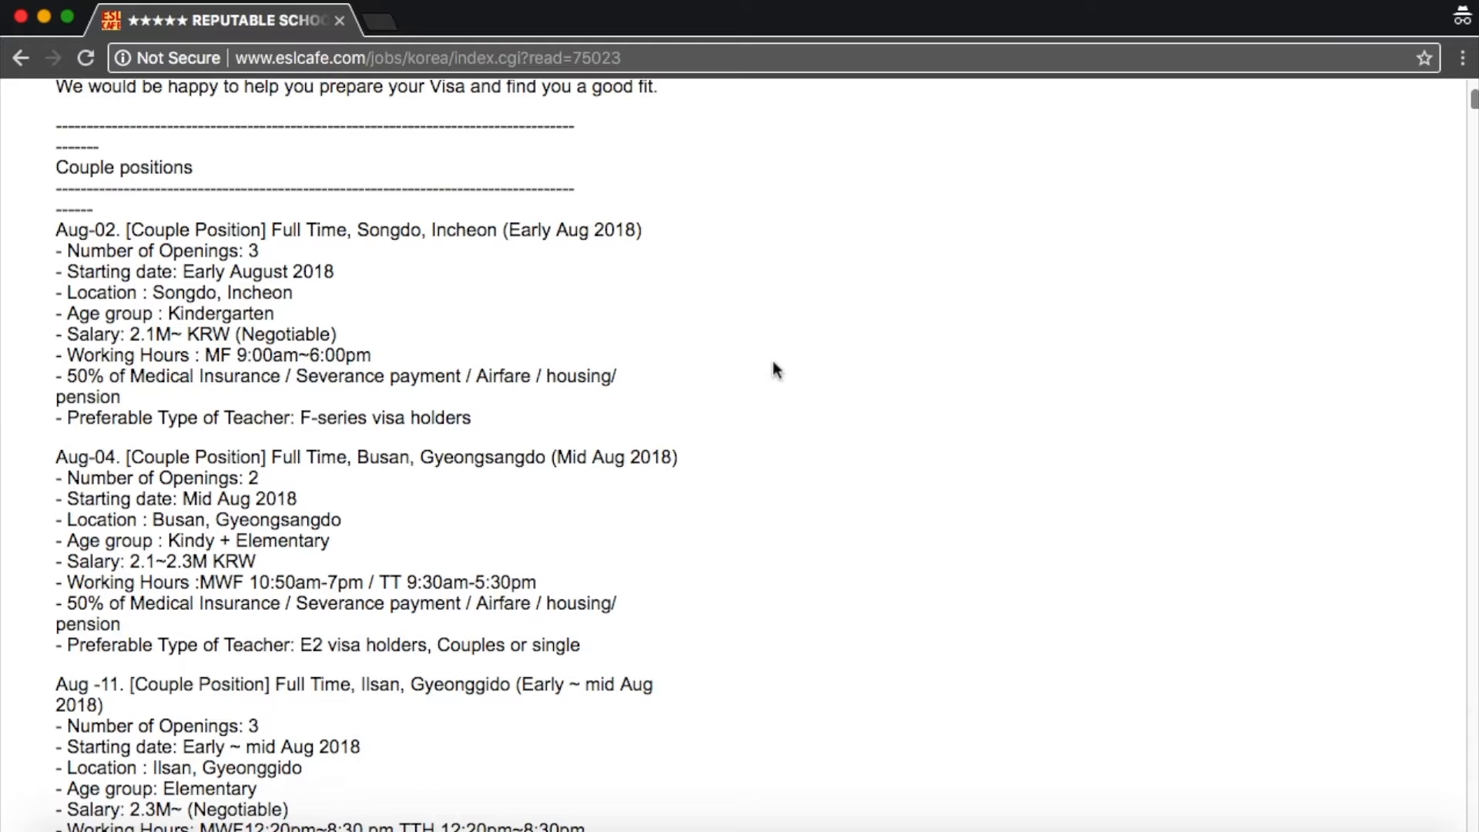
pyautogui.scroll(-3)
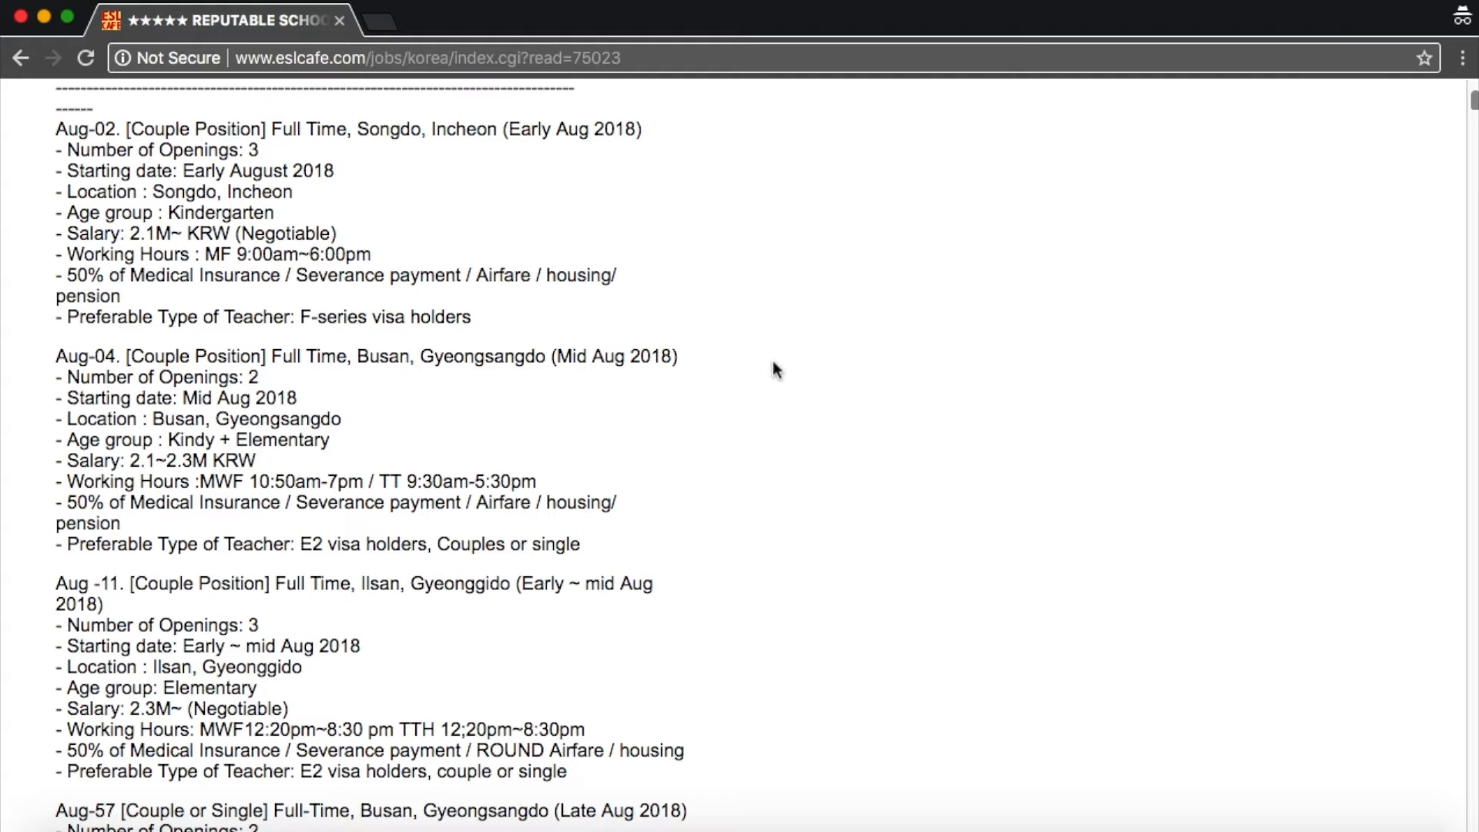
pyautogui.scroll(3)
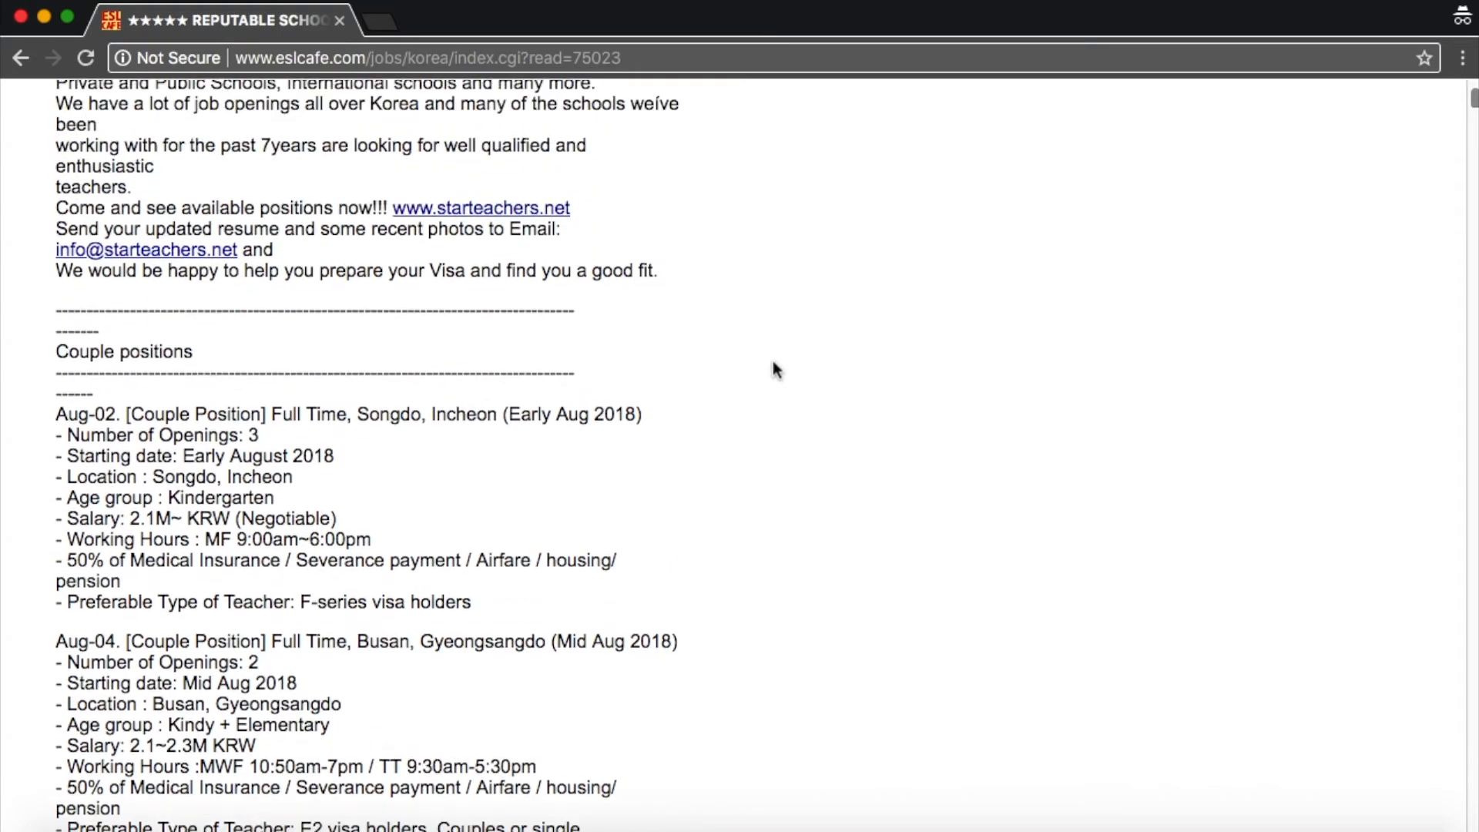
pyautogui.scroll(3)
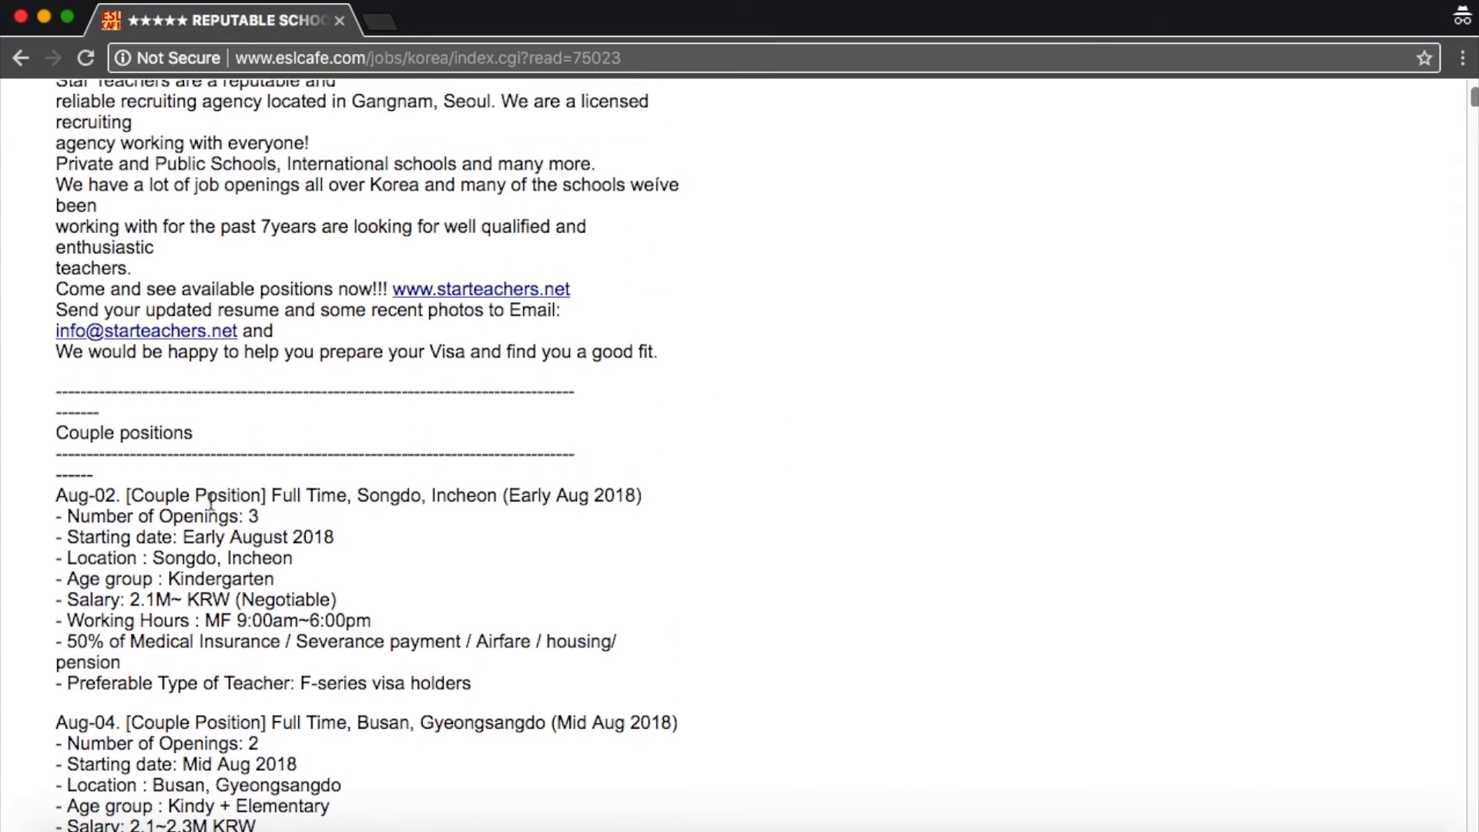
# Continue down the Star Teachers post to the Starting in Feb and Mar sections.
pyautogui.scroll(-3)
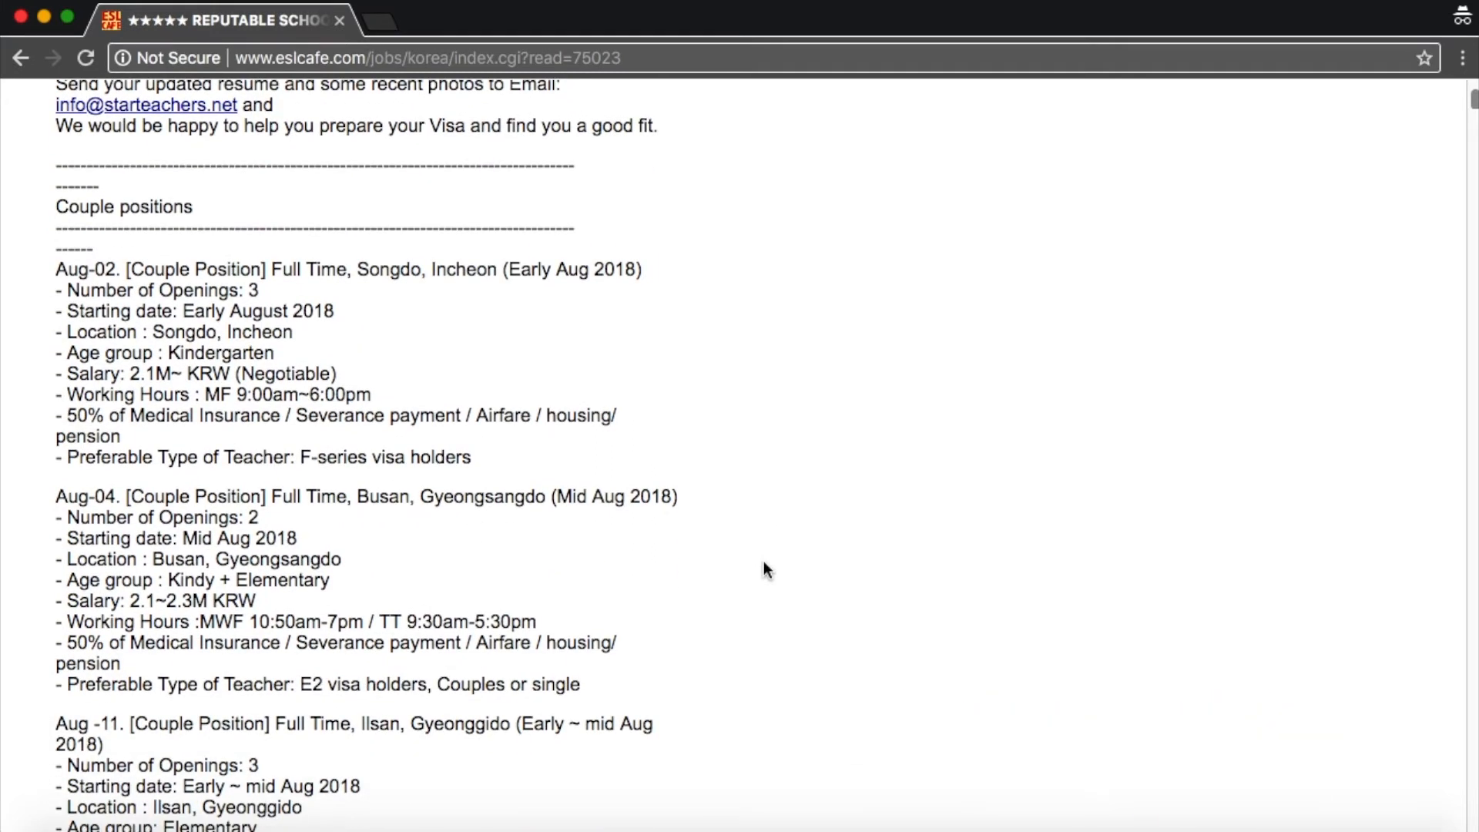
pyautogui.scroll(-3)
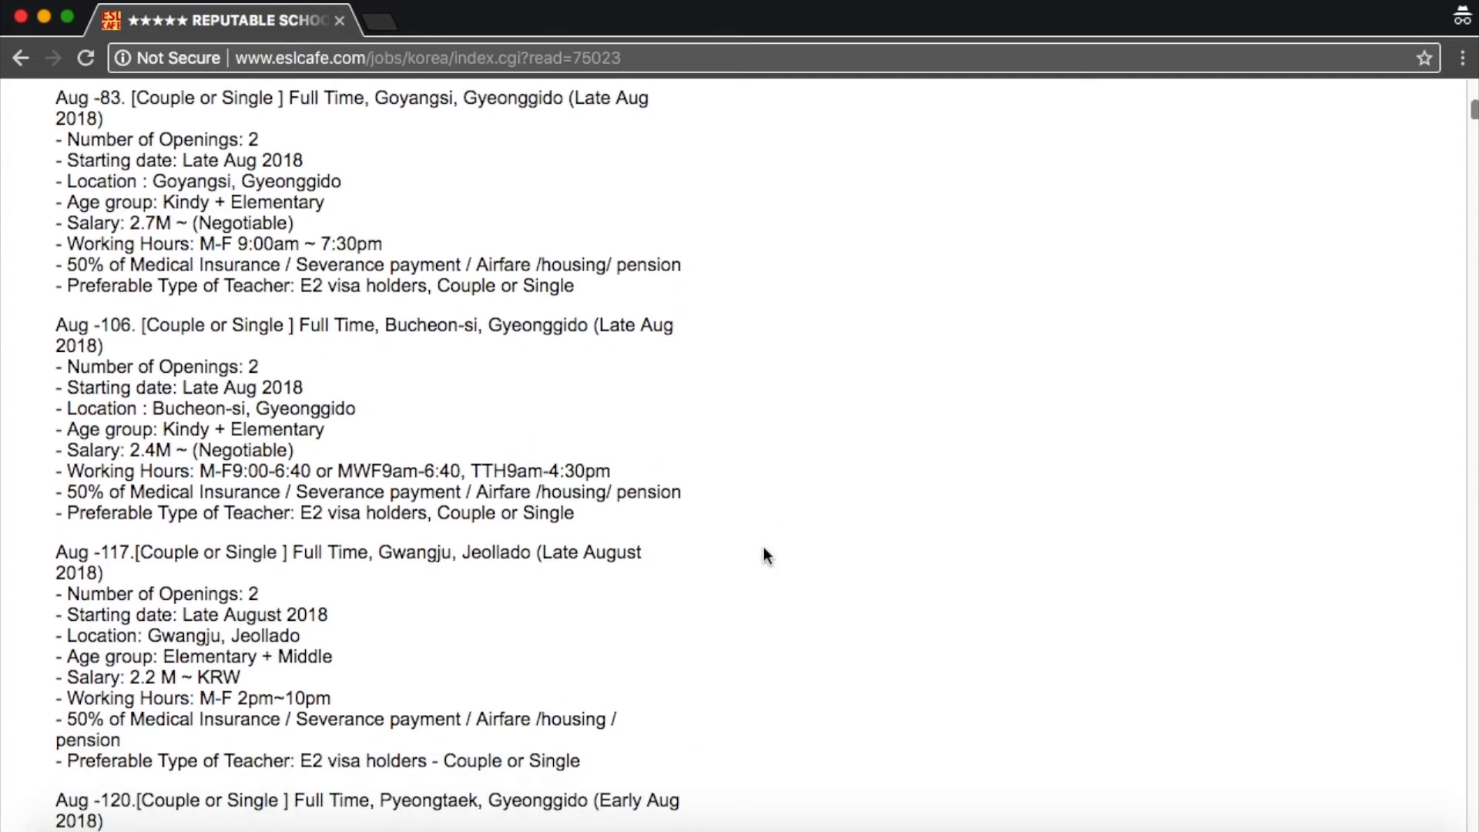
pyautogui.scroll(-3)
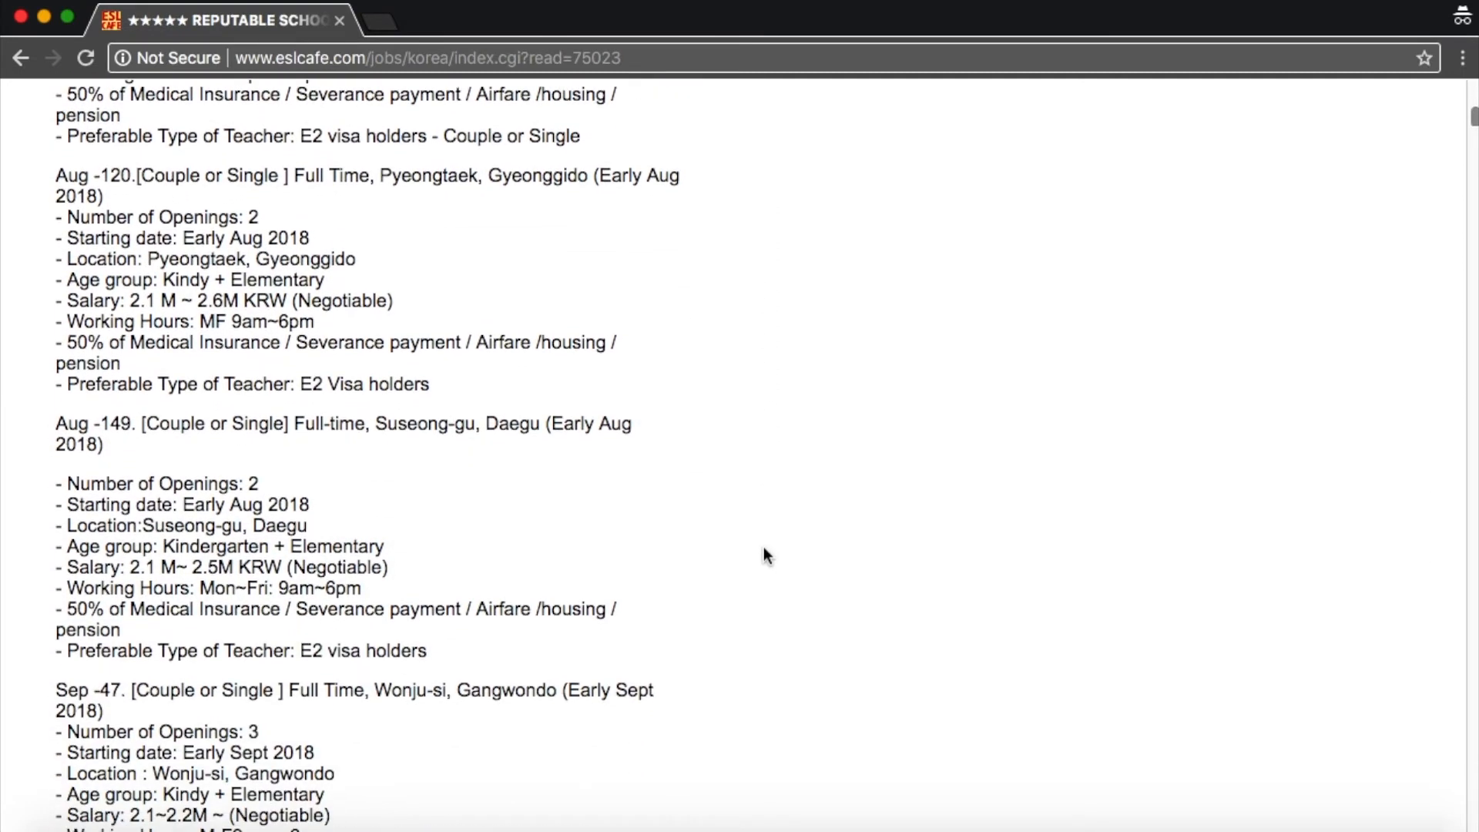
pyautogui.scroll(-3)
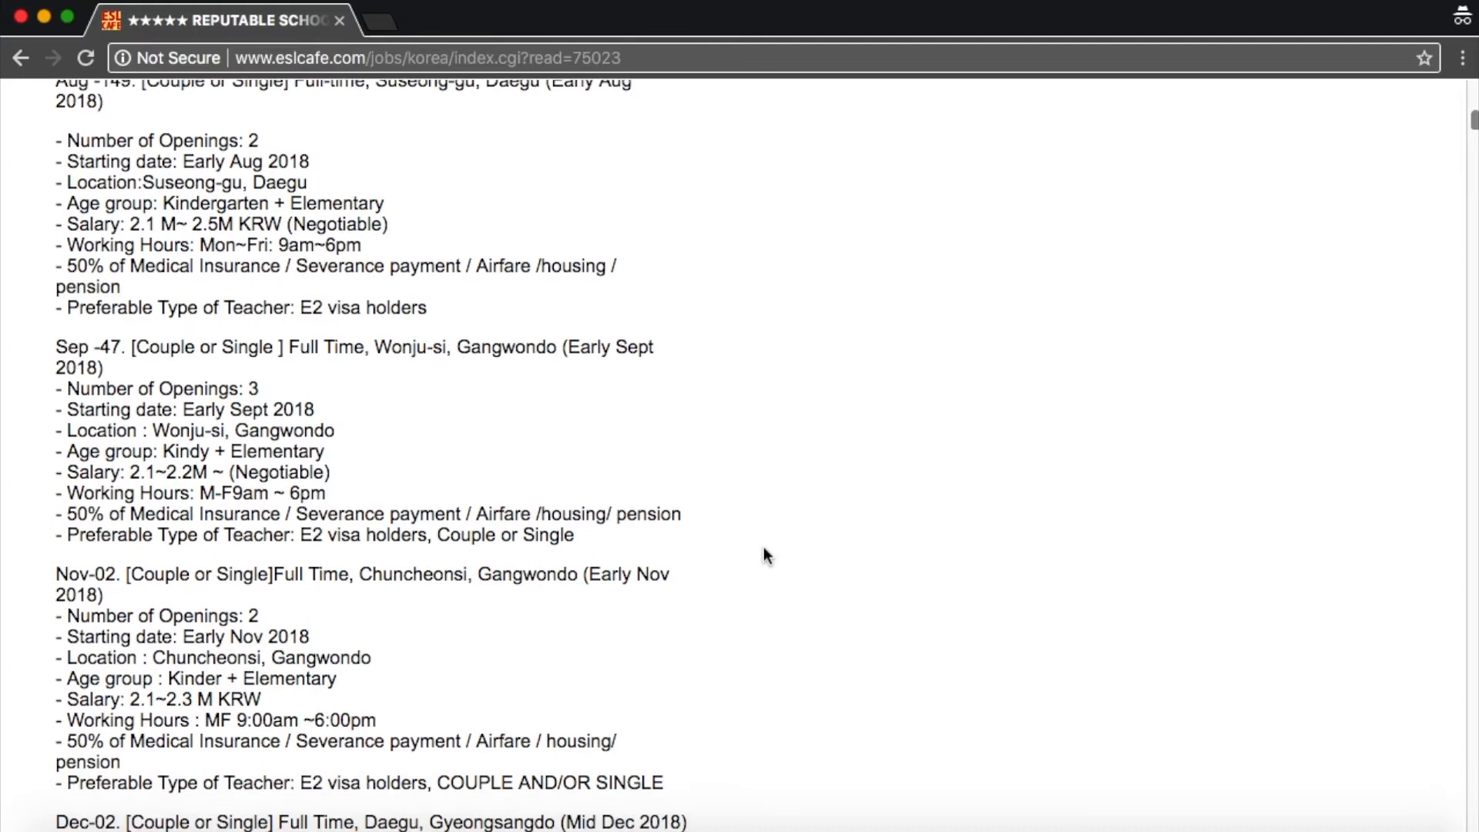
pyautogui.scroll(-3)
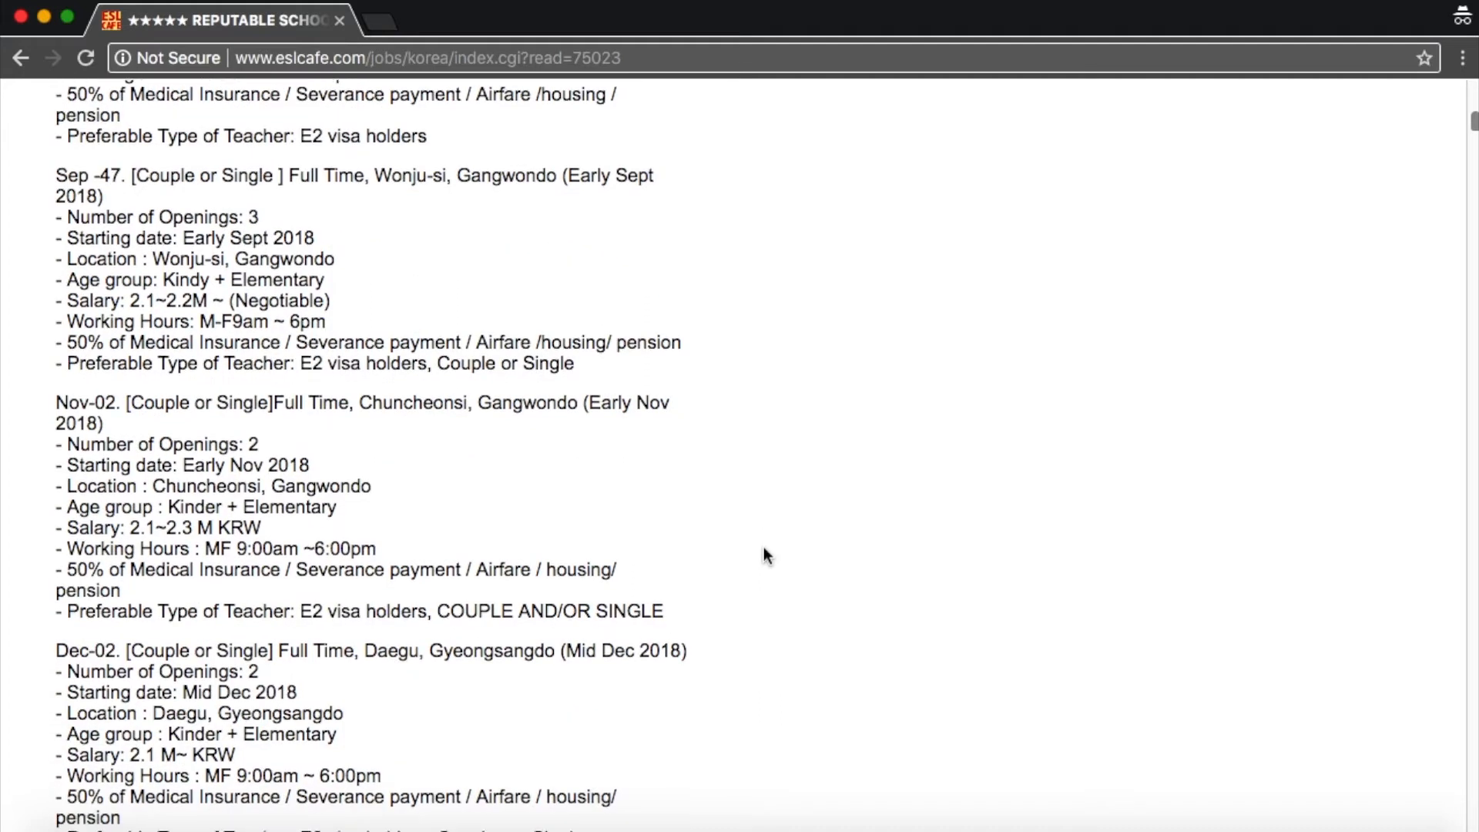
pyautogui.scroll(-3)
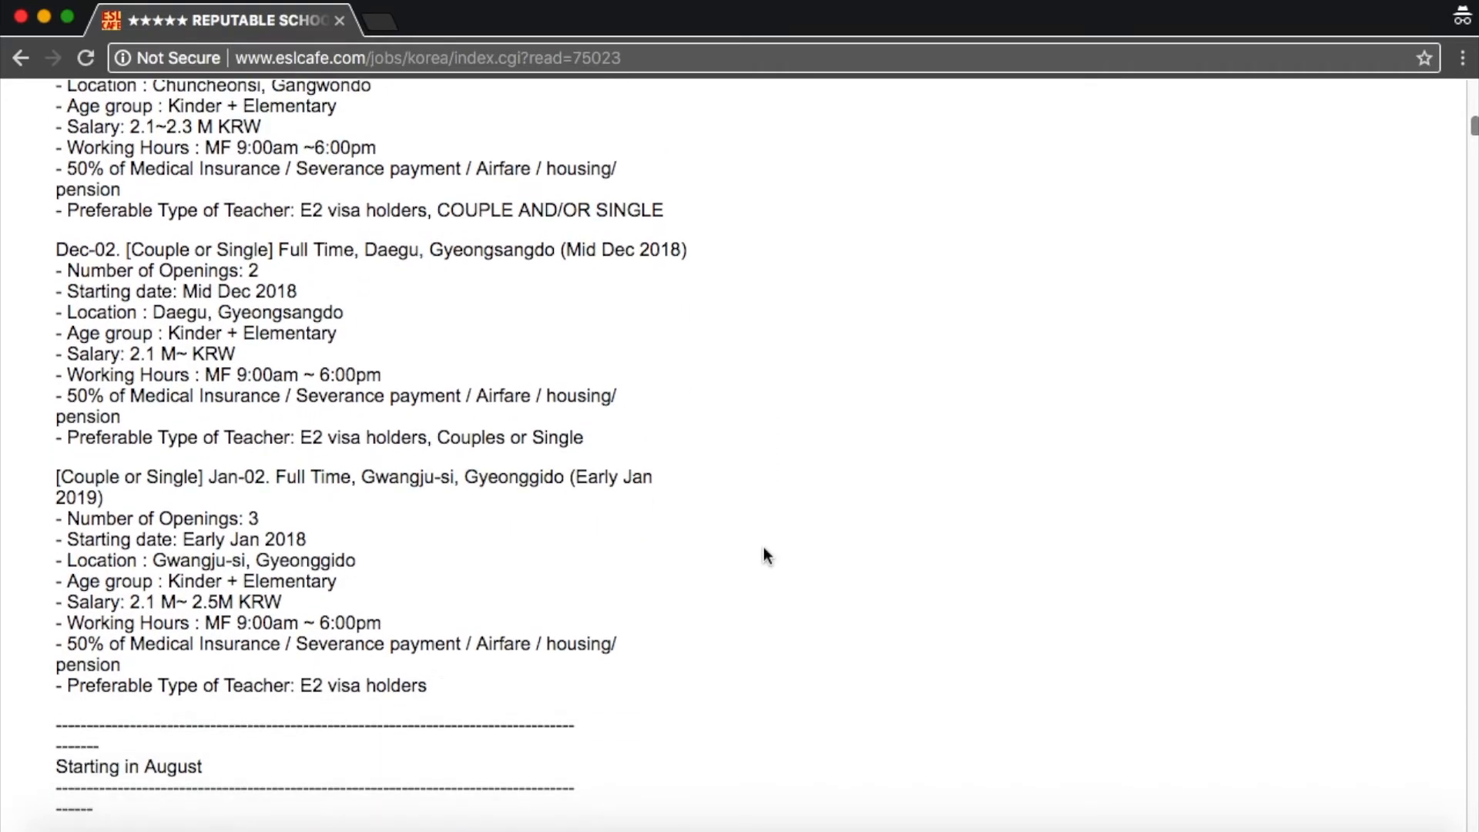
pyautogui.scroll(-3)
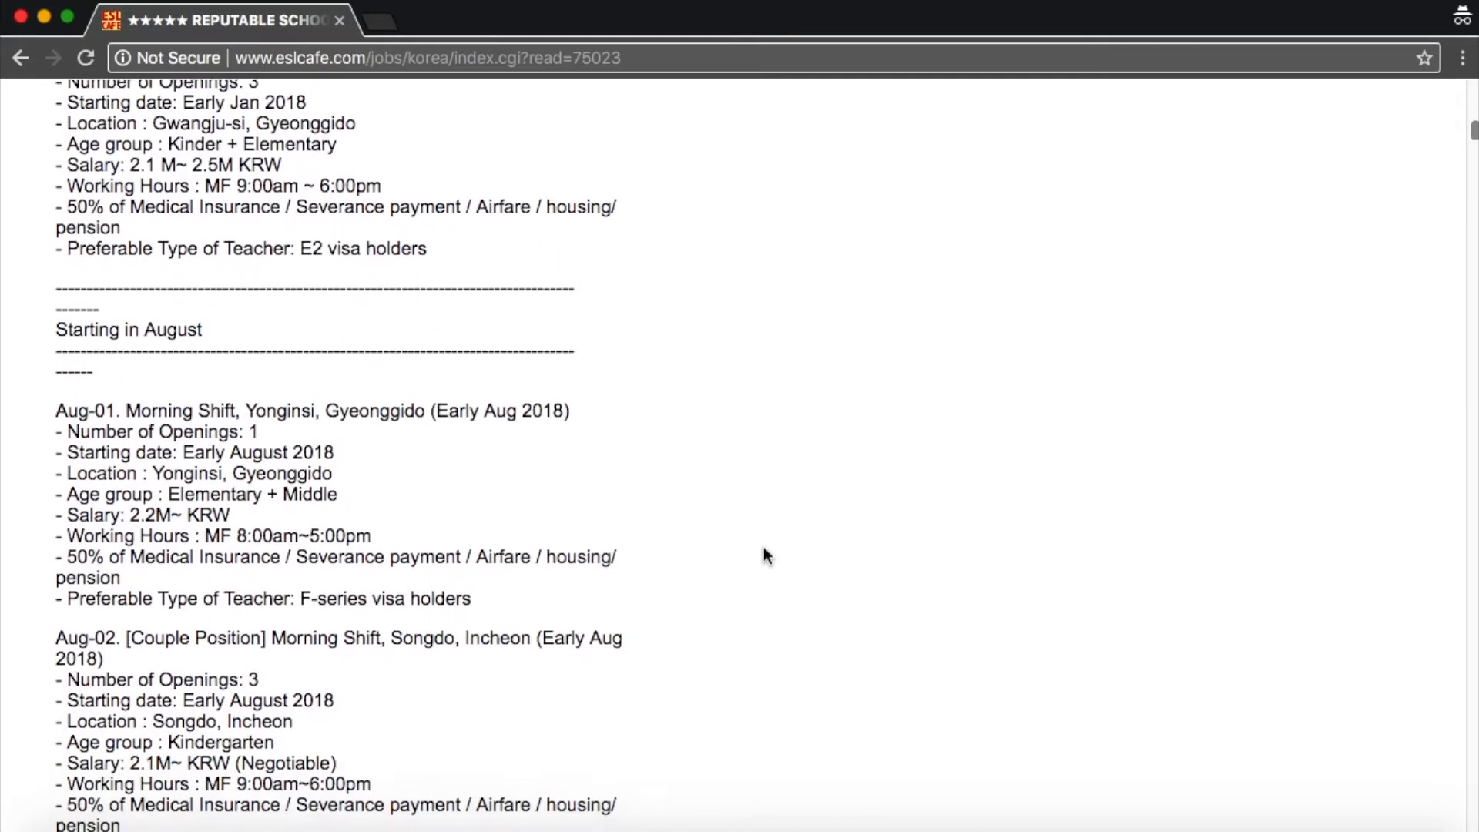
pyautogui.scroll(-3)
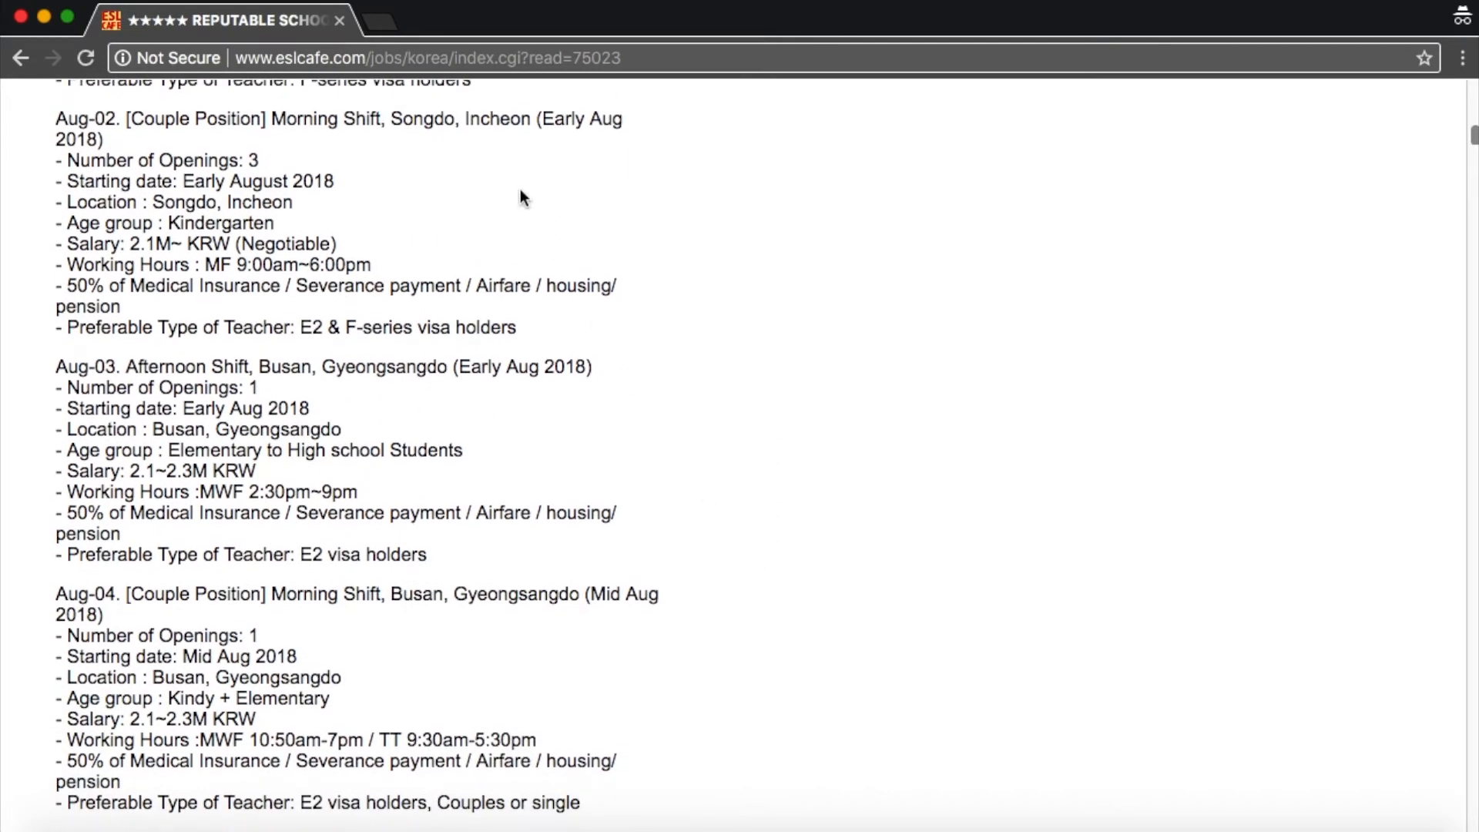
pyautogui.scroll(-3)
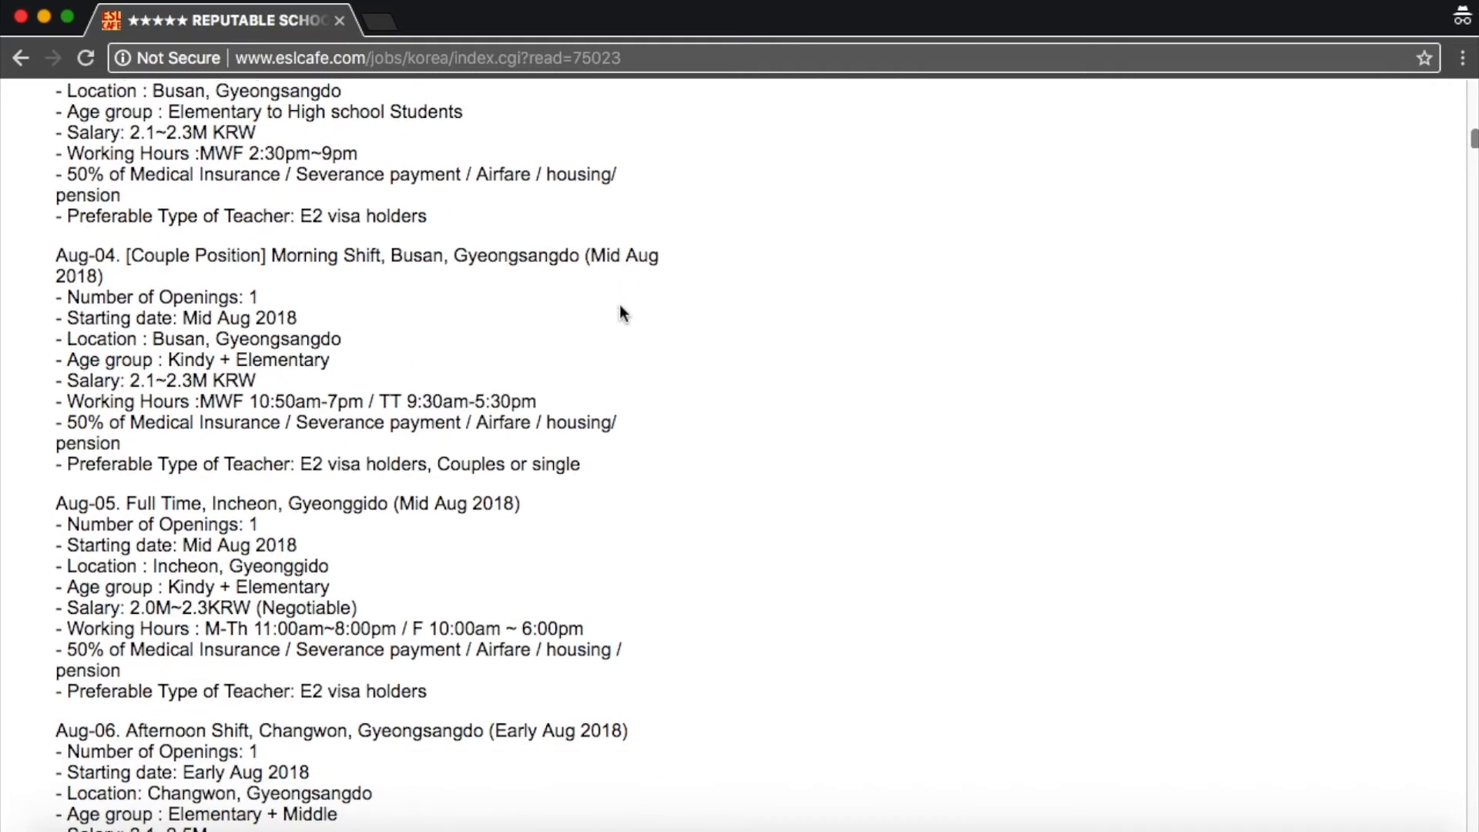
pyautogui.scroll(-3)
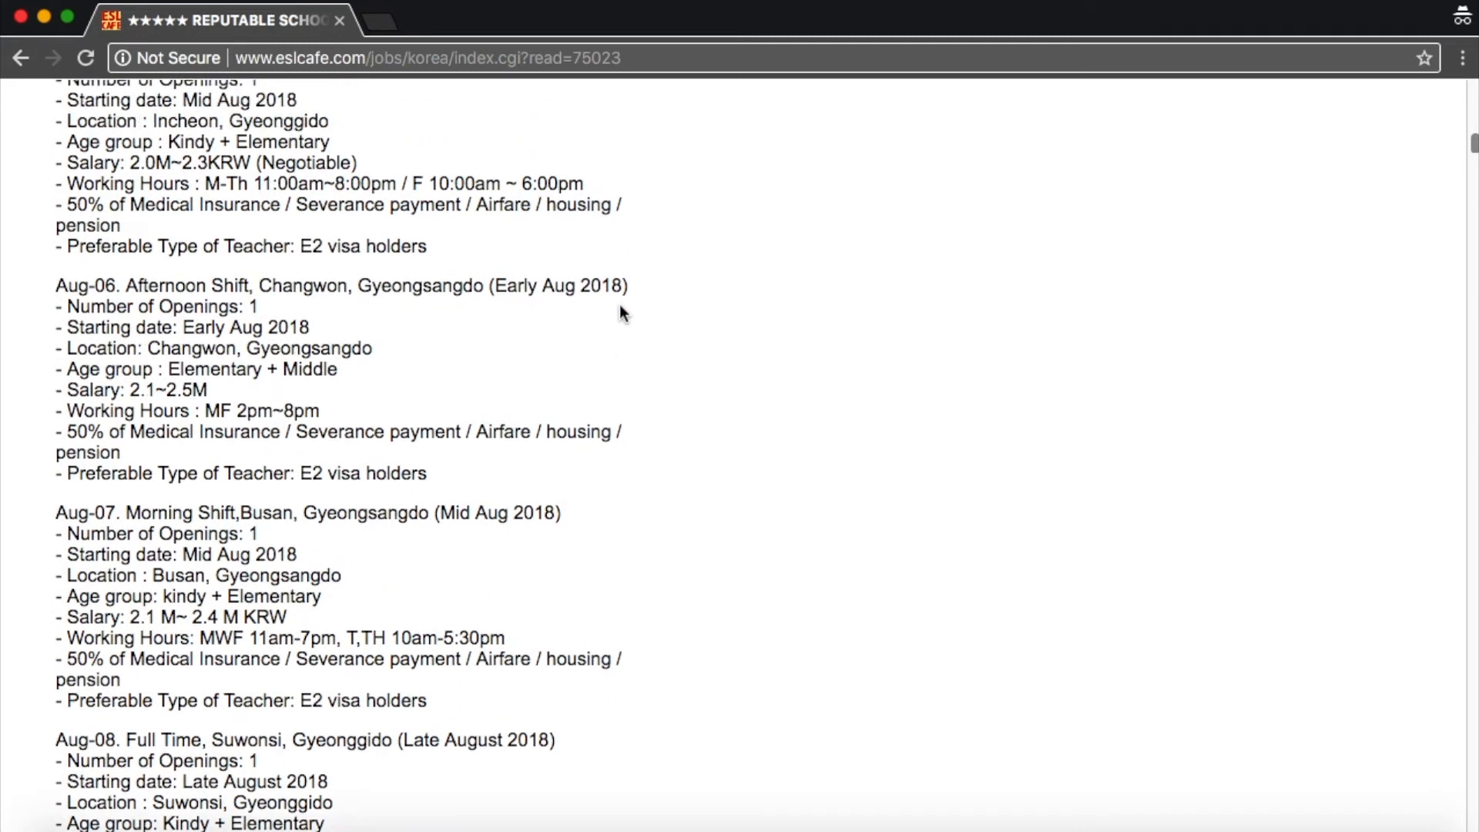
pyautogui.scroll(-3)
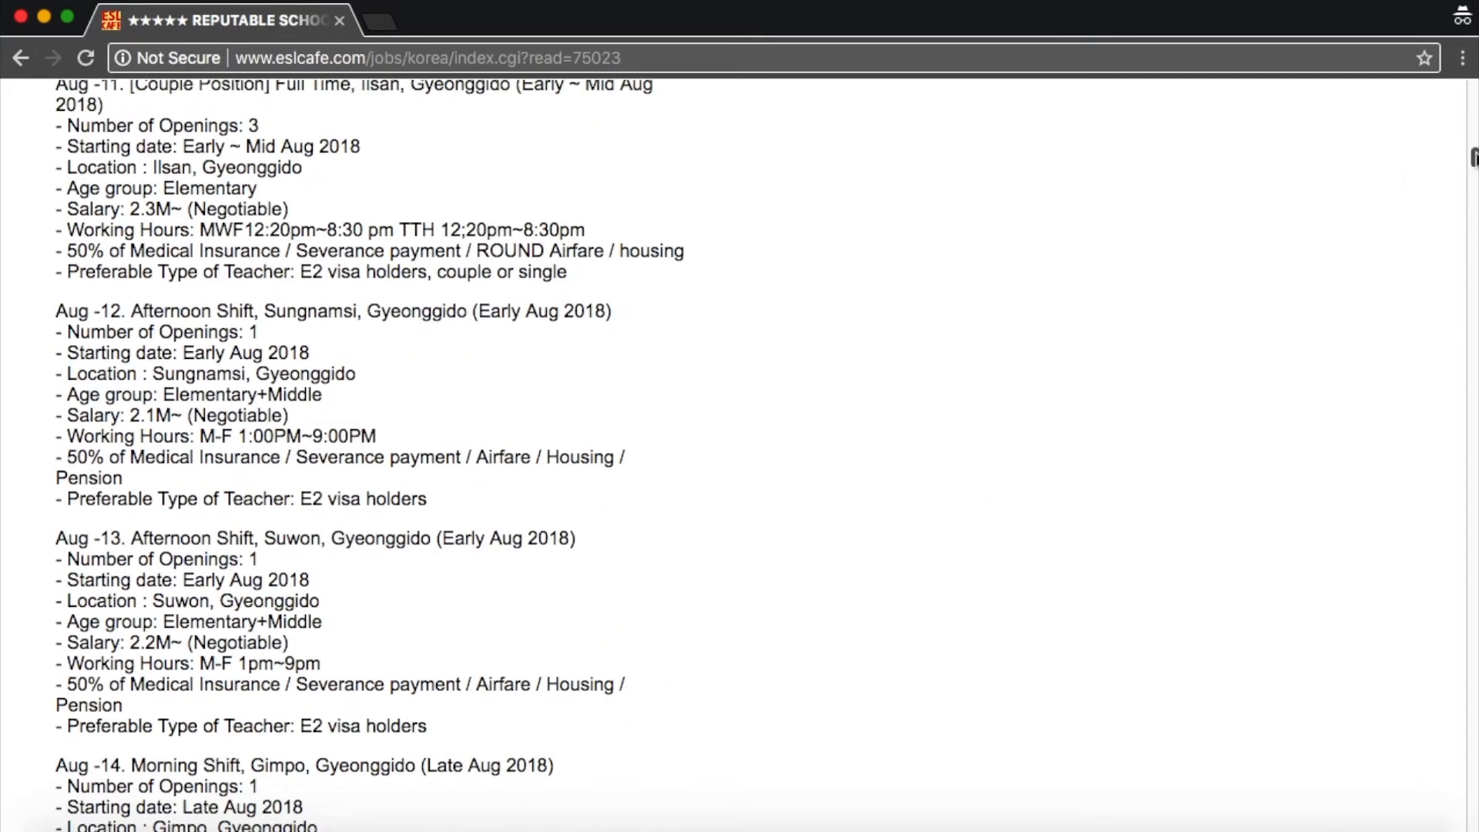
pyautogui.scroll(-3)
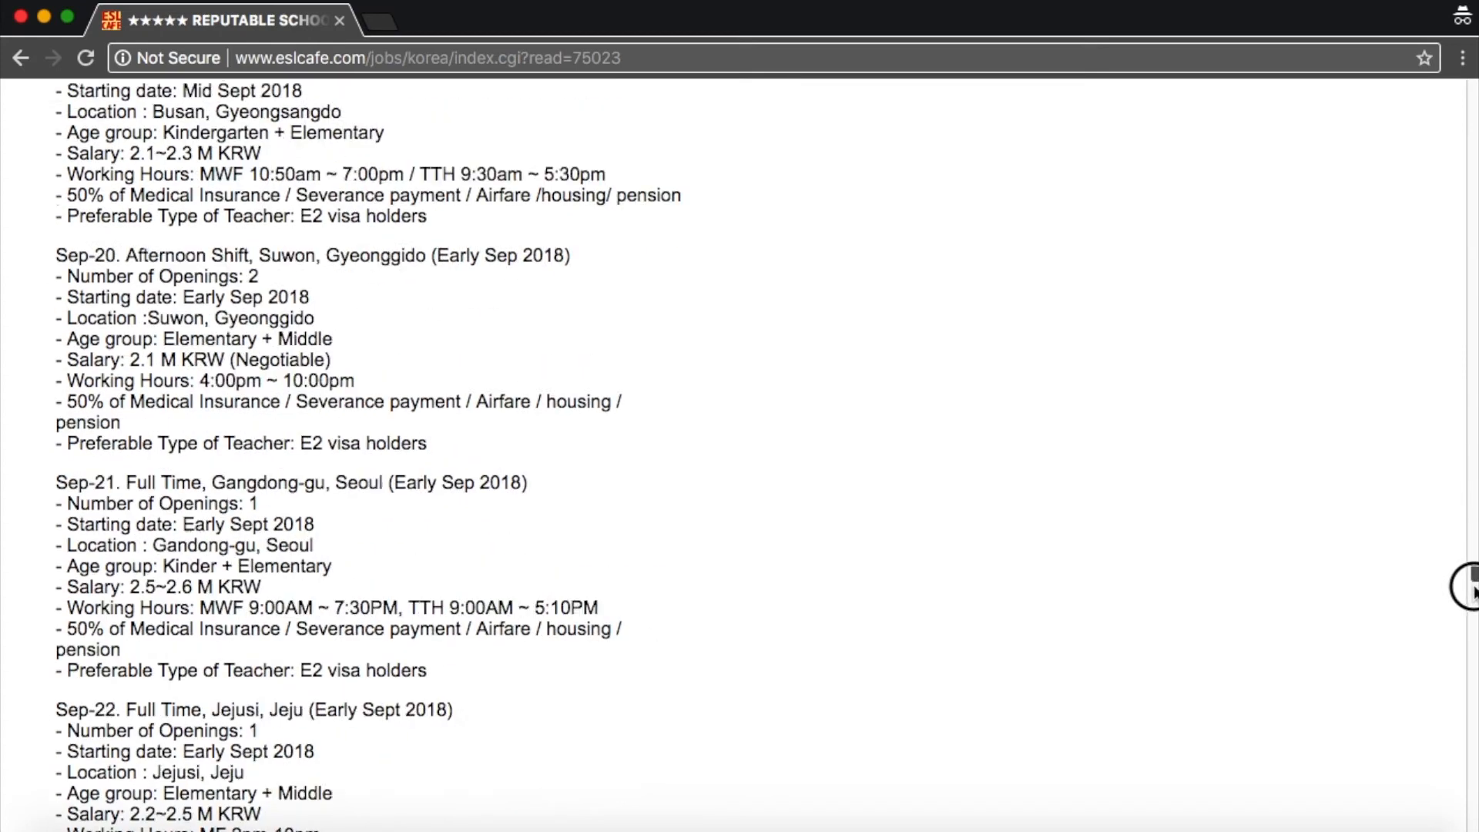
pyautogui.scroll(-3)
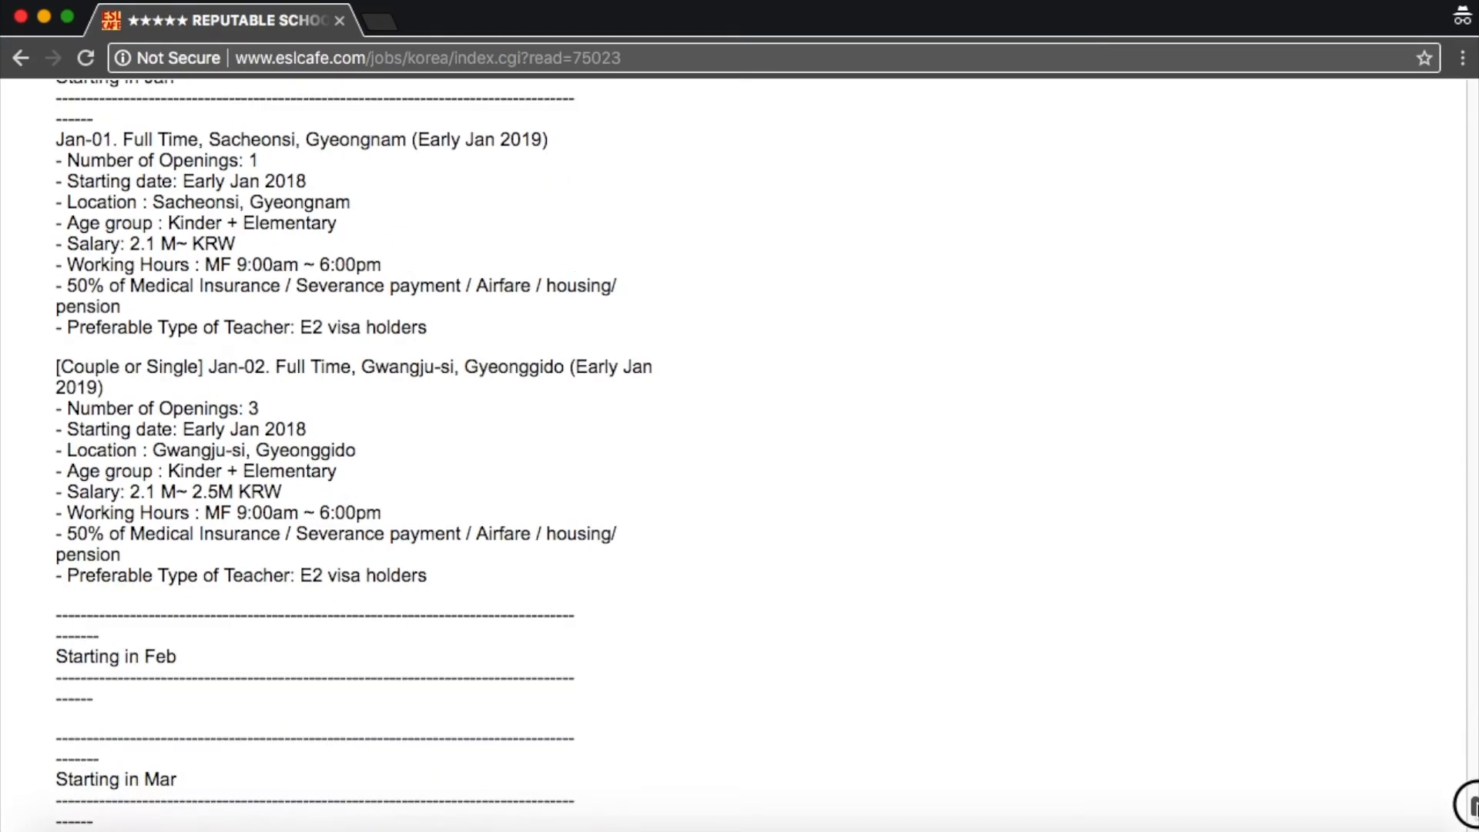
pyautogui.scroll(-3)
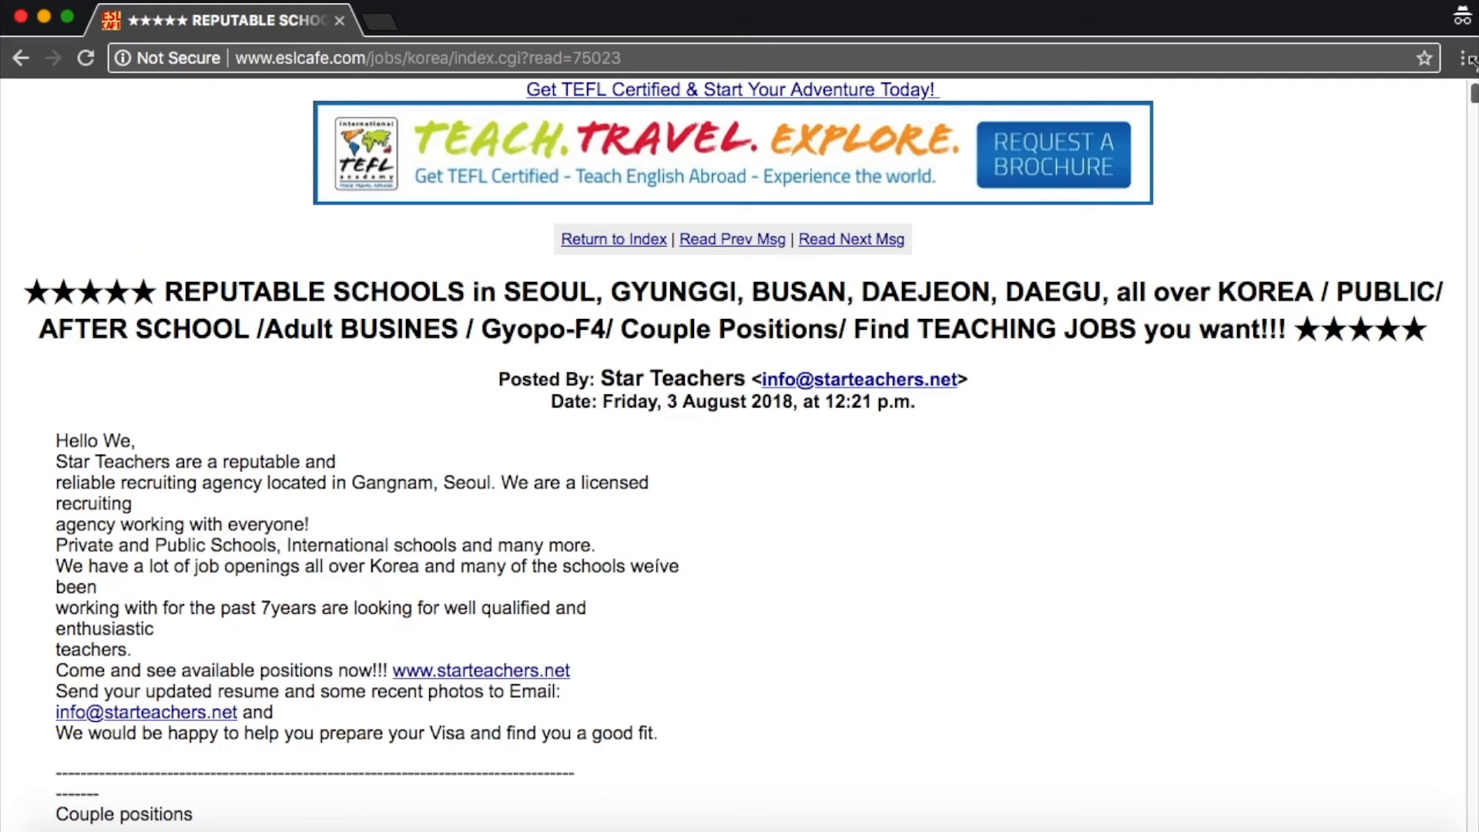
pyautogui.moveTo(934, 457)
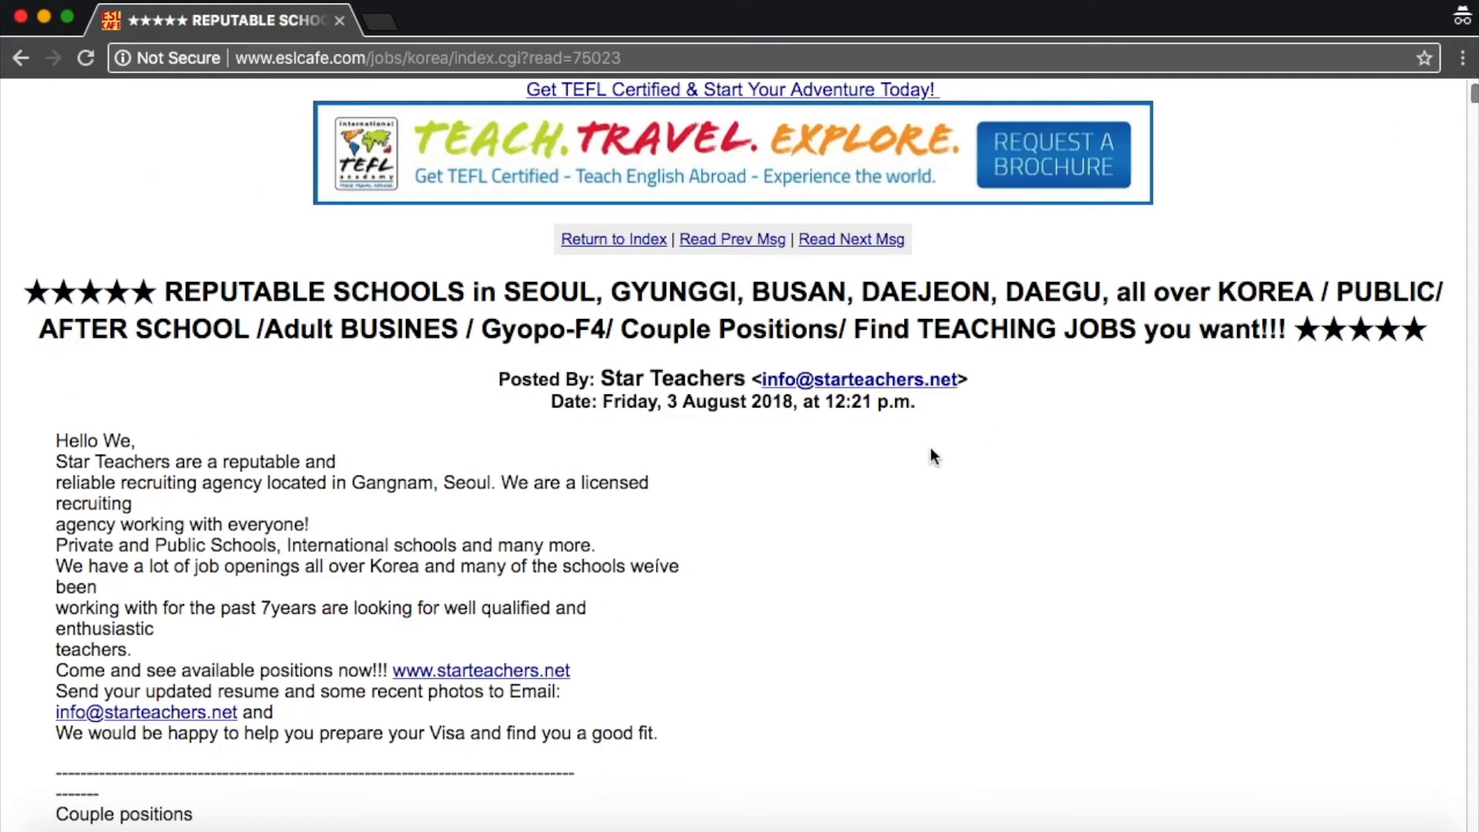
pyautogui.moveTo(419, 404)
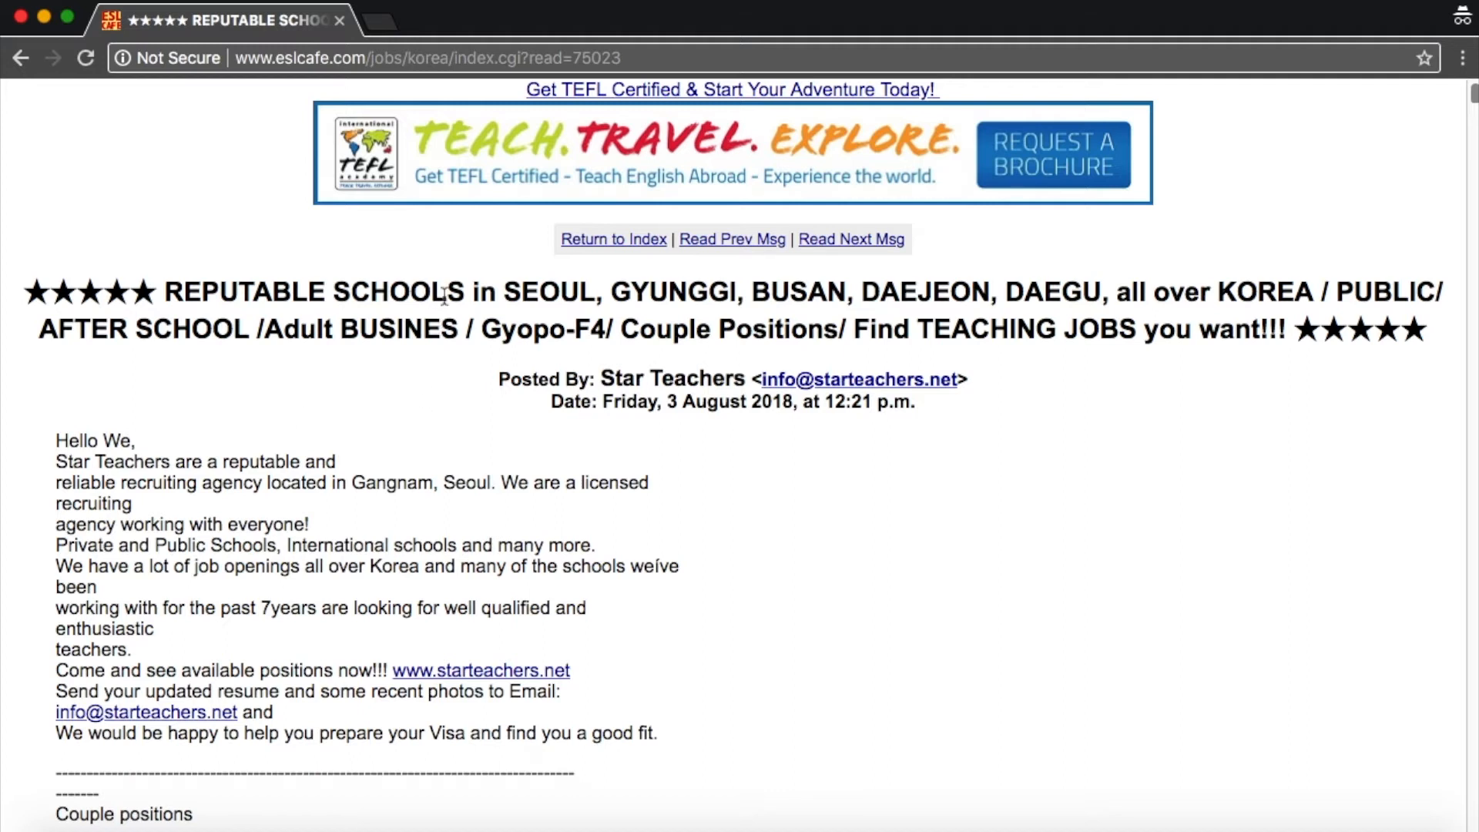
pyautogui.moveTo(541, 326)
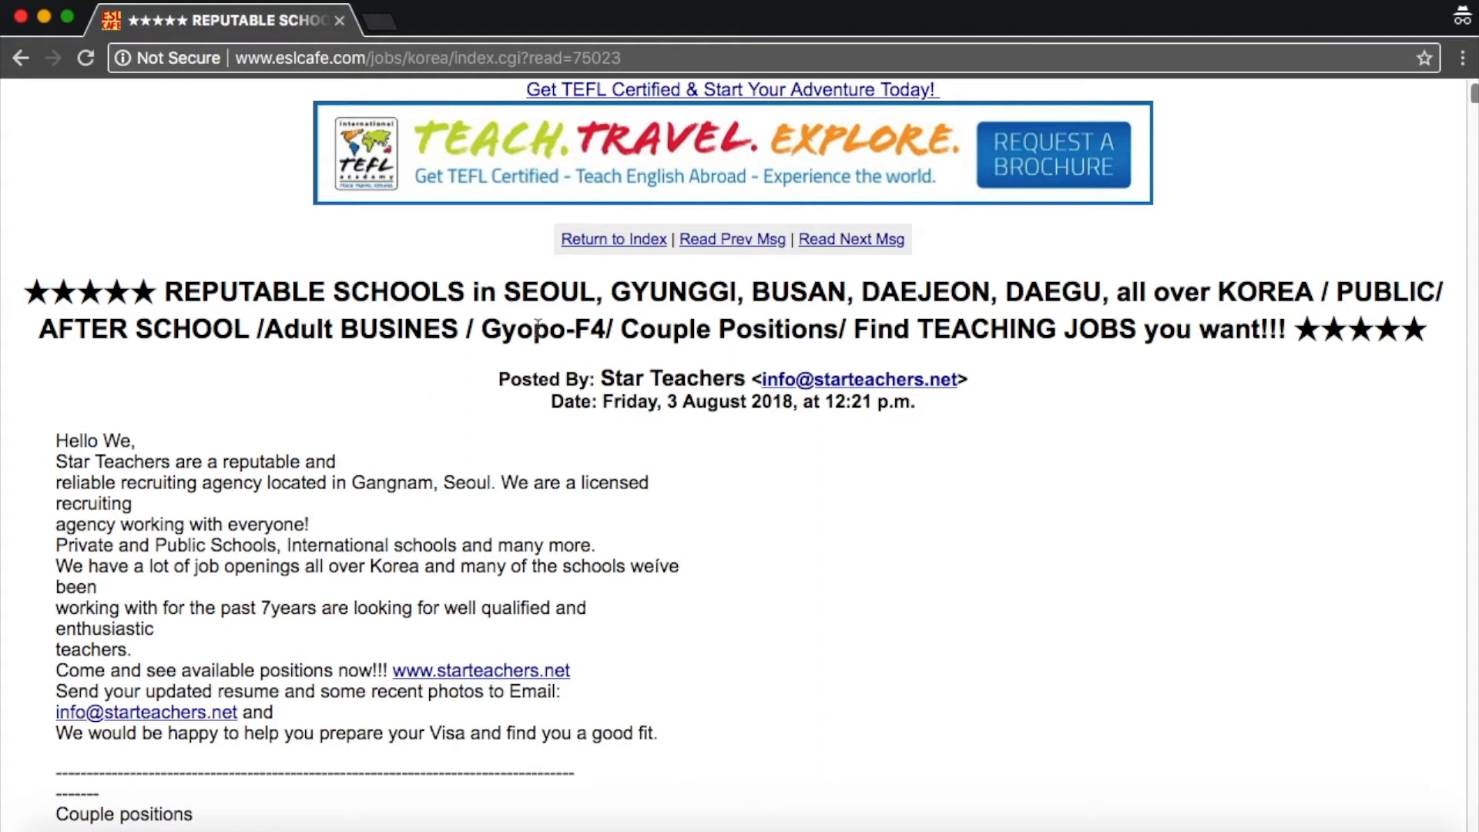
pyautogui.click(613, 238)
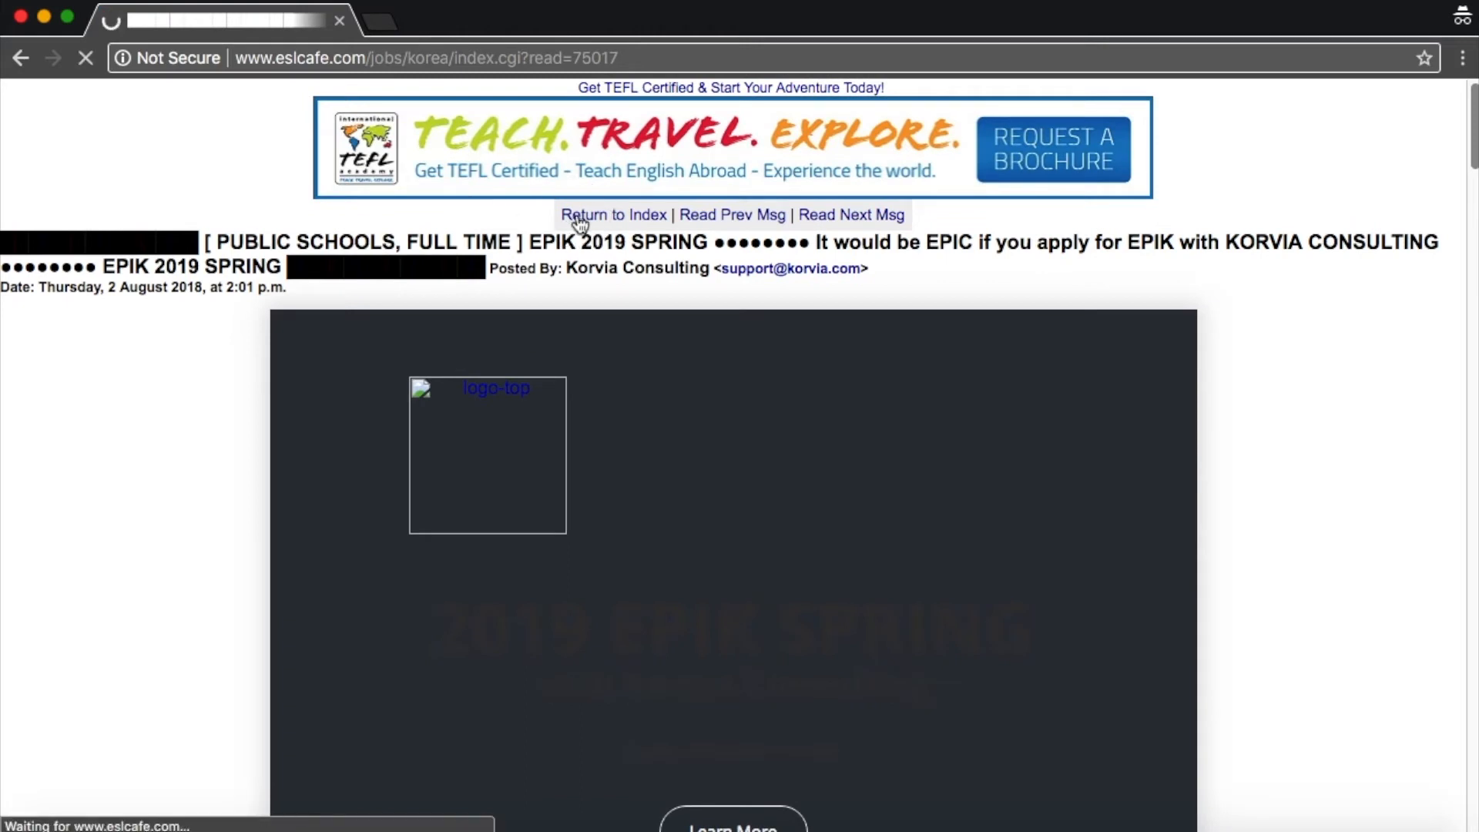
pyautogui.click(616, 214)
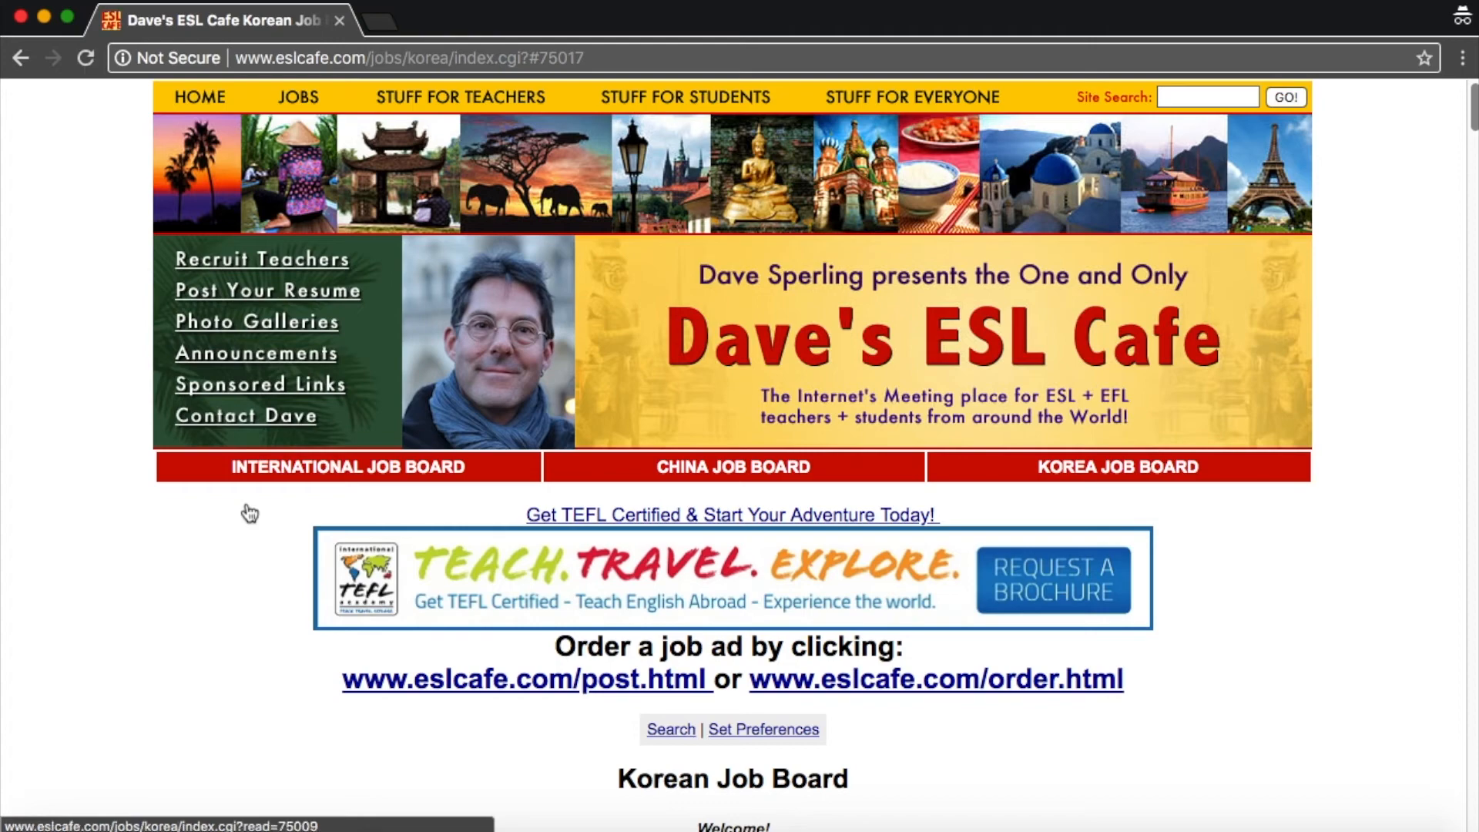
pyautogui.scroll(-3)
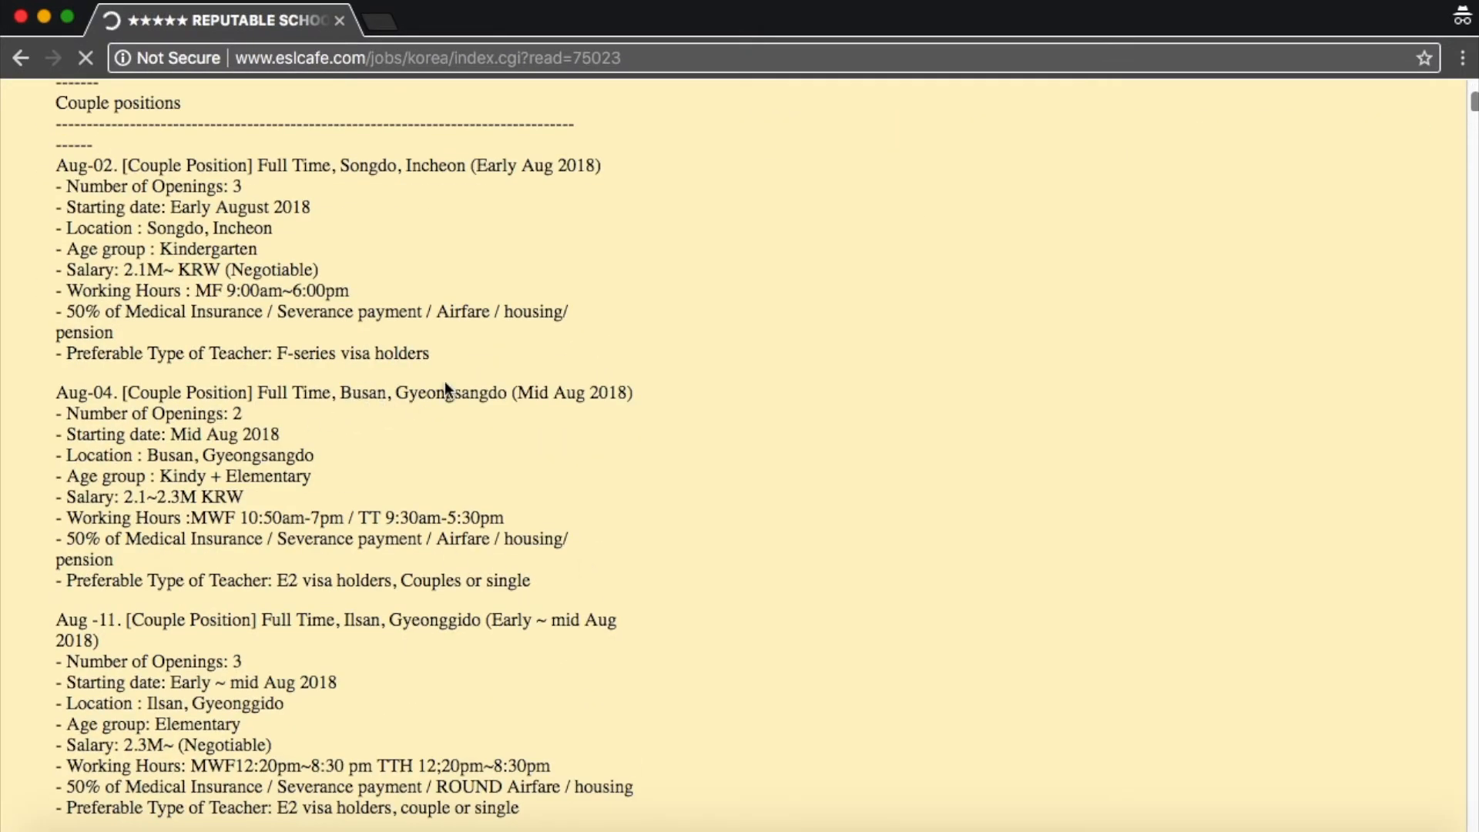
pyautogui.moveTo(179, 487)
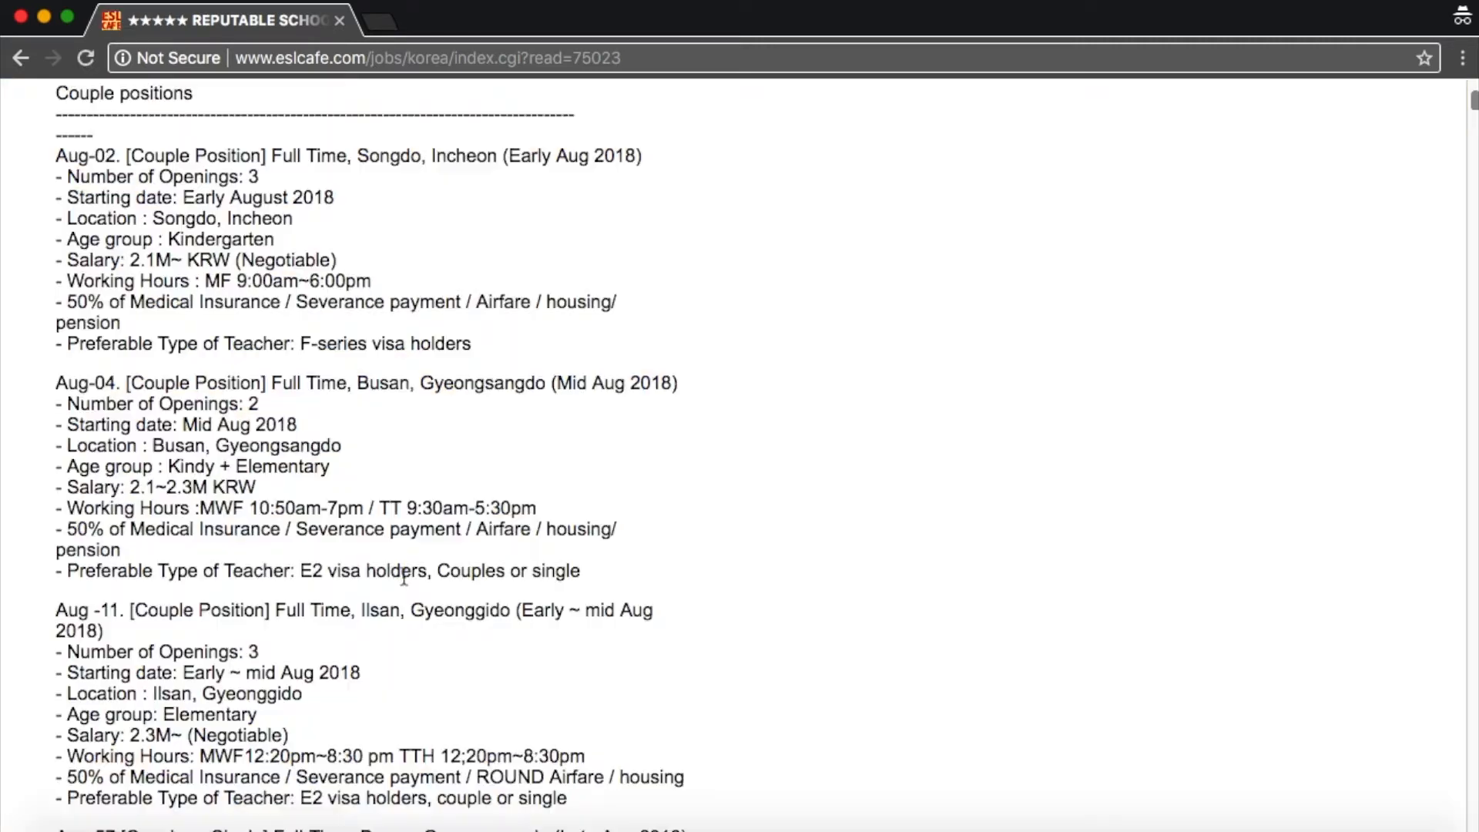
pyautogui.moveTo(277, 496)
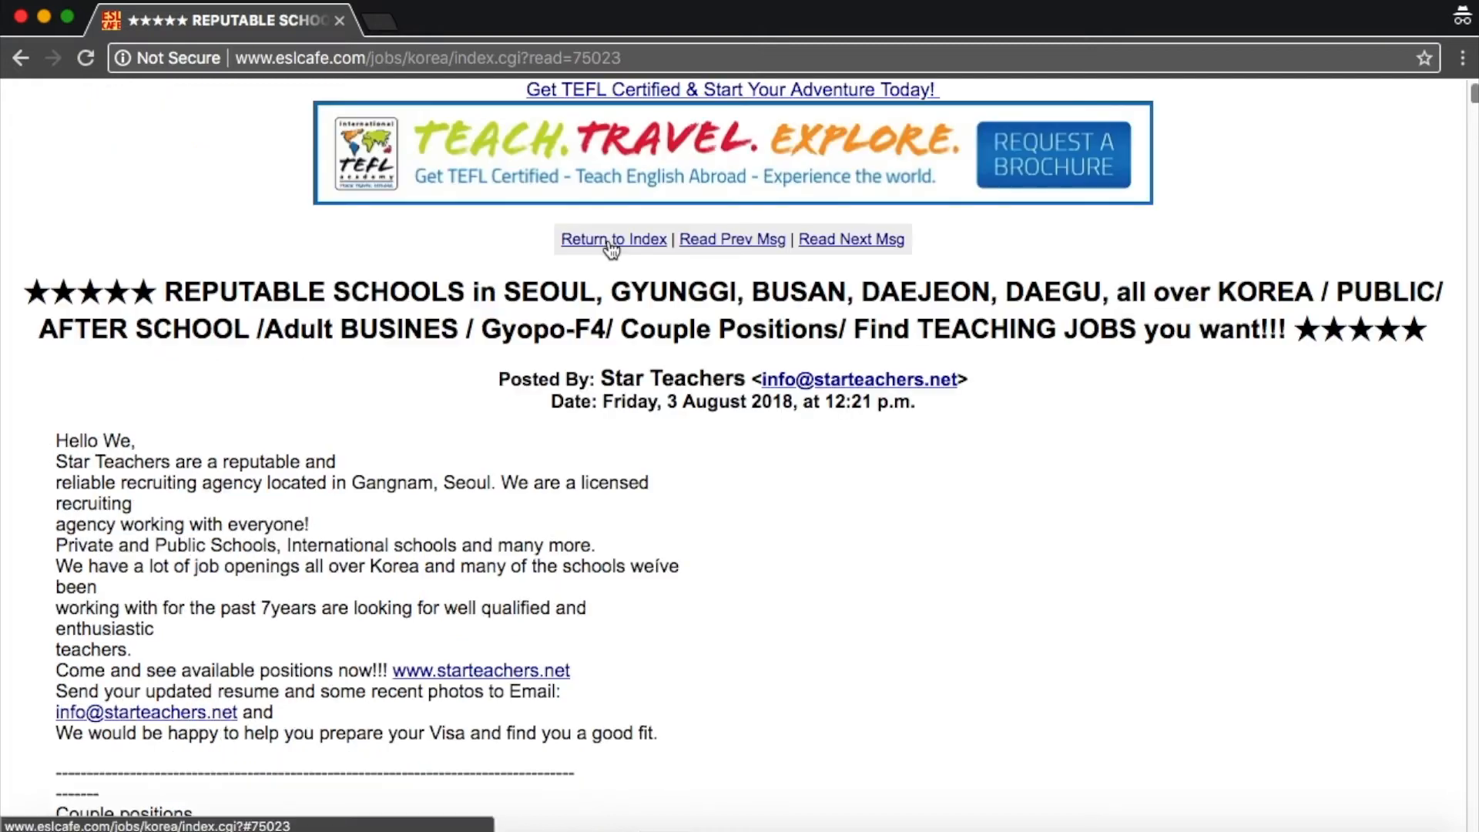
# Return to the index and open the Changwon native English teacher Nov. 26th, 2018 posting.
pyautogui.click(613, 239)
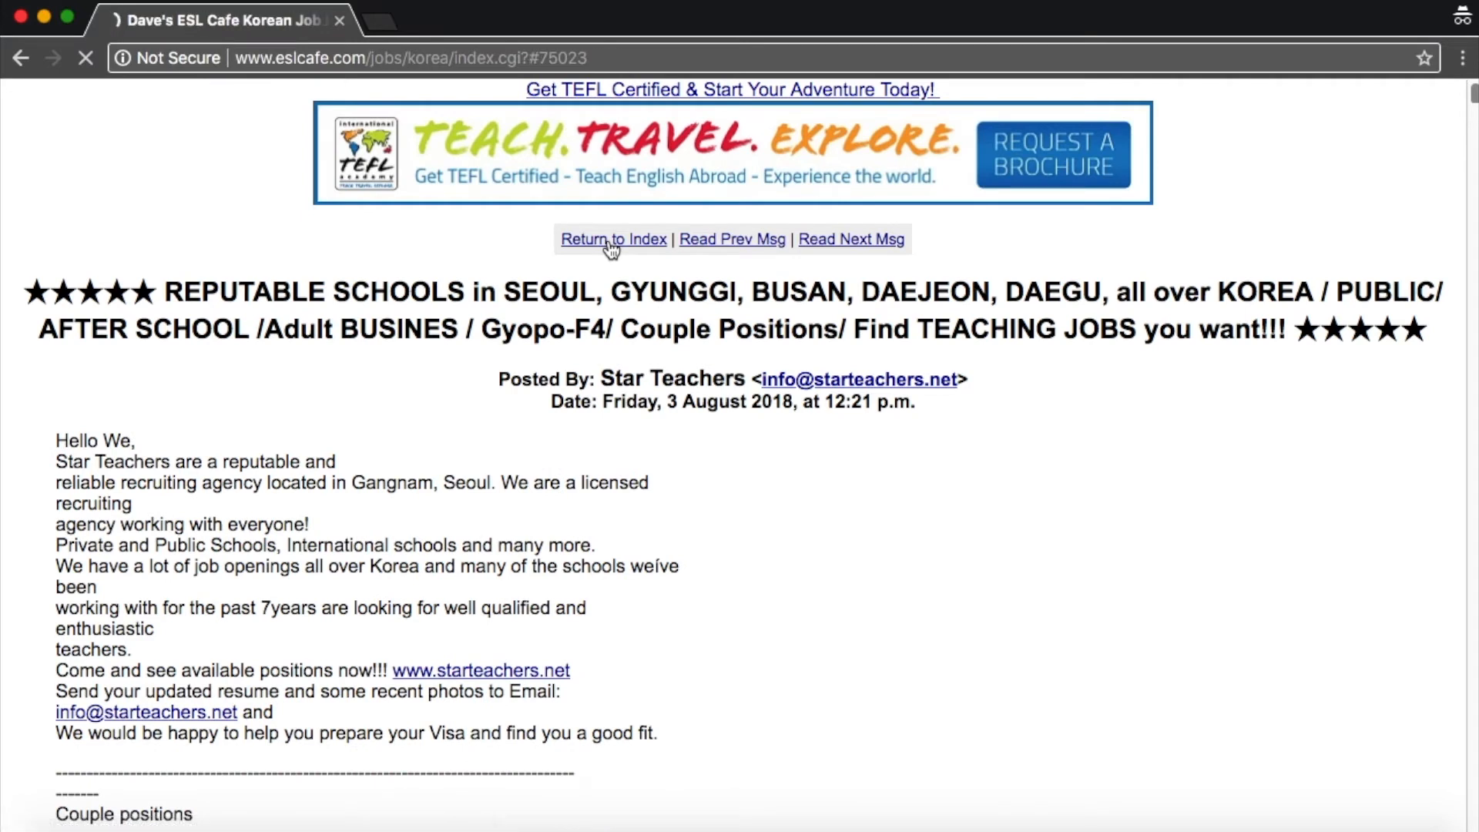
pyautogui.click(613, 239)
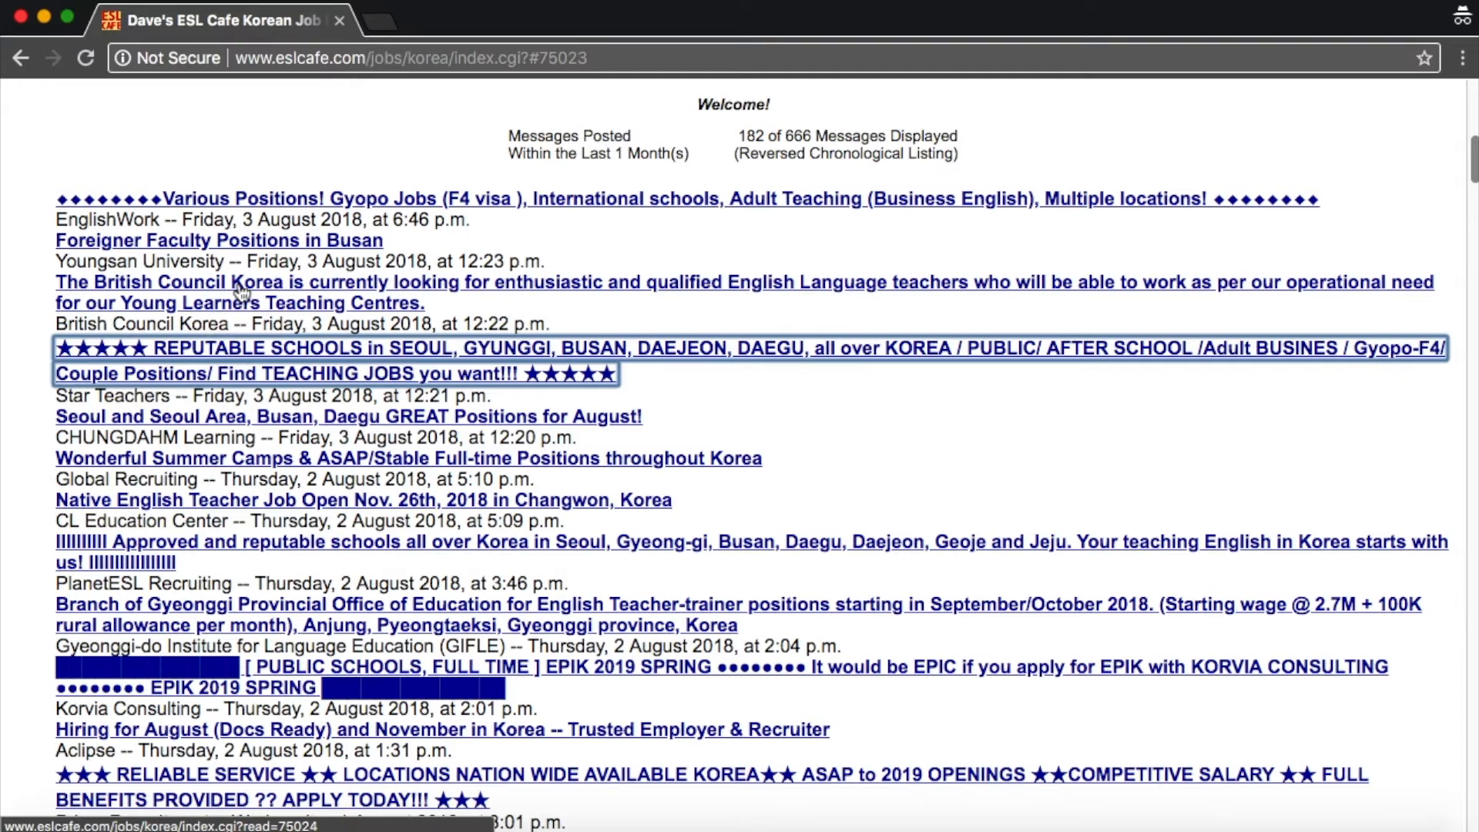
pyautogui.moveTo(94, 296)
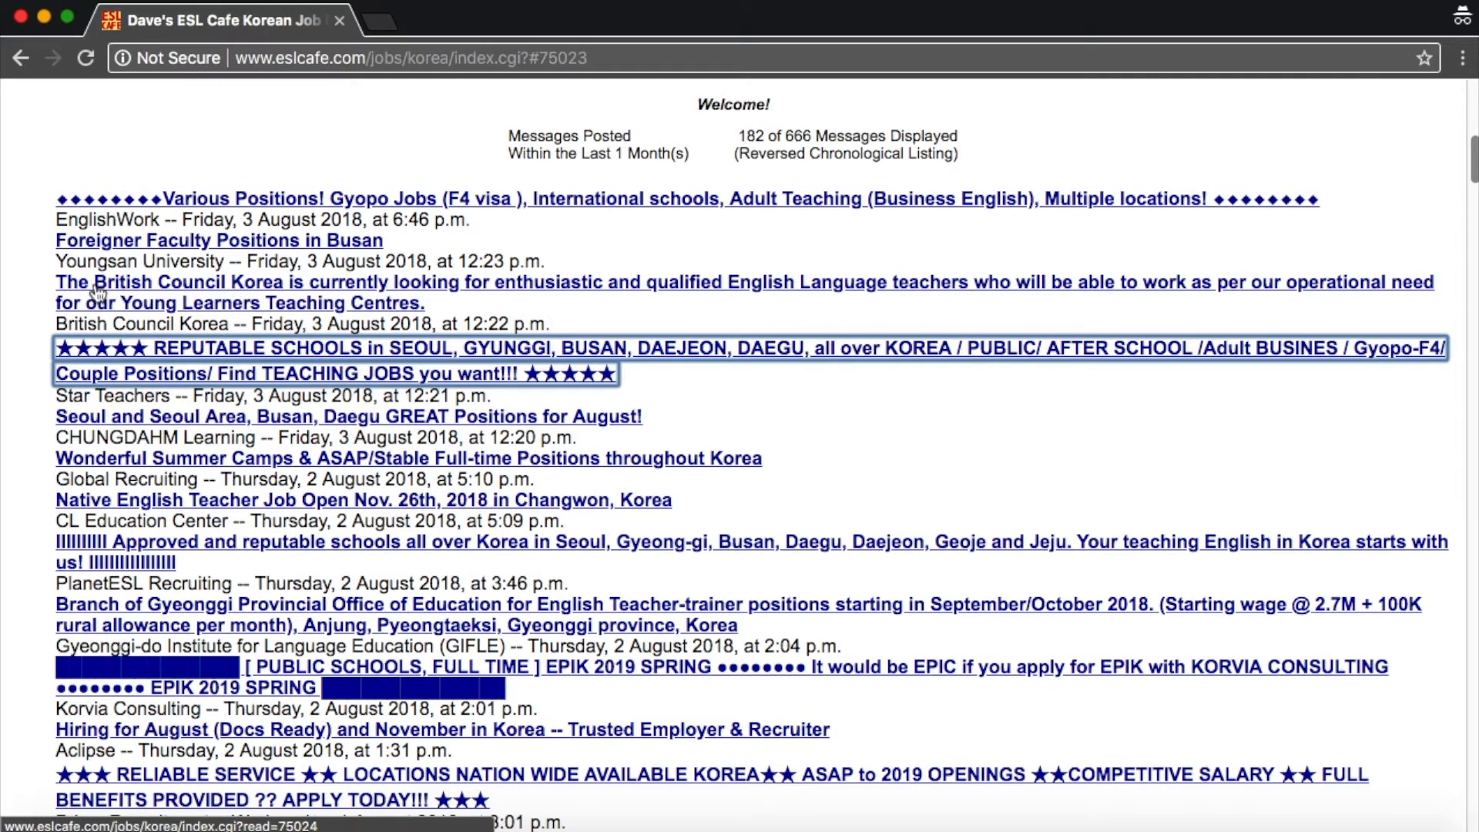
pyautogui.moveTo(822, 338)
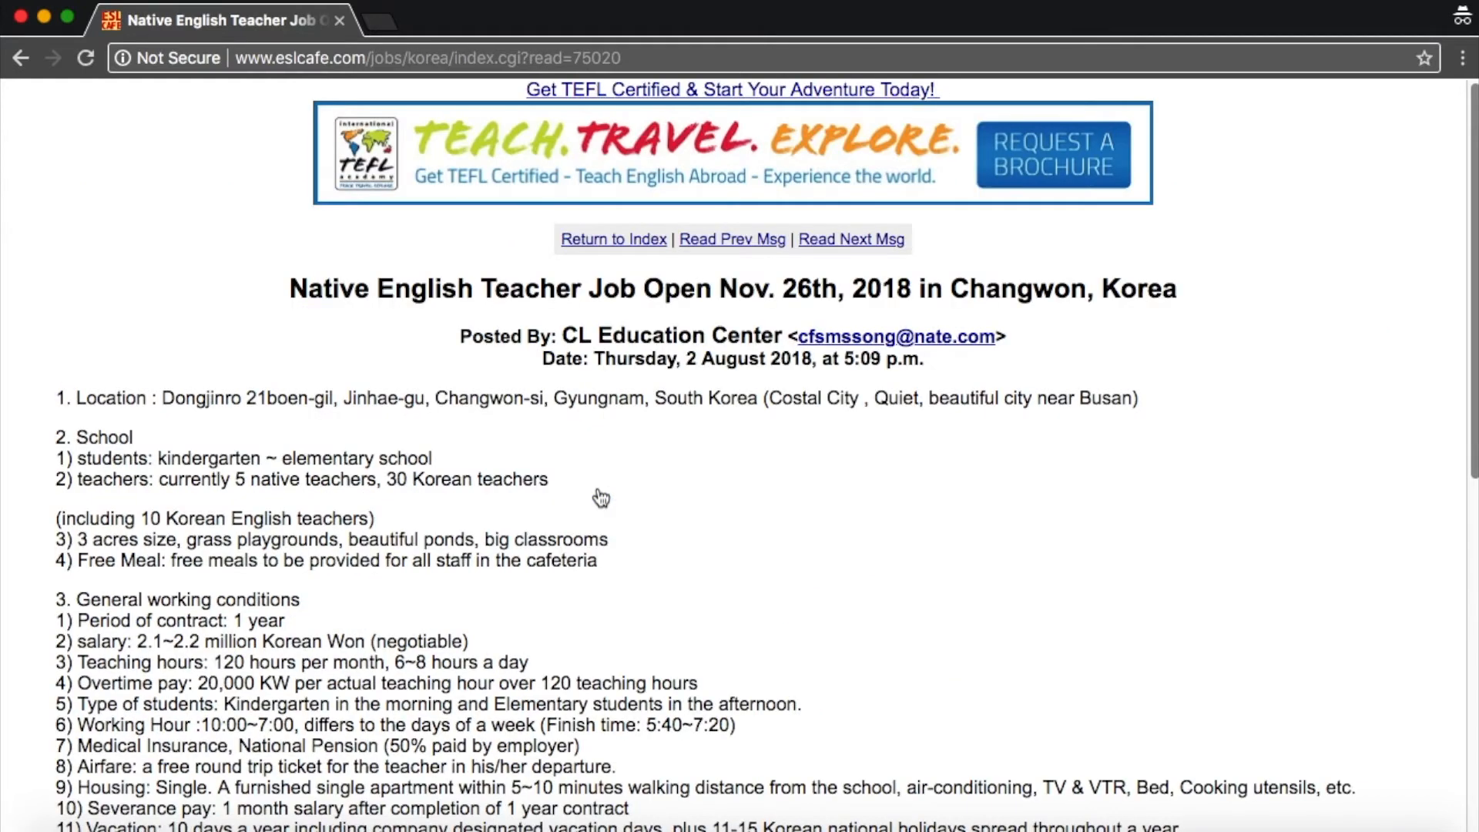
pyautogui.scroll(-3)
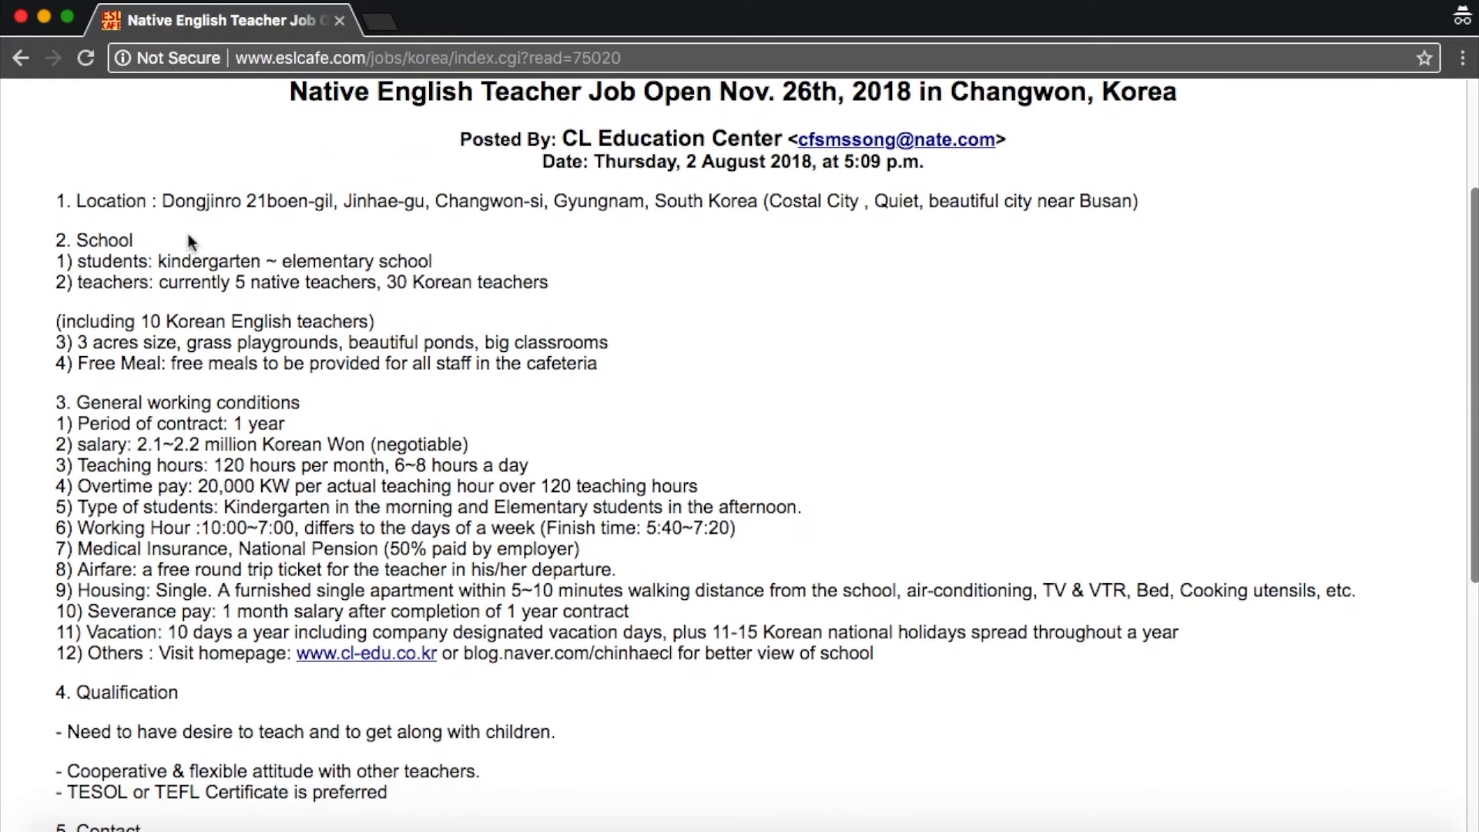
pyautogui.moveTo(624, 224)
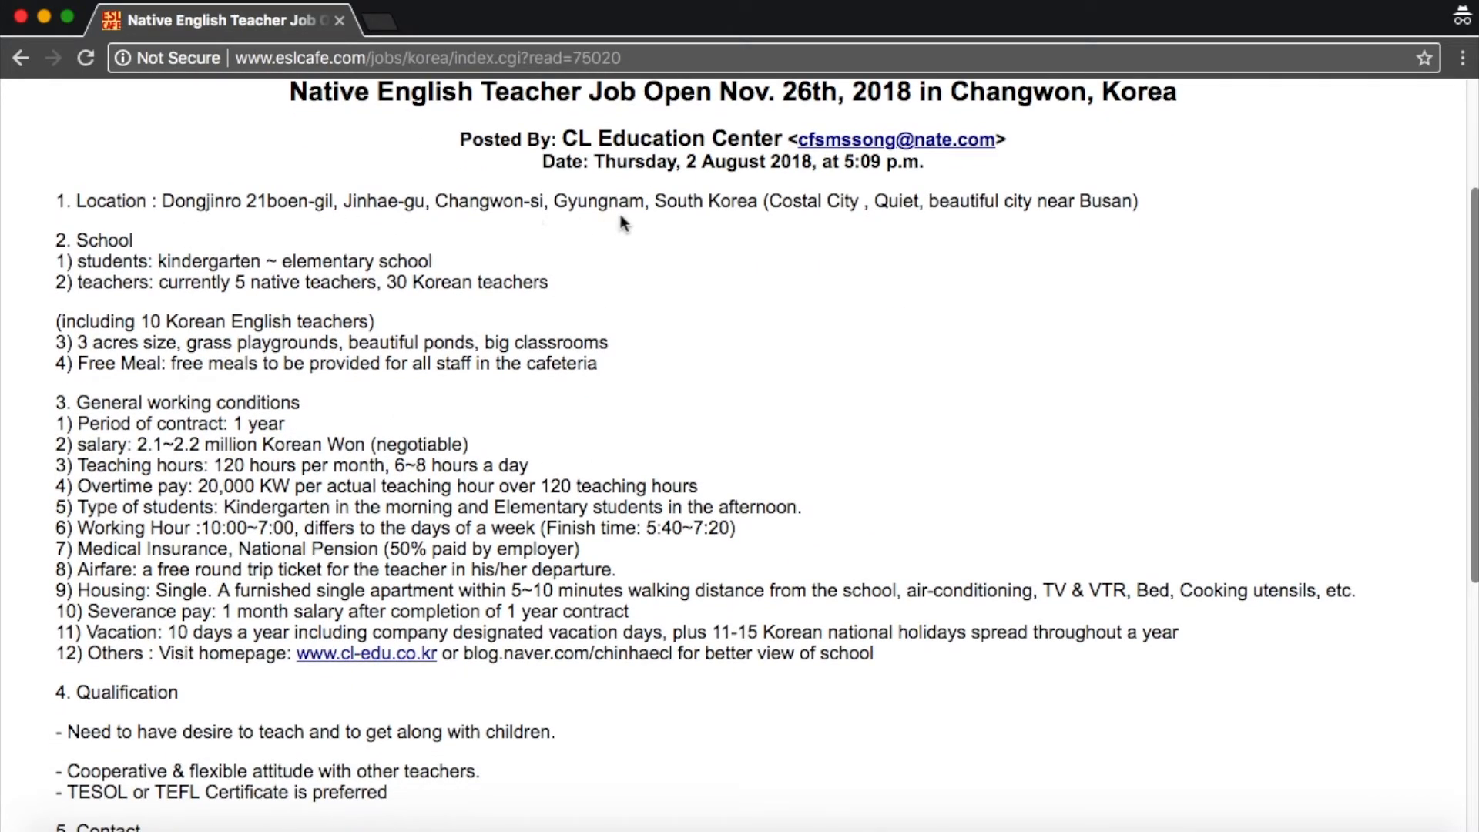
pyautogui.moveTo(348, 269)
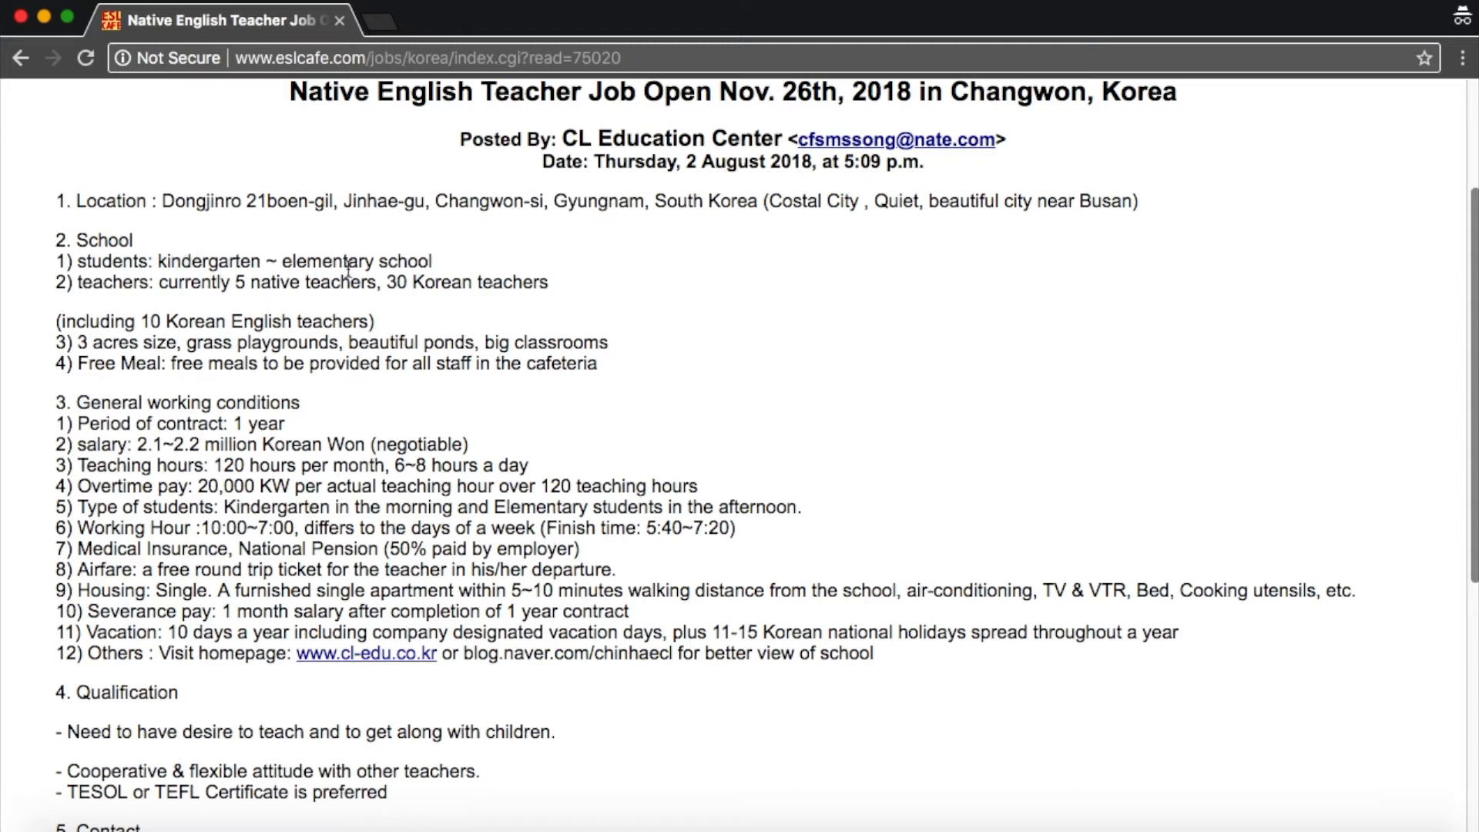
pyautogui.scroll(-3)
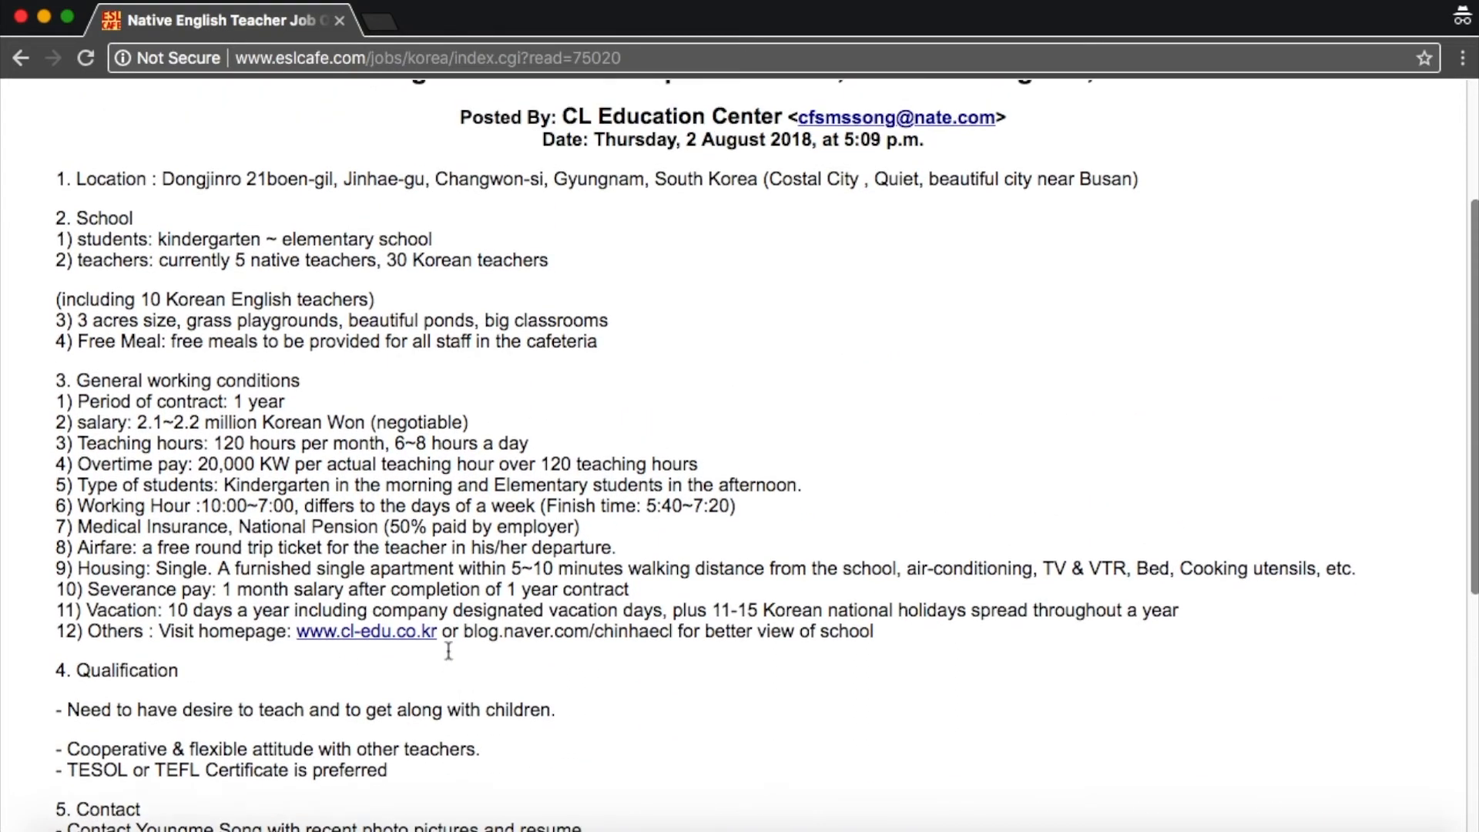
pyautogui.scroll(3)
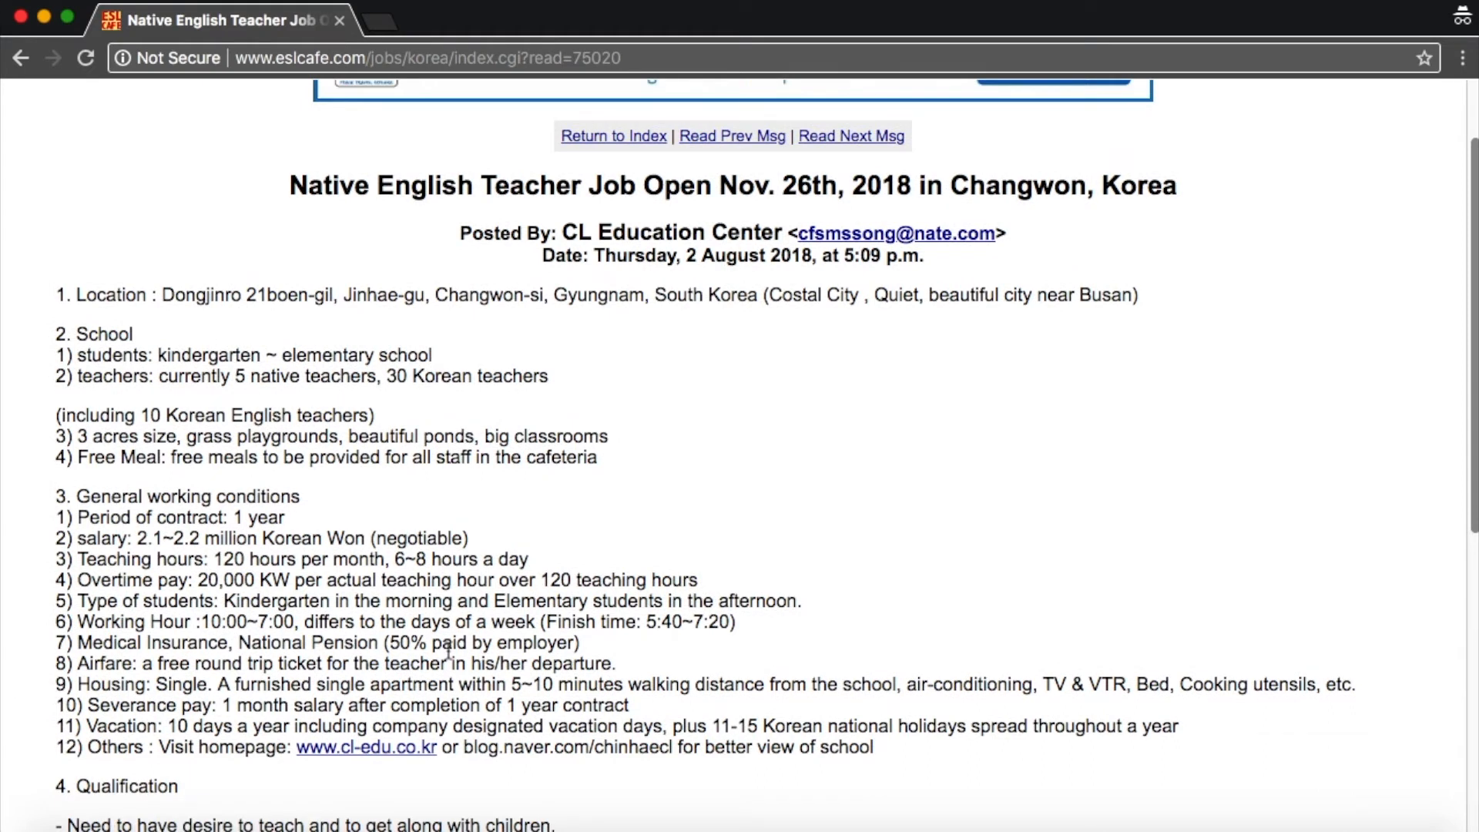
# Search the Korean Job Board messages for the keyword 'busan' and view the results.
pyautogui.click(613, 136)
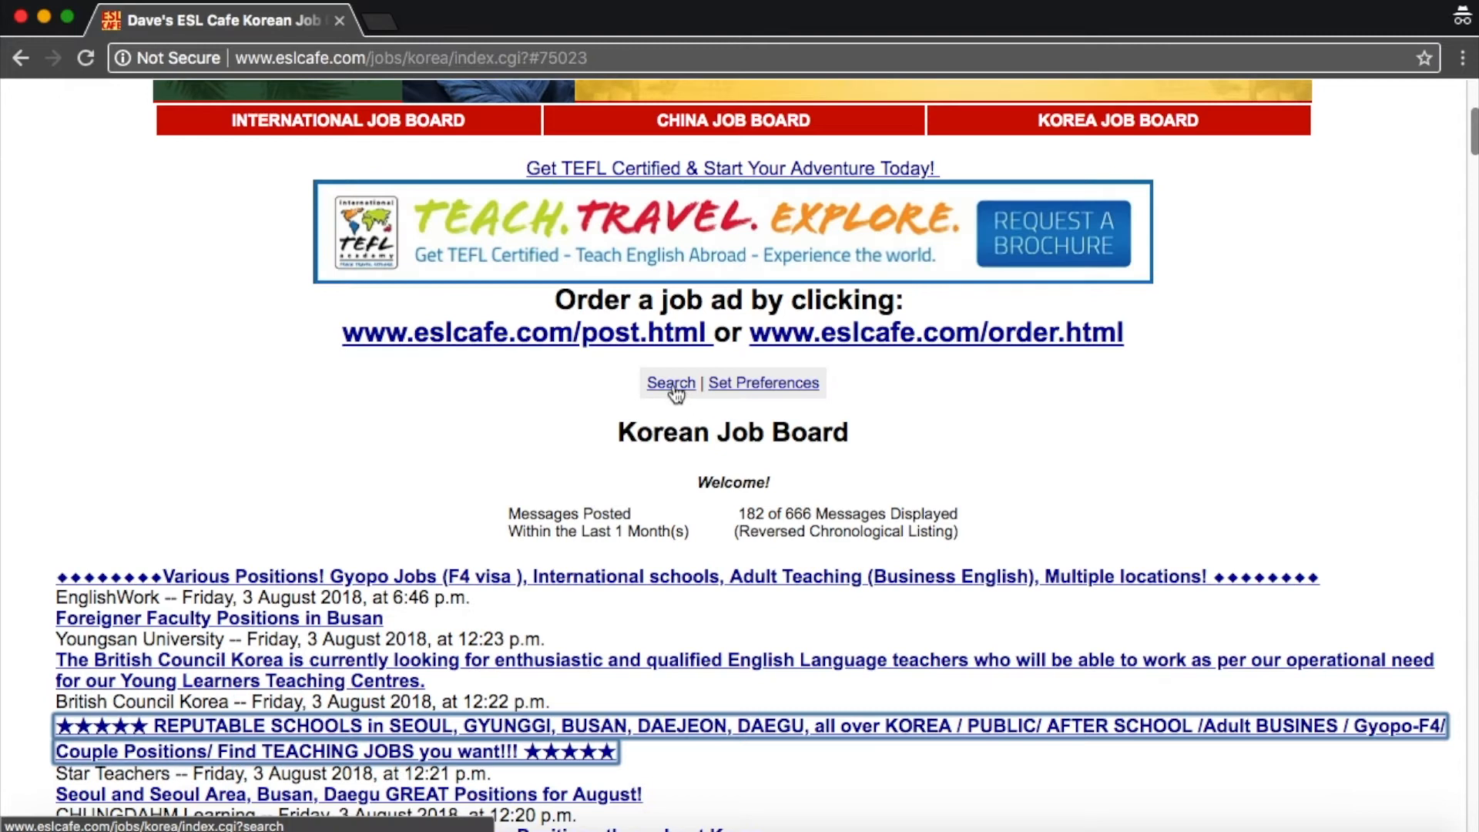
pyautogui.click(670, 382)
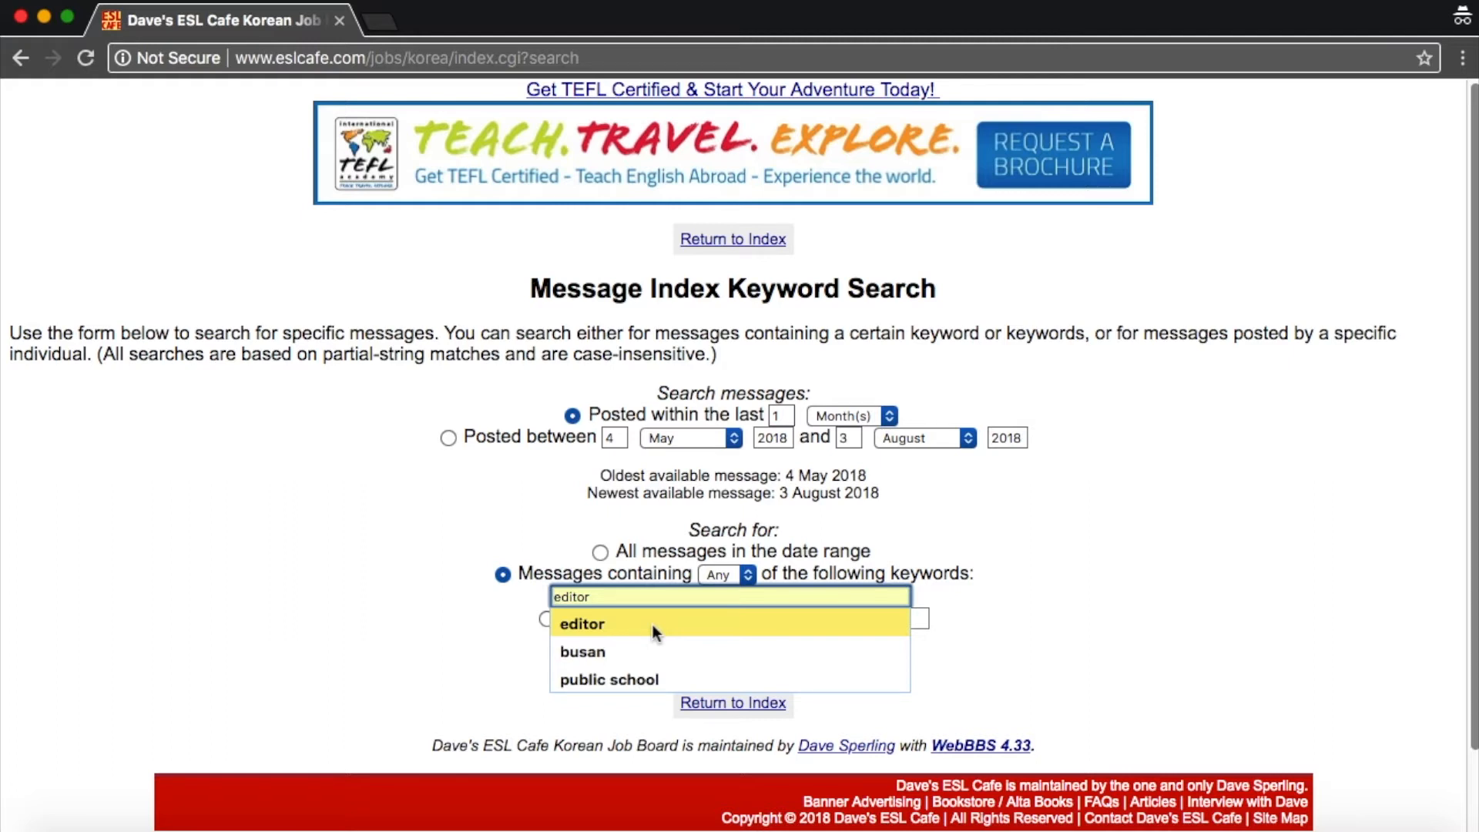
pyautogui.click(583, 652)
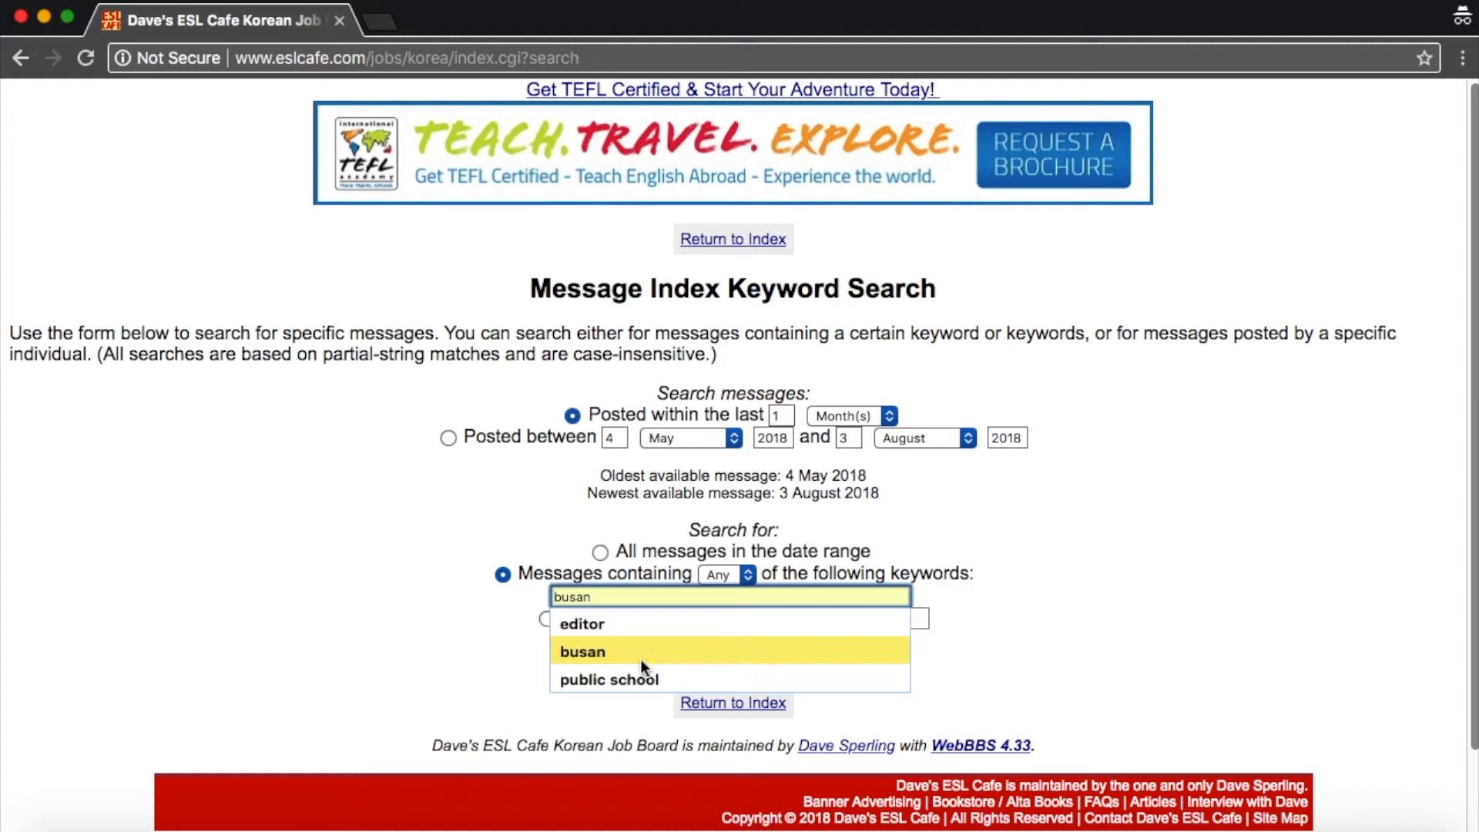
pyautogui.click(607, 679)
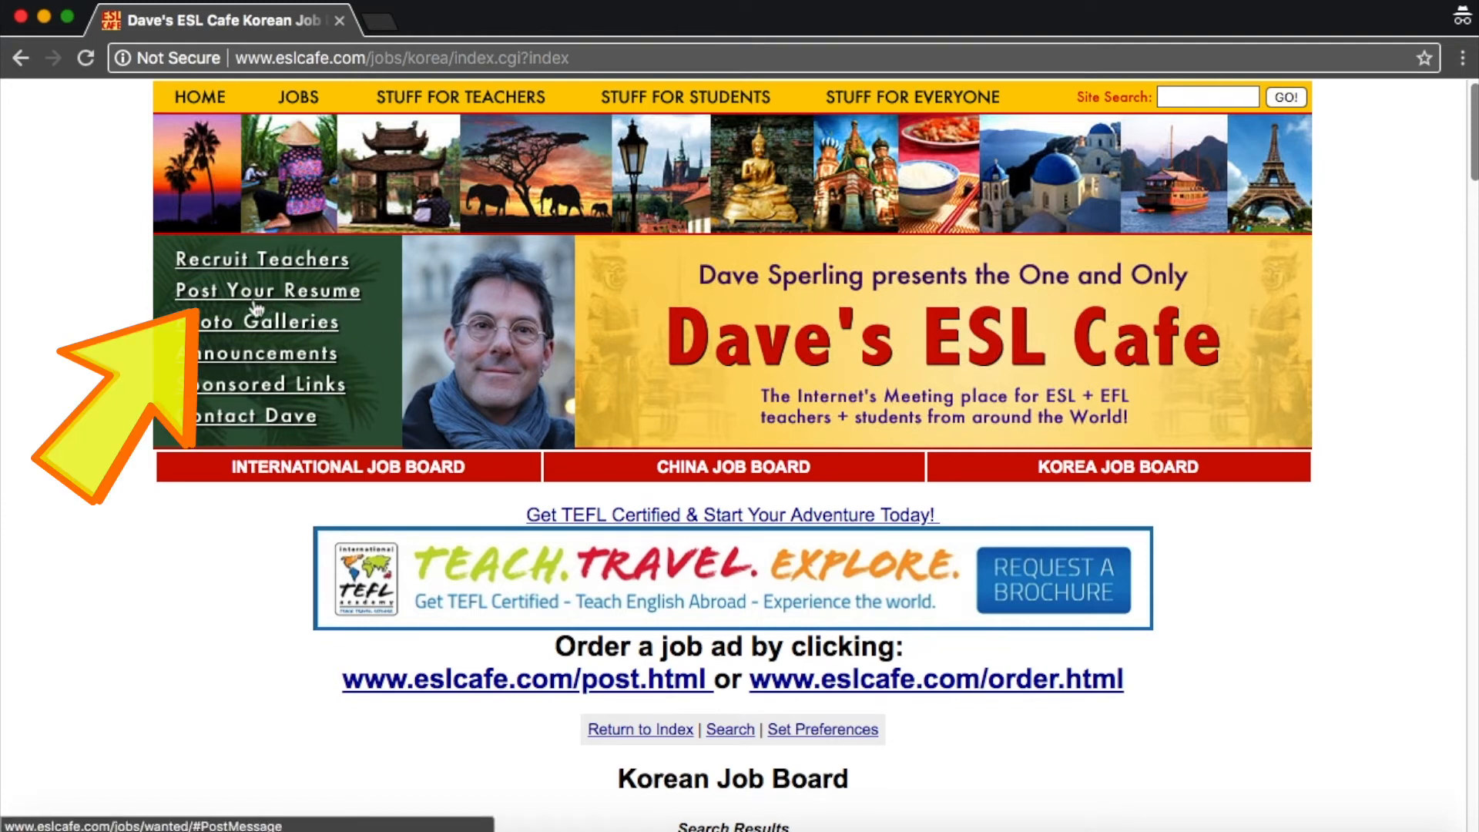
# Open the Job Wanted Resume Board via Post Your Resume and browse the posted resumes.
pyautogui.click(268, 289)
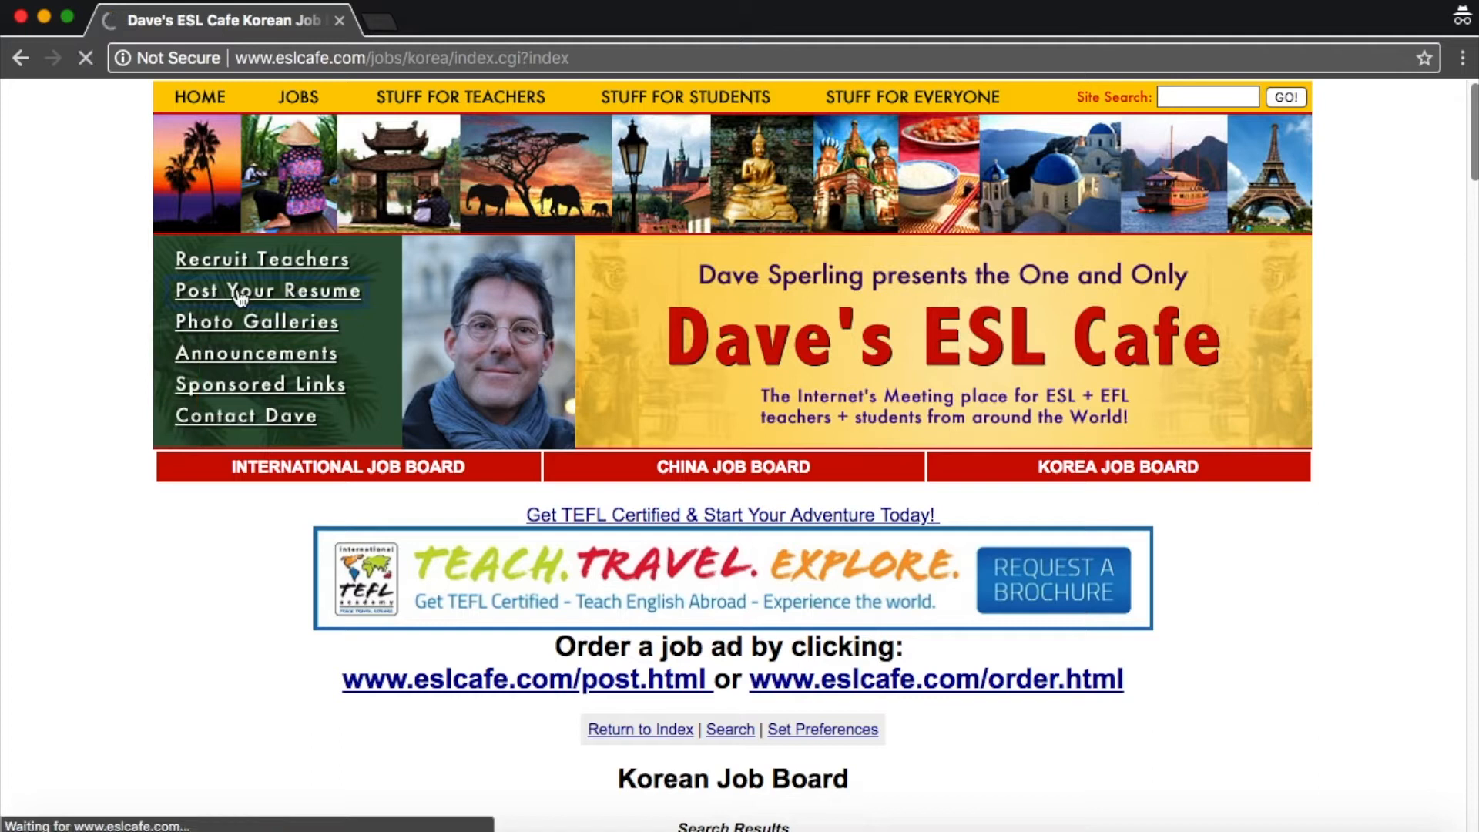
pyautogui.click(267, 289)
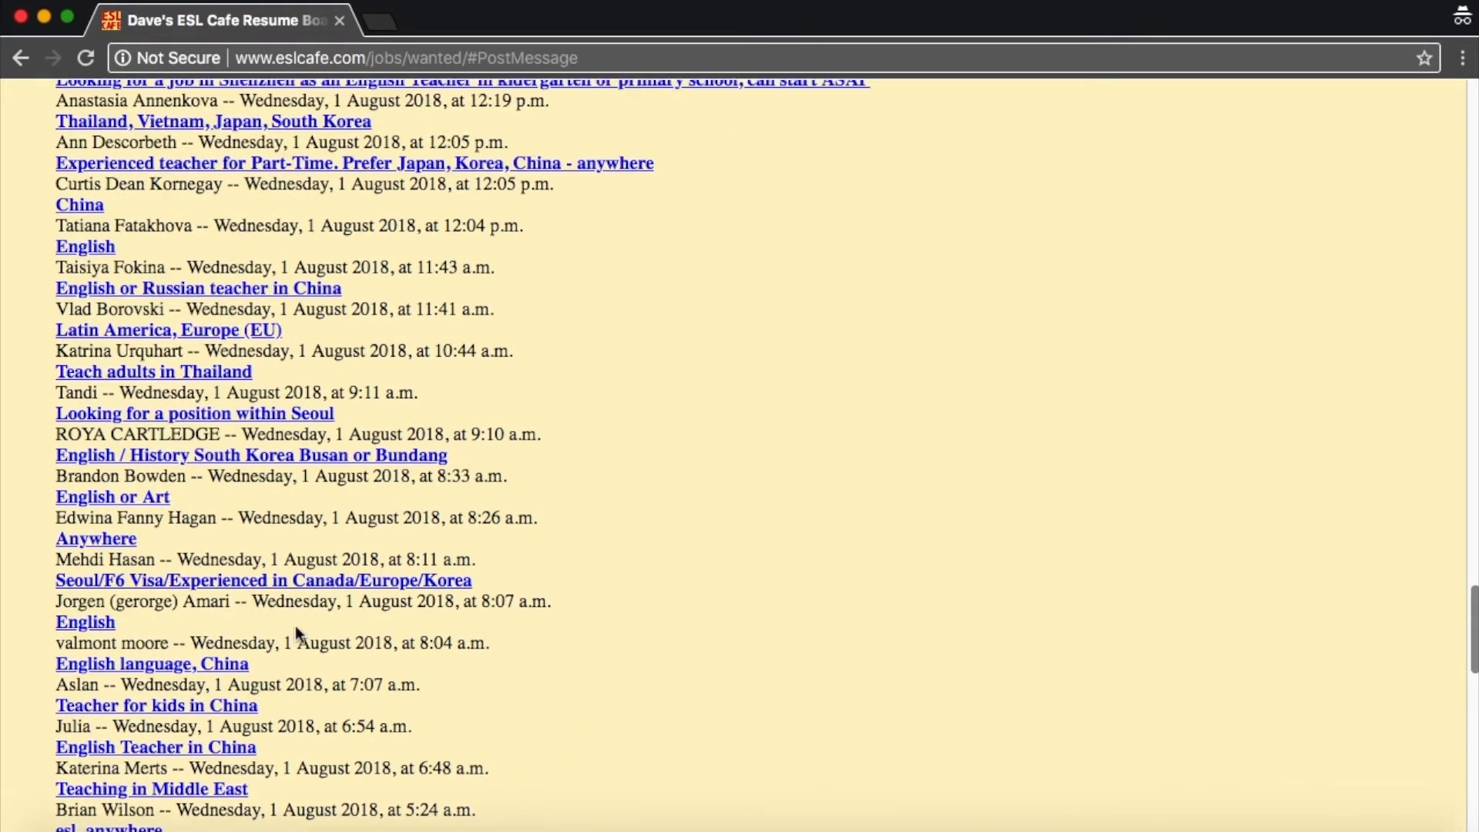
pyautogui.scroll(3)
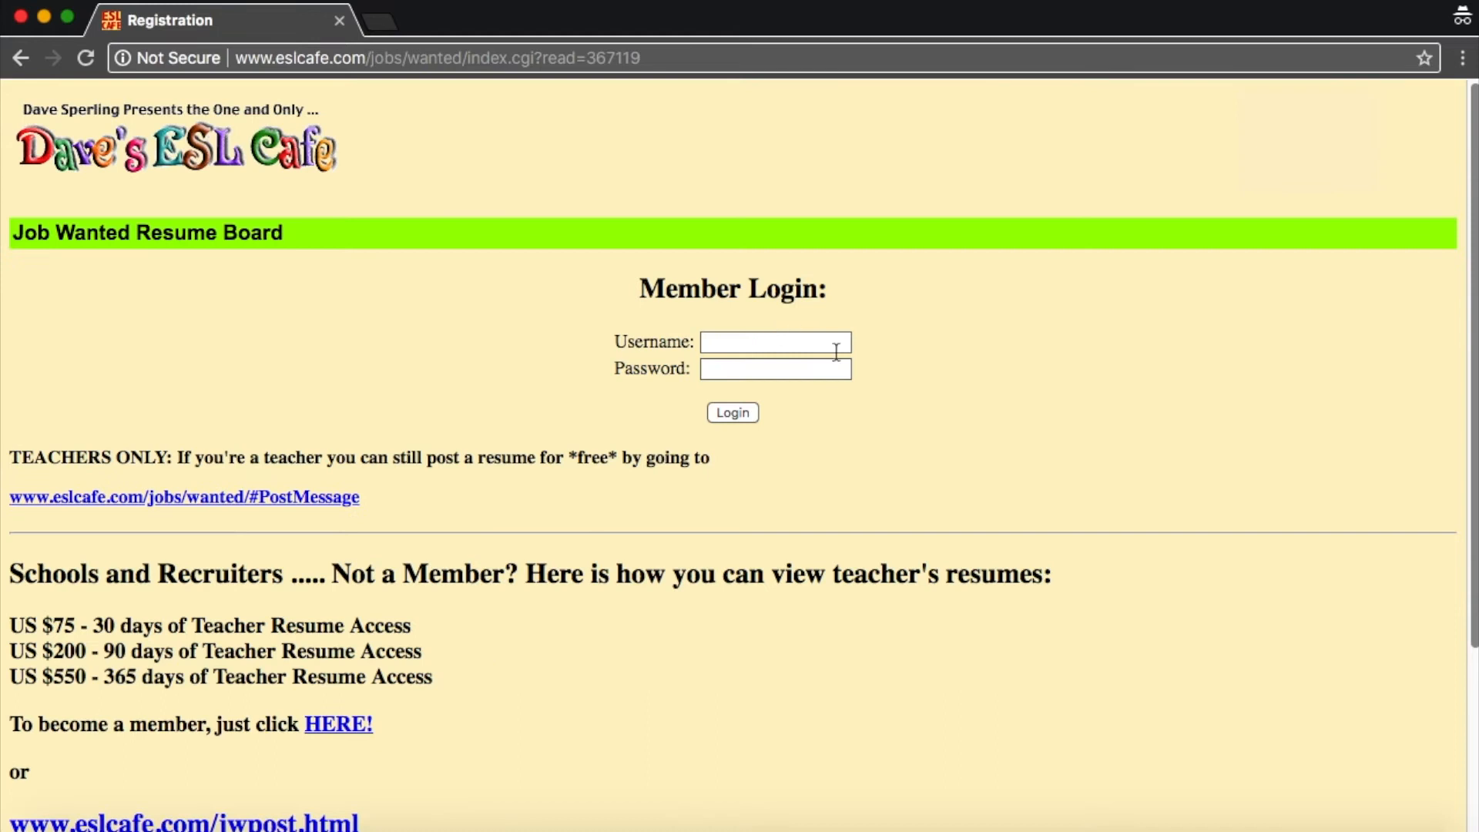
pyautogui.moveTo(89, 625)
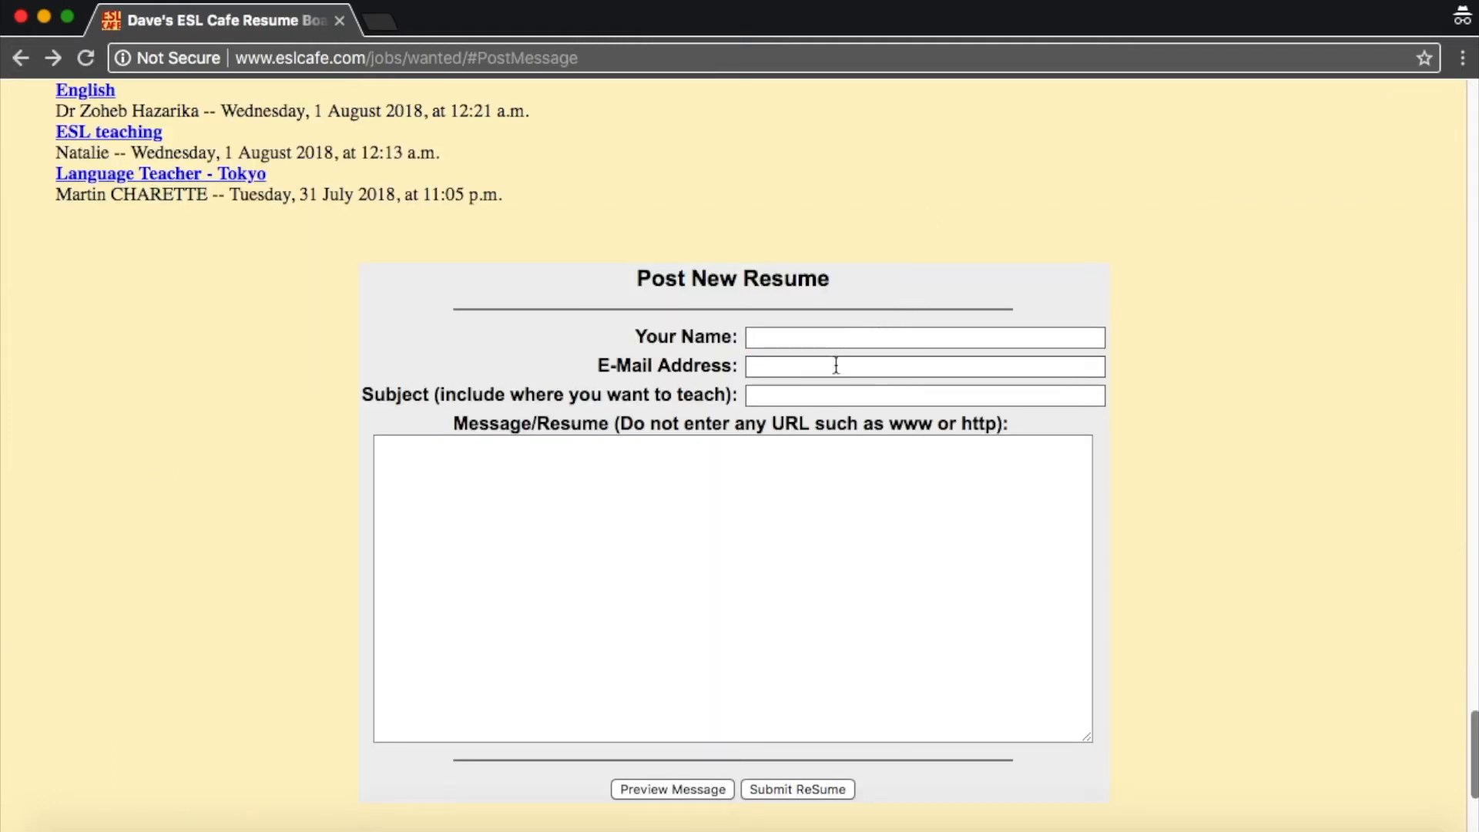
pyautogui.moveTo(245, 459)
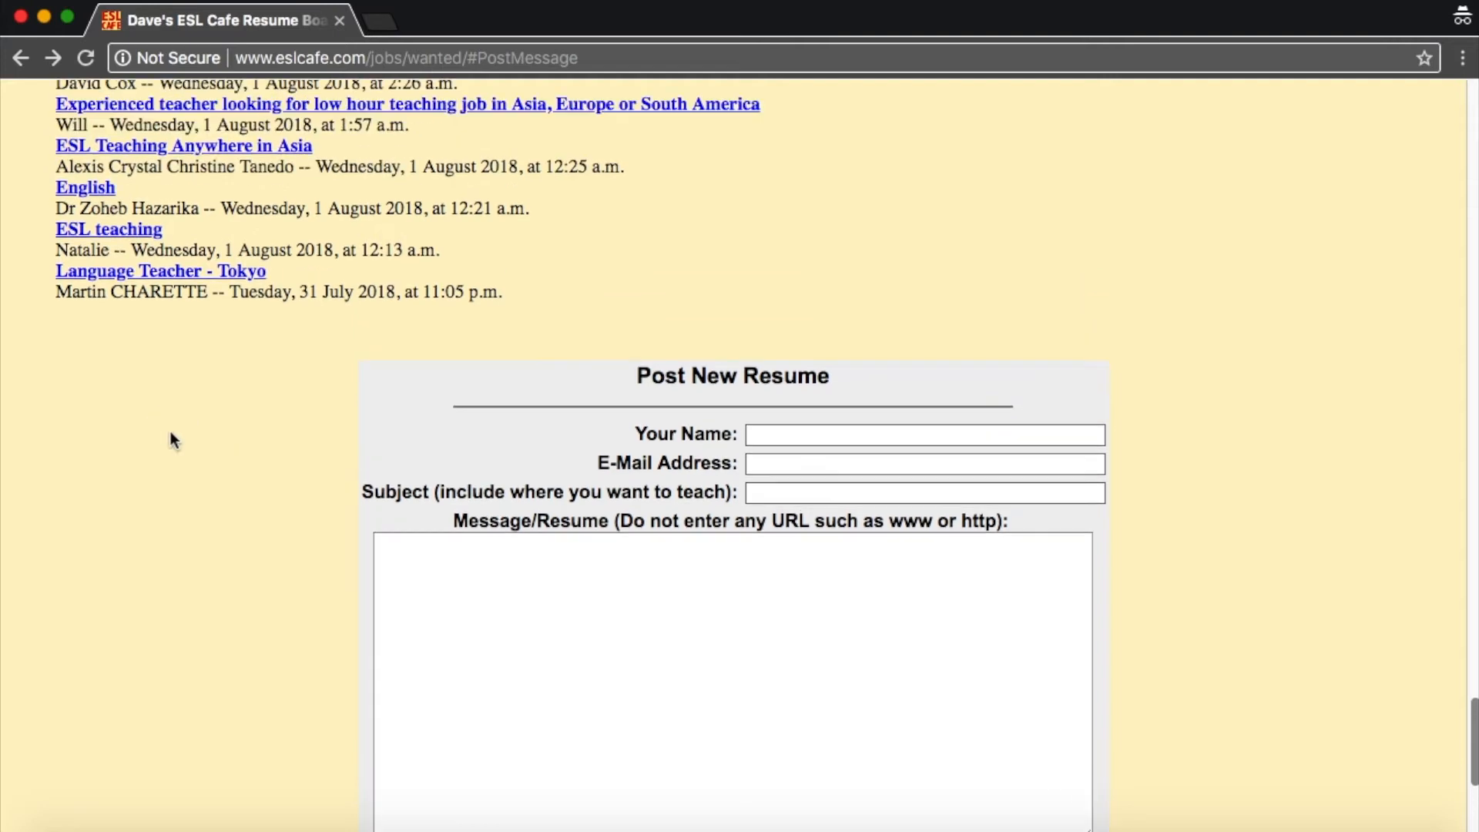
pyautogui.scroll(3)
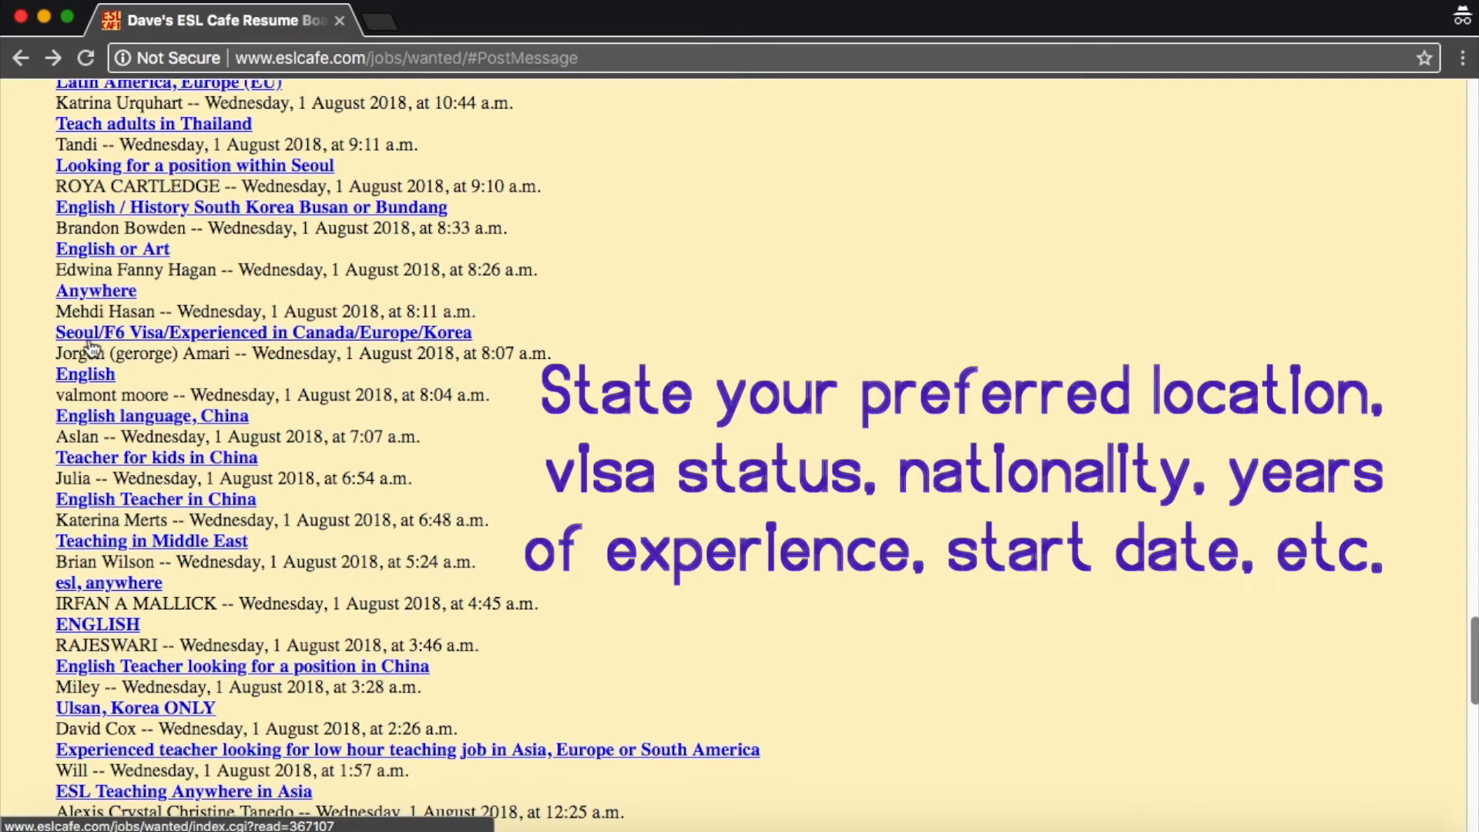
pyautogui.moveTo(146, 337)
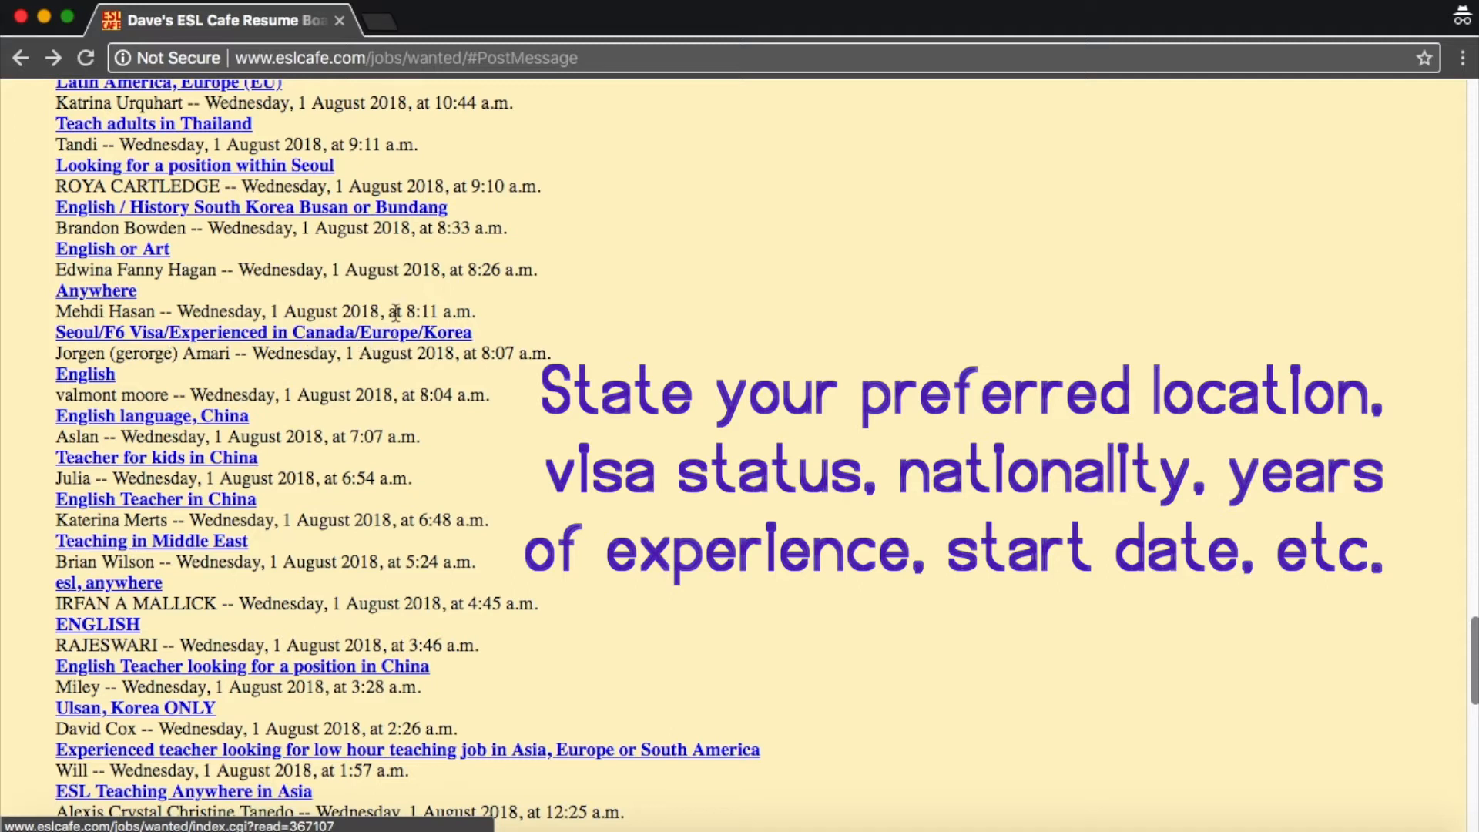
pyautogui.scroll(3)
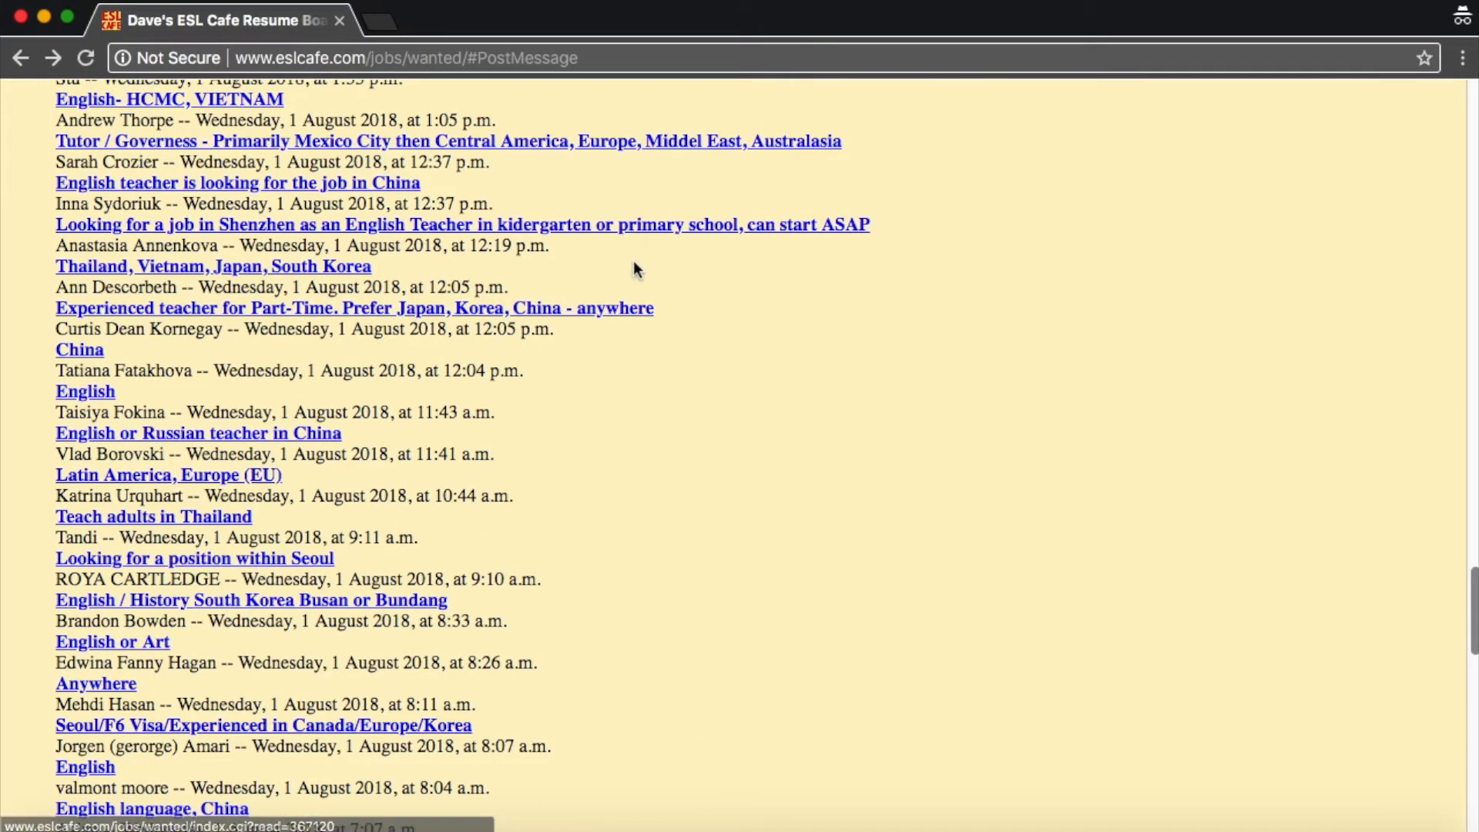
pyautogui.scroll(-3)
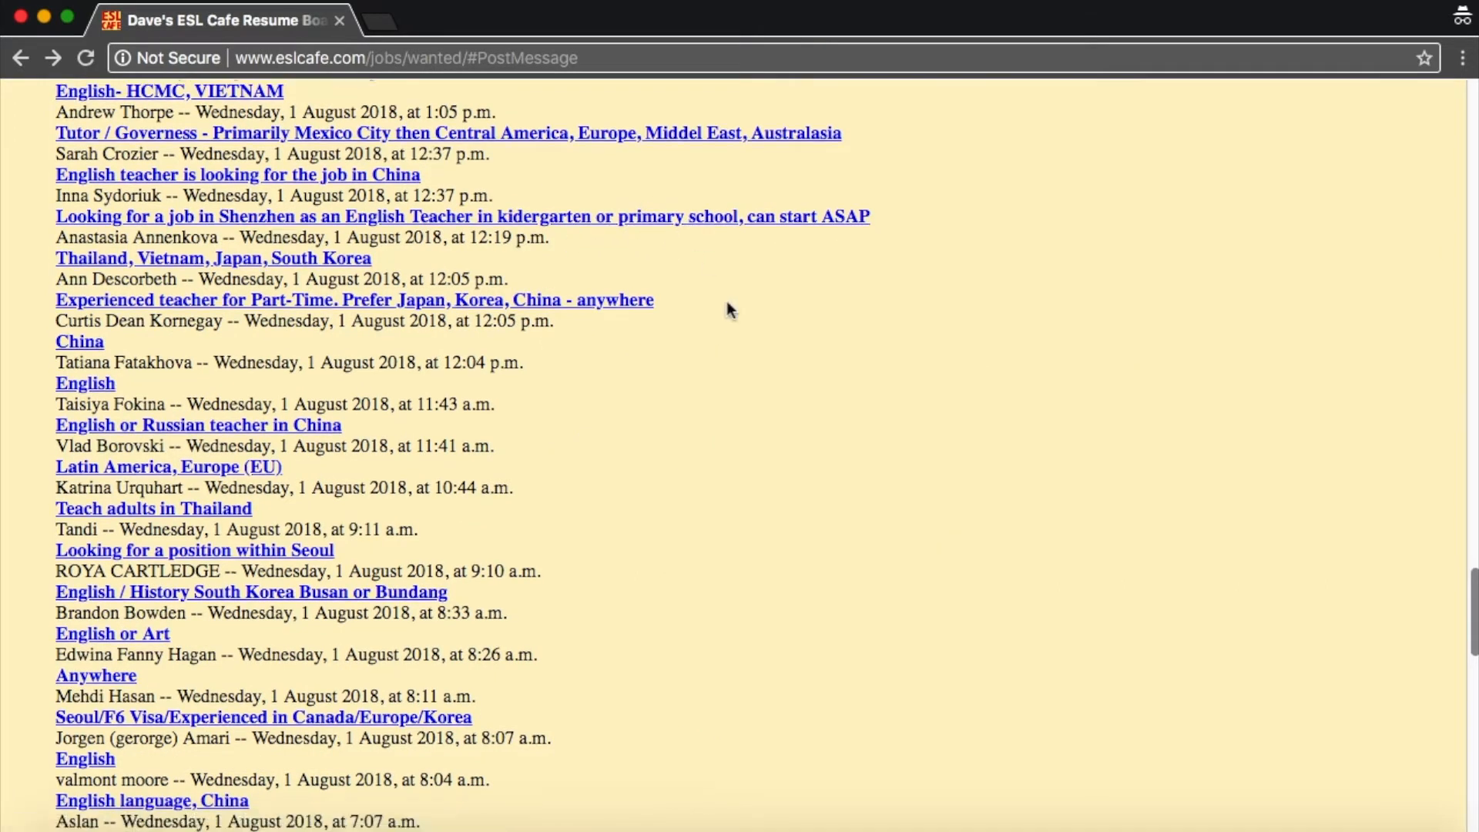
pyautogui.scroll(-3)
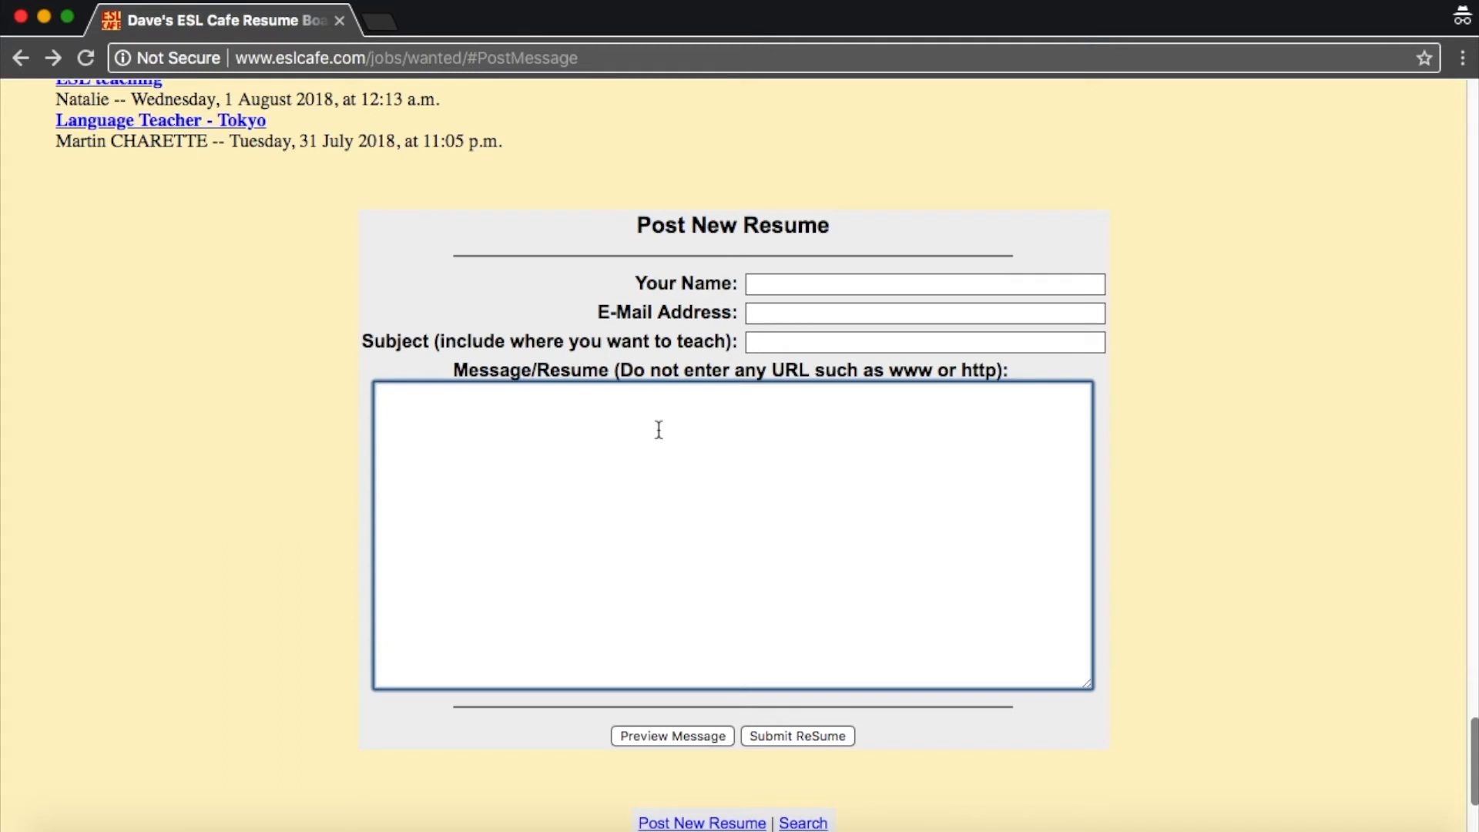
pyautogui.moveTo(850, 790)
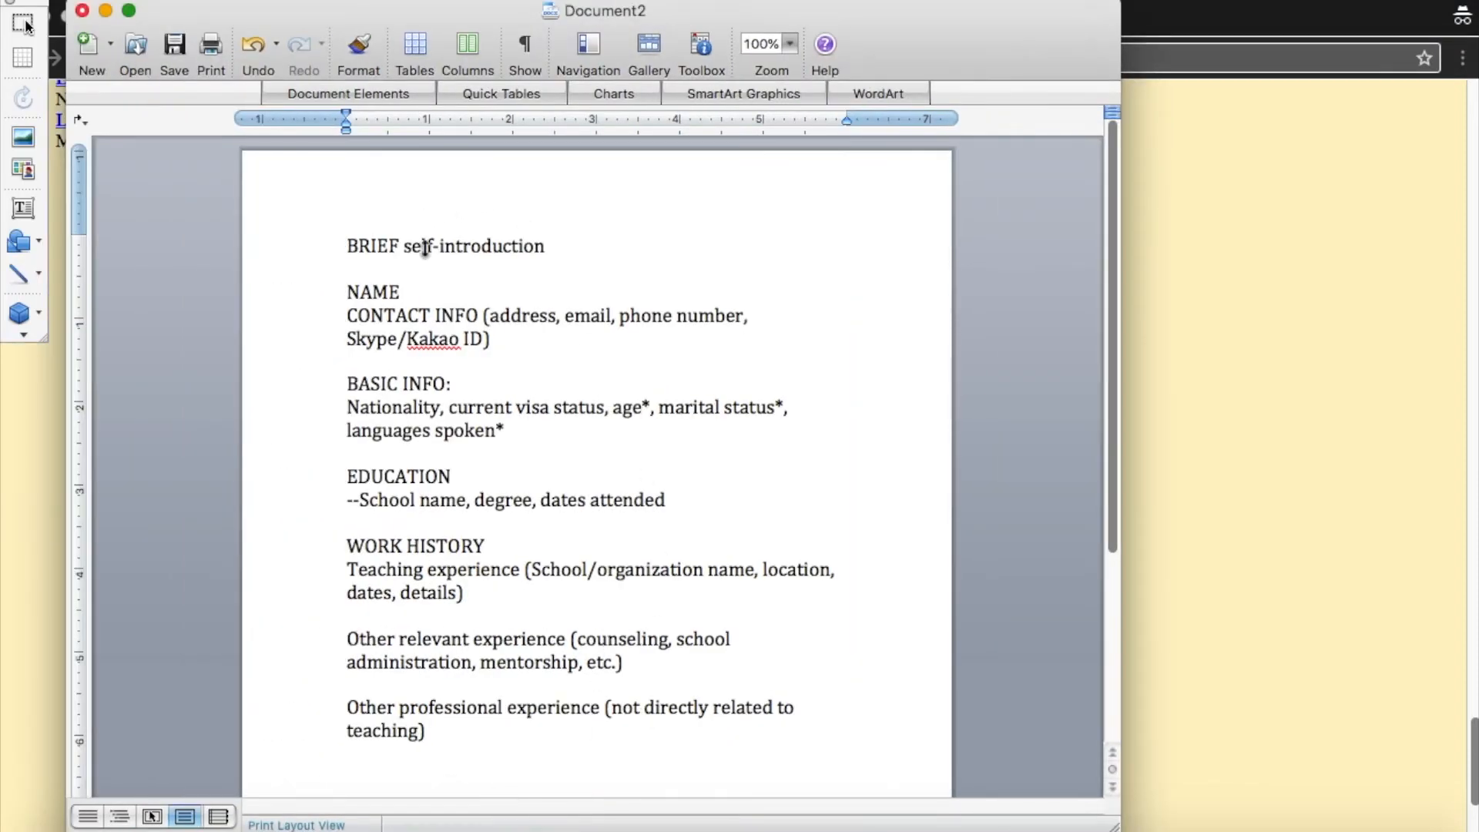
pyautogui.moveTo(888, 348)
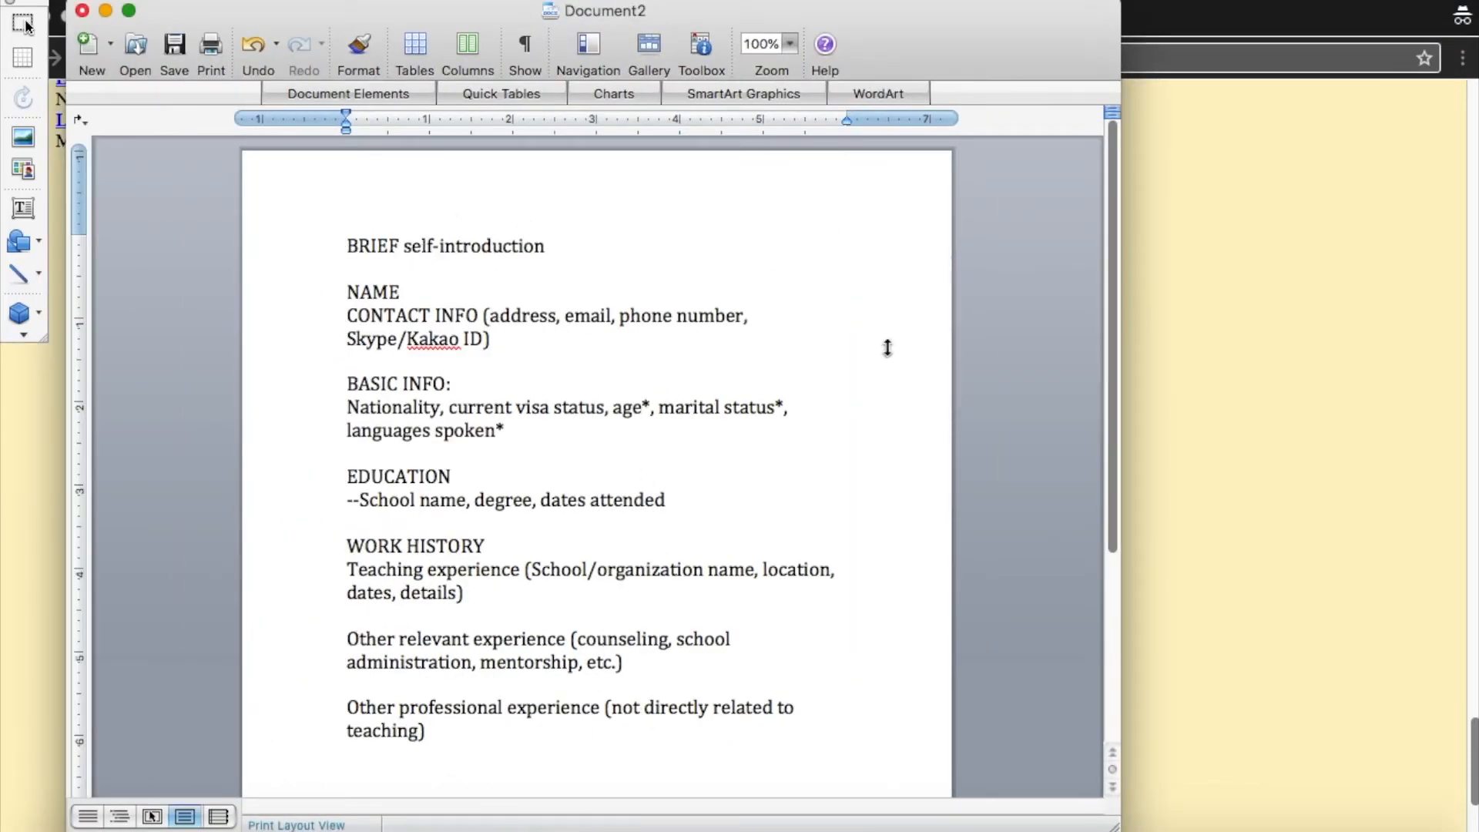
pyautogui.moveTo(1180, 680)
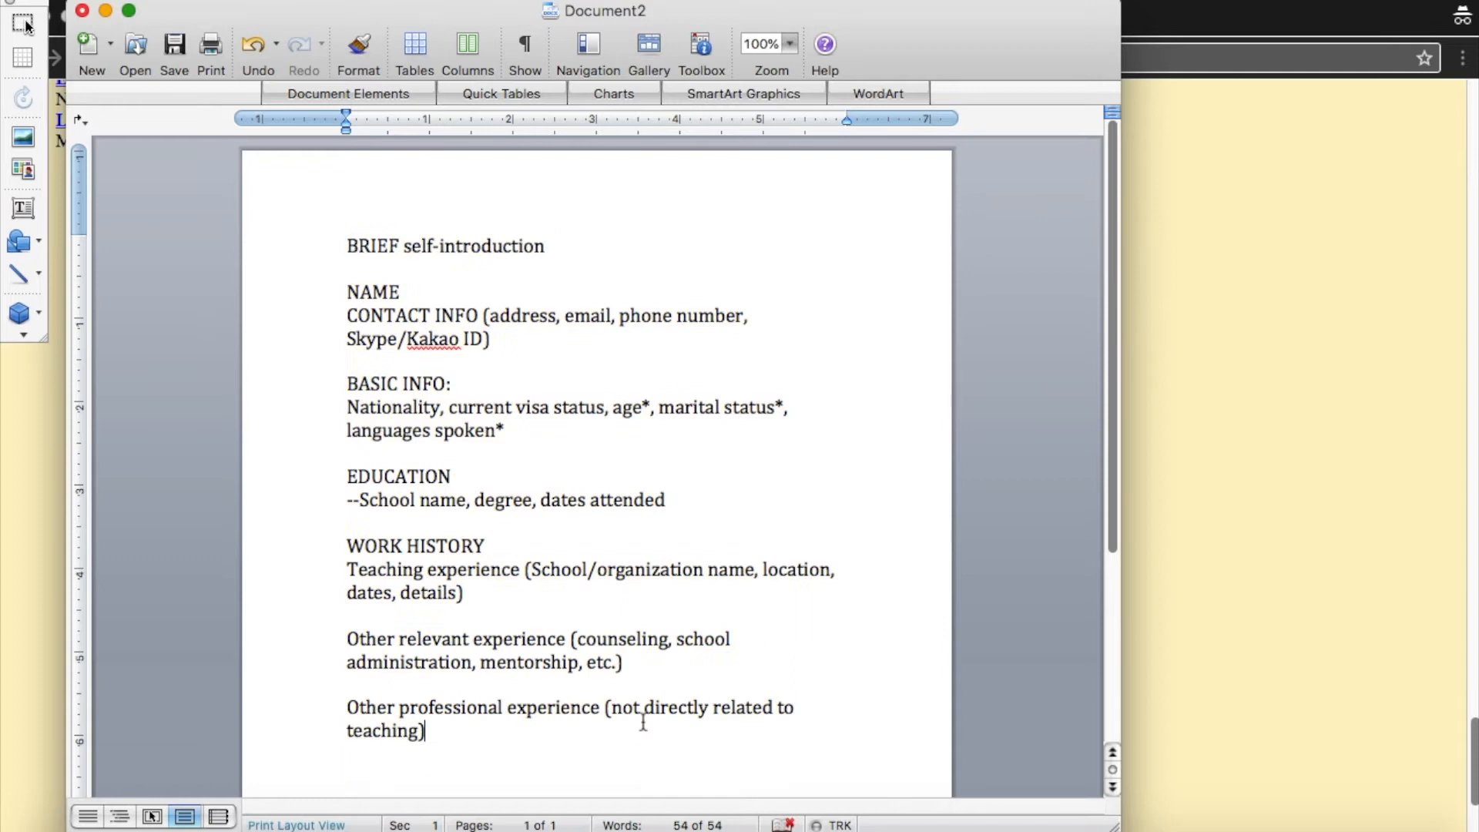
pyautogui.moveTo(379, 389)
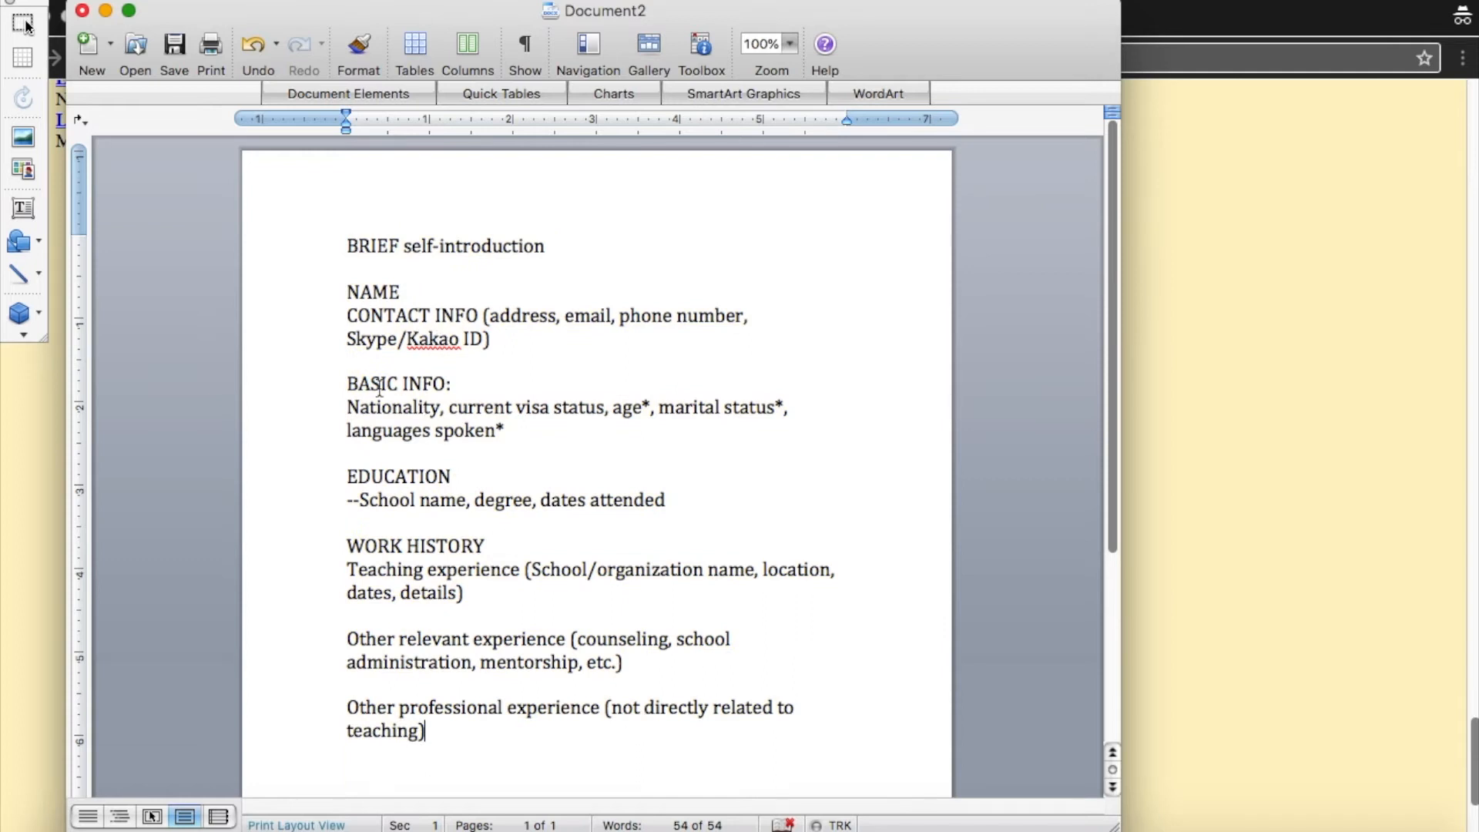
pyautogui.moveTo(399, 485)
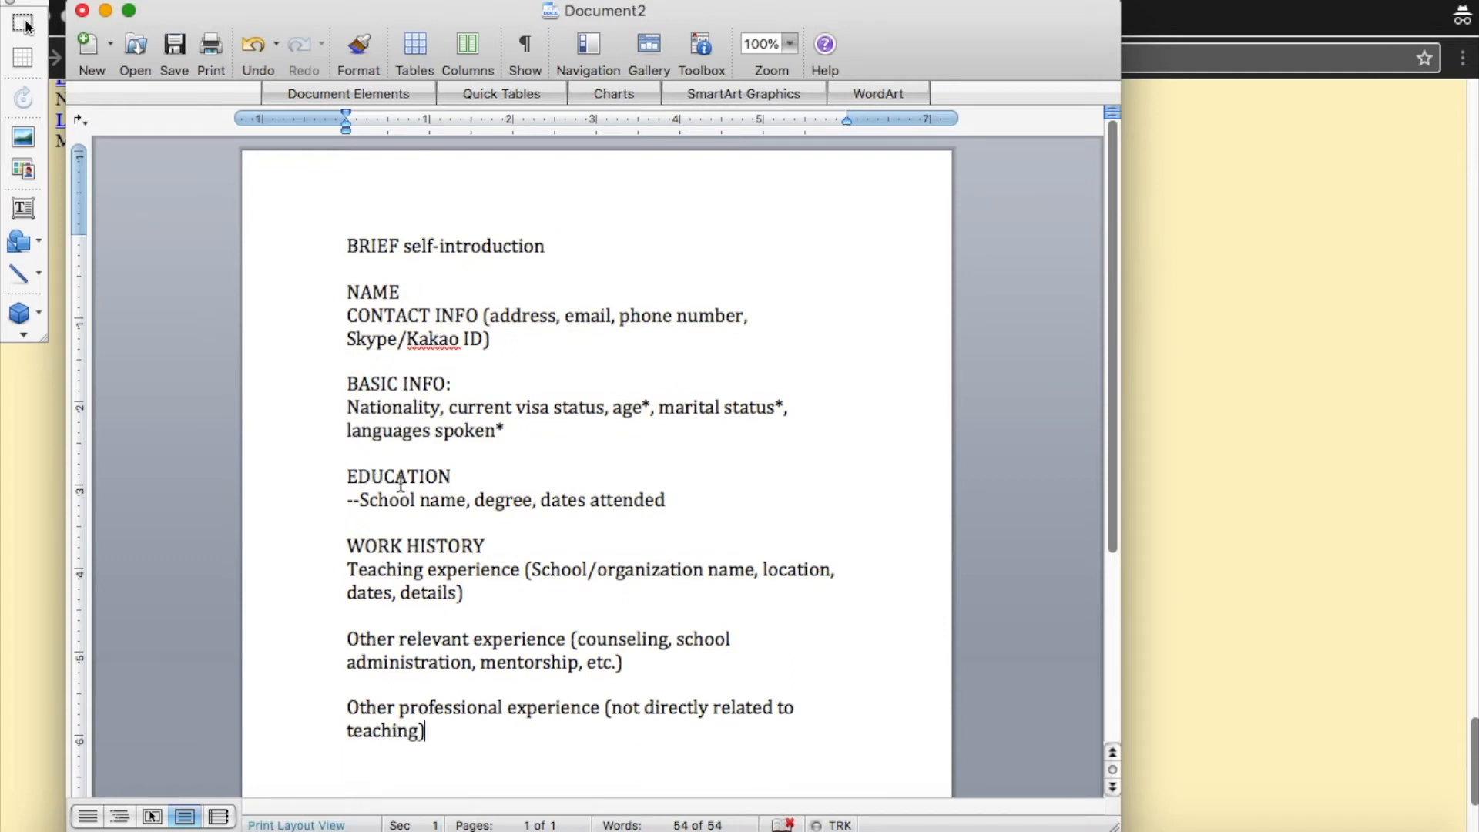
pyautogui.moveTo(508, 676)
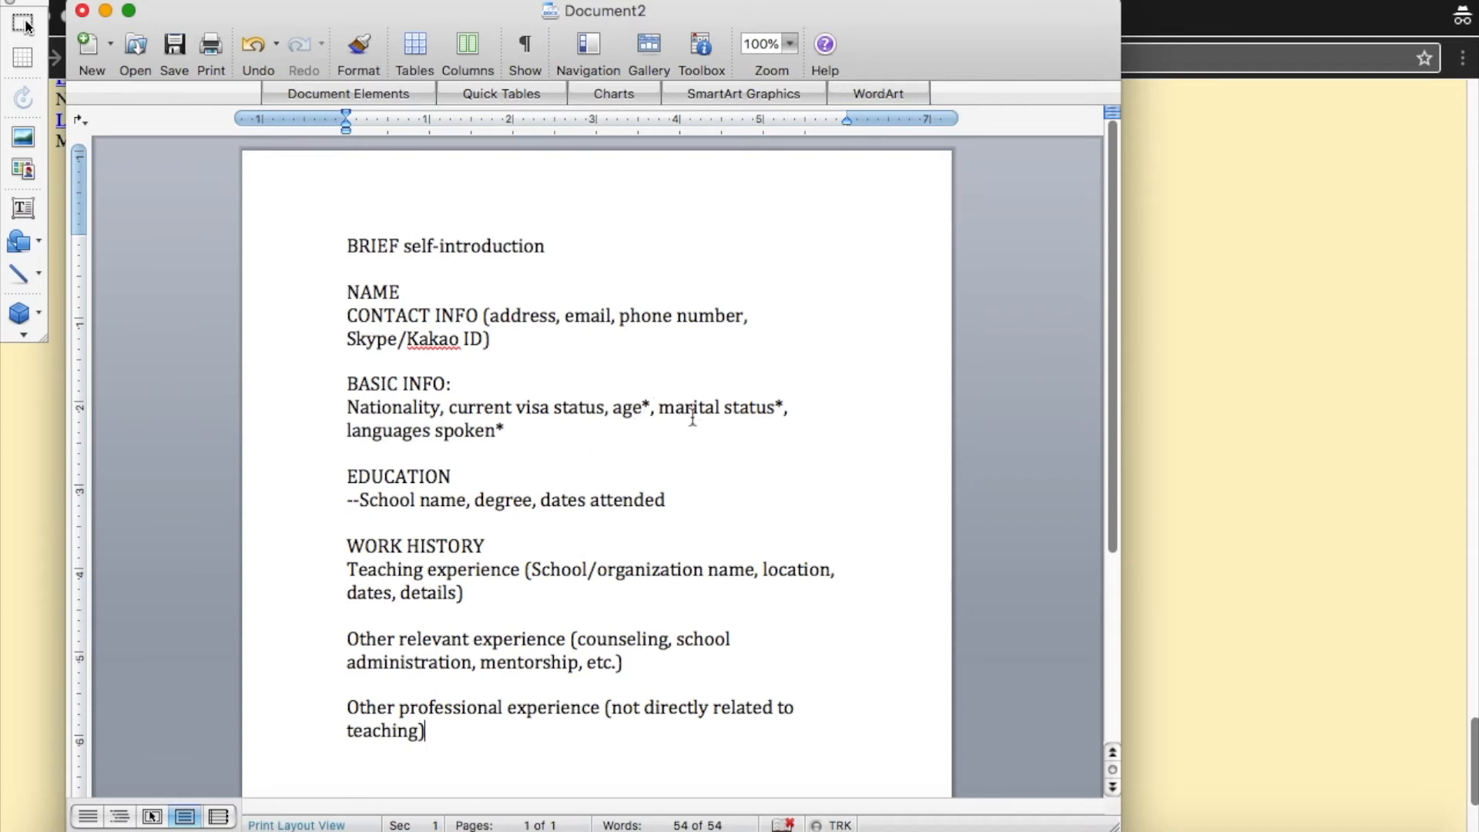
pyautogui.moveTo(684, 429)
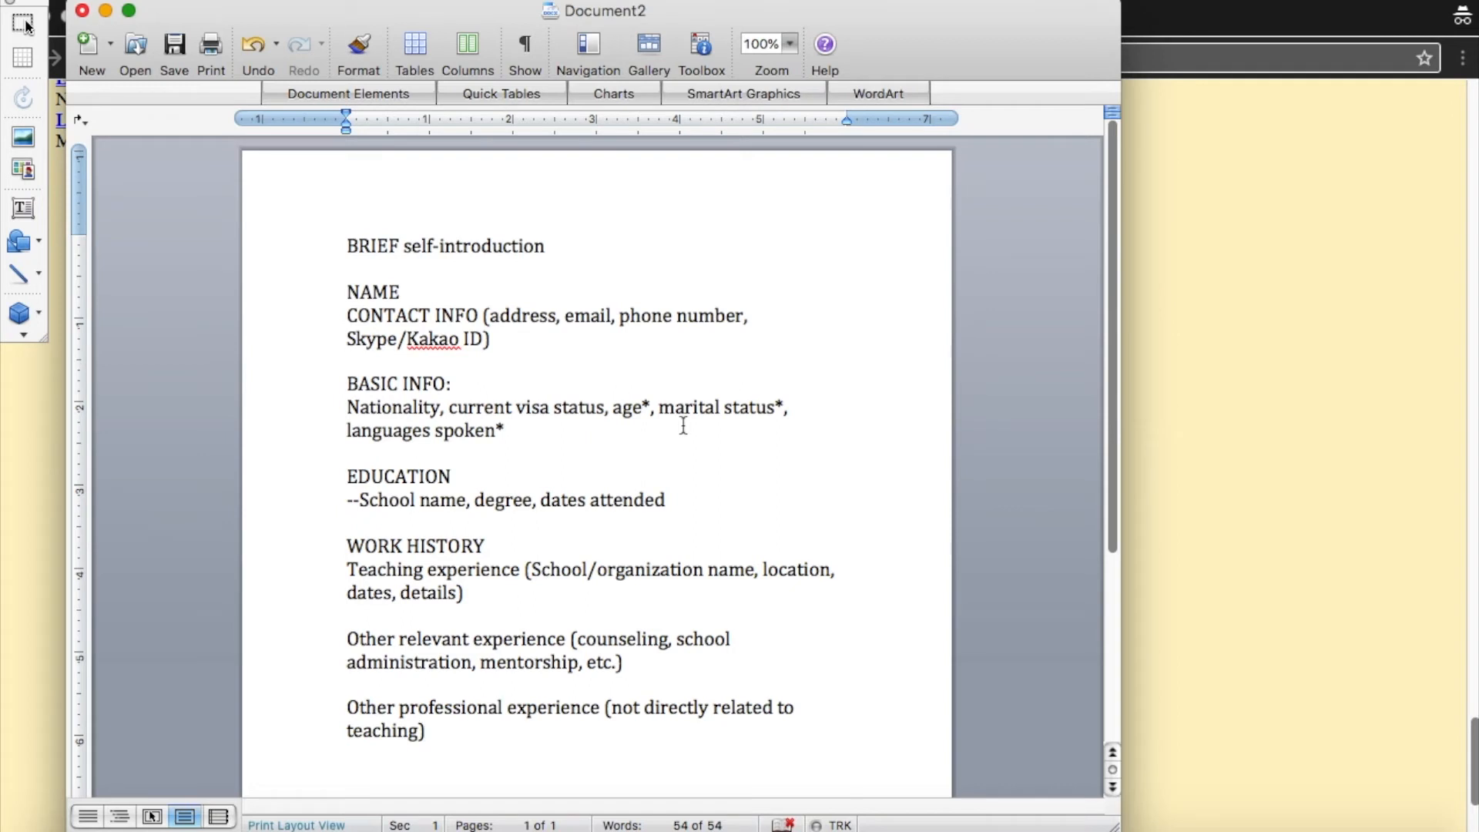
pyautogui.moveTo(633, 407)
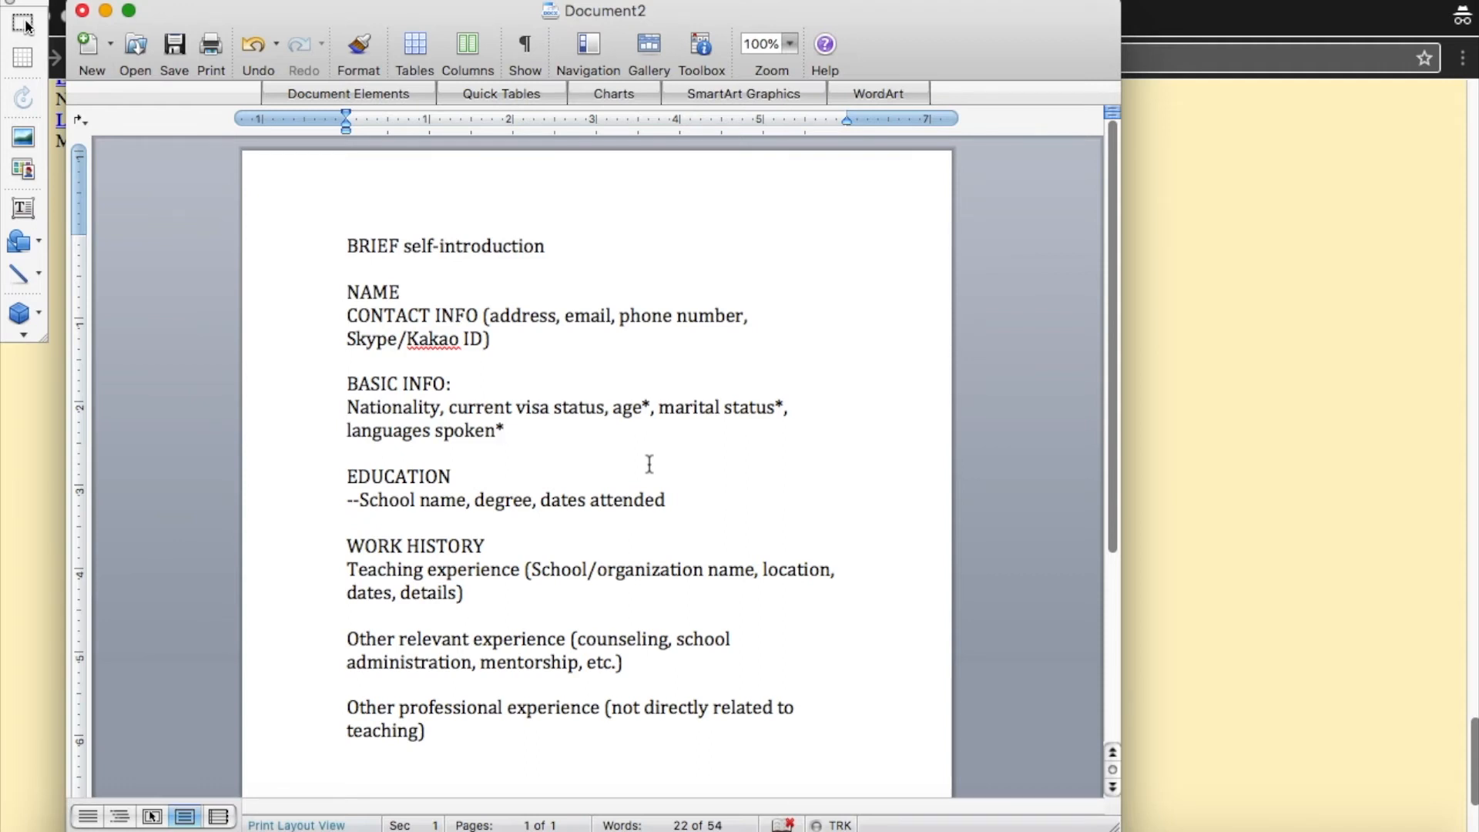
# Review the Word resume outline's basic info section, then return to Chrome's Job Wanted board.
pyautogui.click(506, 431)
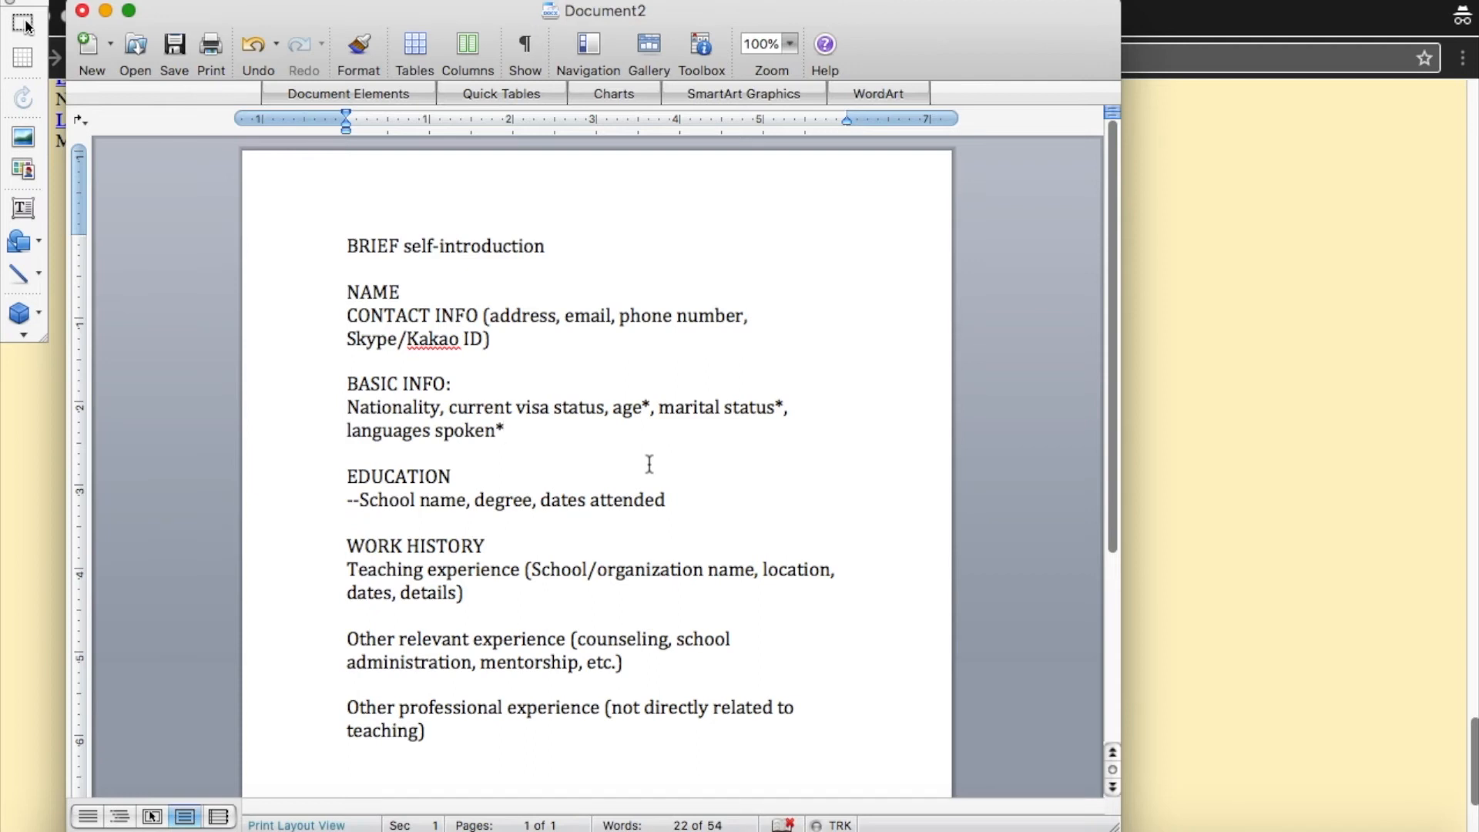
pyautogui.click(501, 431)
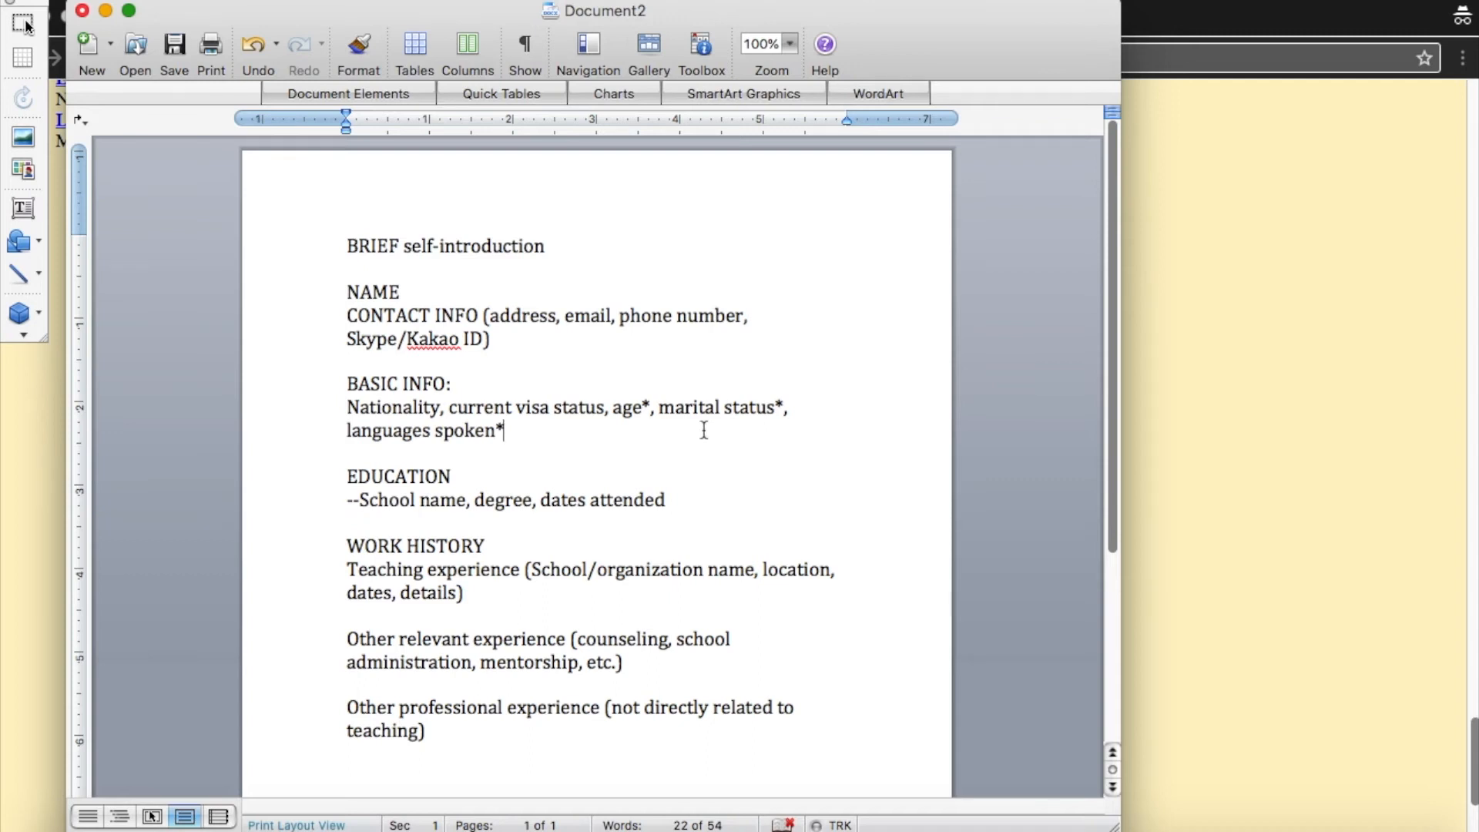
pyautogui.moveTo(638, 381)
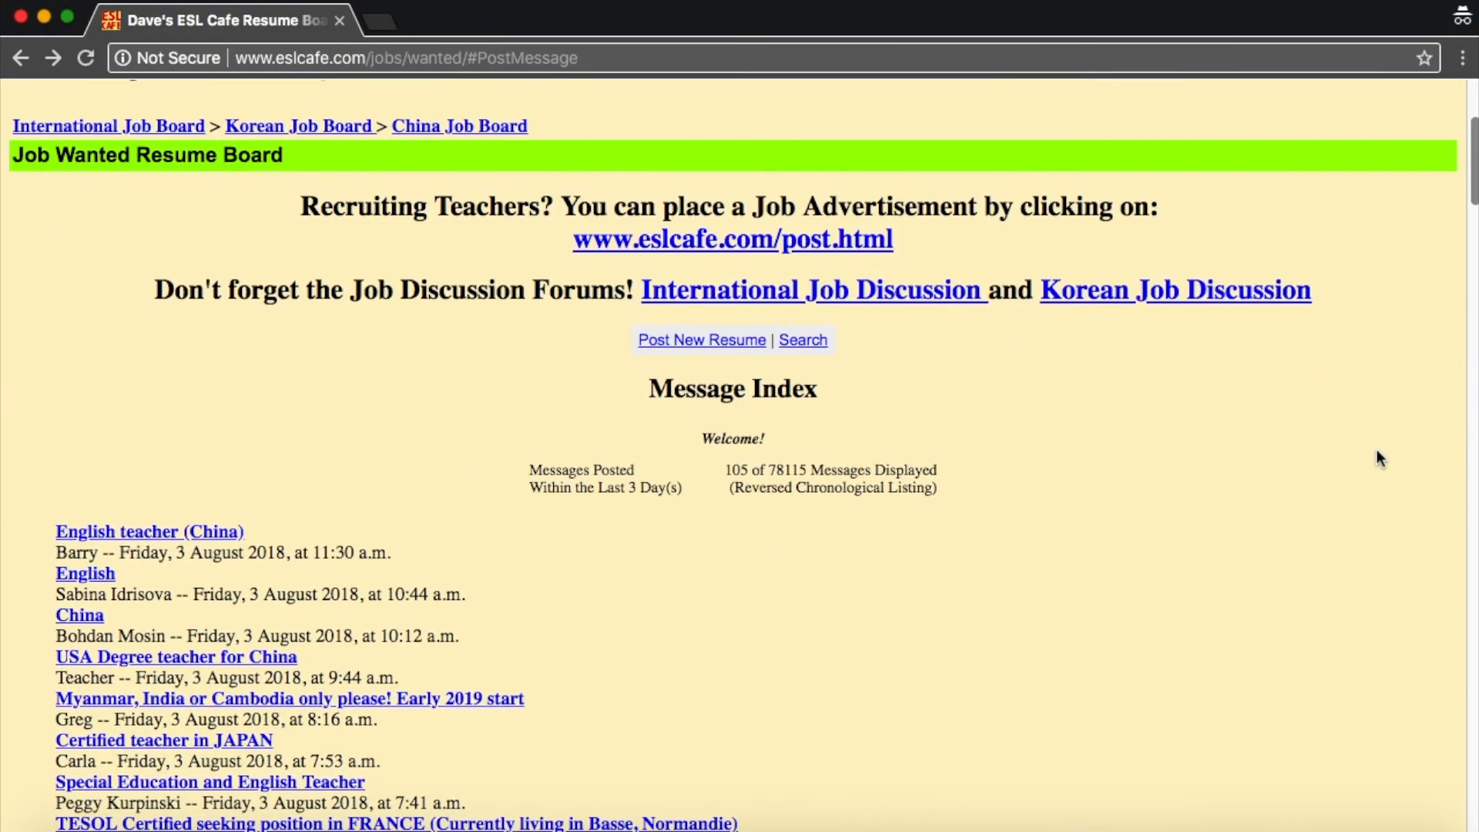
# Navigate to eslrok.com to load the ESLROK Korea job site home page.
pyautogui.click(405, 59)
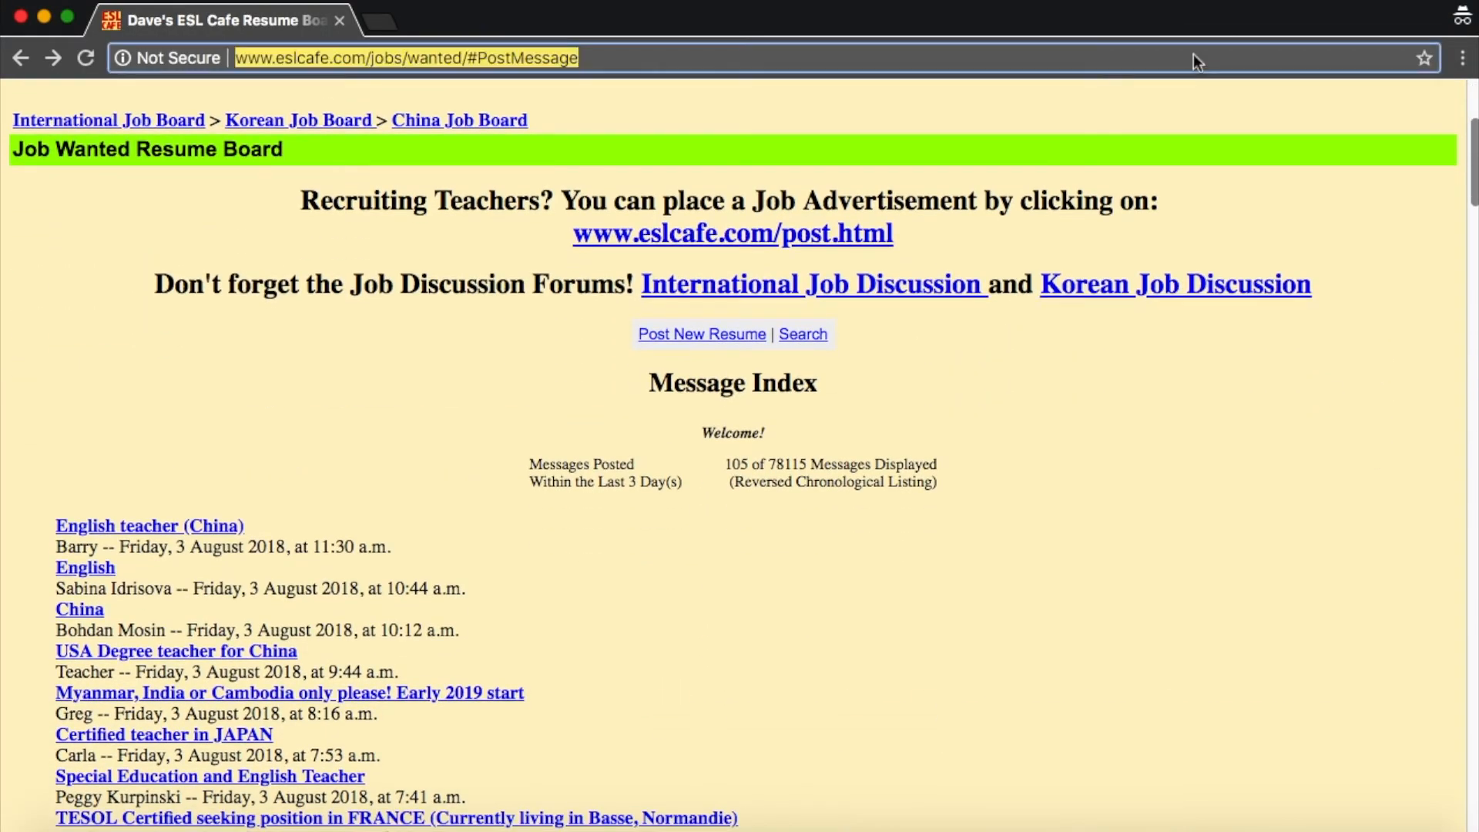
pyautogui.write('eslrok.com')
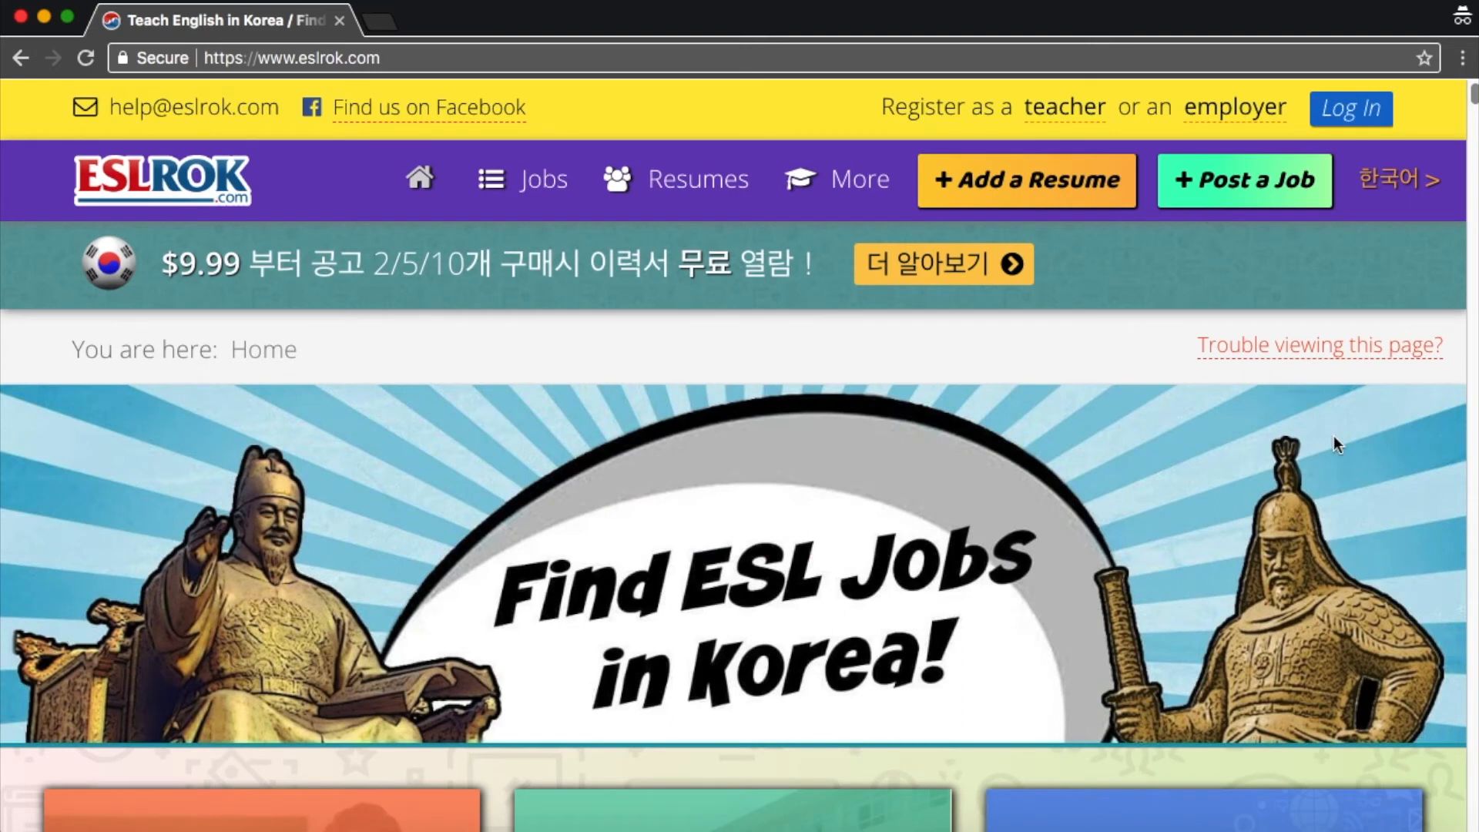
# Scroll down the ESLROK home page listings from direct hire posts to the Teach Online jobs.
pyautogui.scroll(-3)
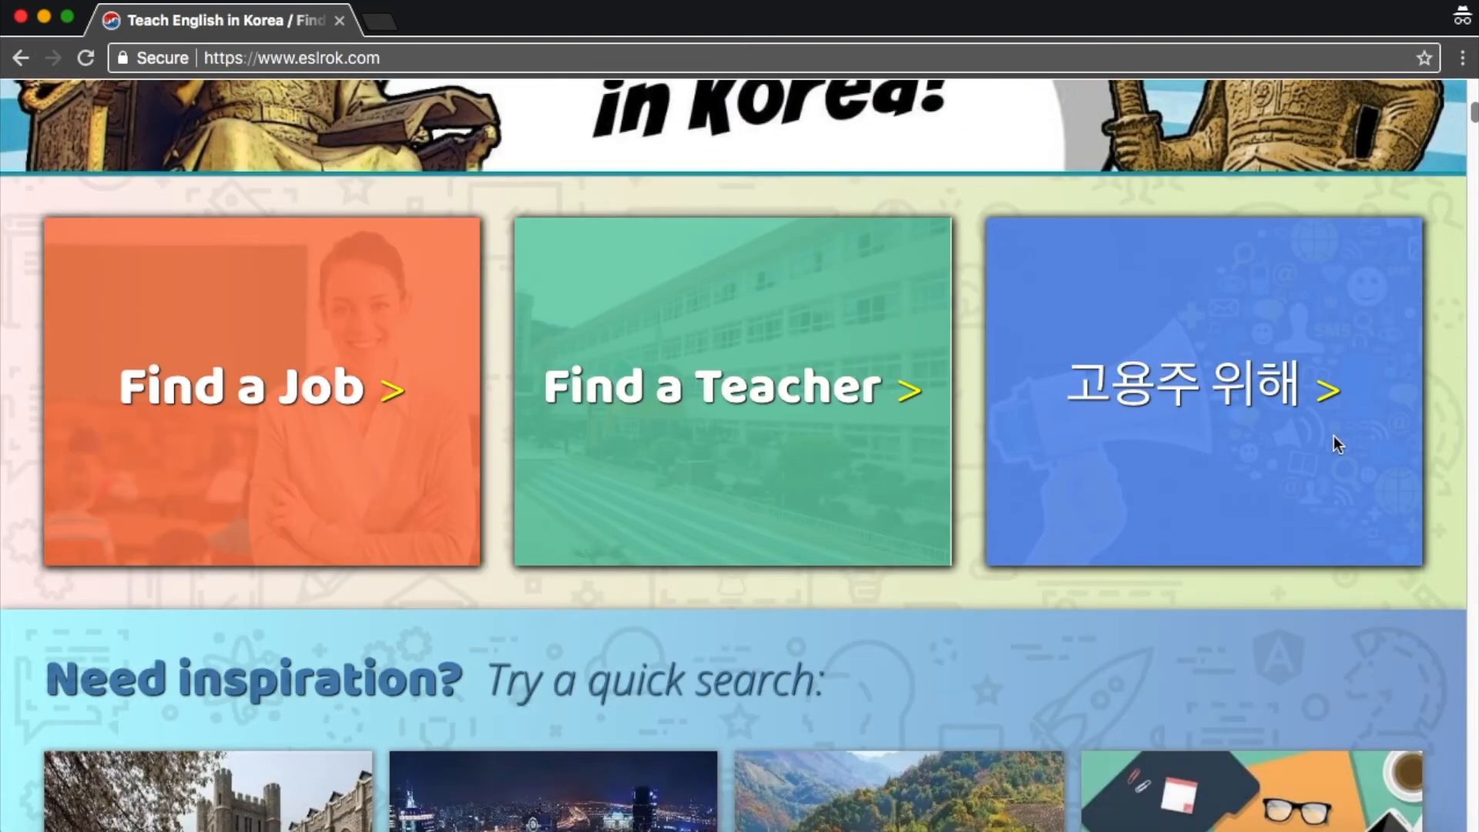
pyautogui.scroll(-3)
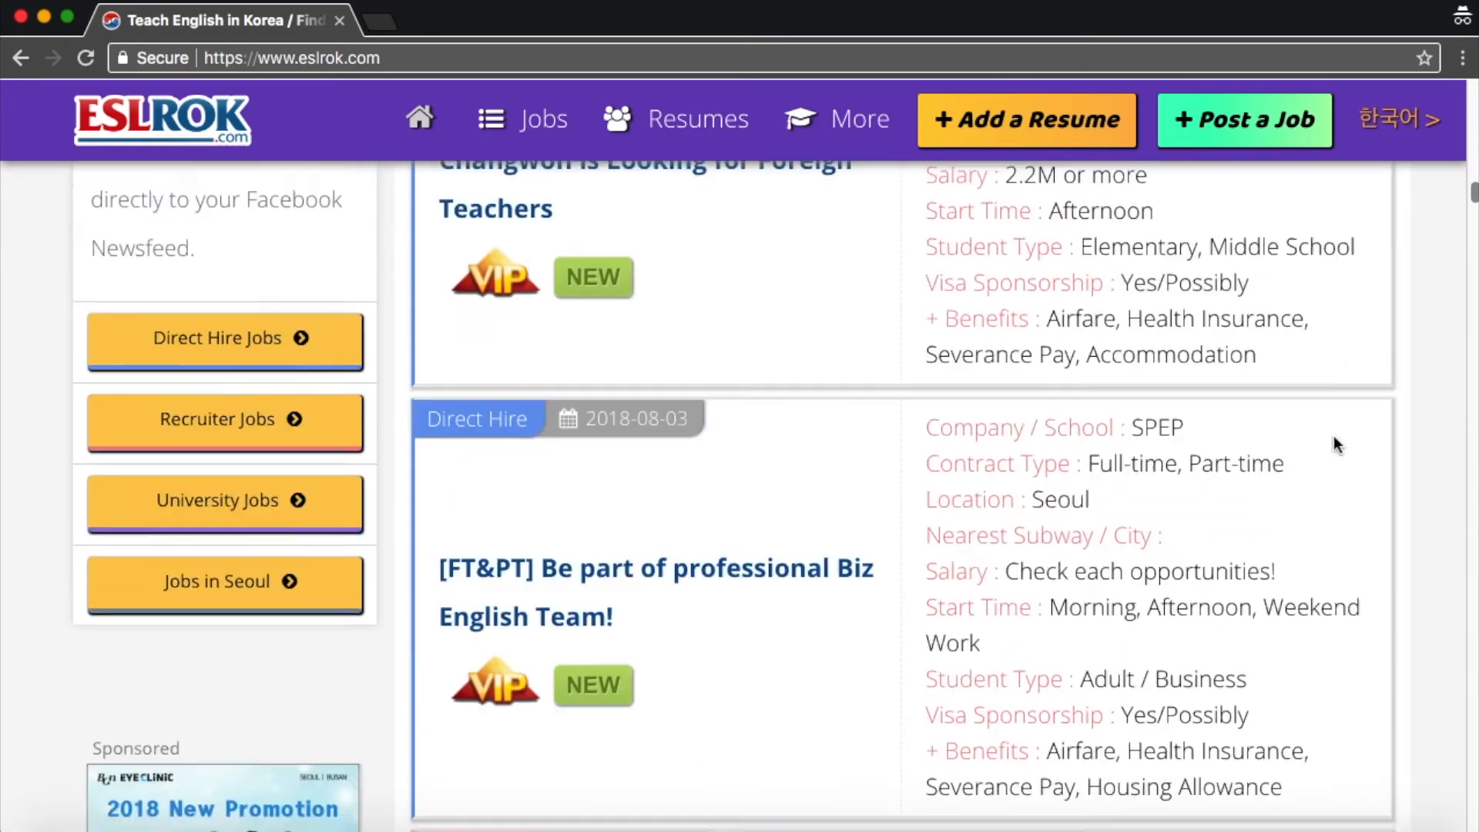
pyautogui.scroll(-3)
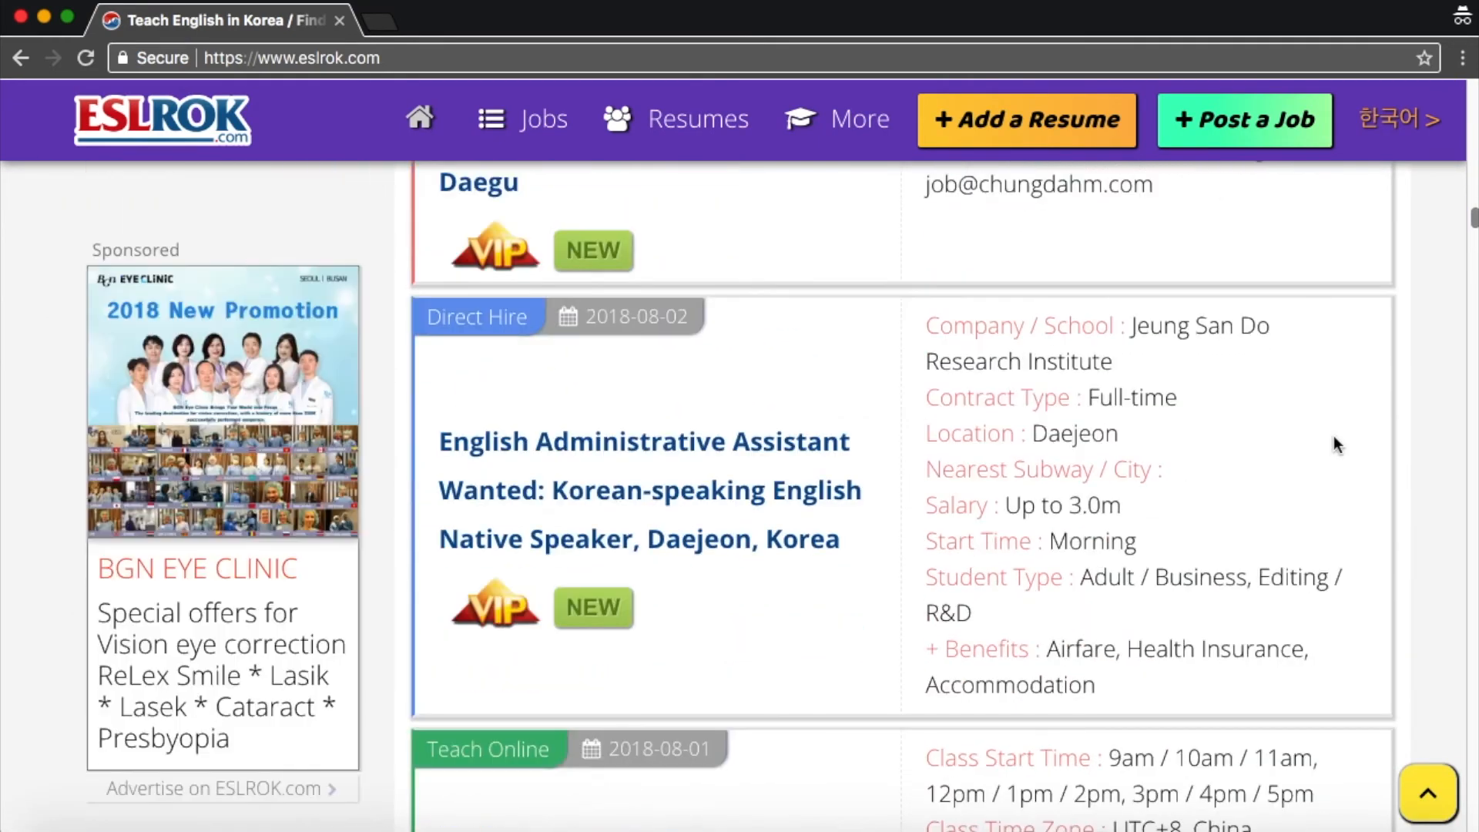
pyautogui.scroll(-3)
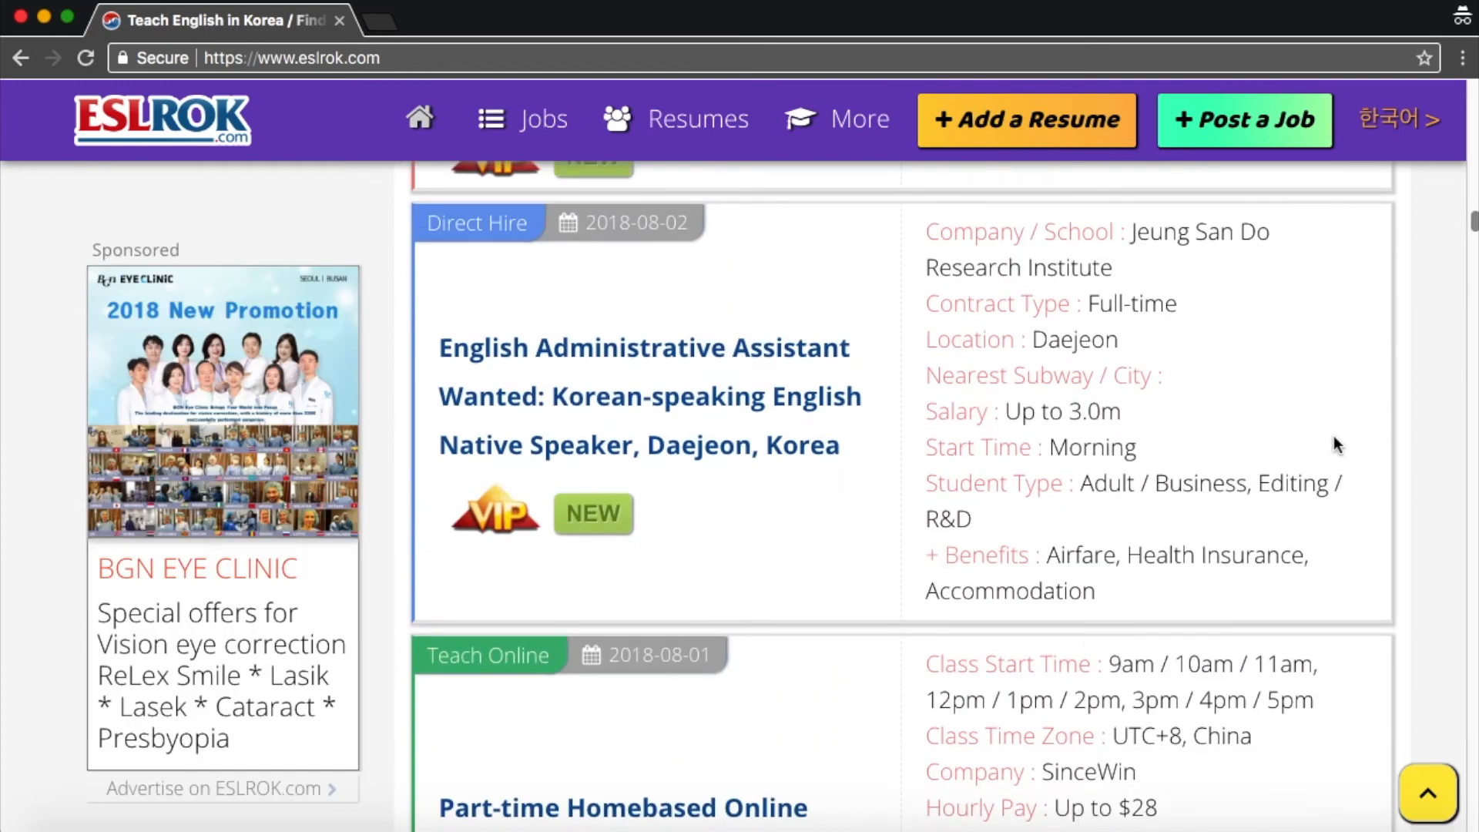
pyautogui.scroll(-3)
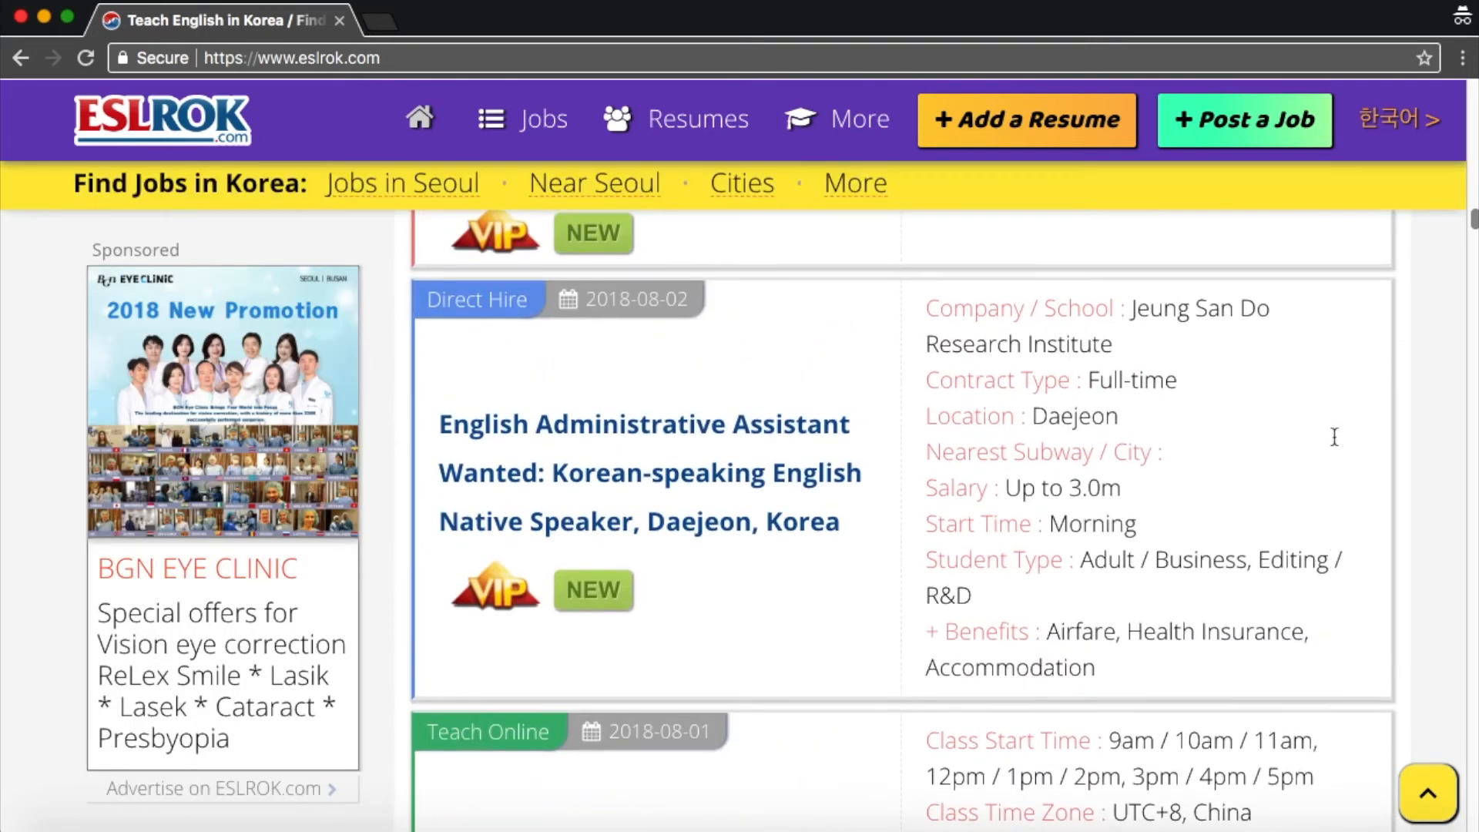
pyautogui.scroll(-3)
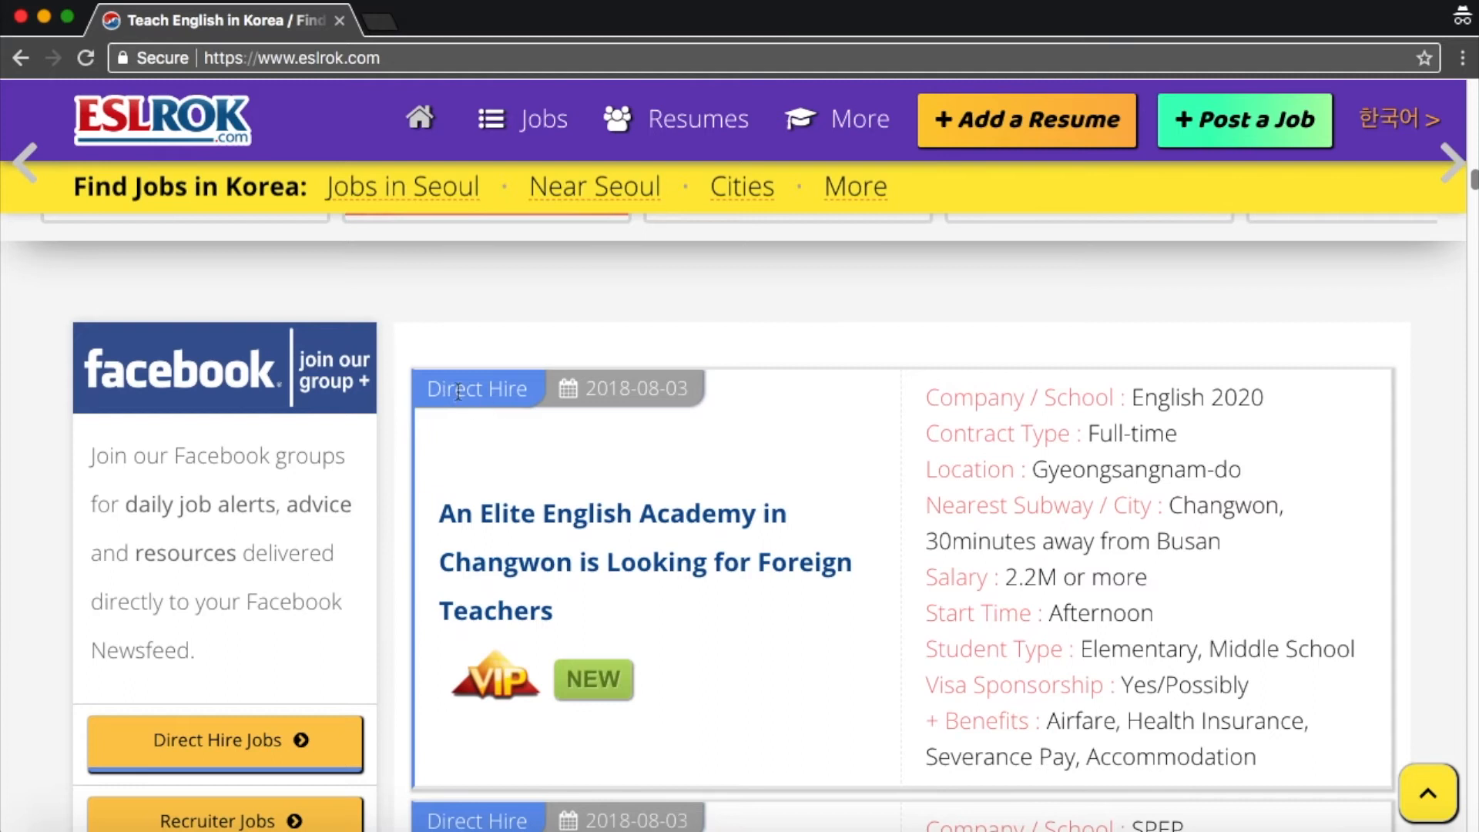
pyautogui.scroll(-3)
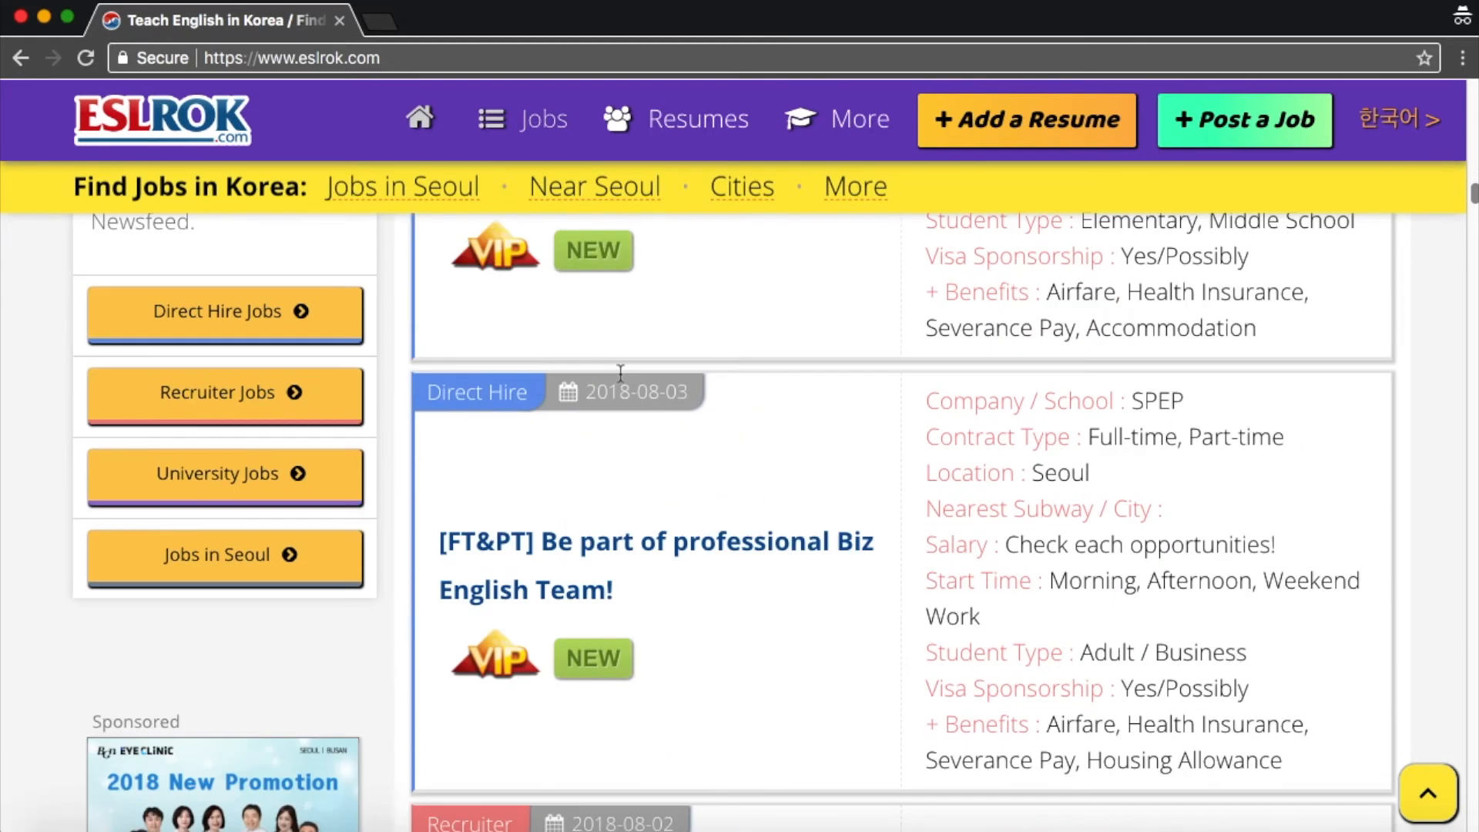
pyautogui.scroll(-3)
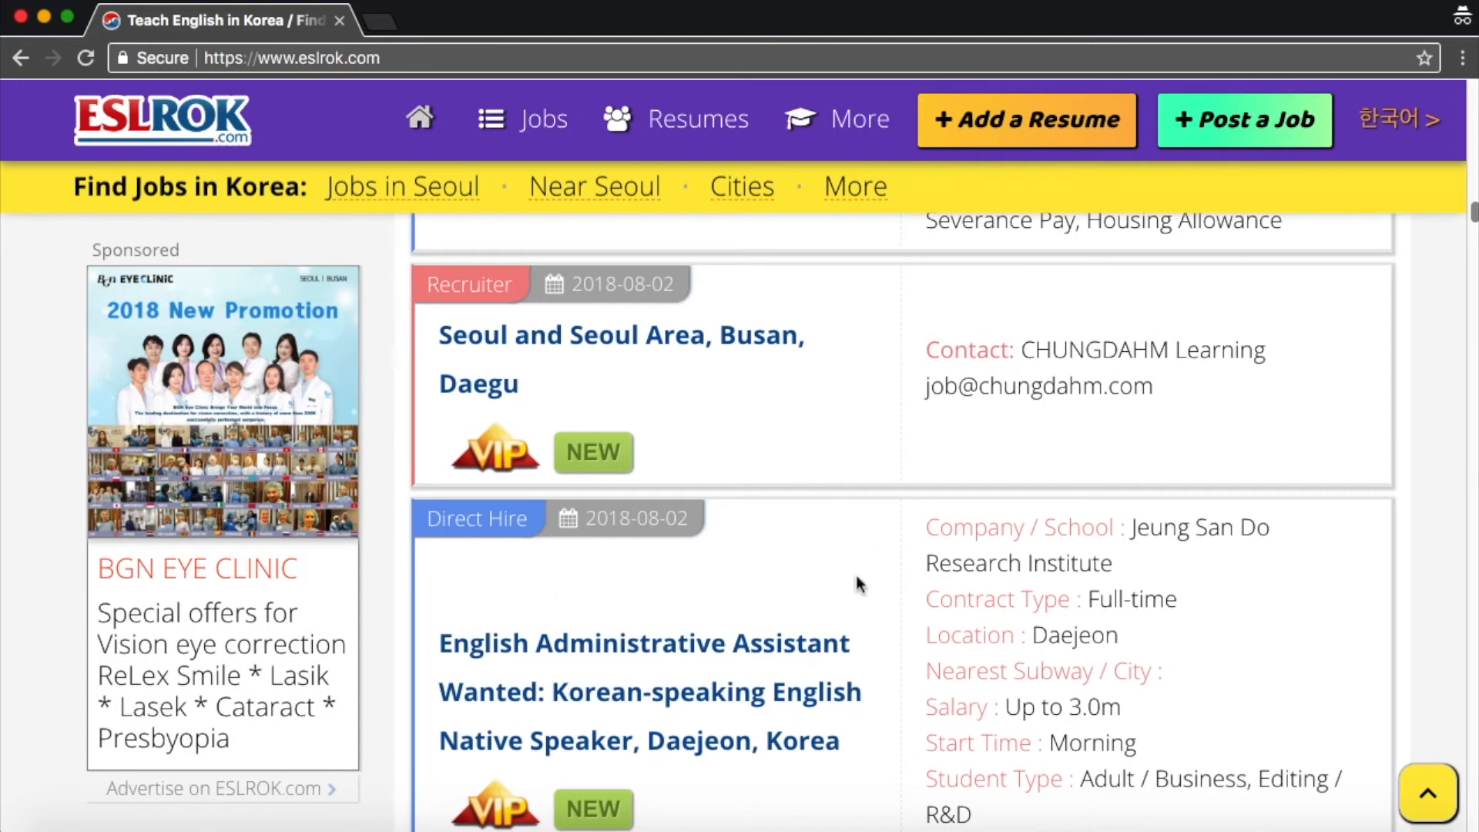
pyautogui.scroll(-3)
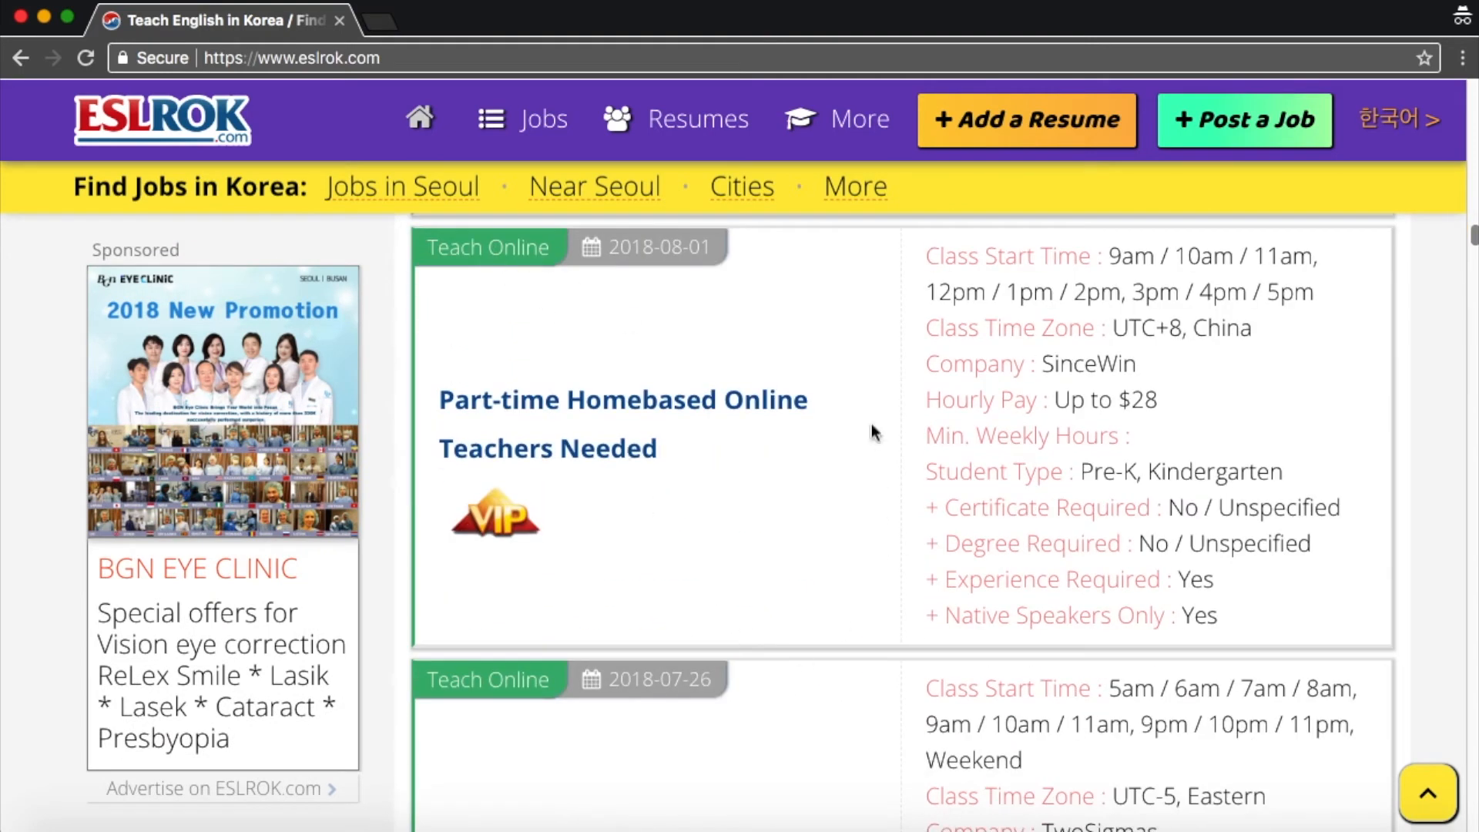
pyautogui.scroll(-3)
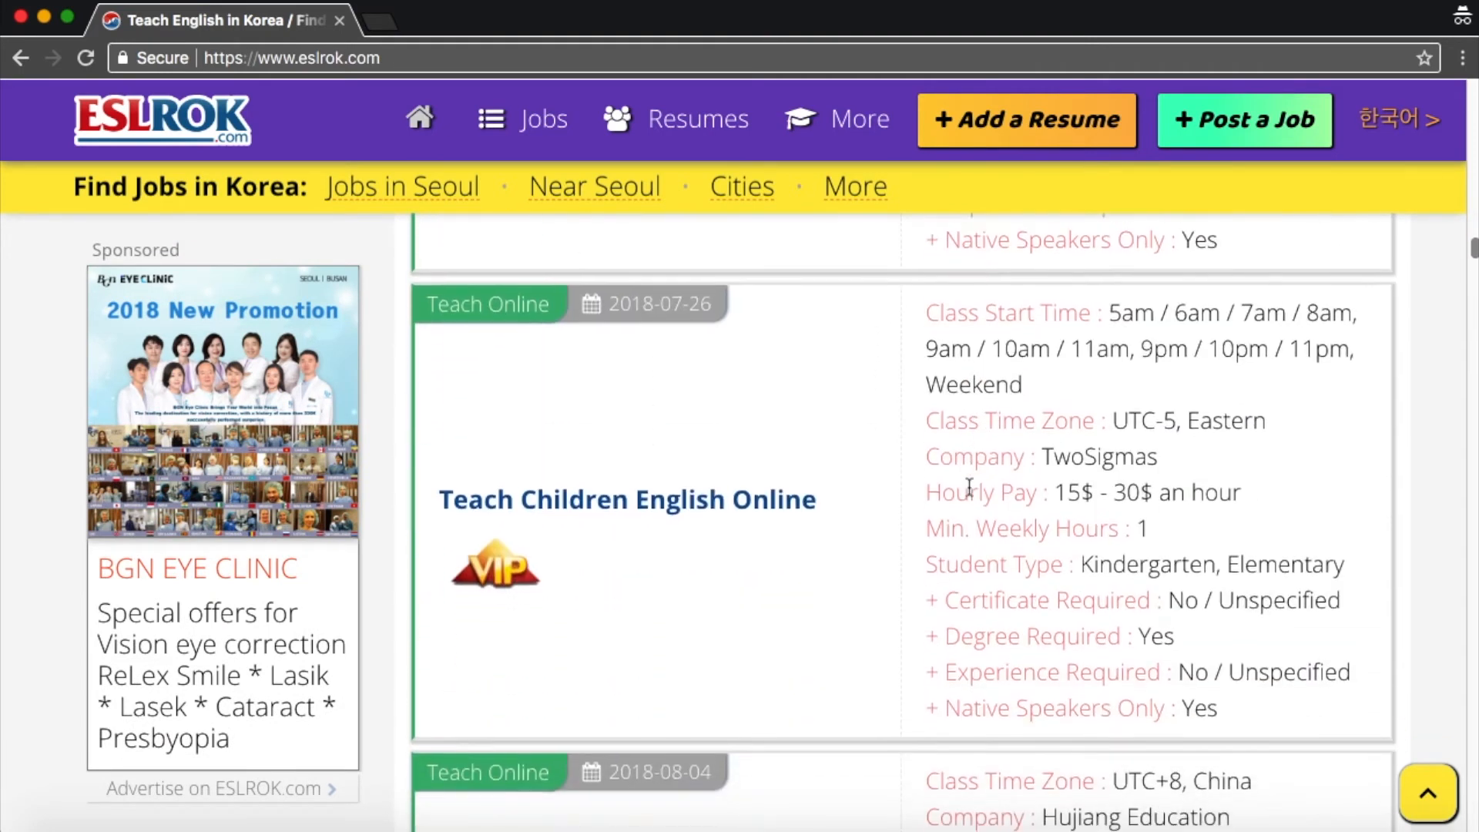
pyautogui.scroll(-3)
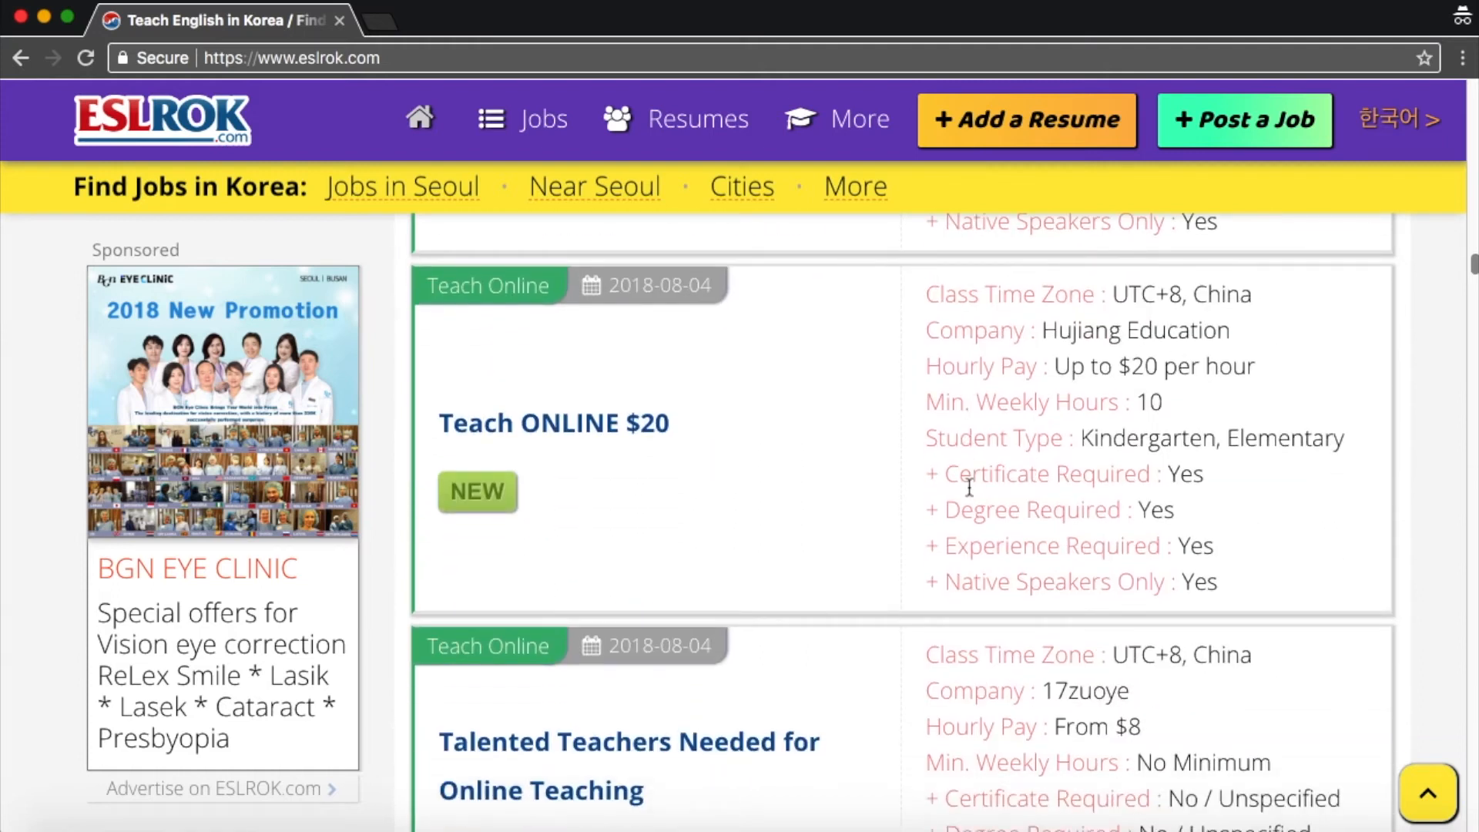
pyautogui.scroll(-3)
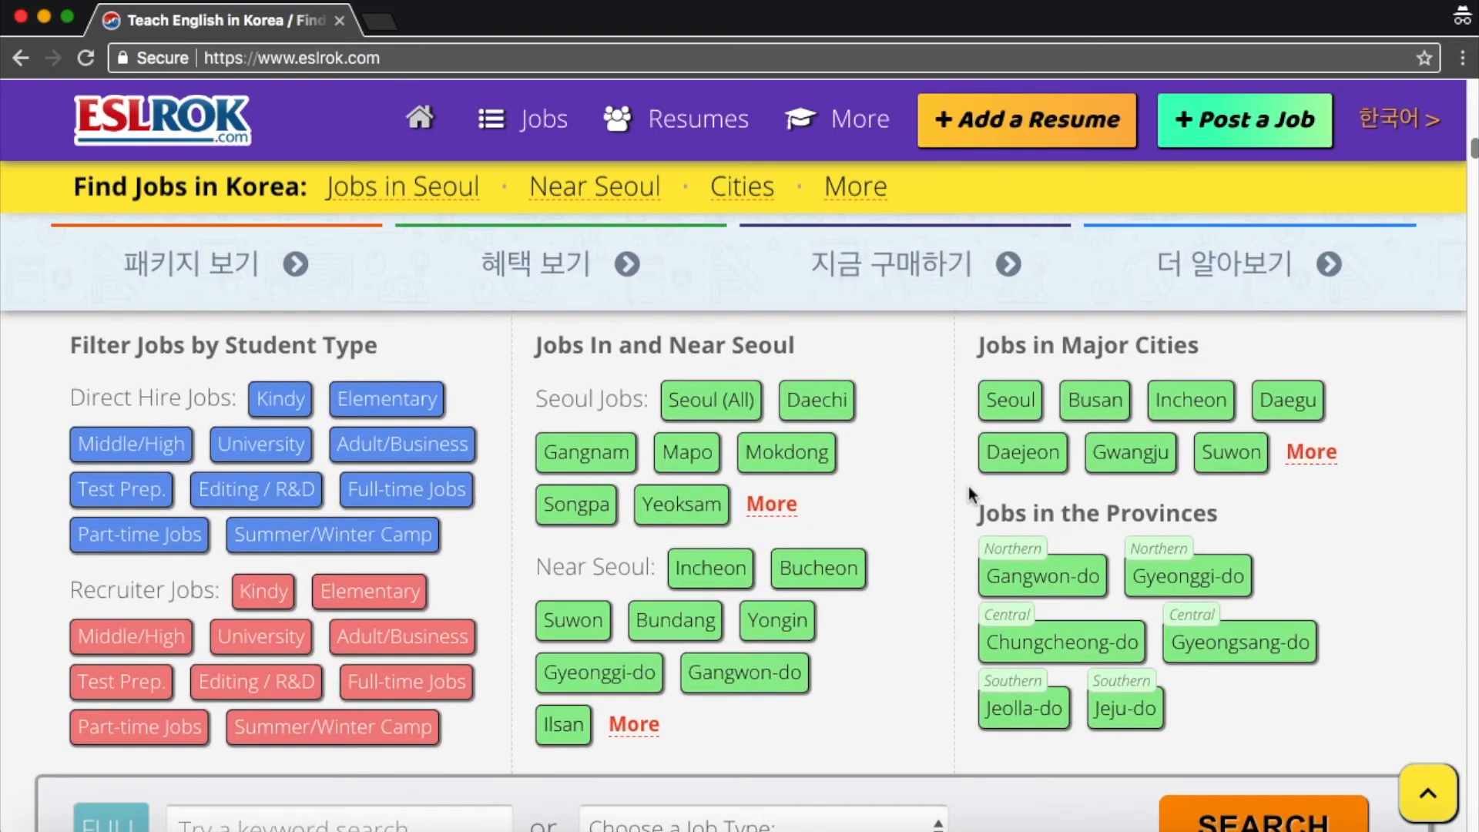
pyautogui.moveTo(139, 410)
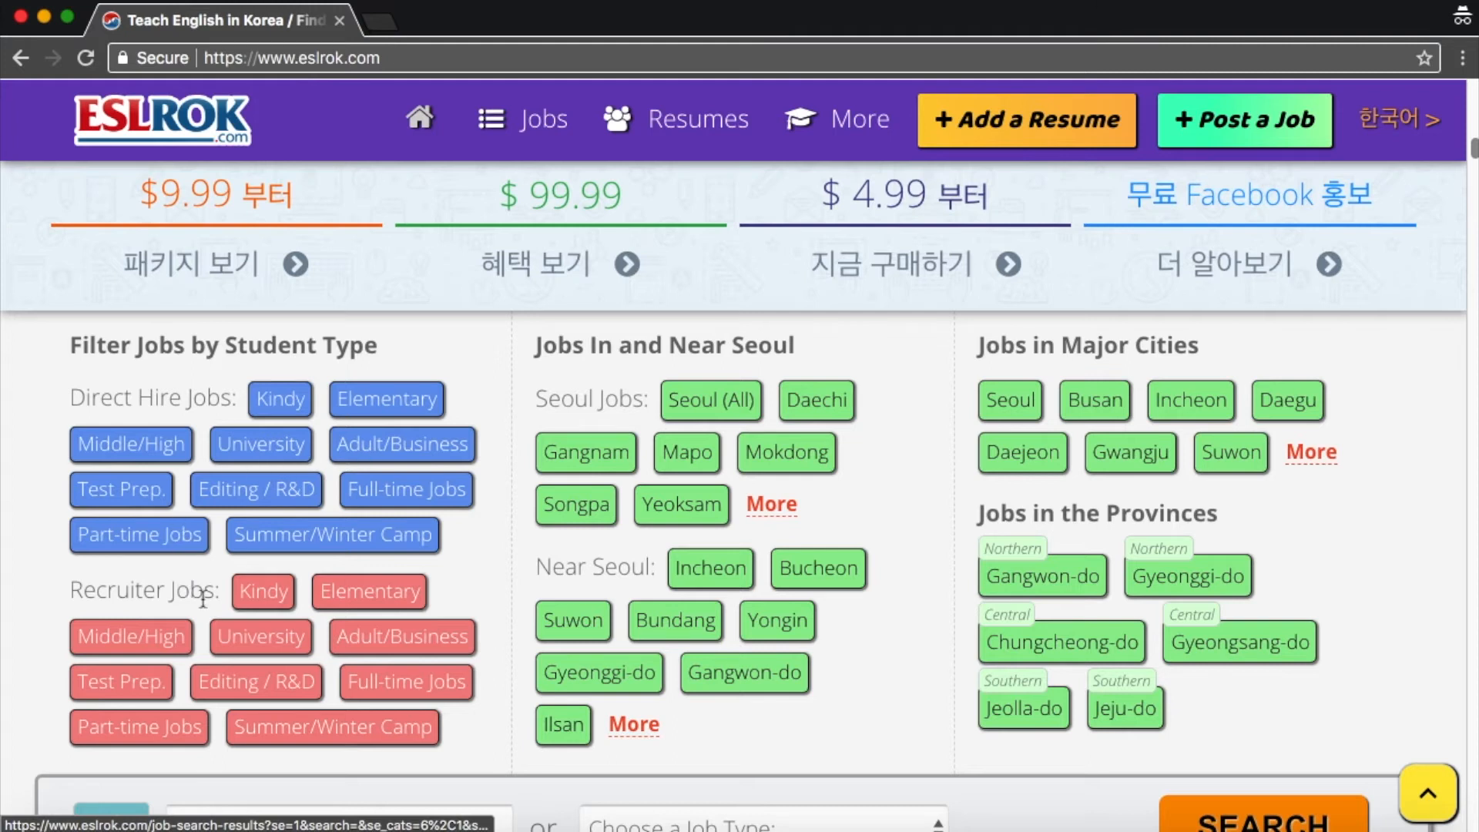
pyautogui.moveTo(730, 570)
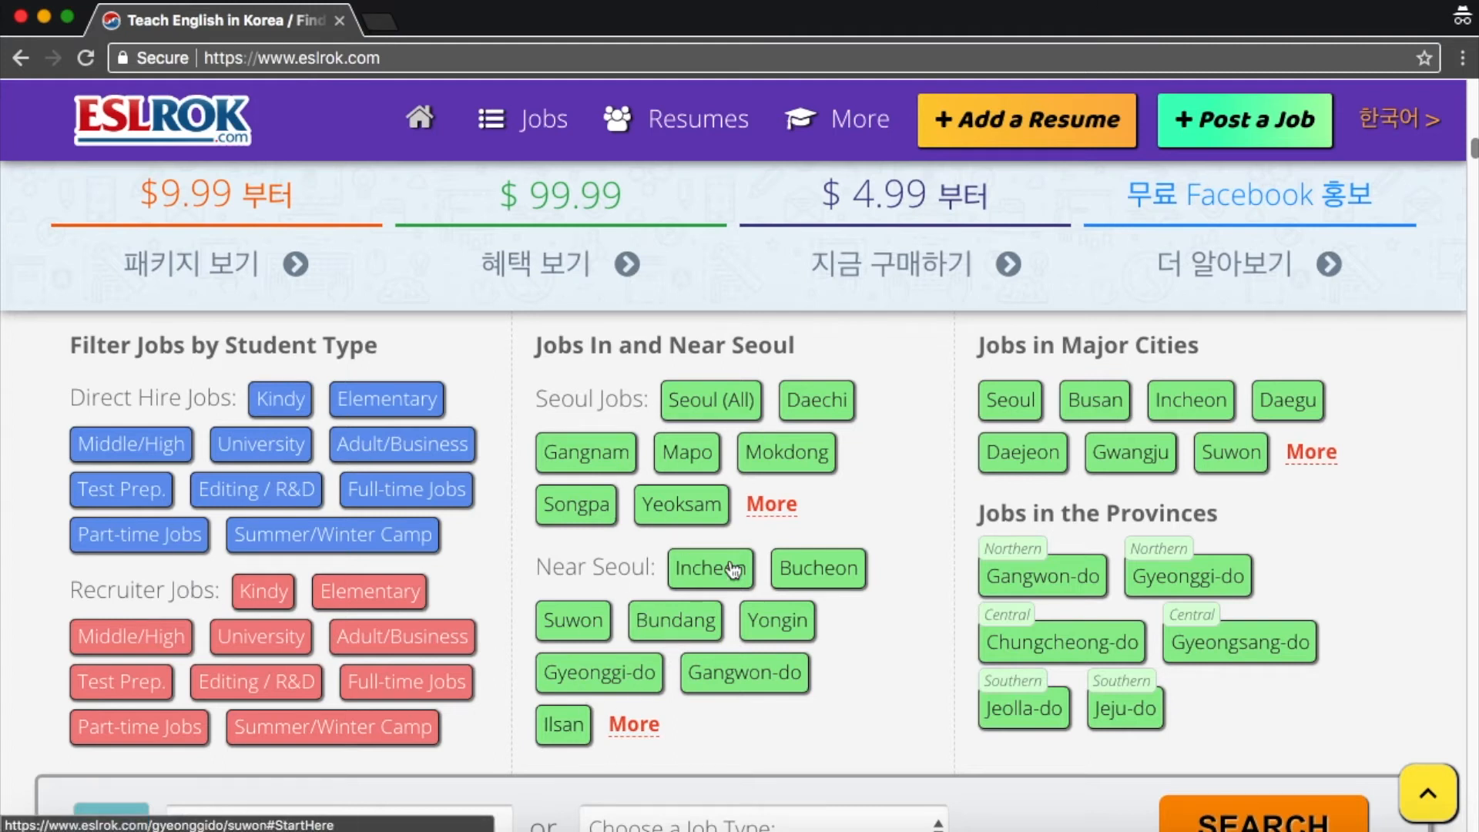
pyautogui.moveTo(1168, 401)
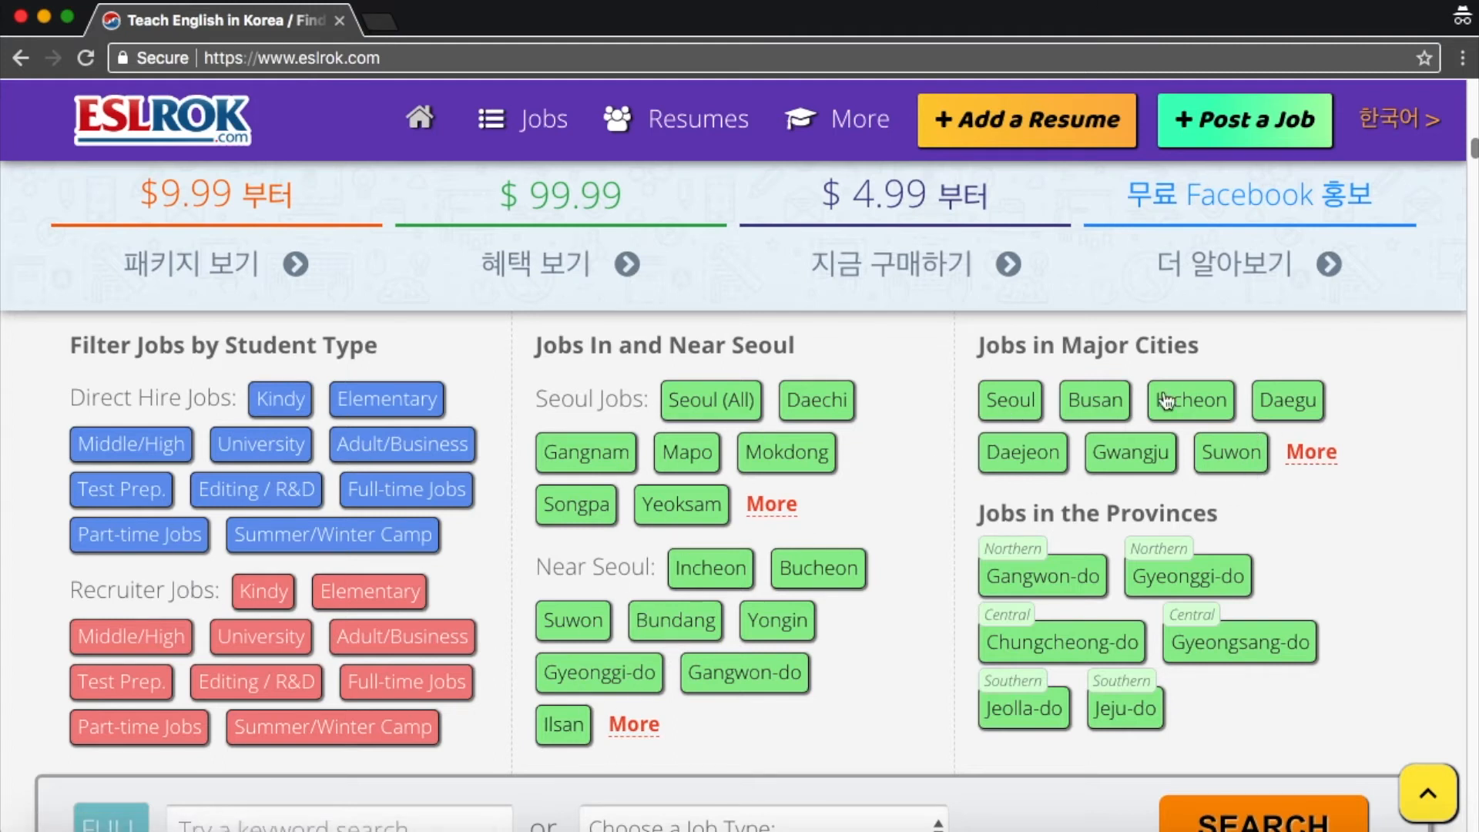
# Look over the Filter Jobs tags by student type and city, then return to the top banner.
pyautogui.scroll(-3)
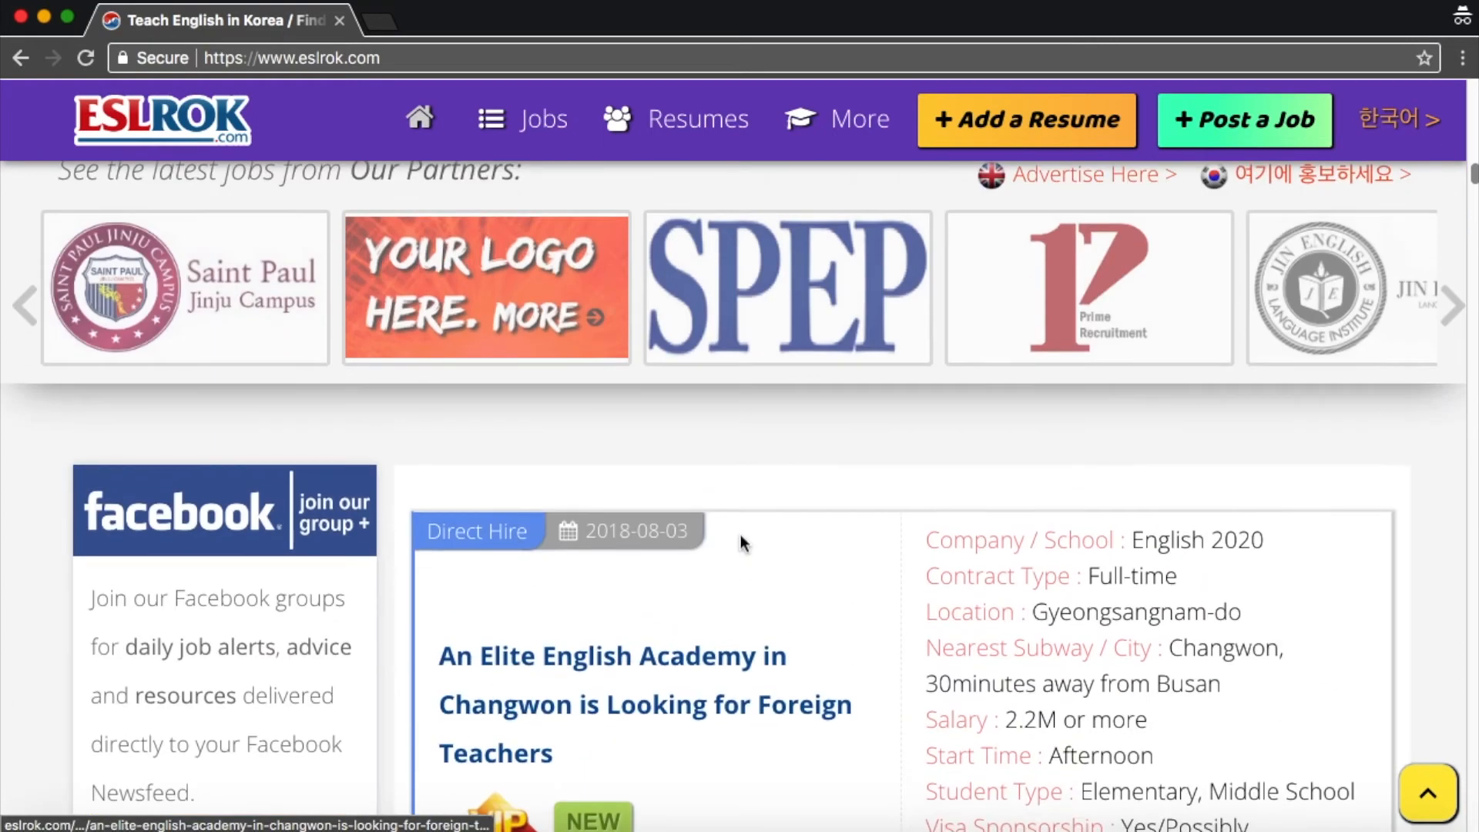
pyautogui.scroll(3)
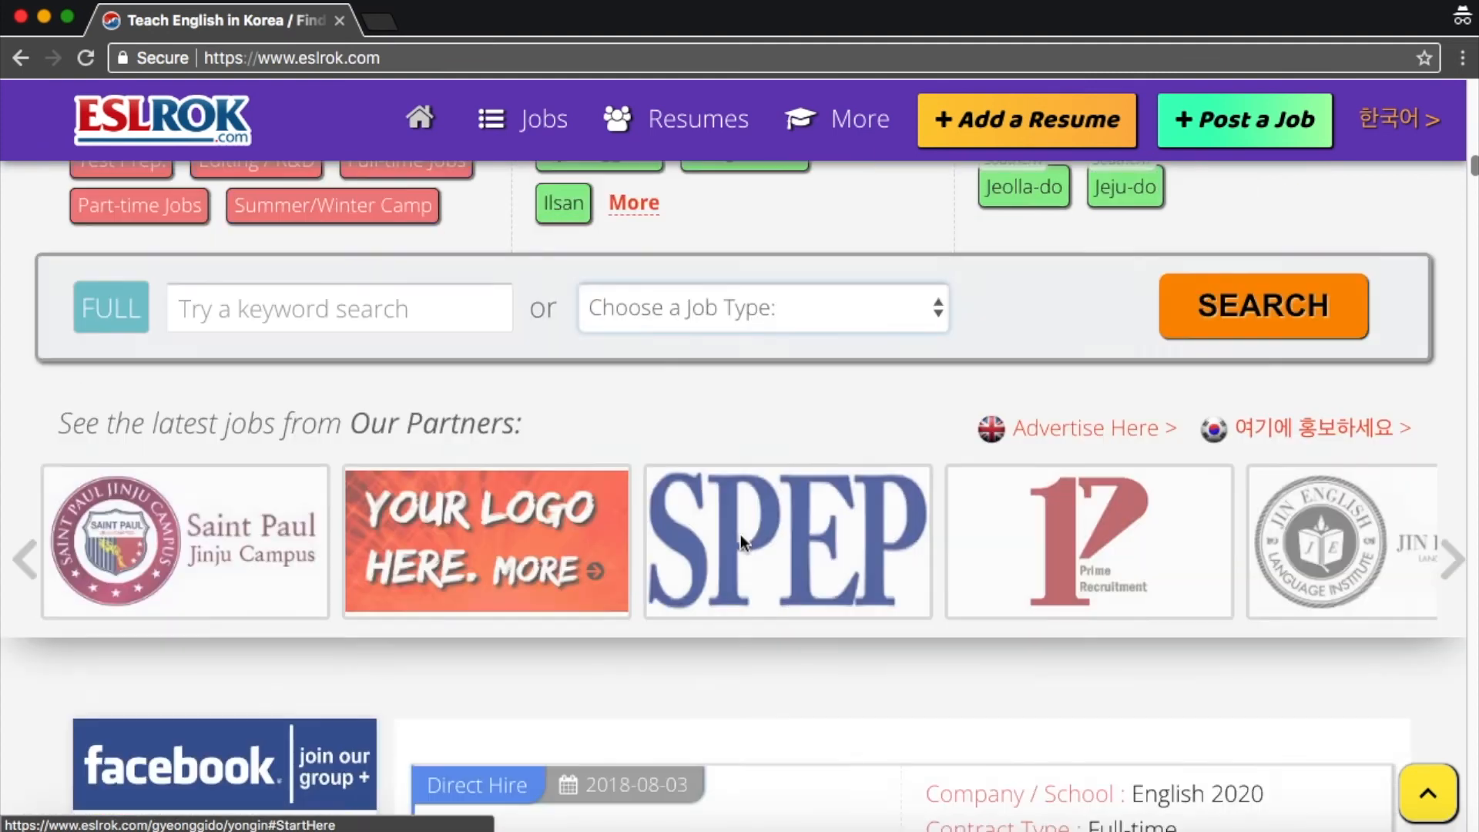
pyautogui.scroll(3)
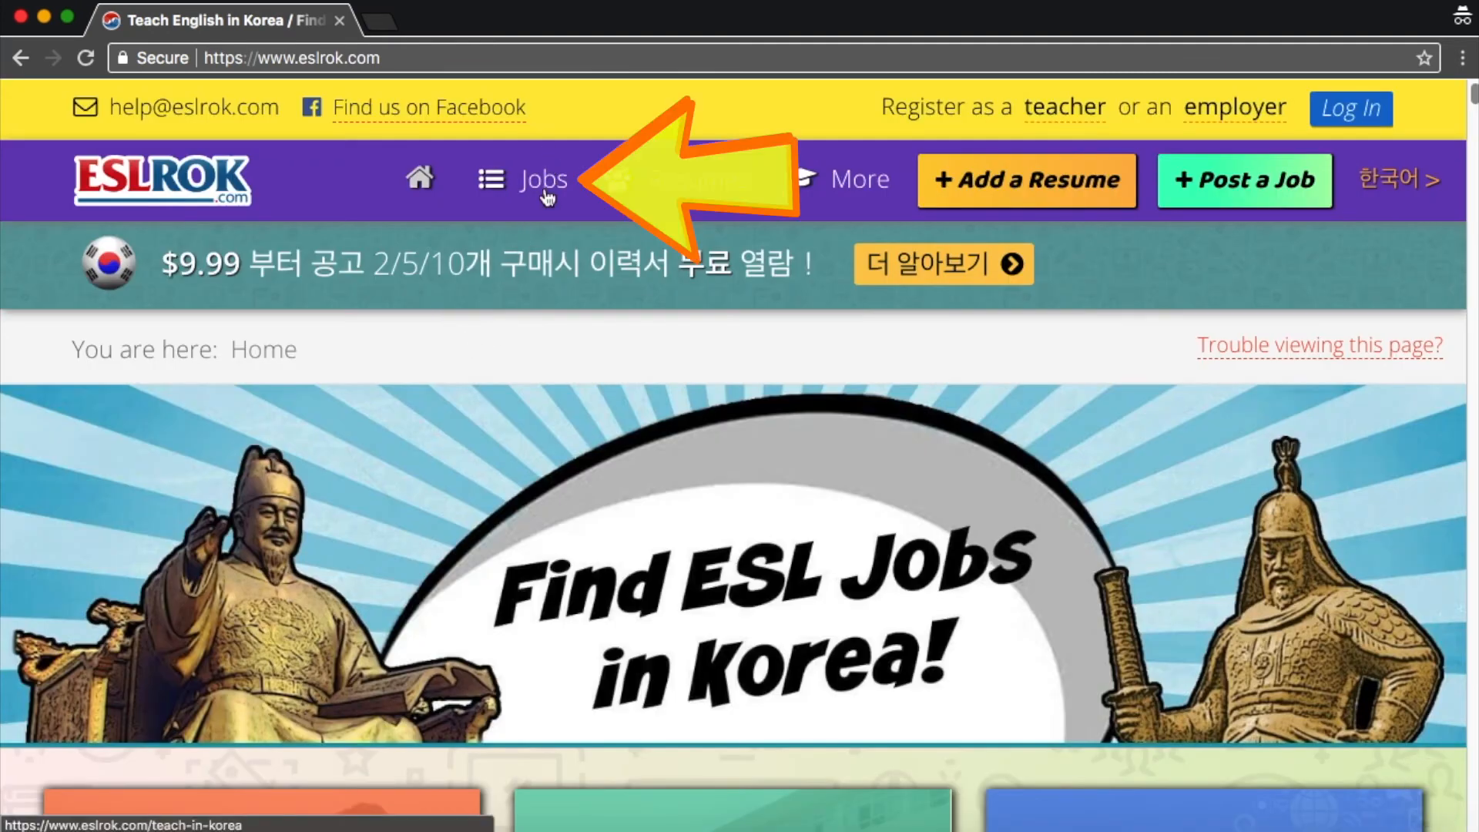
# Open the Direct Hire Jobs listing from the Jobs menu.
pyautogui.click(542, 179)
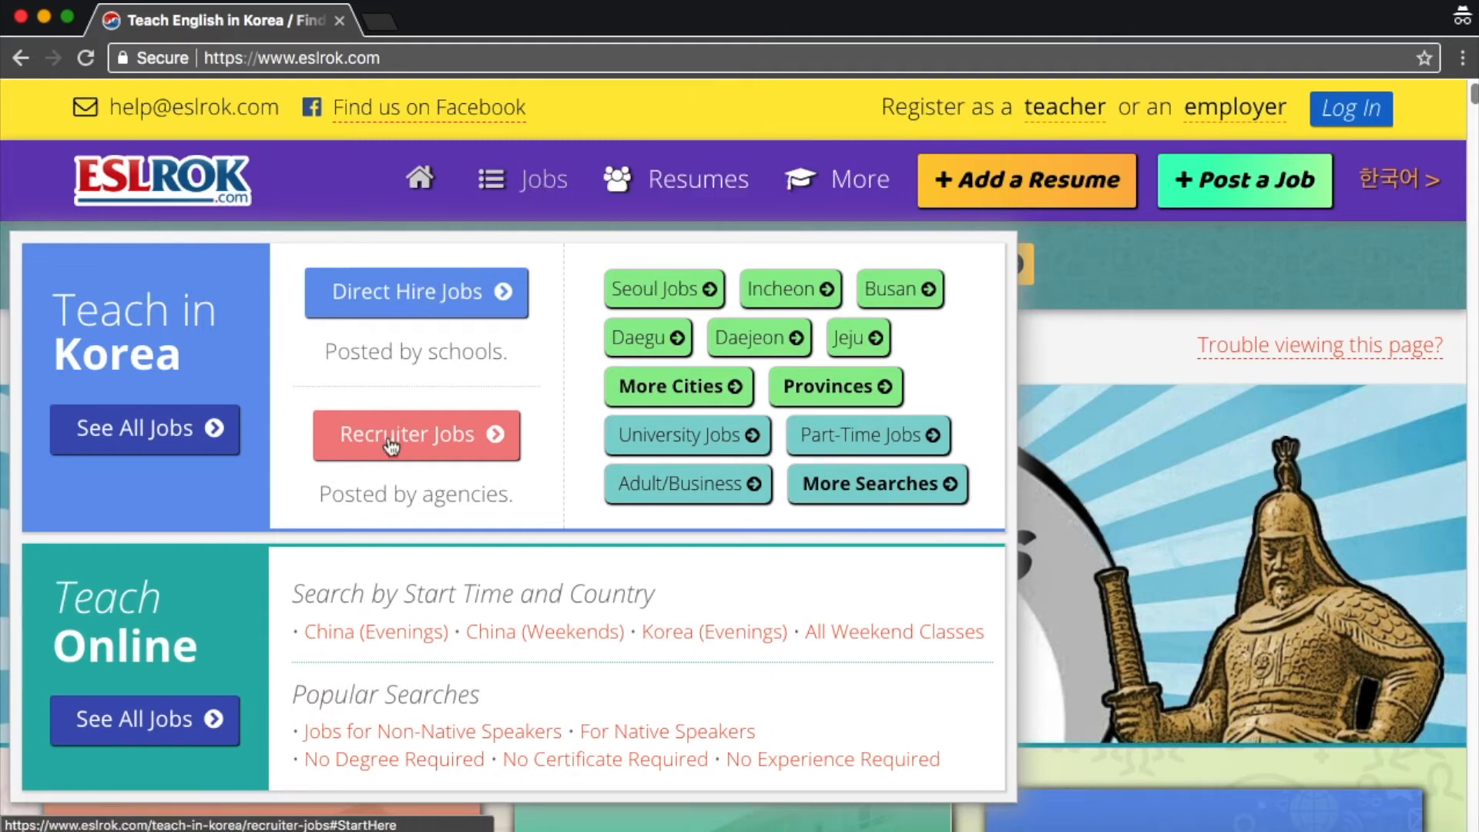
pyautogui.moveTo(667, 413)
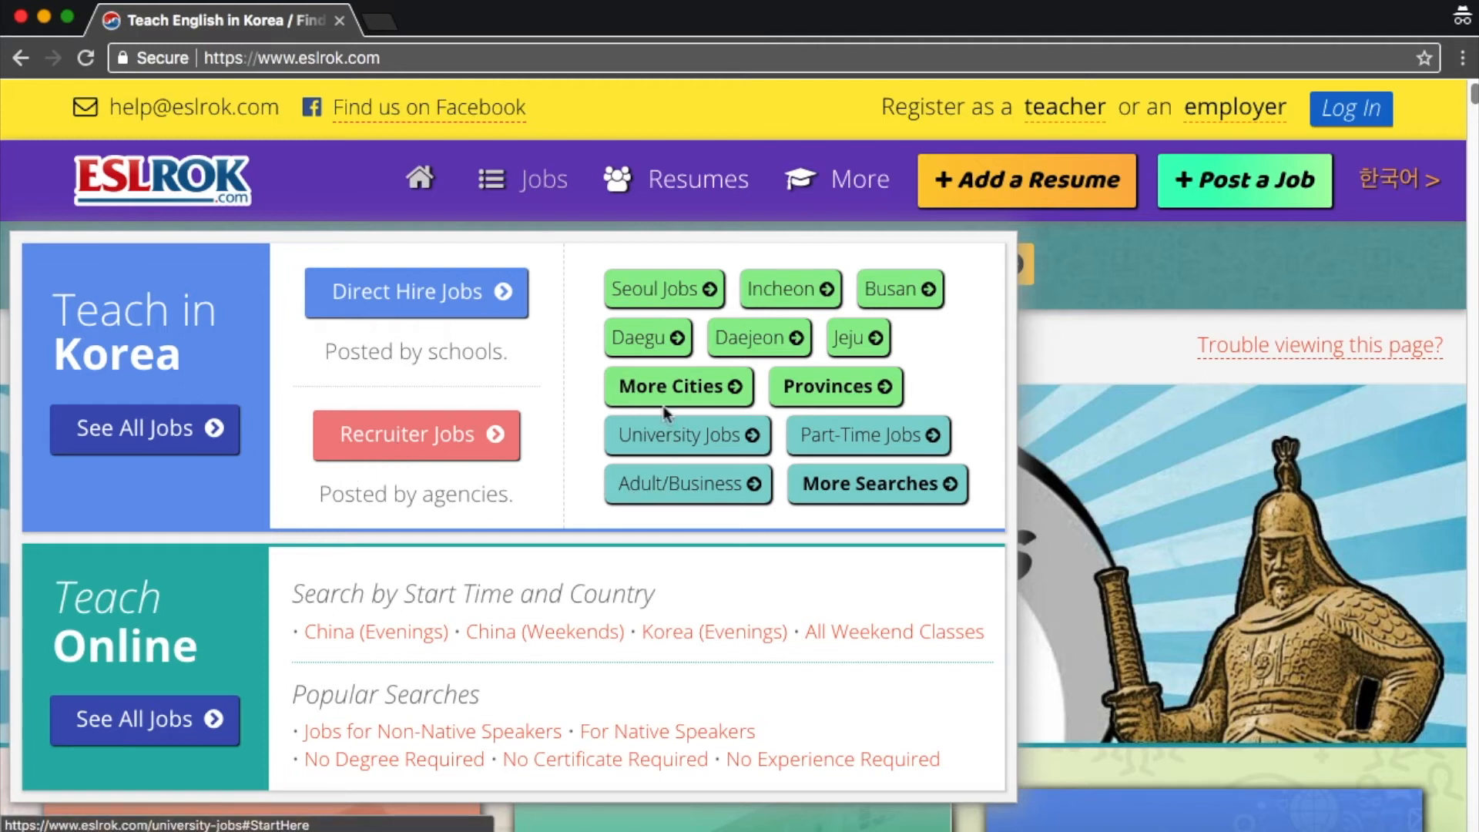
pyautogui.moveTo(434, 299)
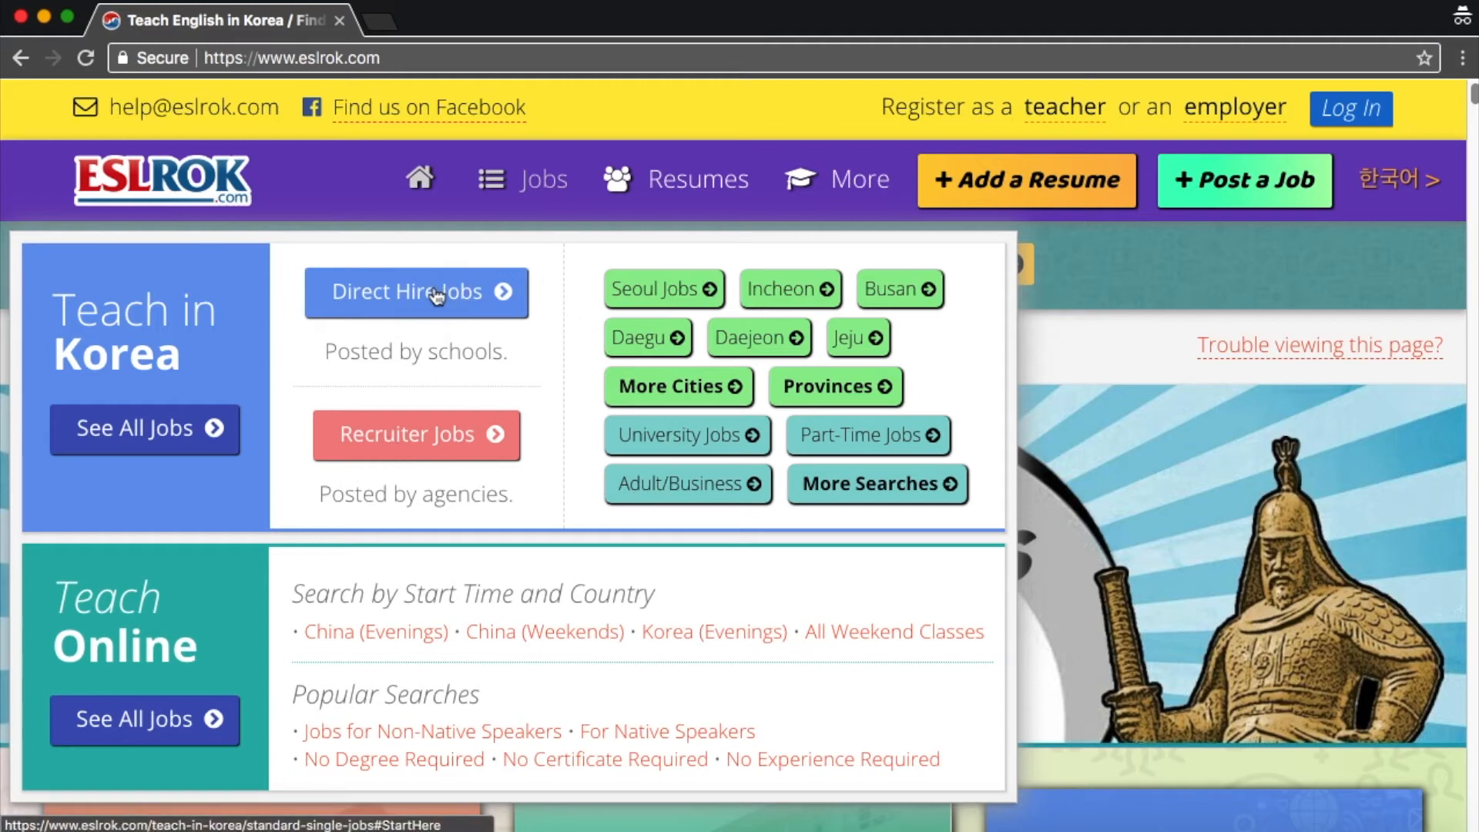
pyautogui.click(416, 293)
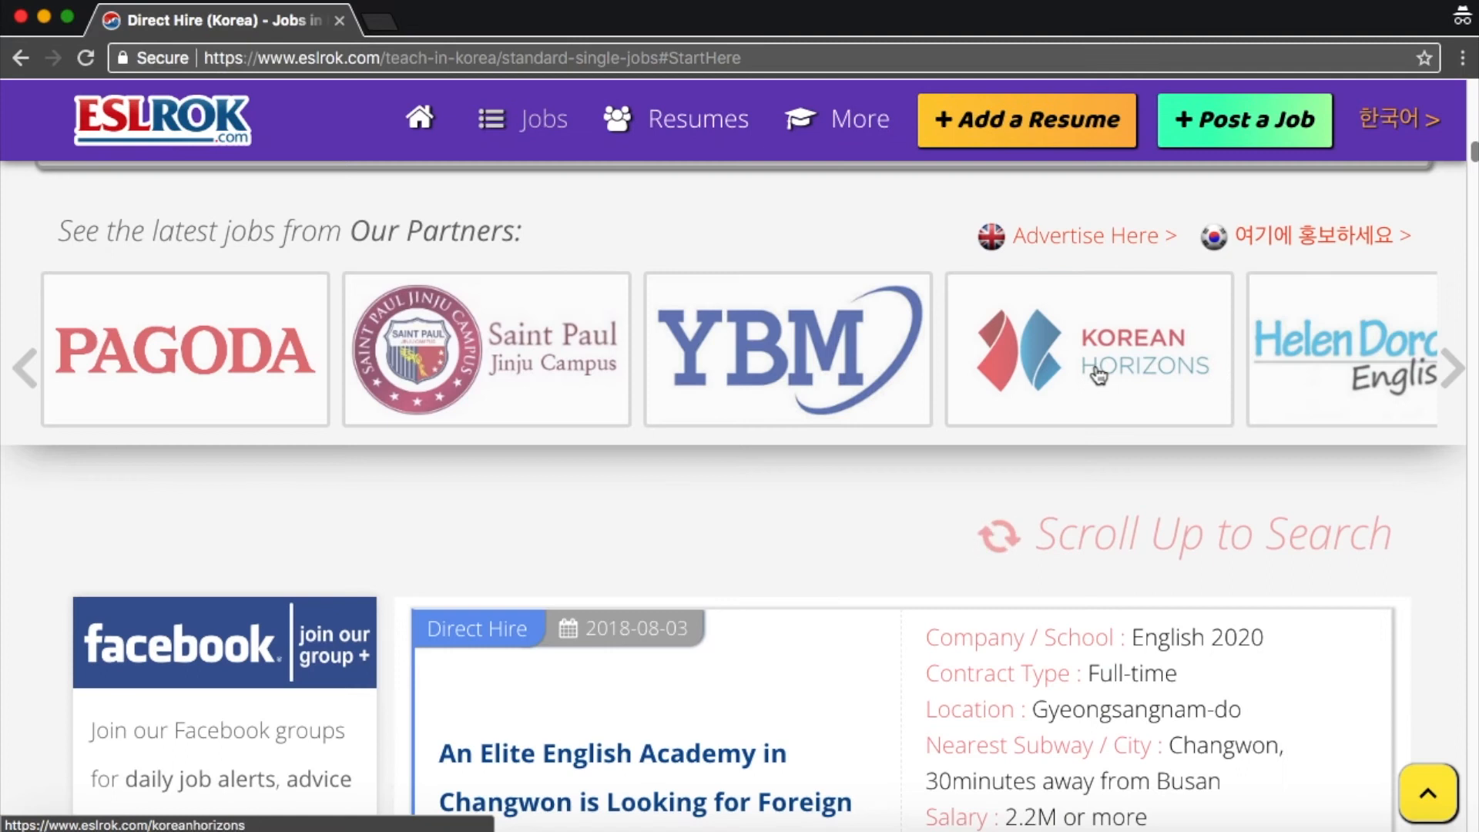
# Scroll through the direct hire ads like Changwon and Daejeon, then return home via the ESLROK logo.
pyautogui.scroll(-3)
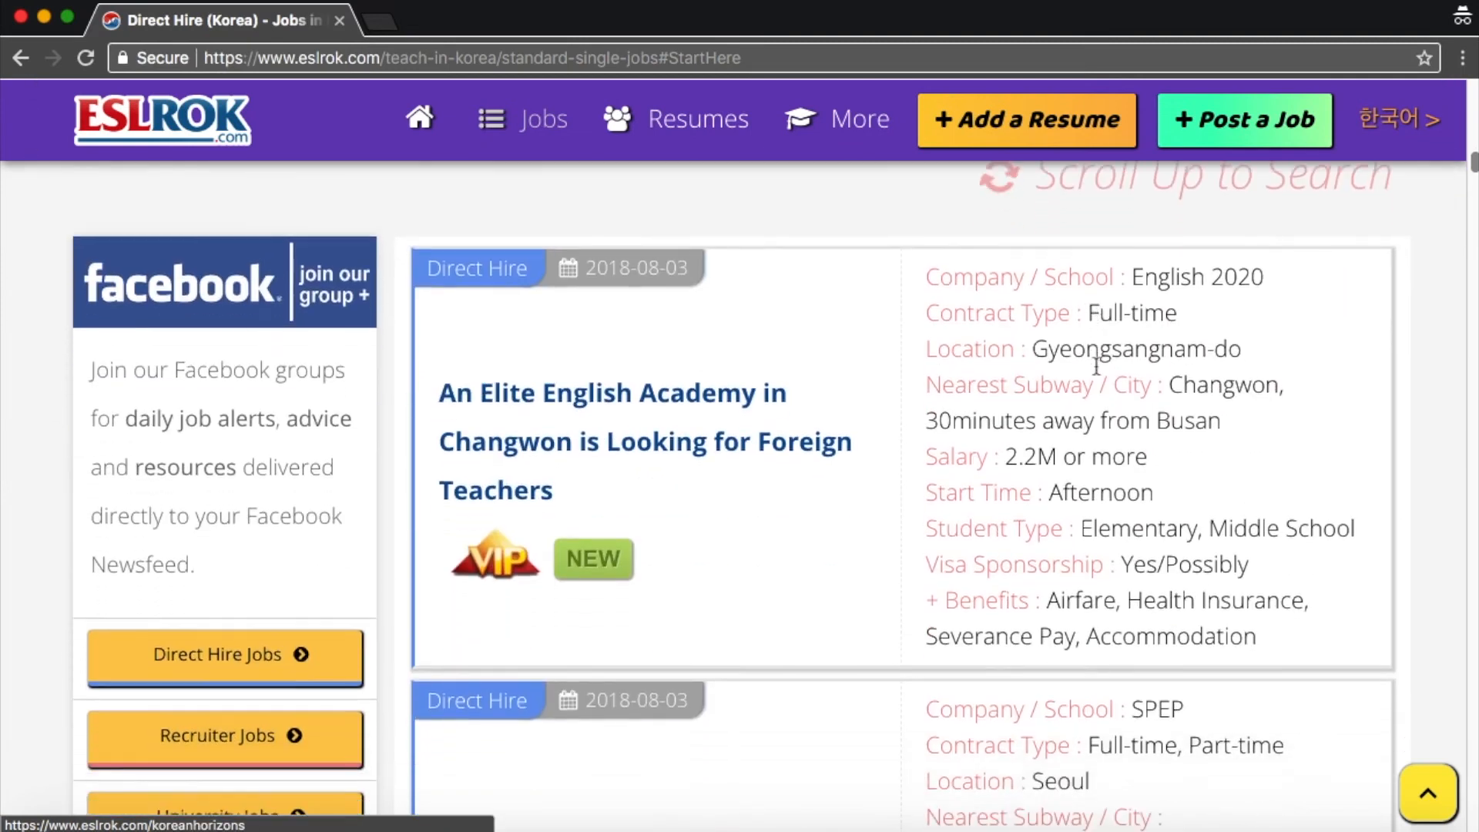
pyautogui.scroll(-3)
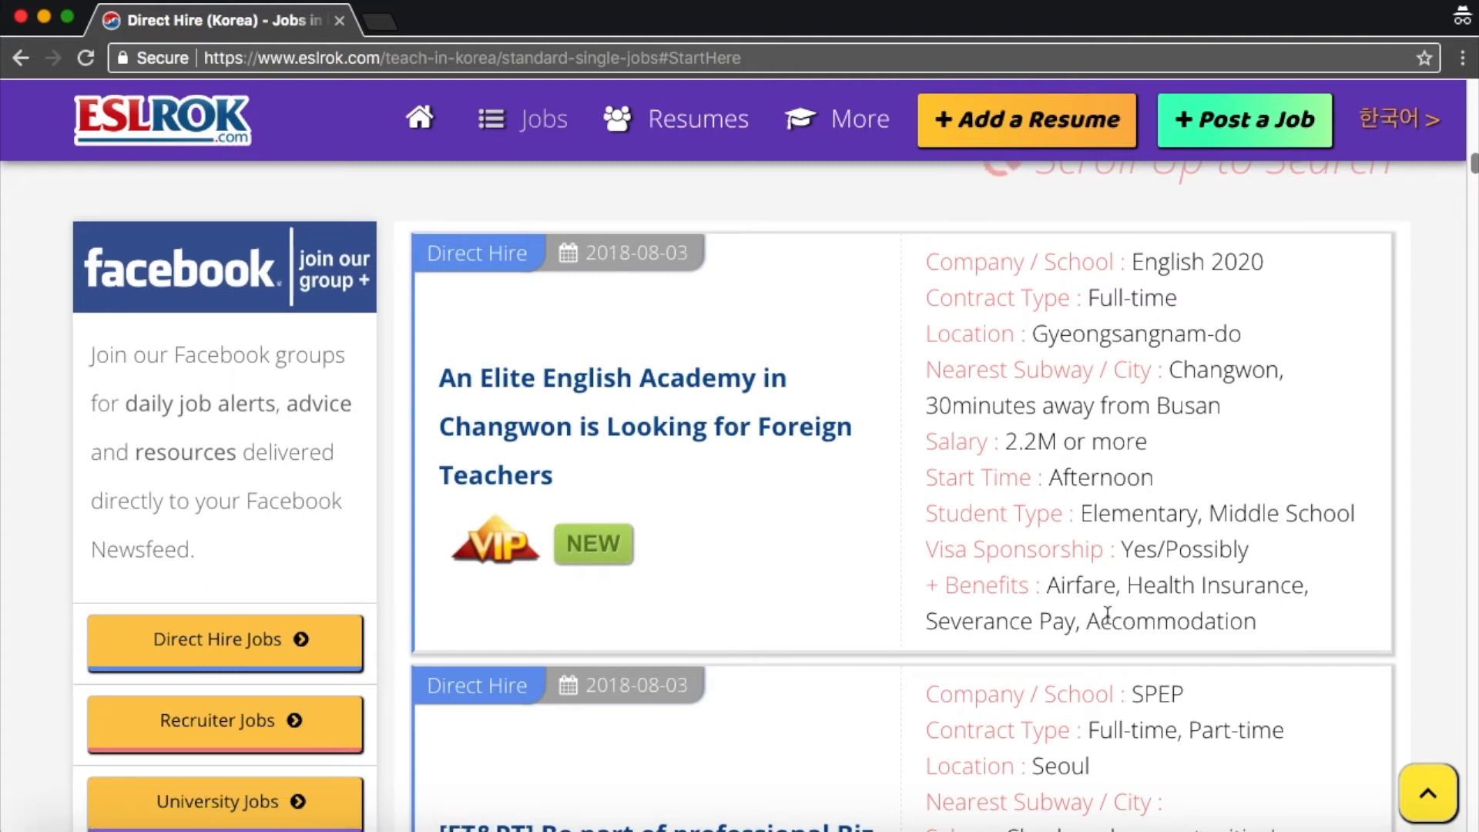
pyautogui.moveTo(1190, 536)
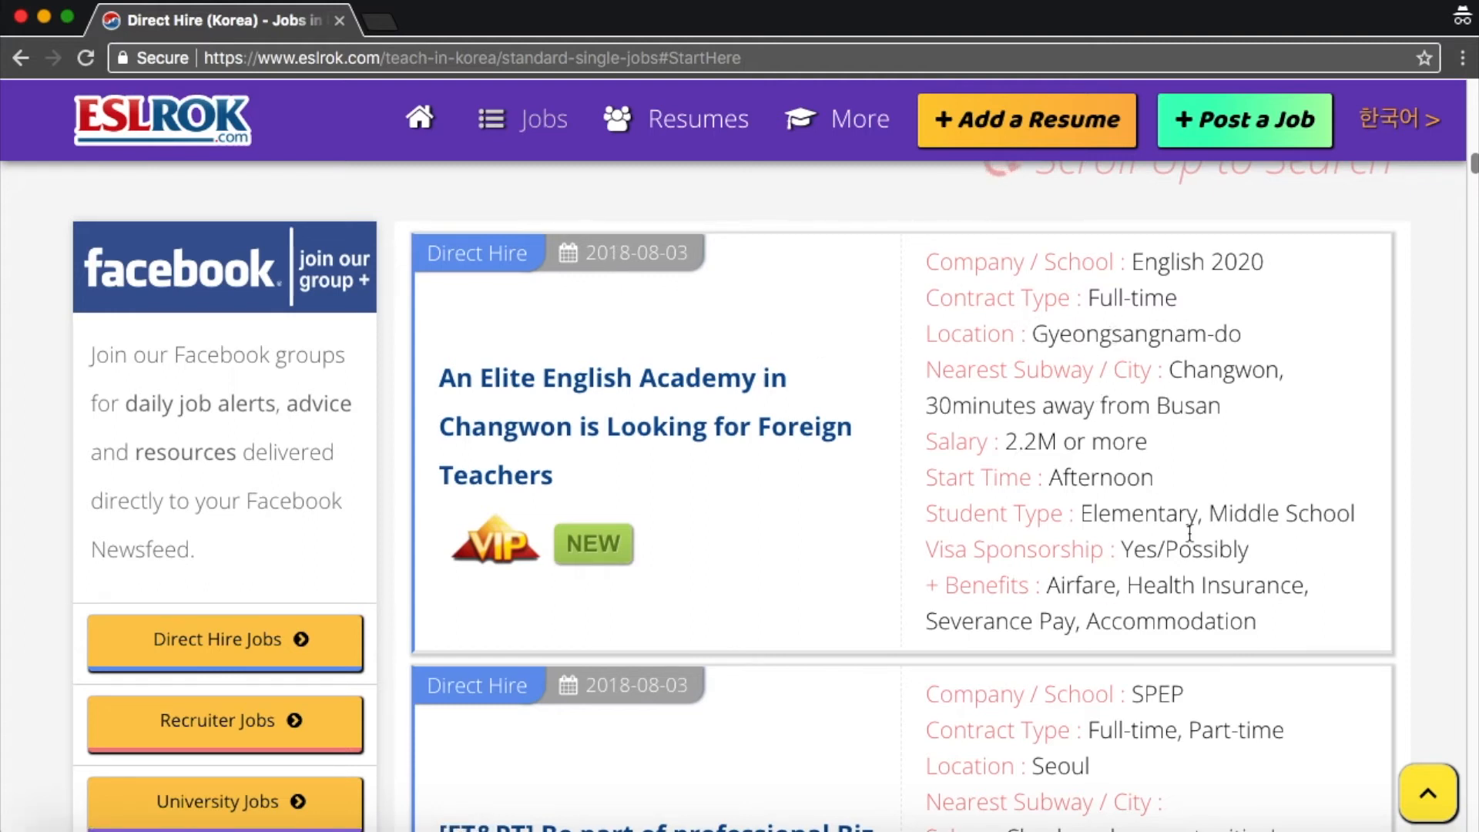
pyautogui.scroll(-3)
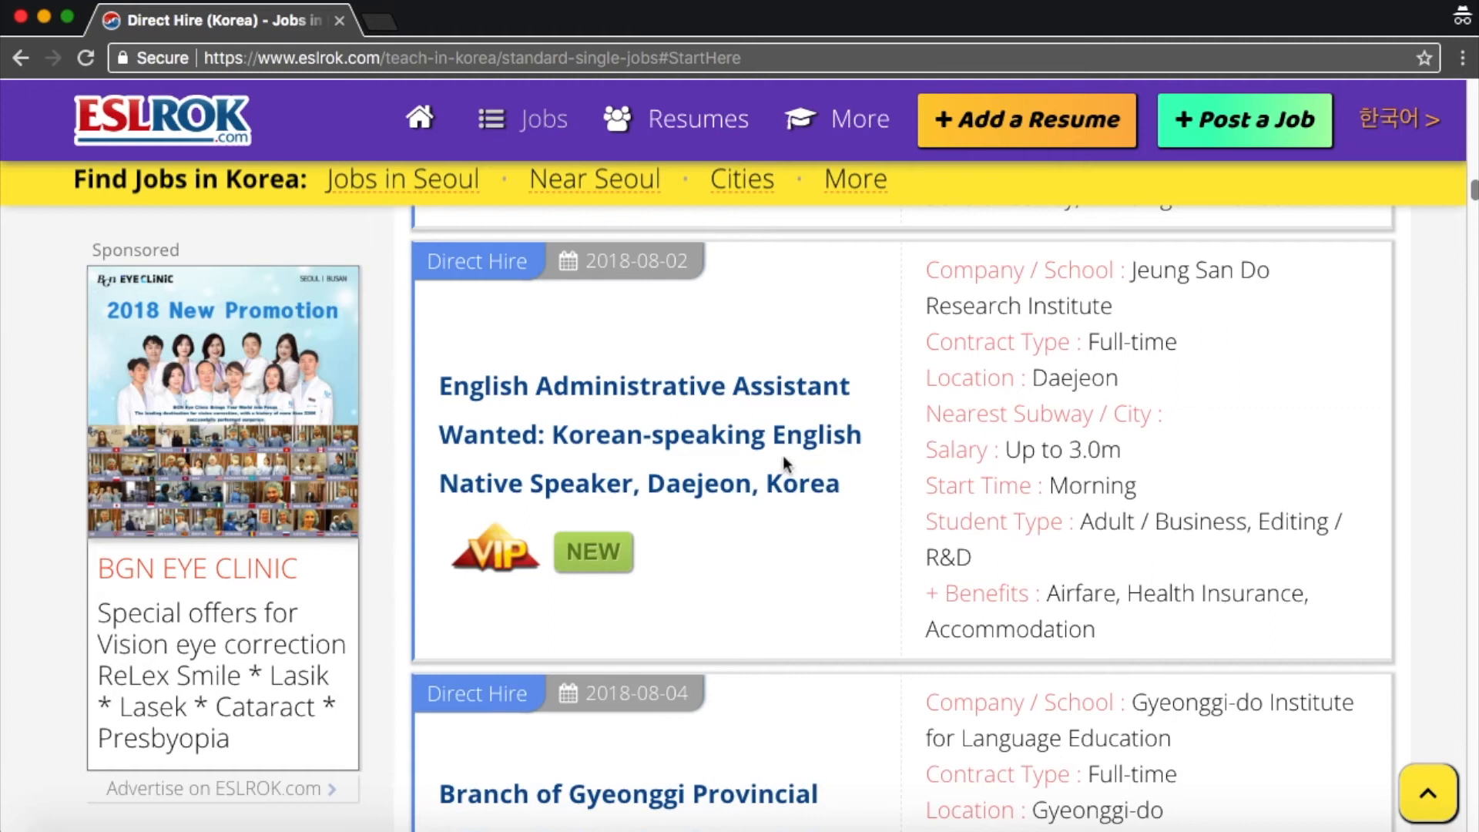
pyautogui.moveTo(612, 450)
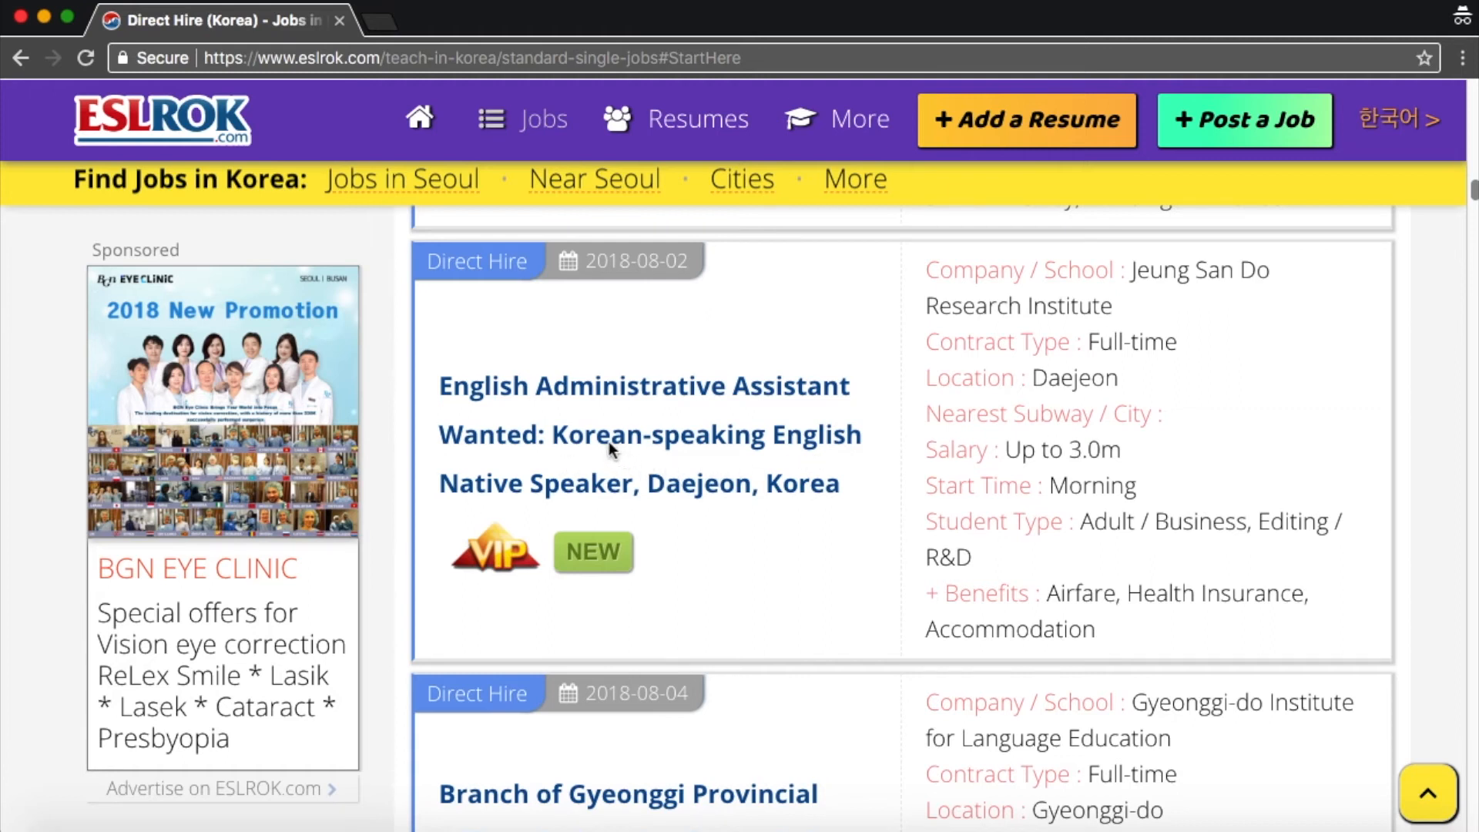
pyautogui.moveTo(660, 462)
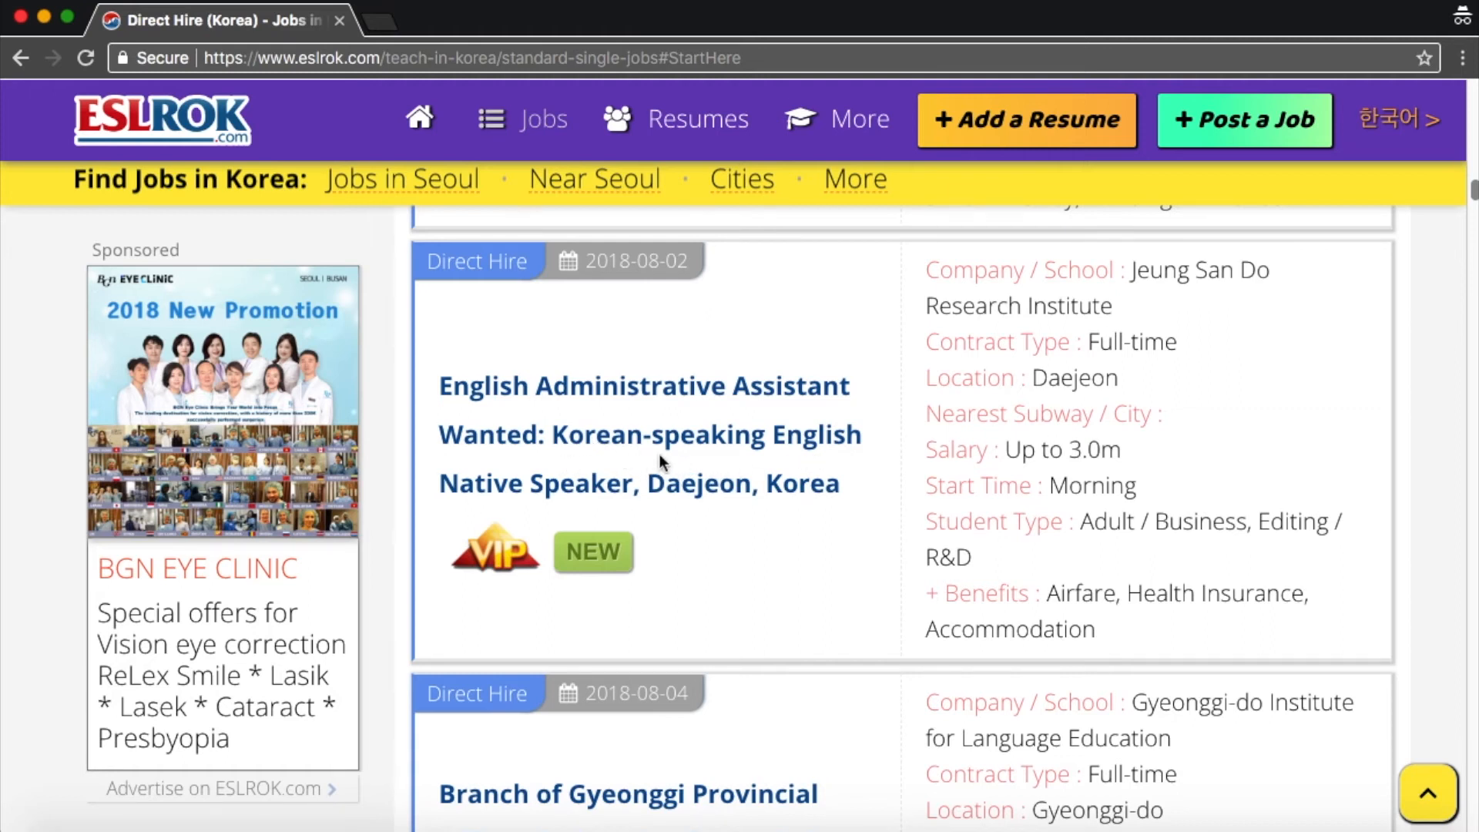
pyautogui.moveTo(739, 461)
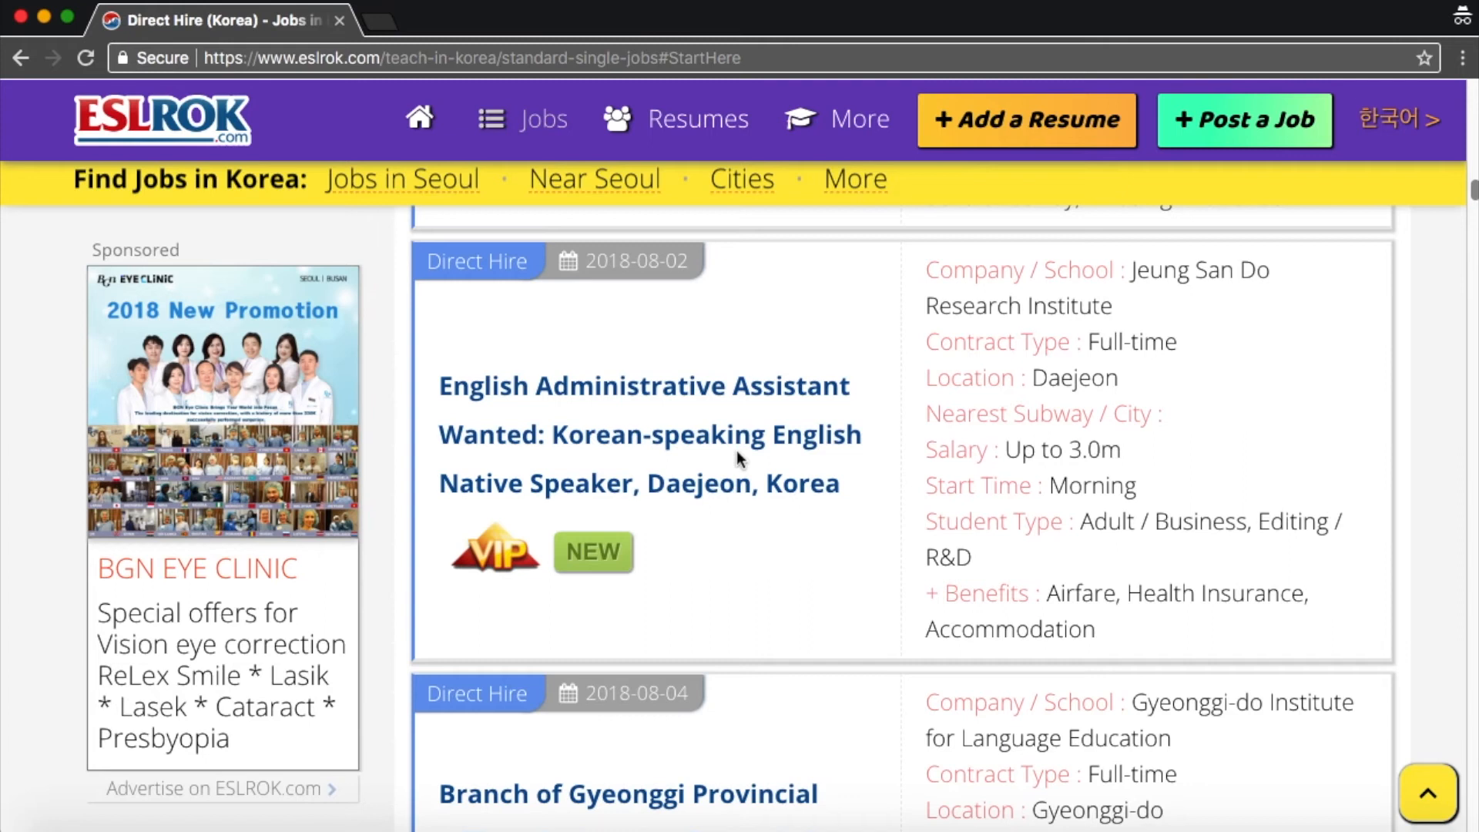
pyautogui.click(419, 119)
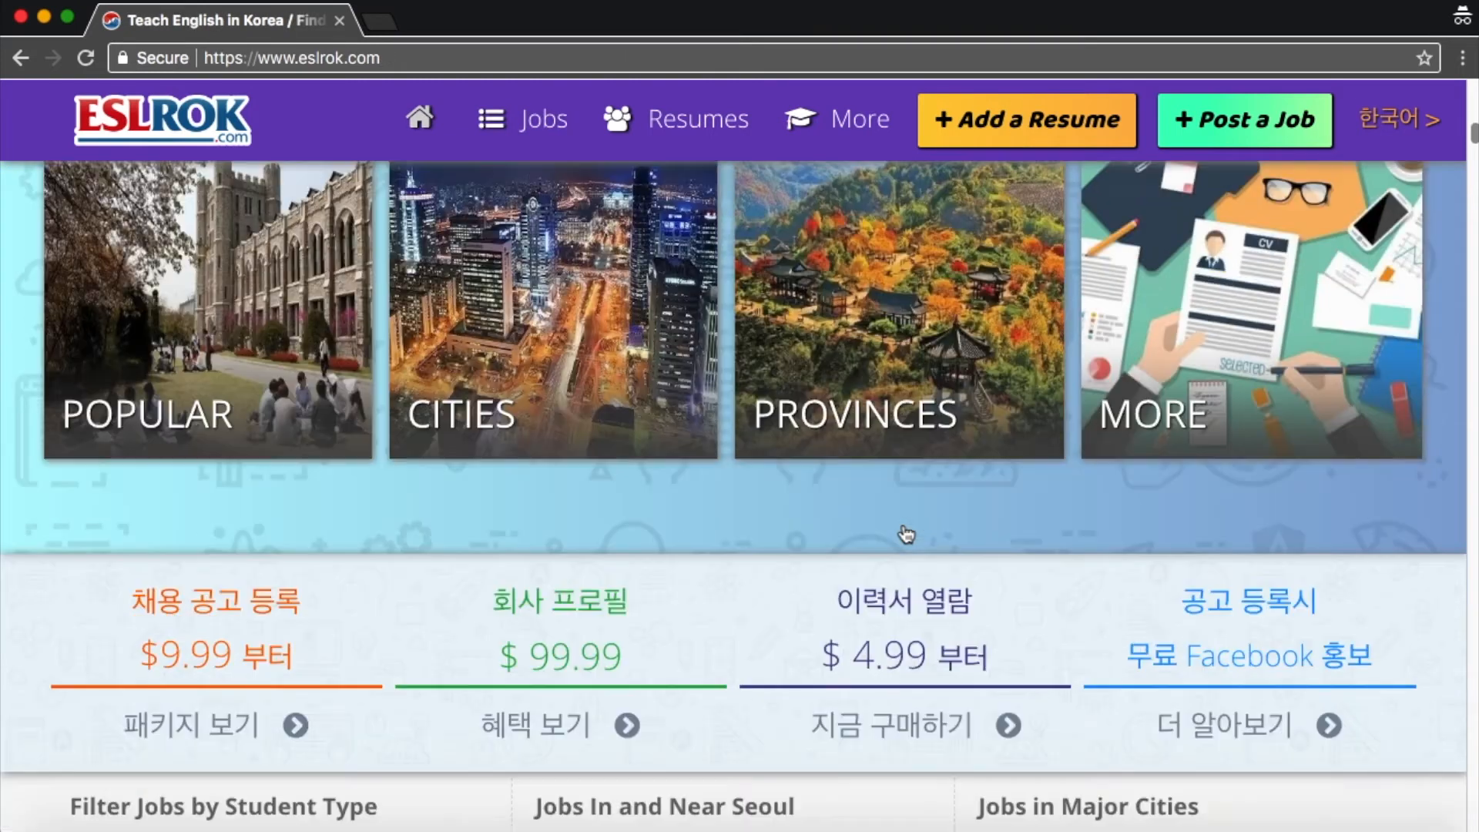
# Open the Branch of Gyeonggi Provincial Office of Education teacher-trainer posting from the homepage listings.
pyautogui.scroll(-3)
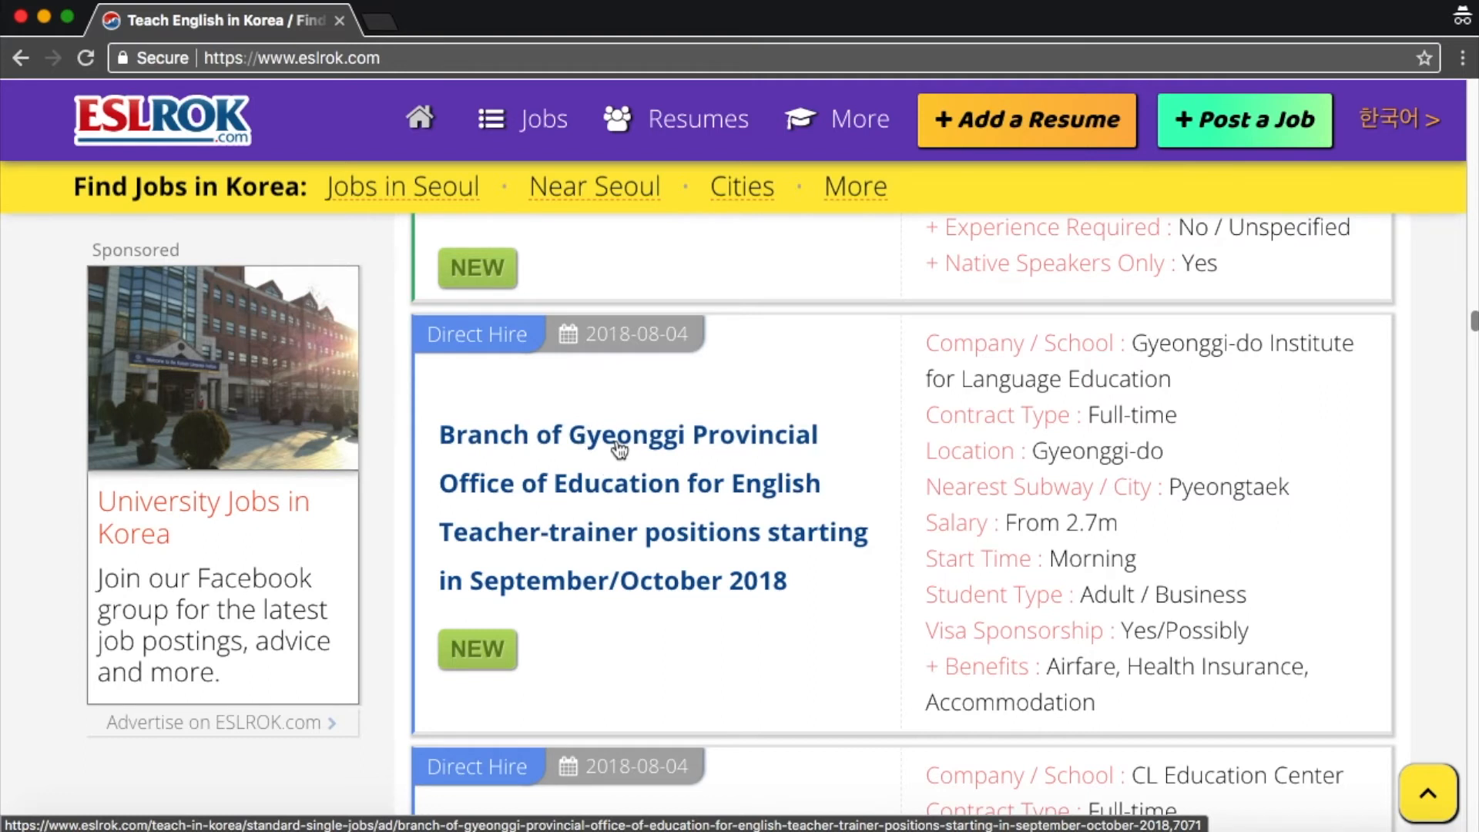
pyautogui.click(619, 445)
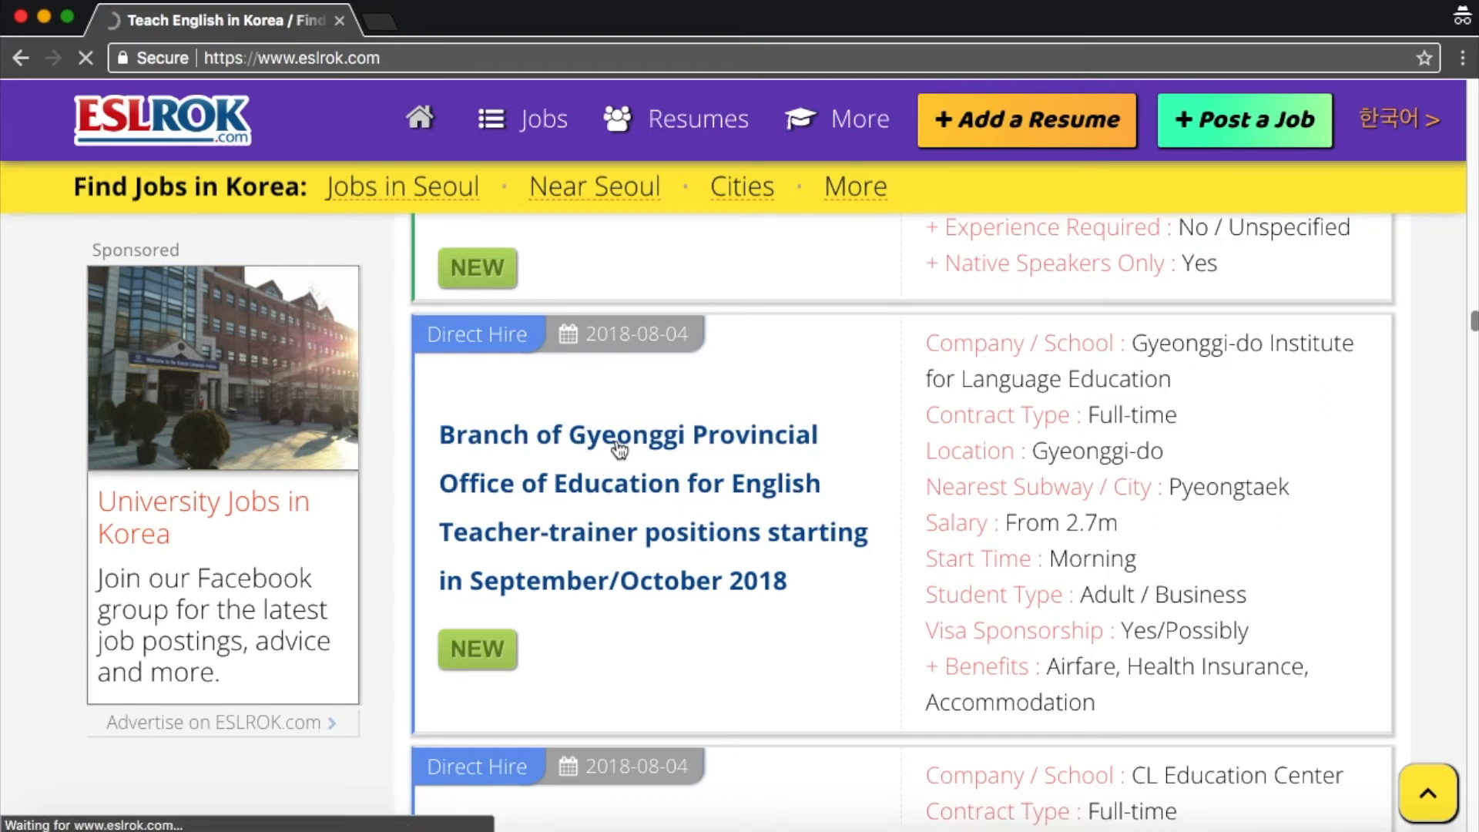
pyautogui.click(616, 444)
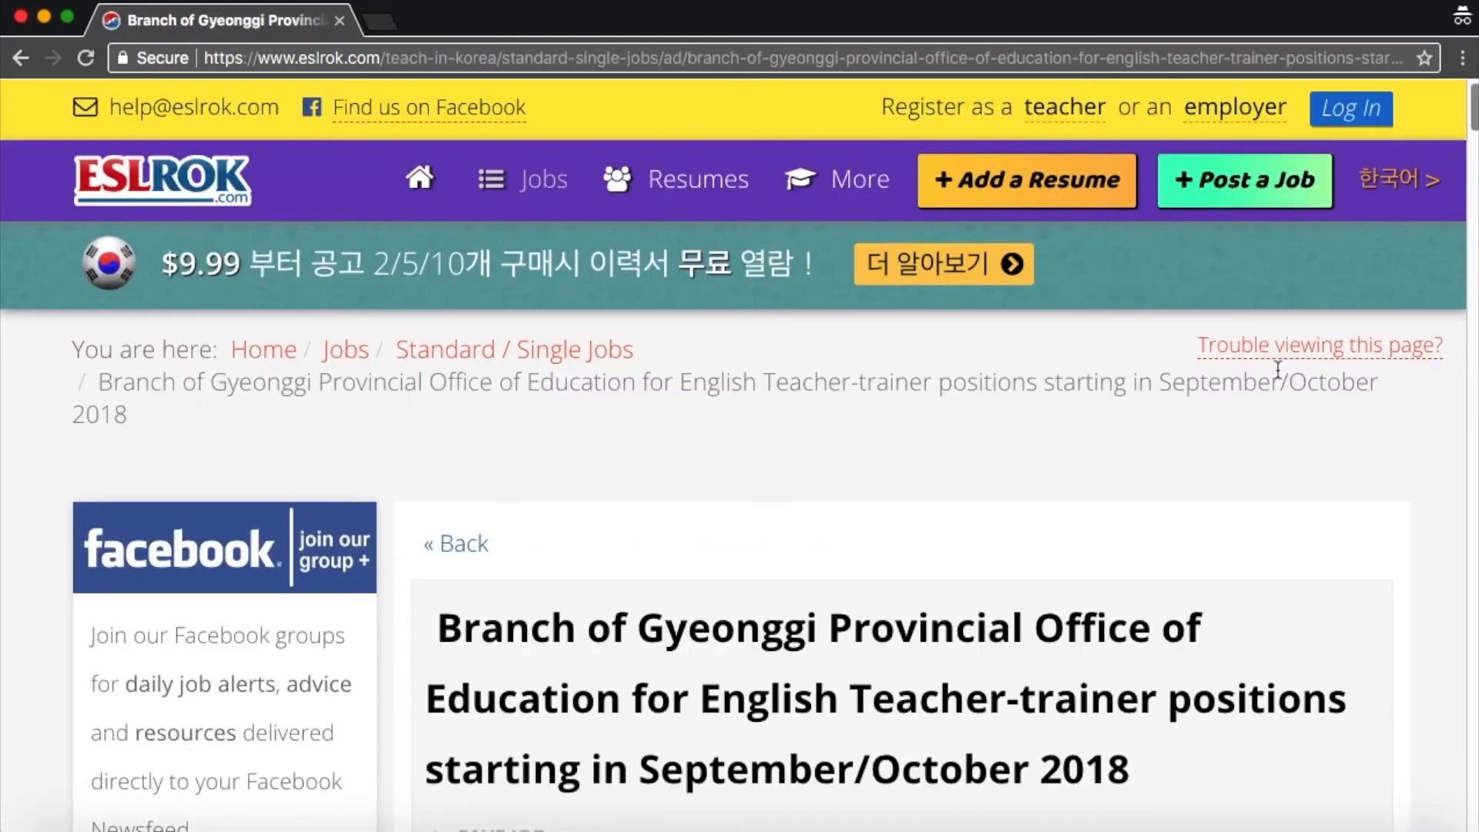
# Read through the Gyeonggi posting down to its application details and back to the top.
pyautogui.scroll(-3)
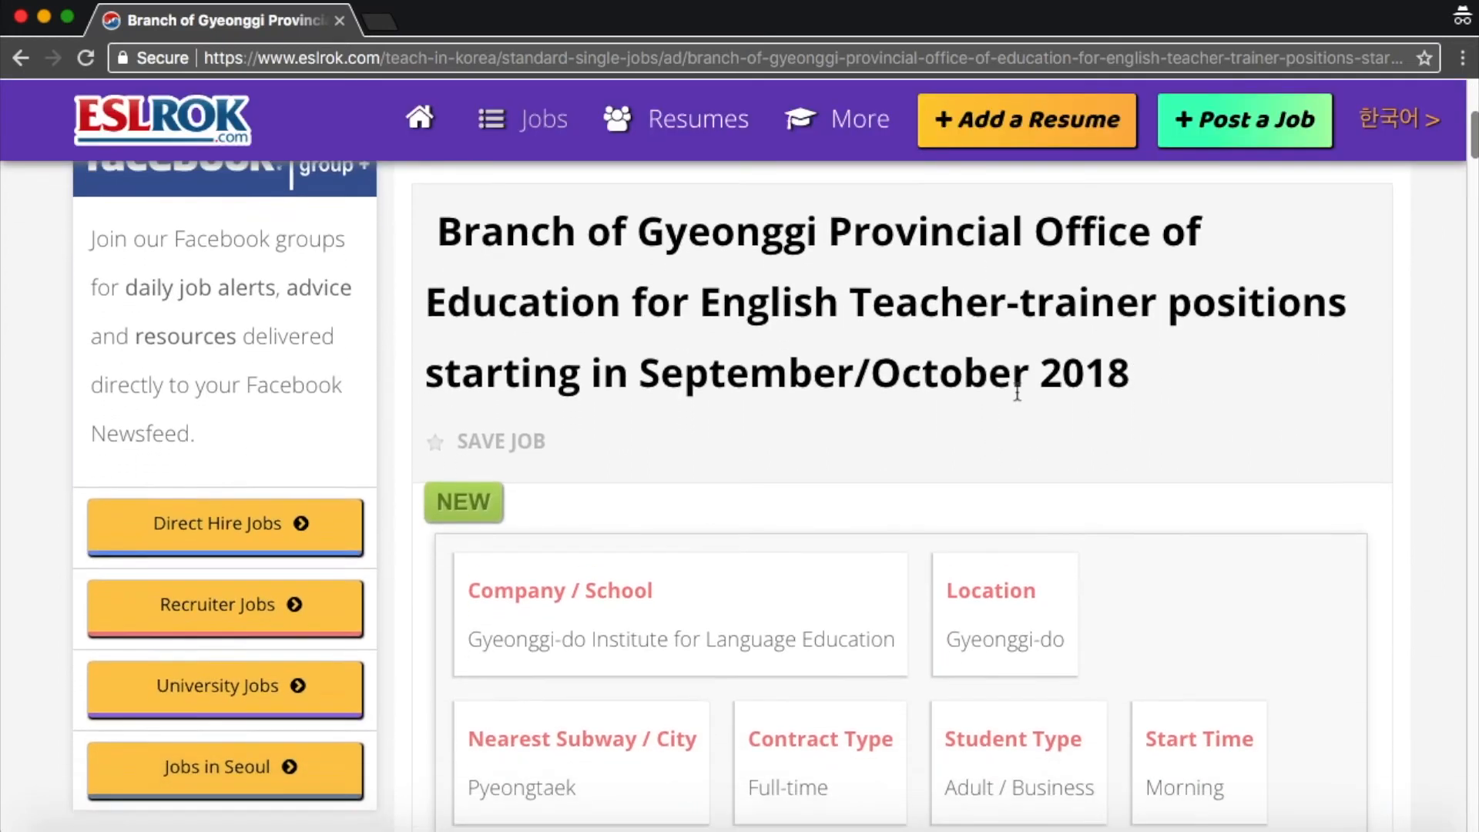
pyautogui.scroll(-3)
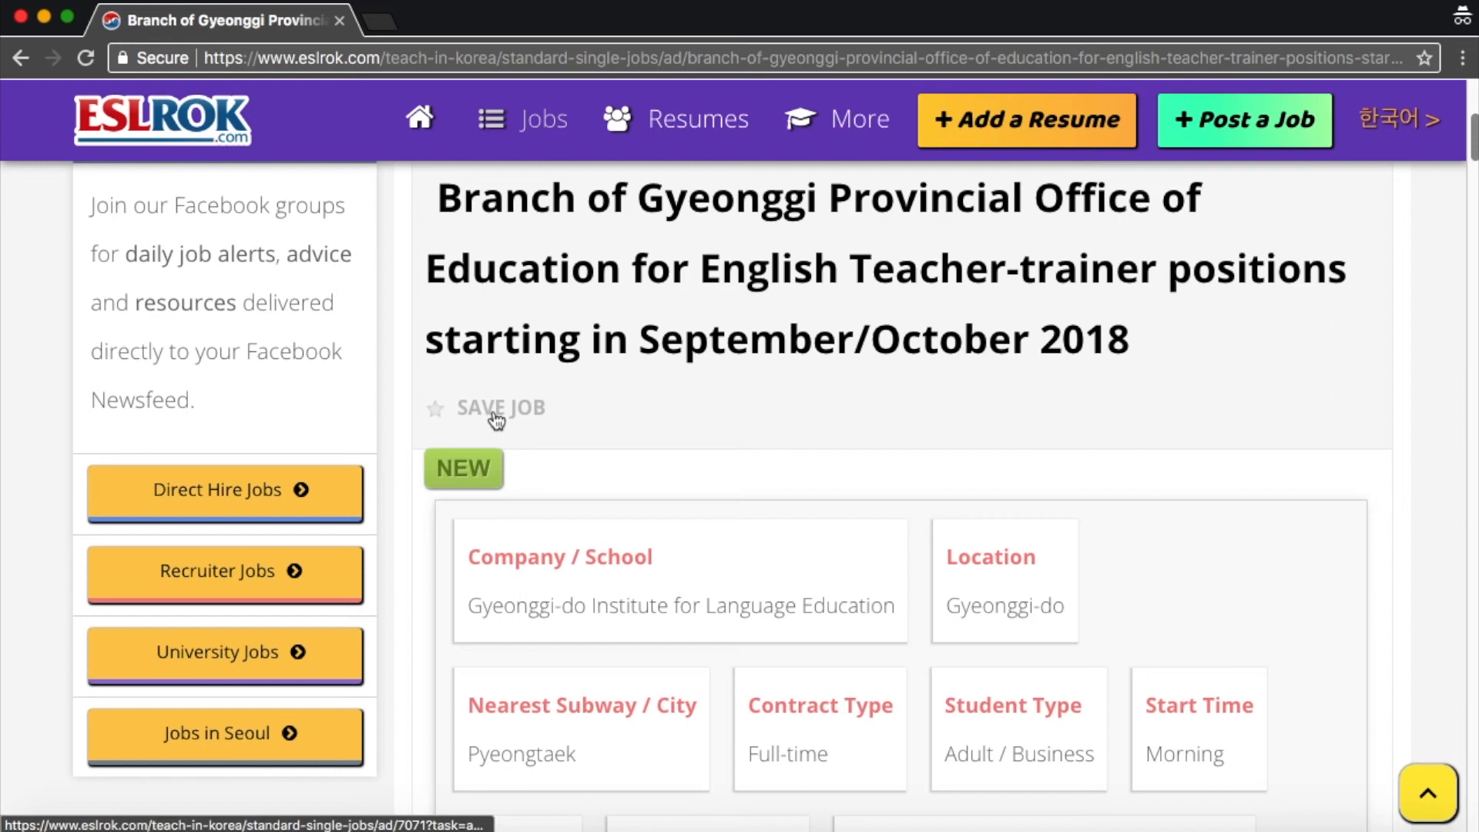
pyautogui.moveTo(648, 411)
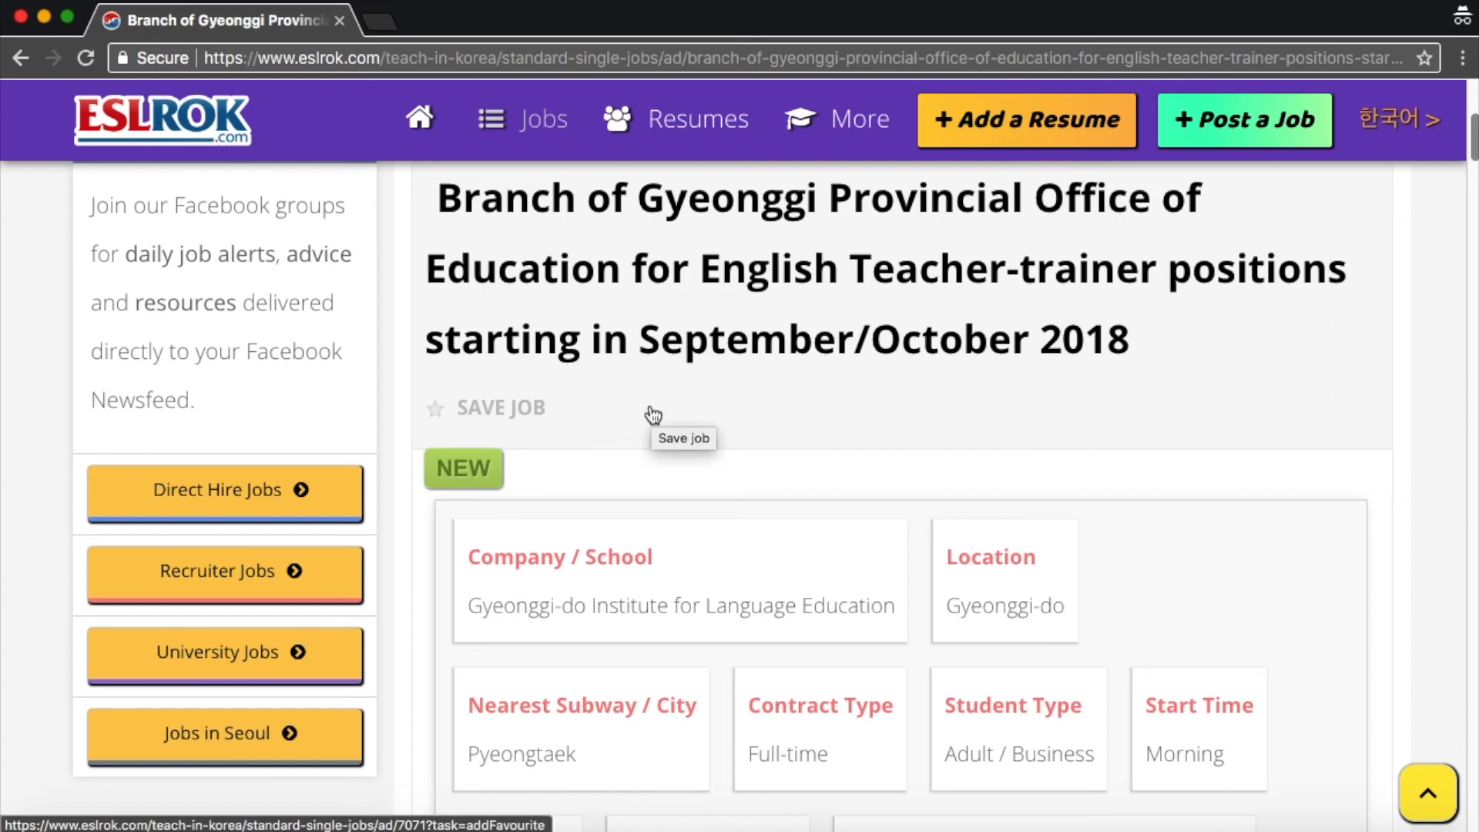
pyautogui.scroll(-3)
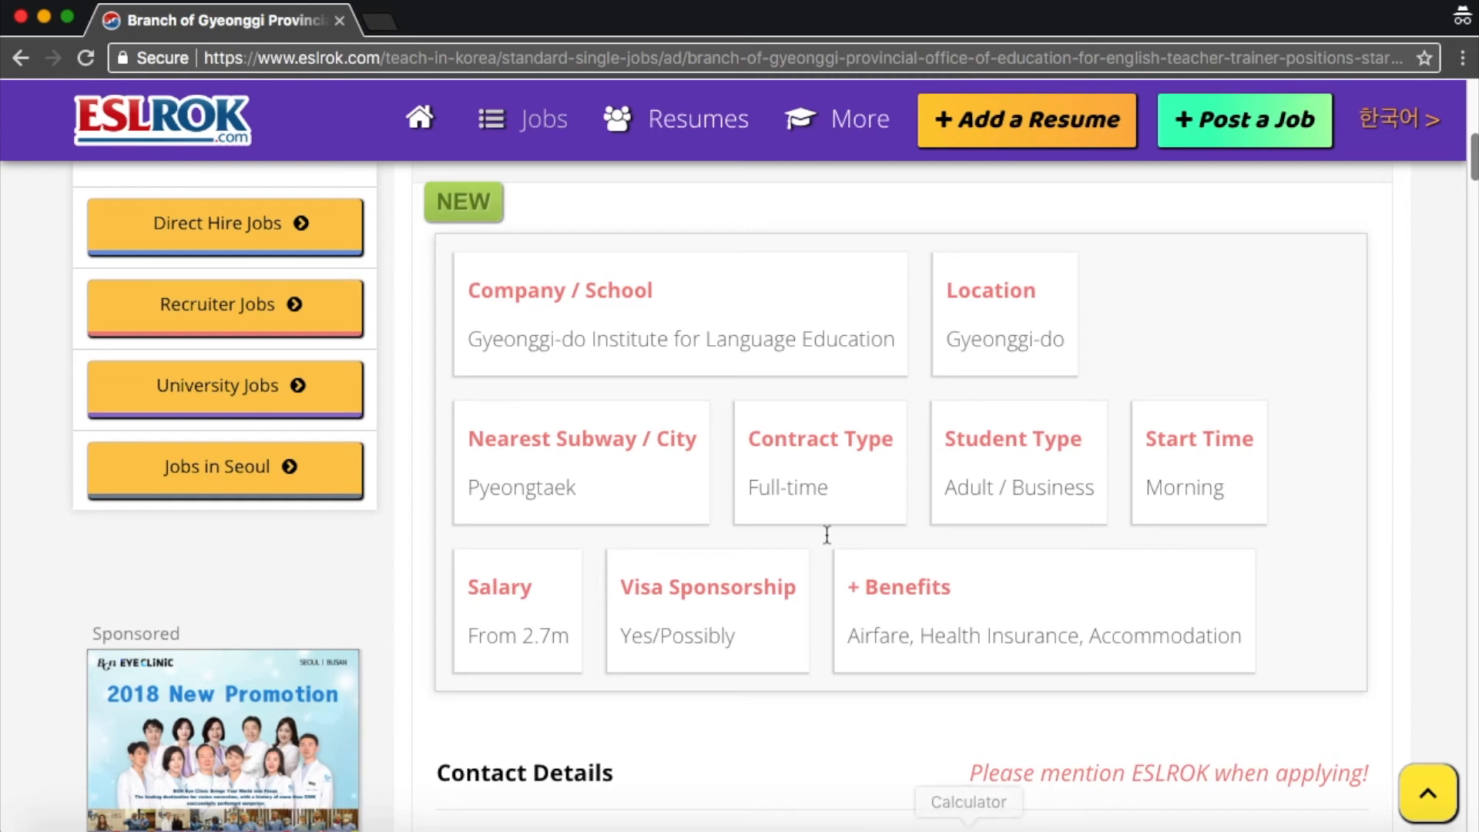
pyautogui.scroll(-3)
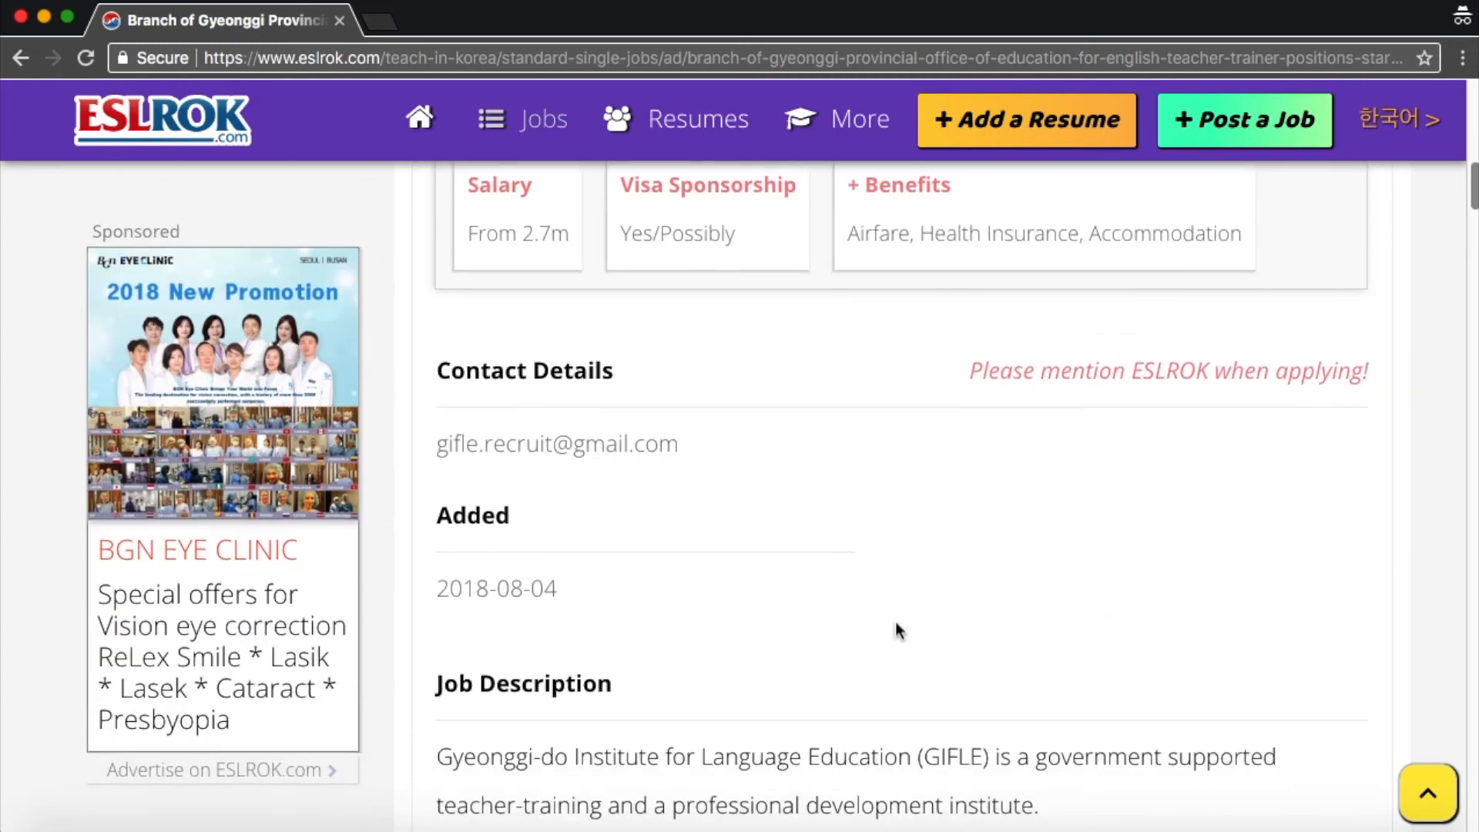
pyautogui.scroll(-3)
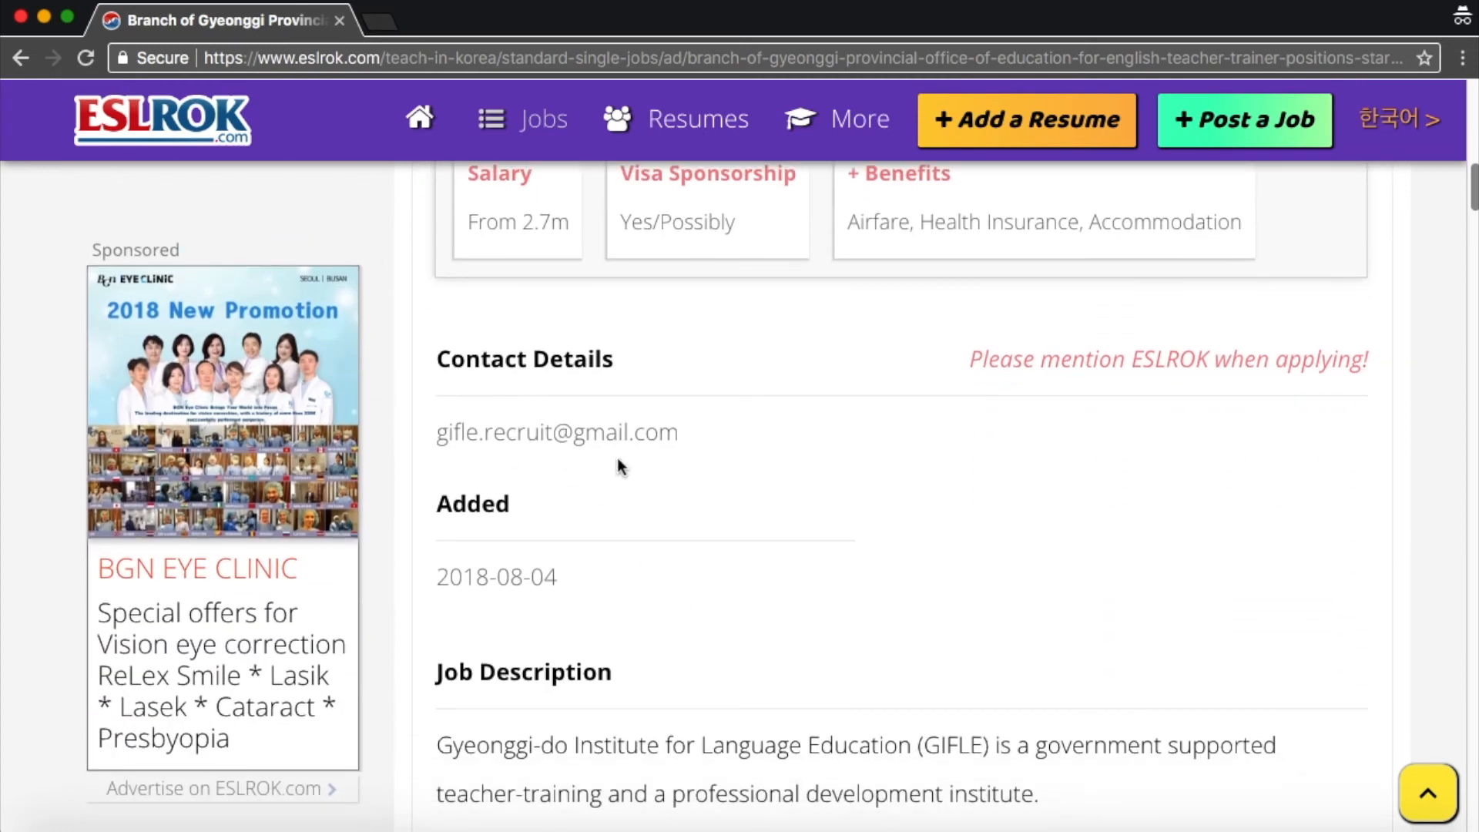
pyautogui.scroll(-3)
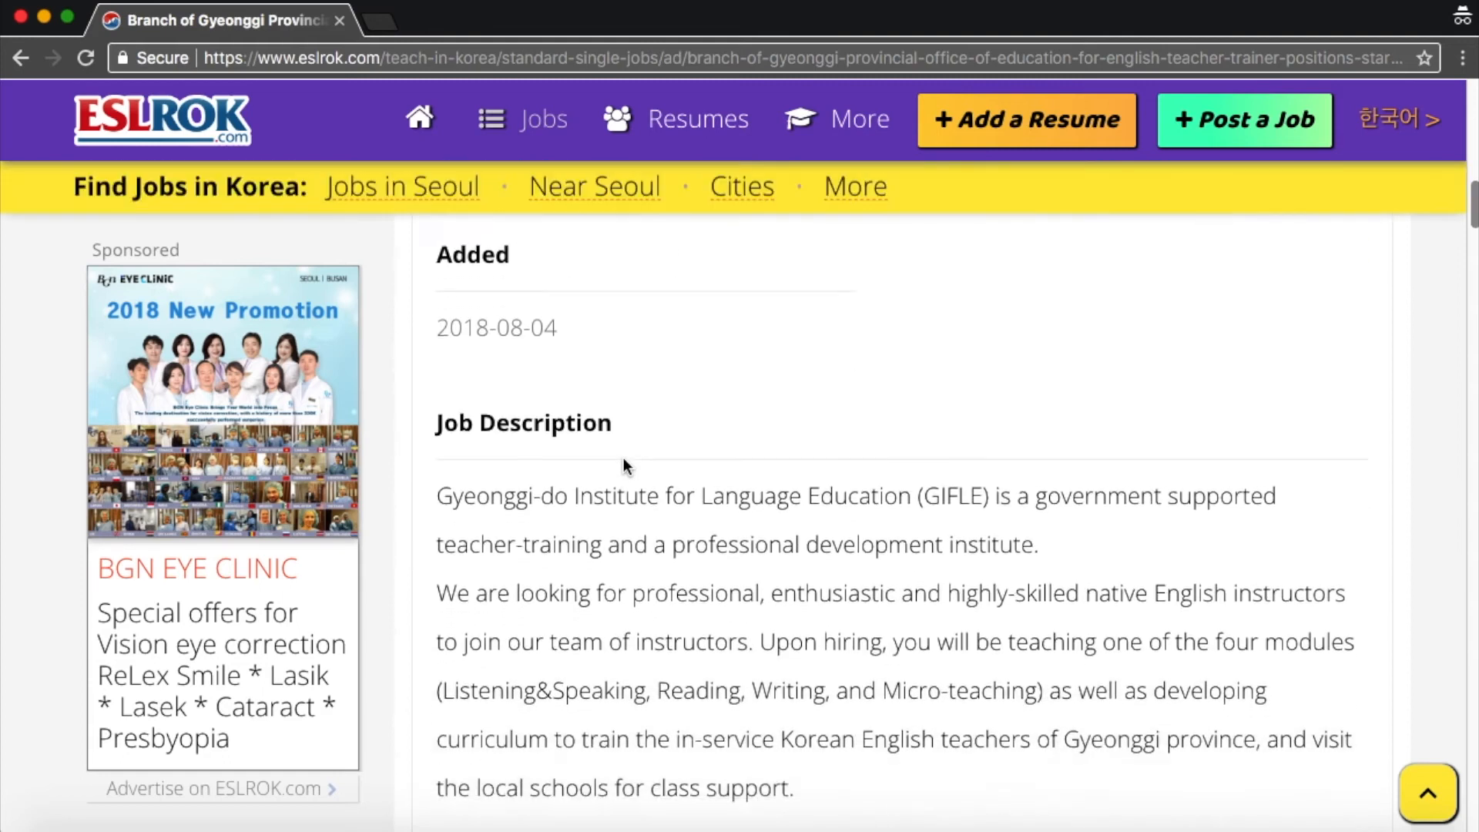
pyautogui.scroll(-3)
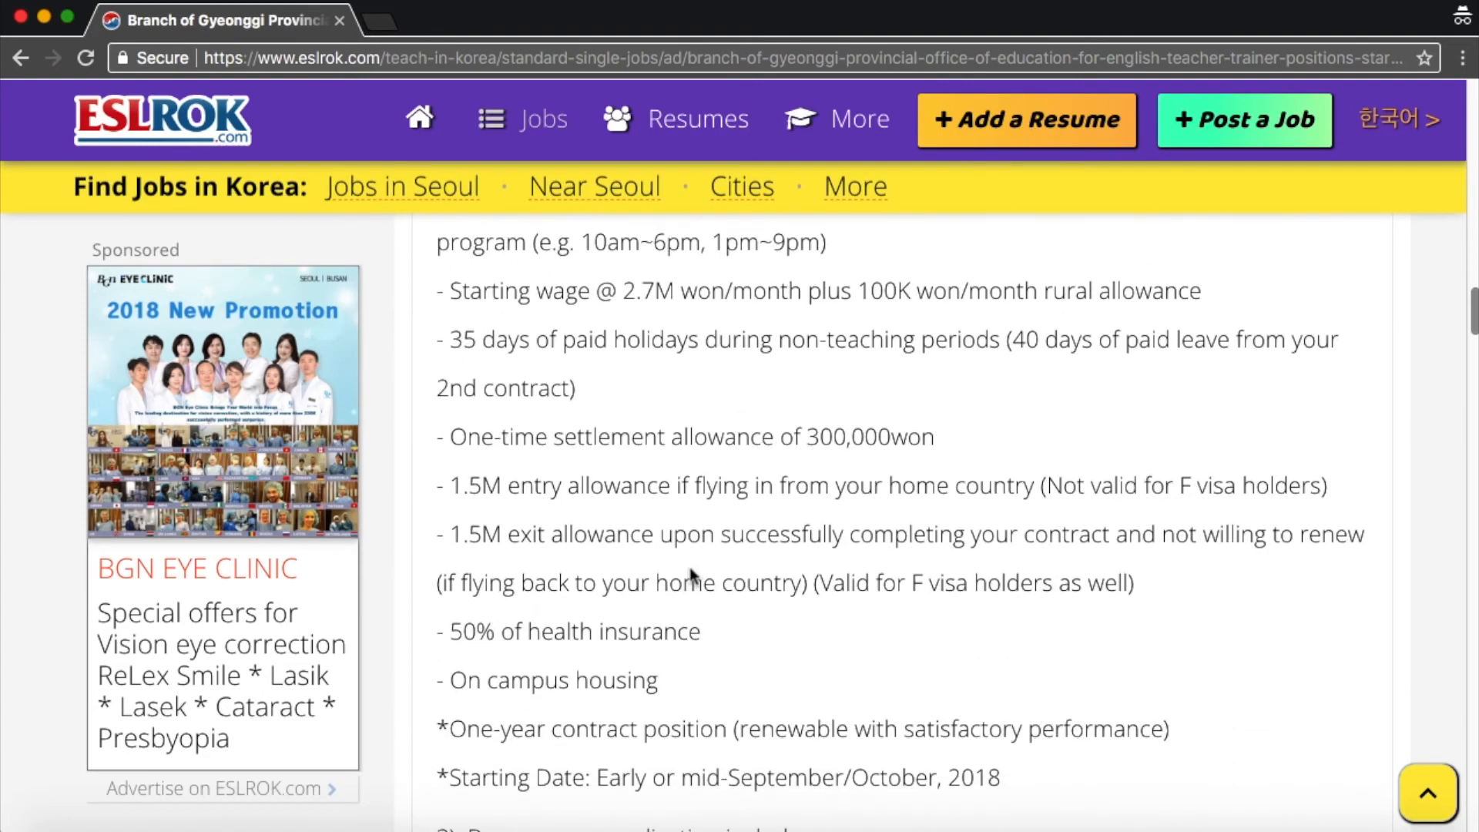
pyautogui.scroll(-3)
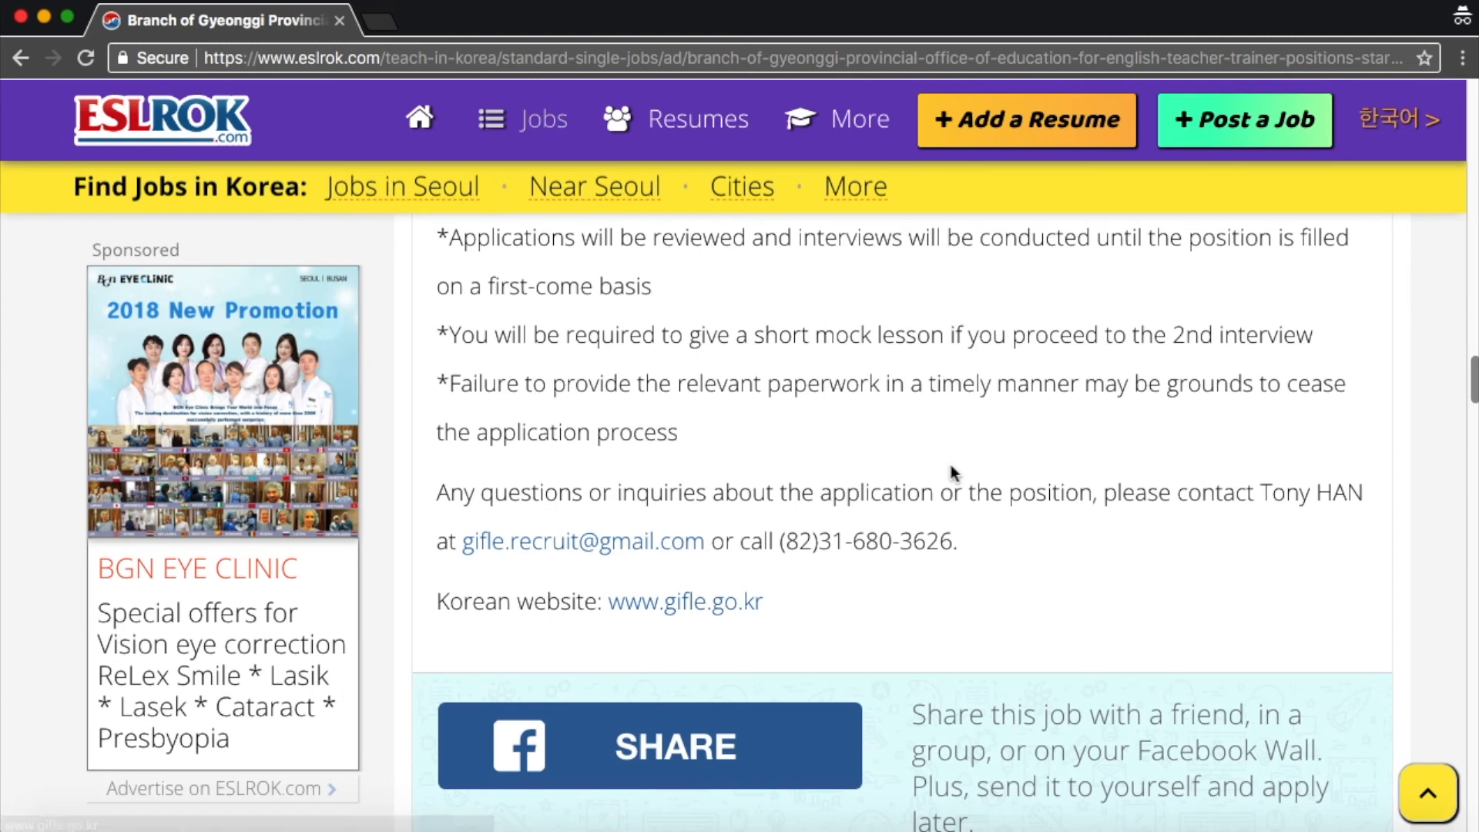
pyautogui.scroll(3)
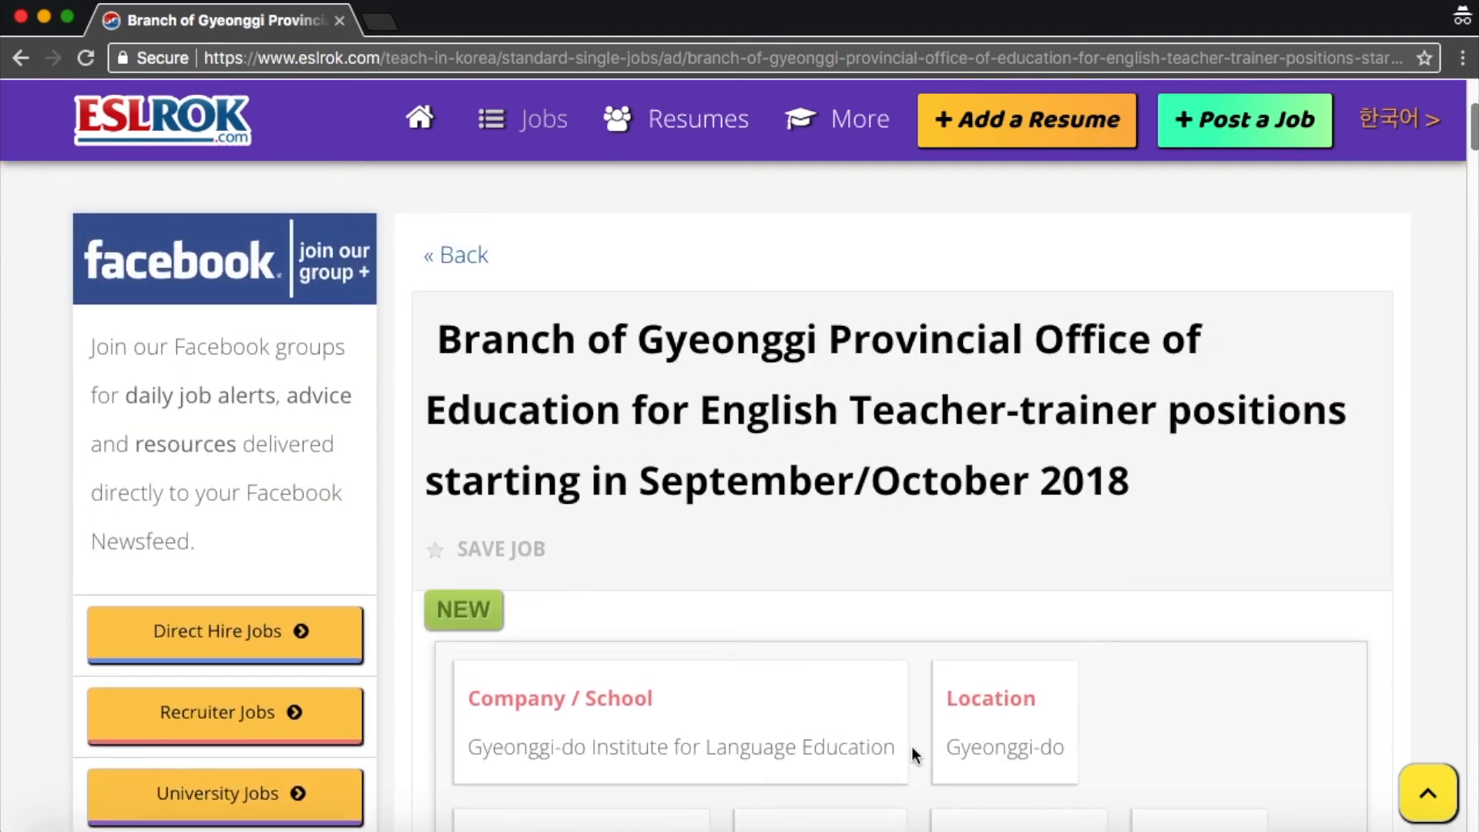
pyautogui.scroll(-3)
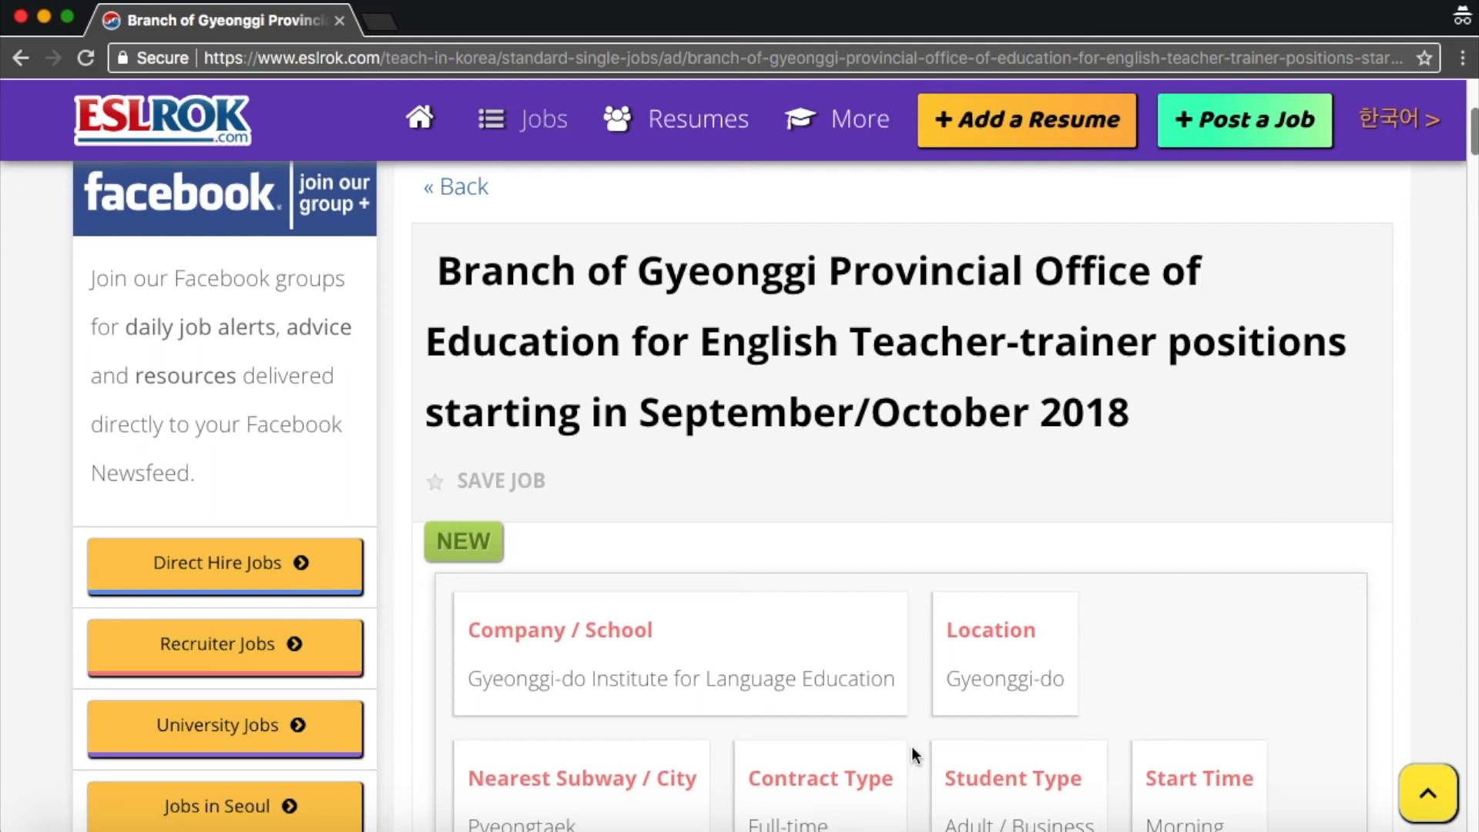
pyautogui.scroll(3)
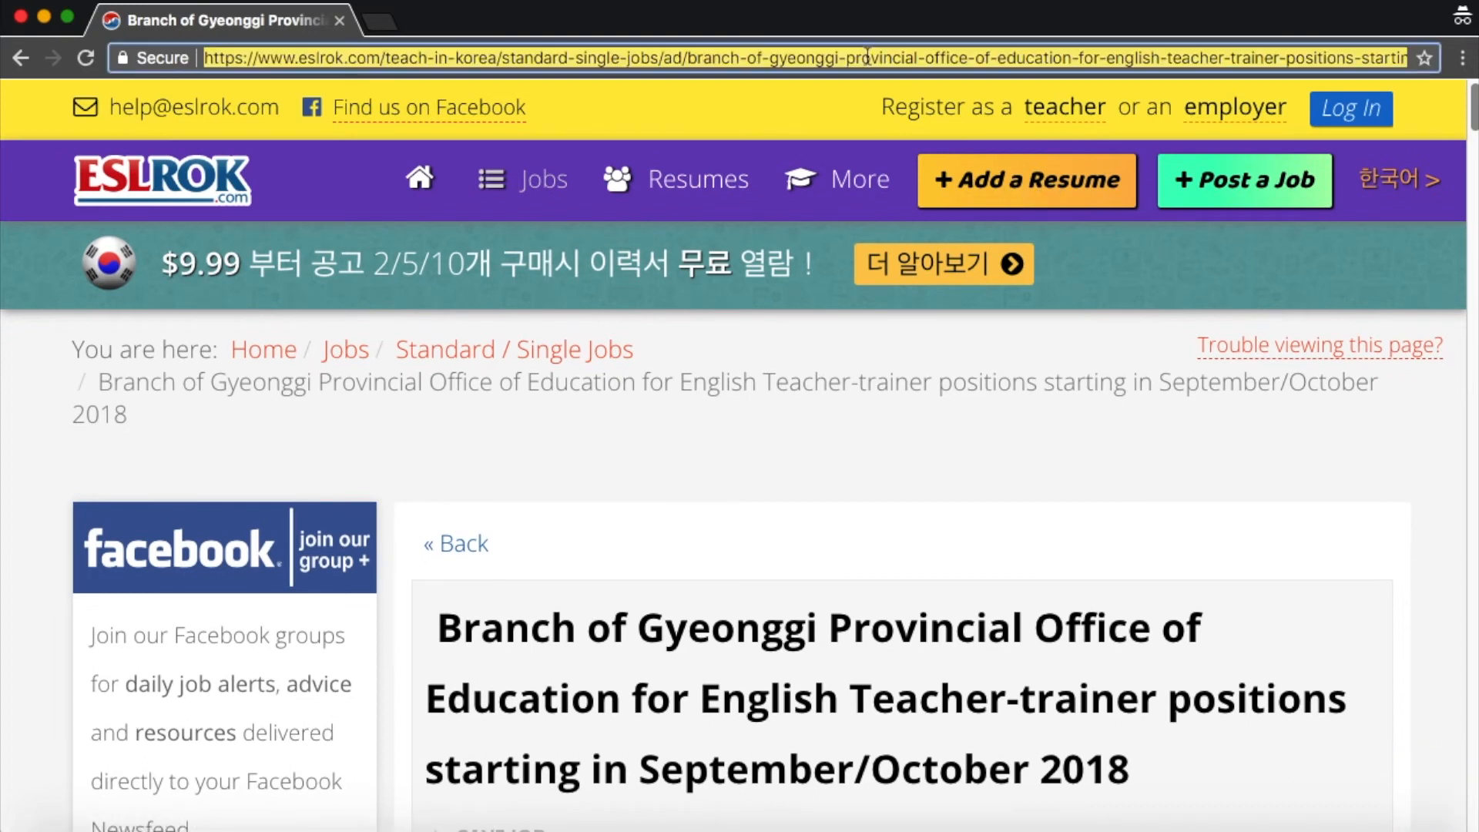
# Go to the Seoul Craigslist page and scroll its jobs categories down to gigs and resumes.
pyautogui.write('seoul.craigslist.co.kr')
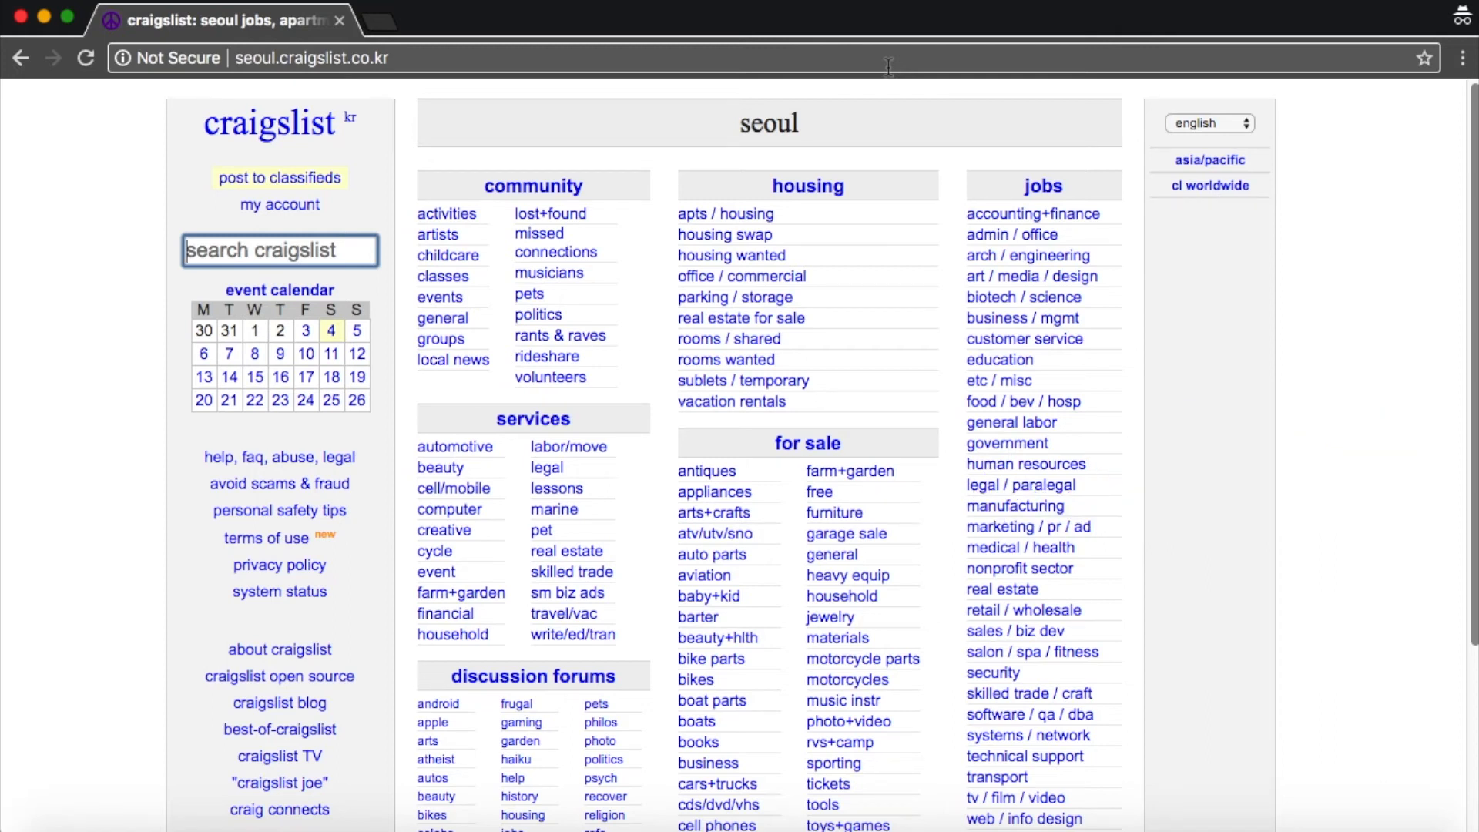
pyautogui.moveTo(1400, 187)
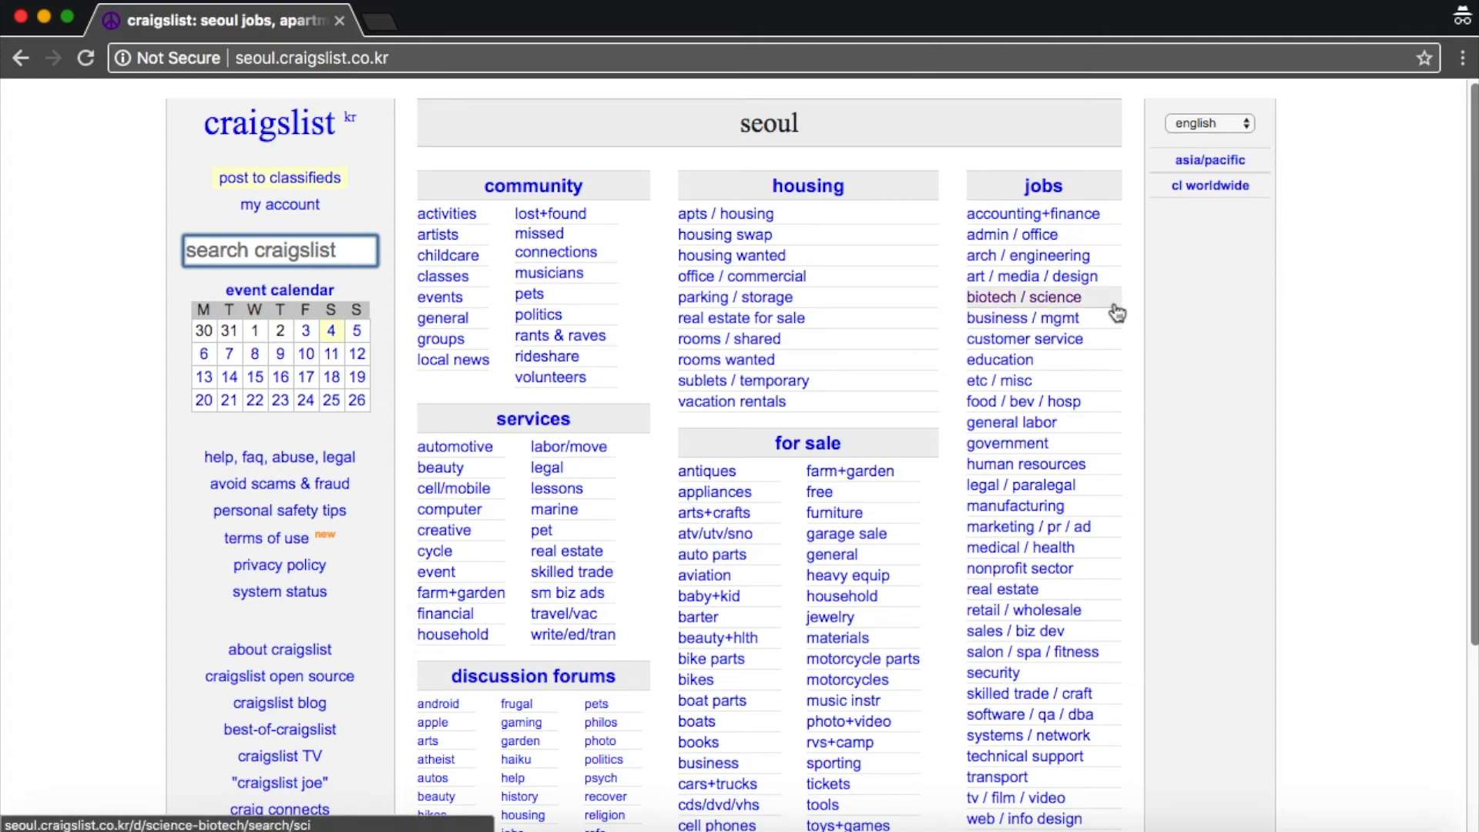
pyautogui.moveTo(1217, 370)
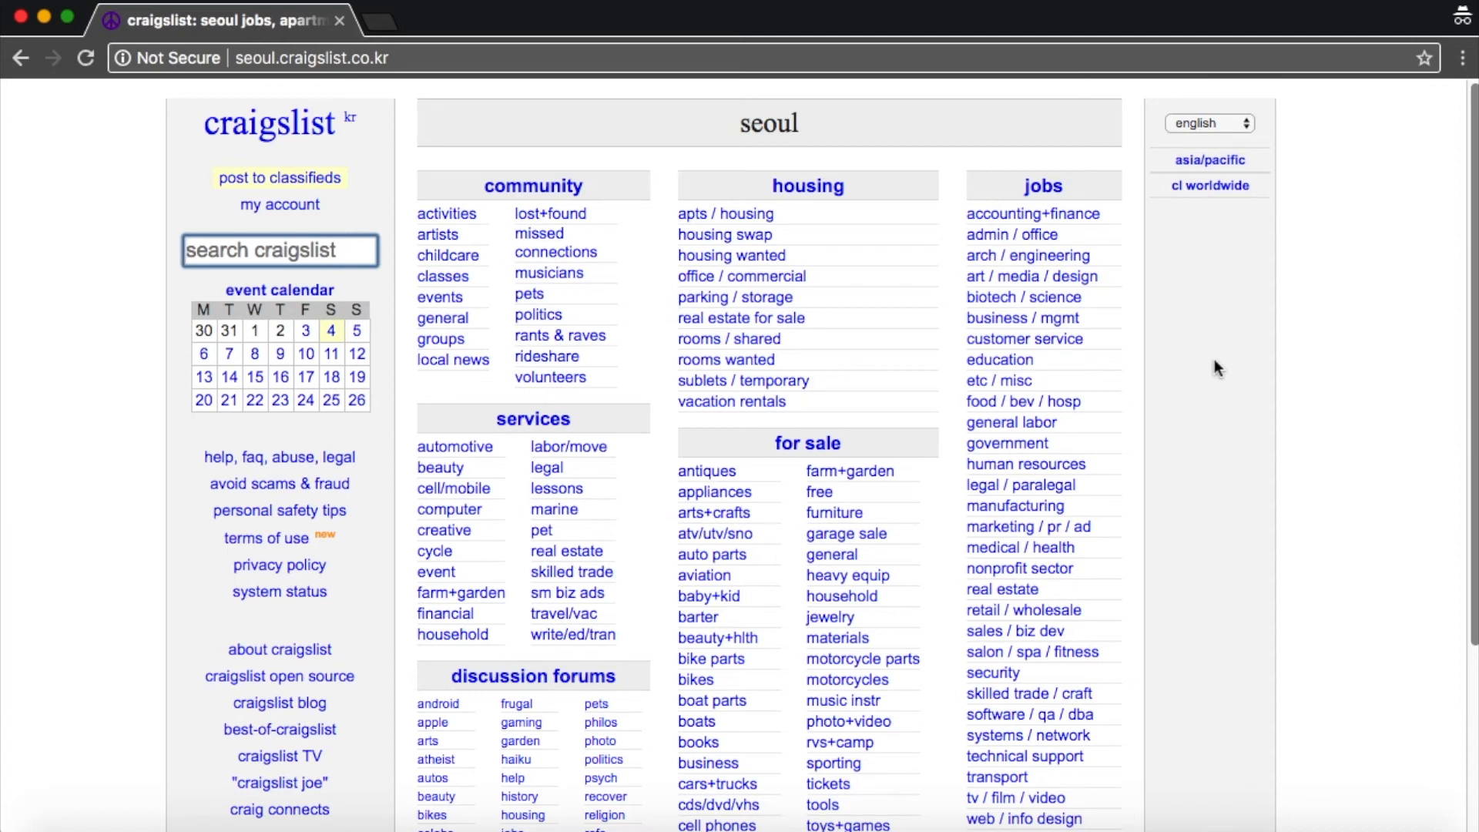
pyautogui.scroll(-3)
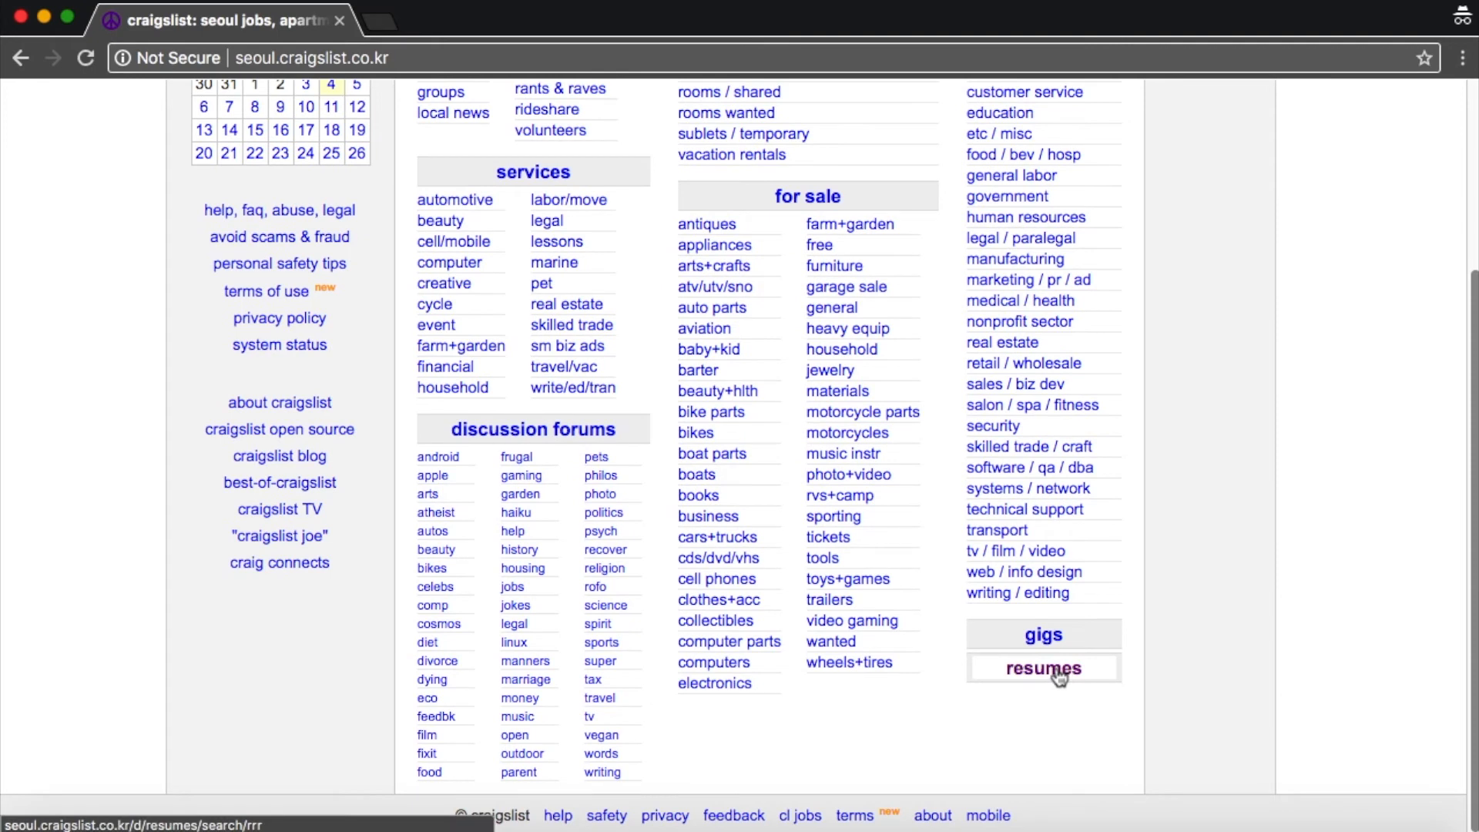
pyautogui.moveTo(1036, 681)
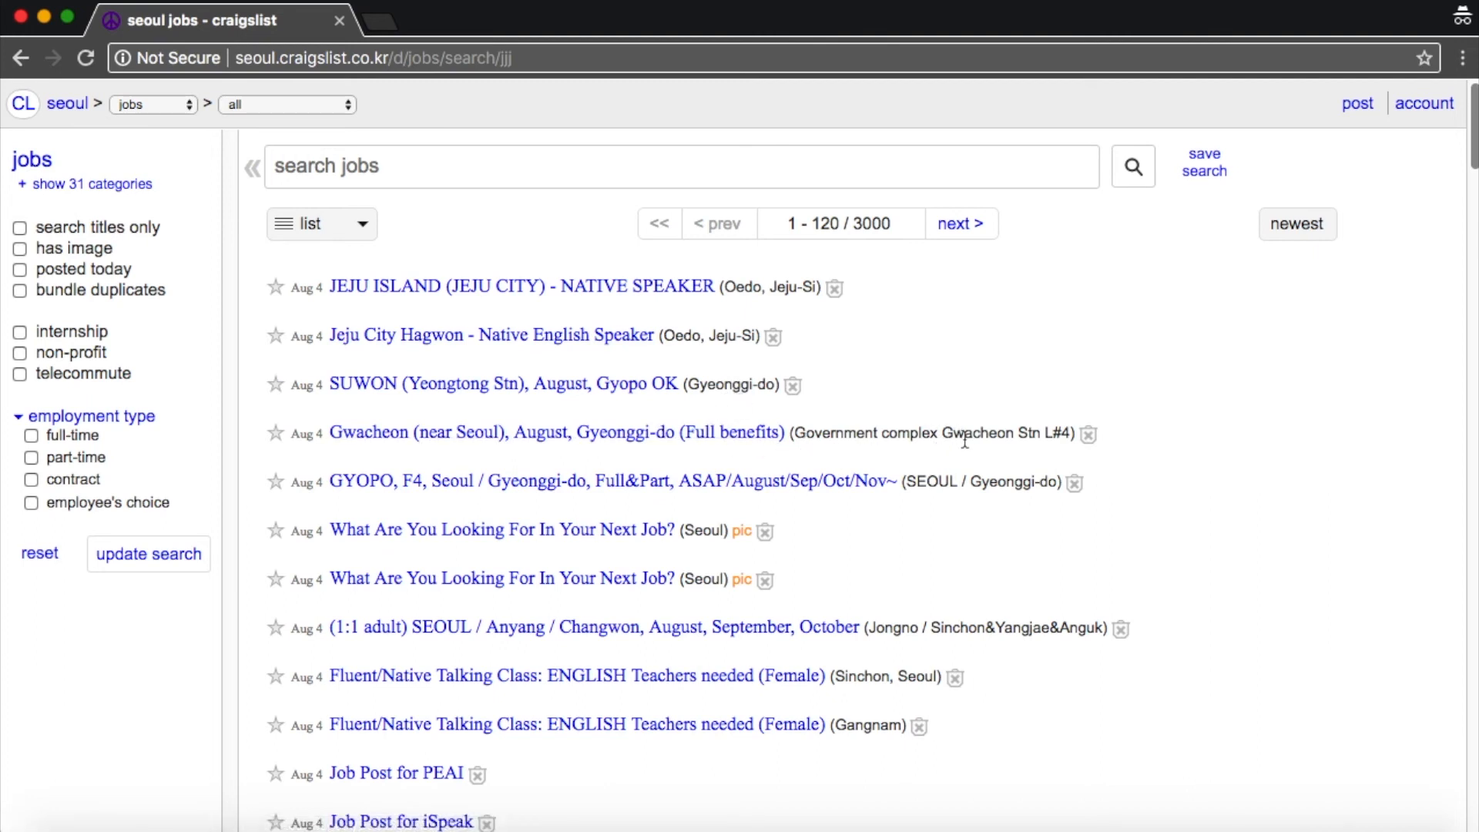
pyautogui.moveTo(1036, 437)
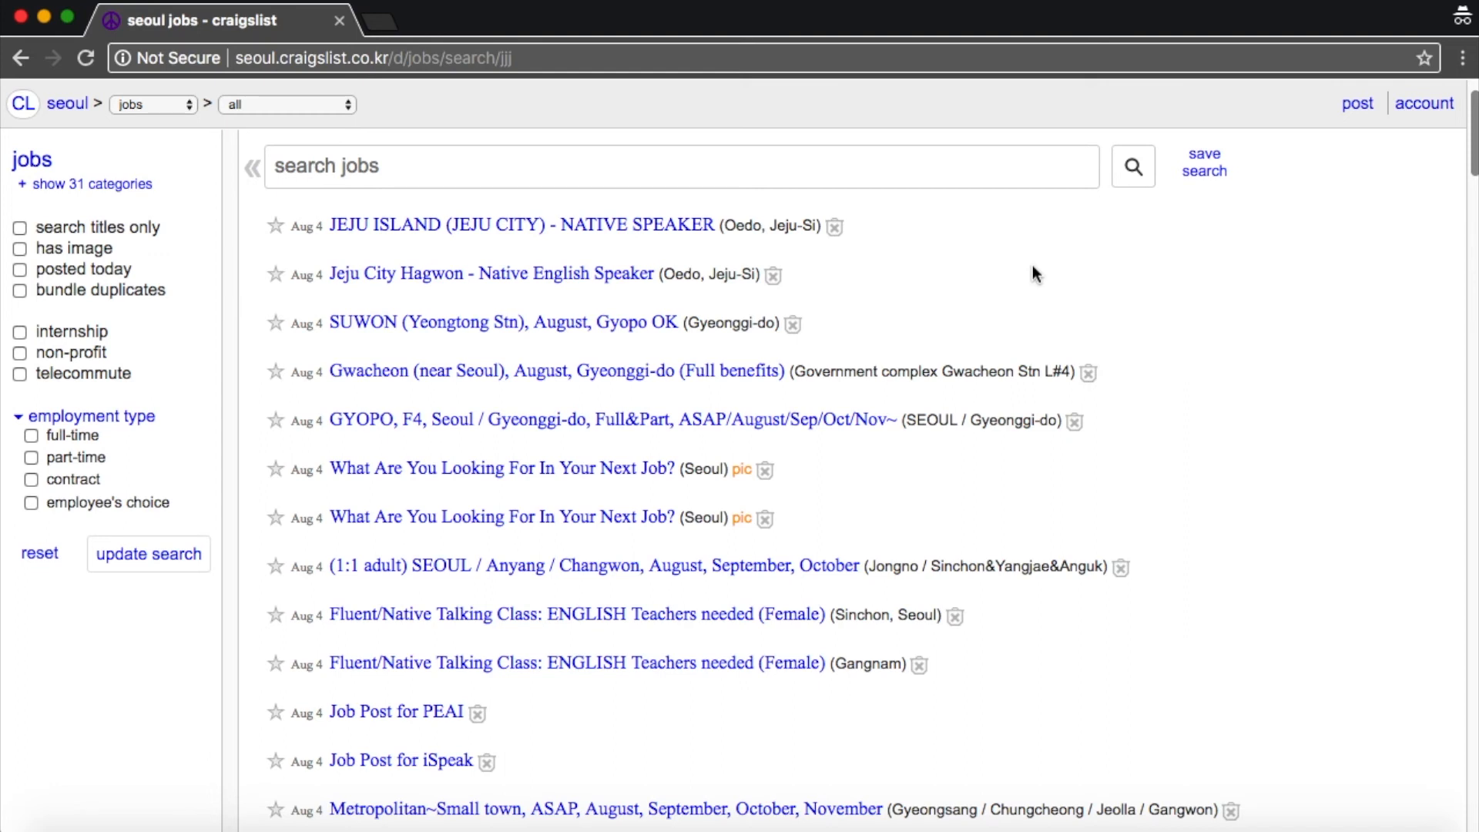
# Open the 'Jeju City Hagwon - Native English Speaker' listing from the jobs results.
pyautogui.click(487, 275)
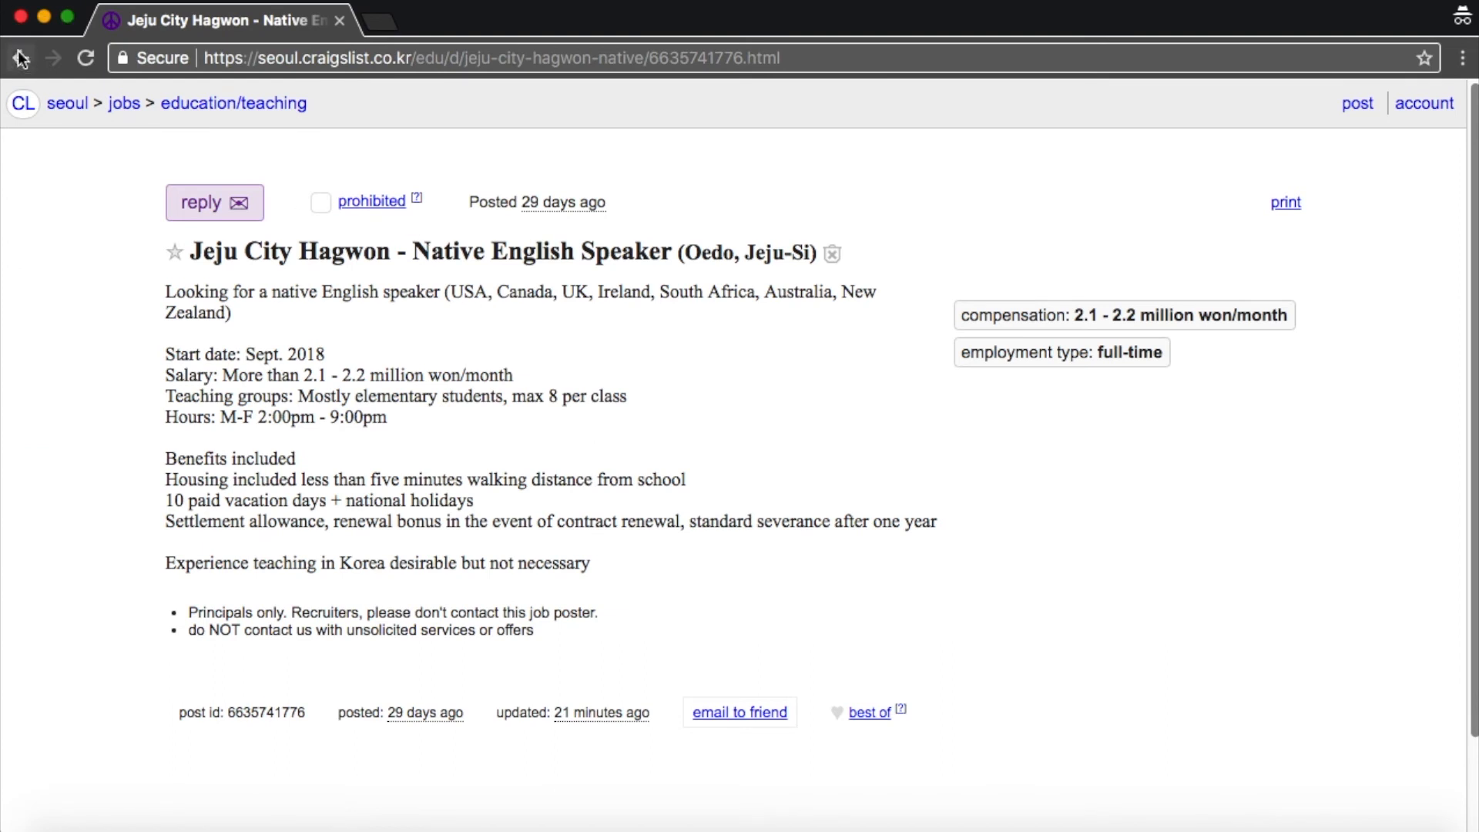
# Return to the jobs list and read the 'NEW SCHOOL - Homeroom Teacher' S A L T ad through.
pyautogui.click(23, 58)
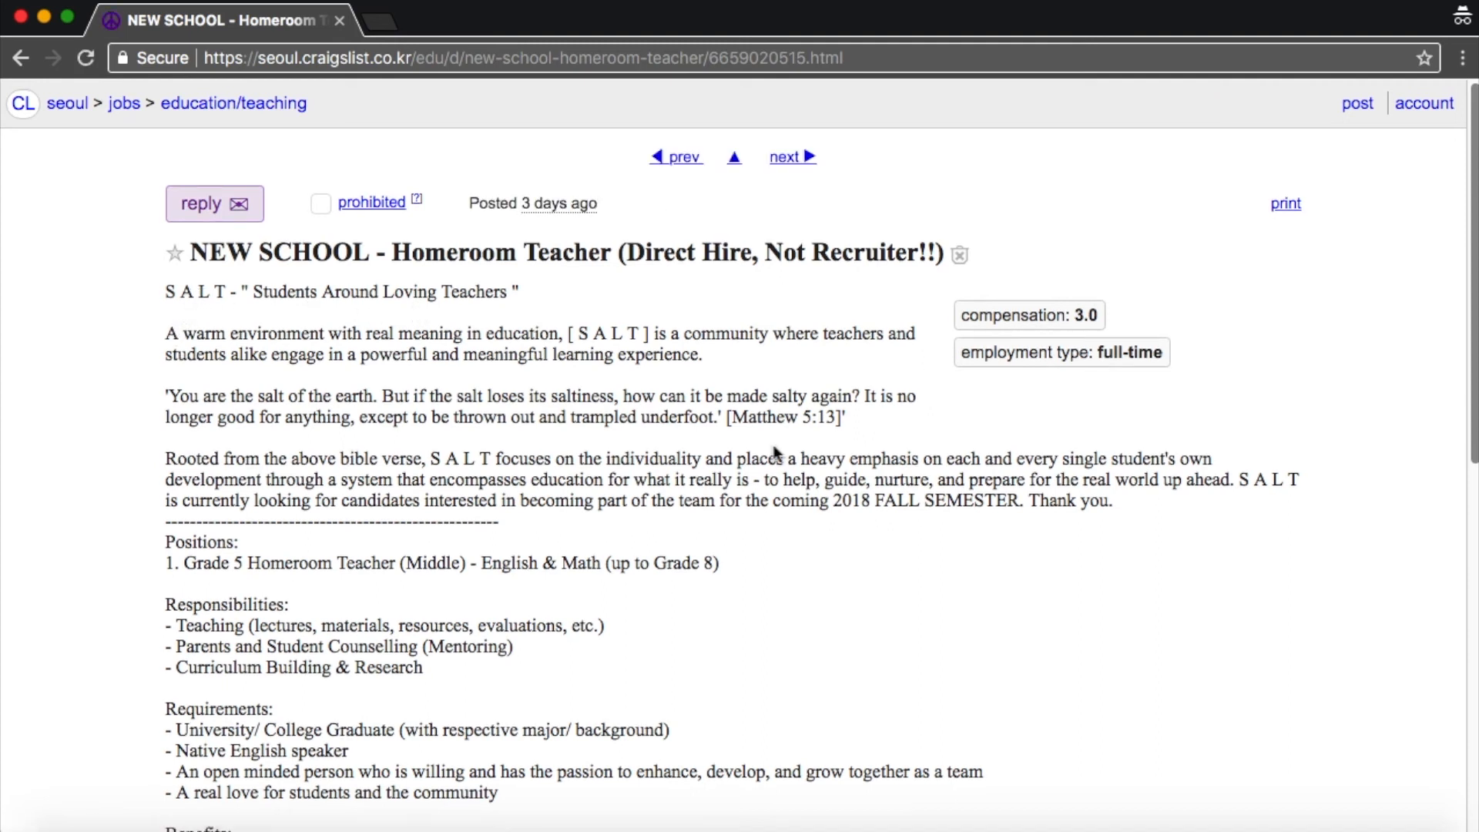
pyautogui.scroll(-3)
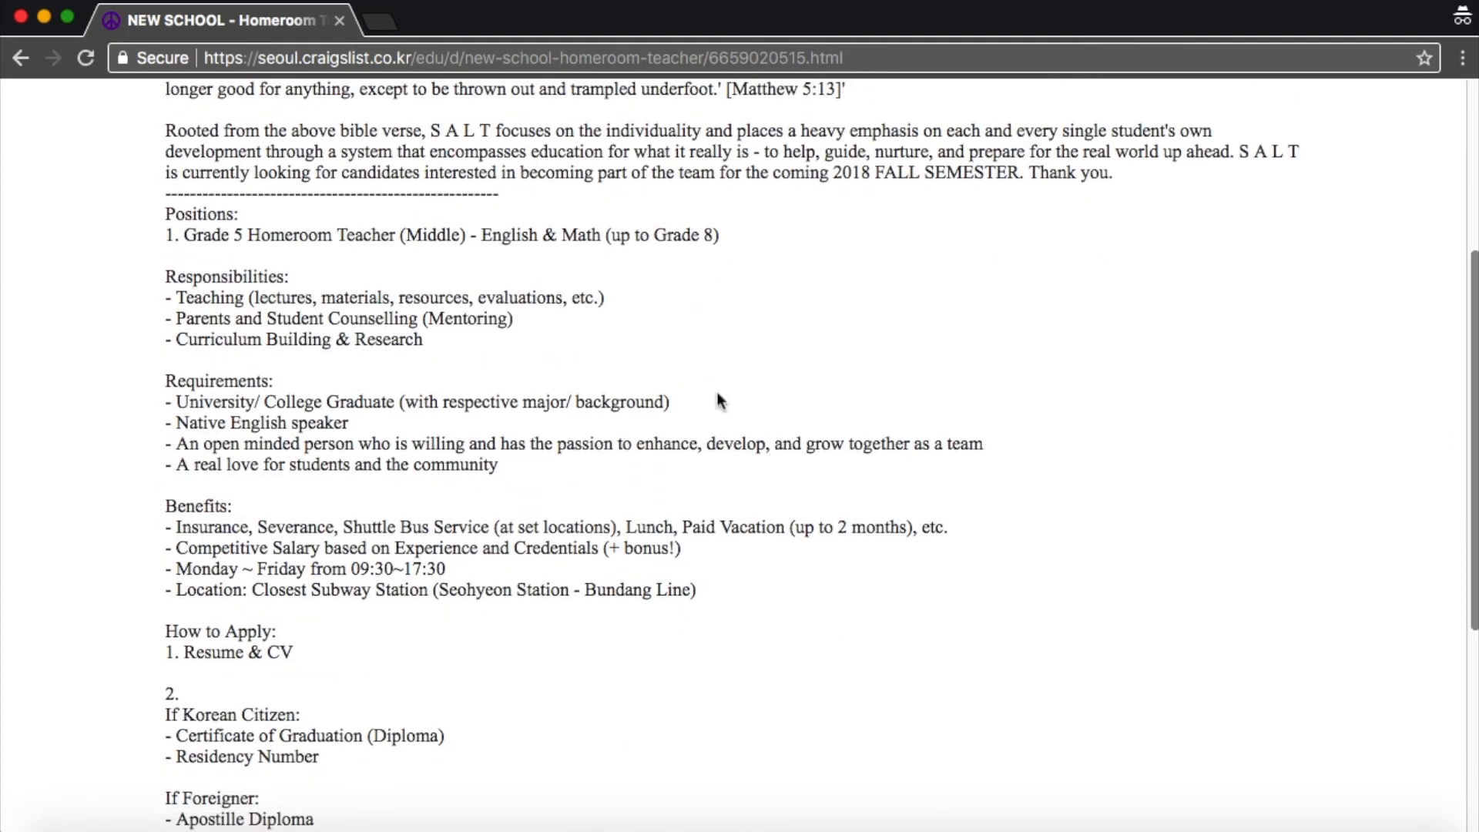
pyautogui.scroll(-3)
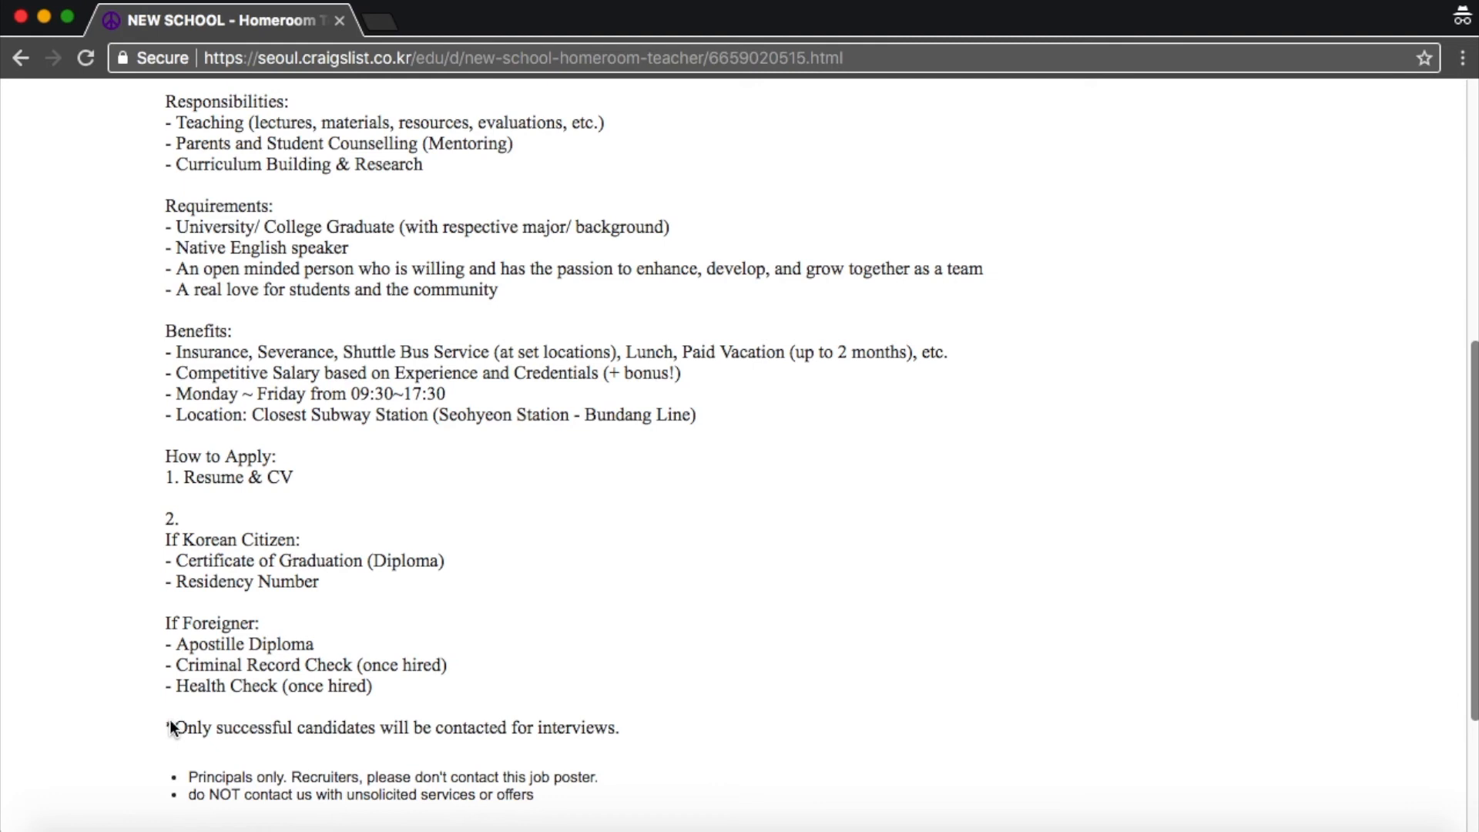
pyautogui.moveTo(532, 770)
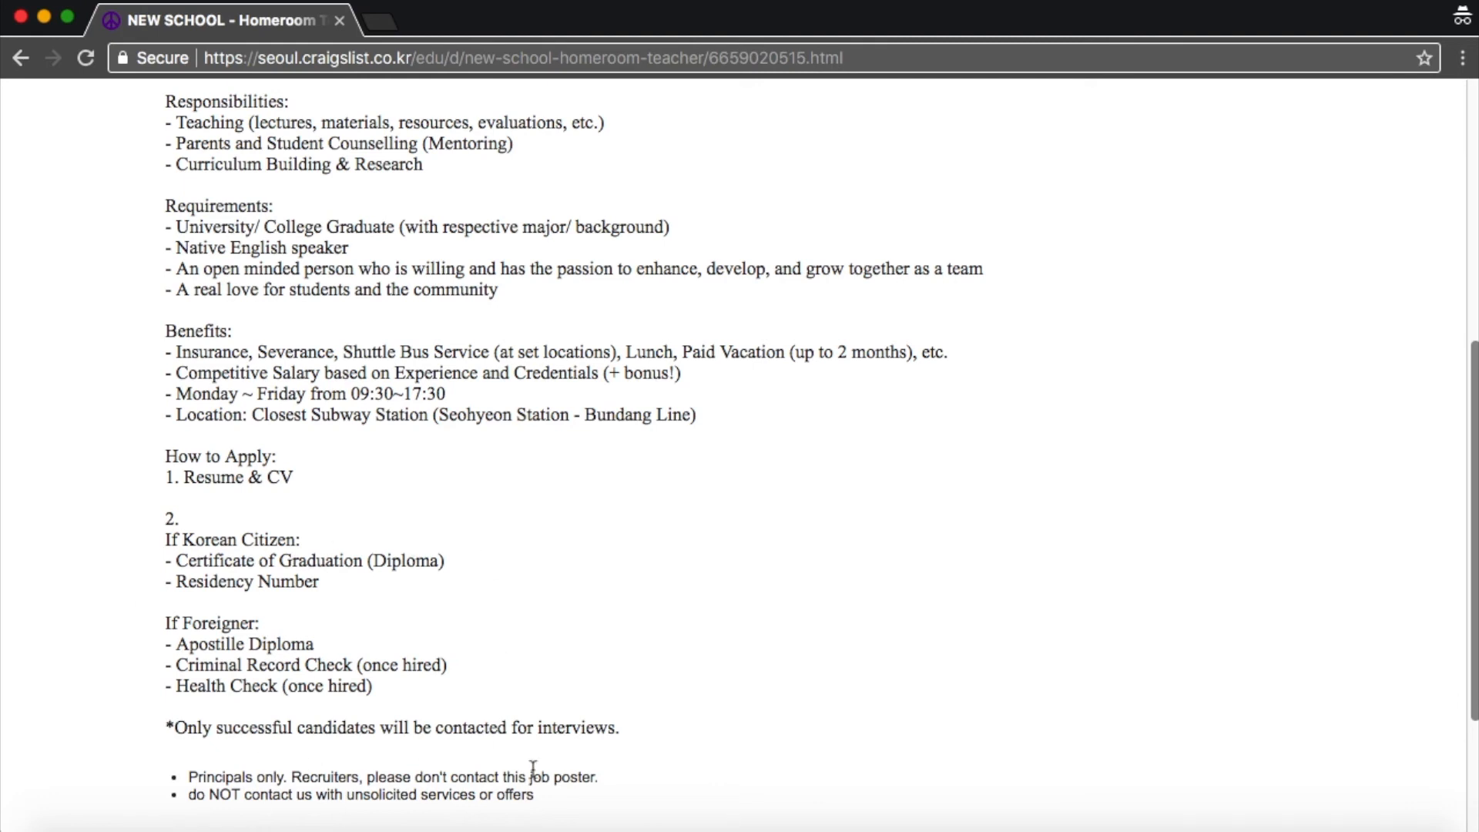
pyautogui.moveTo(126, 754)
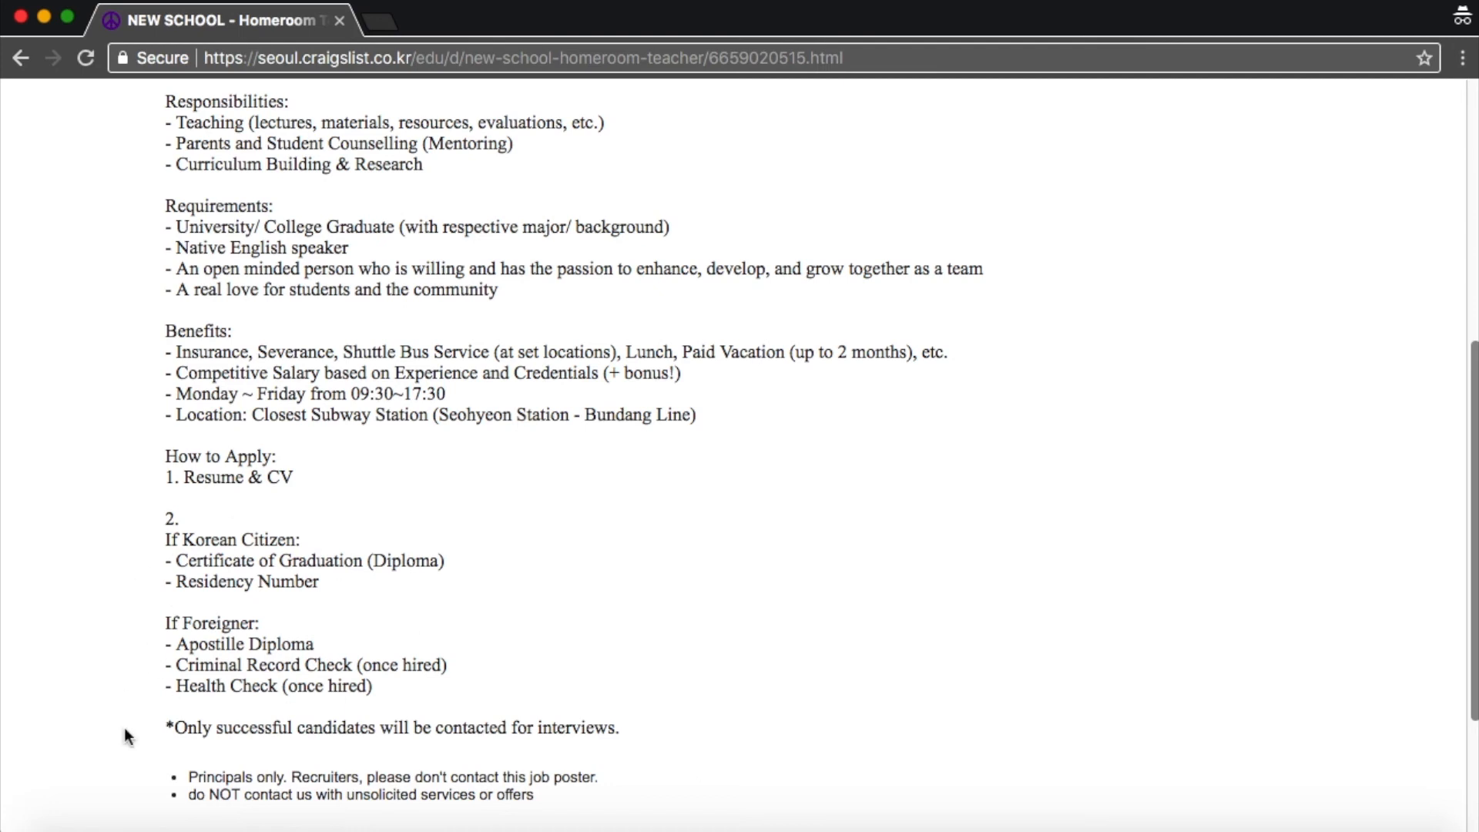
pyautogui.moveTo(194, 617)
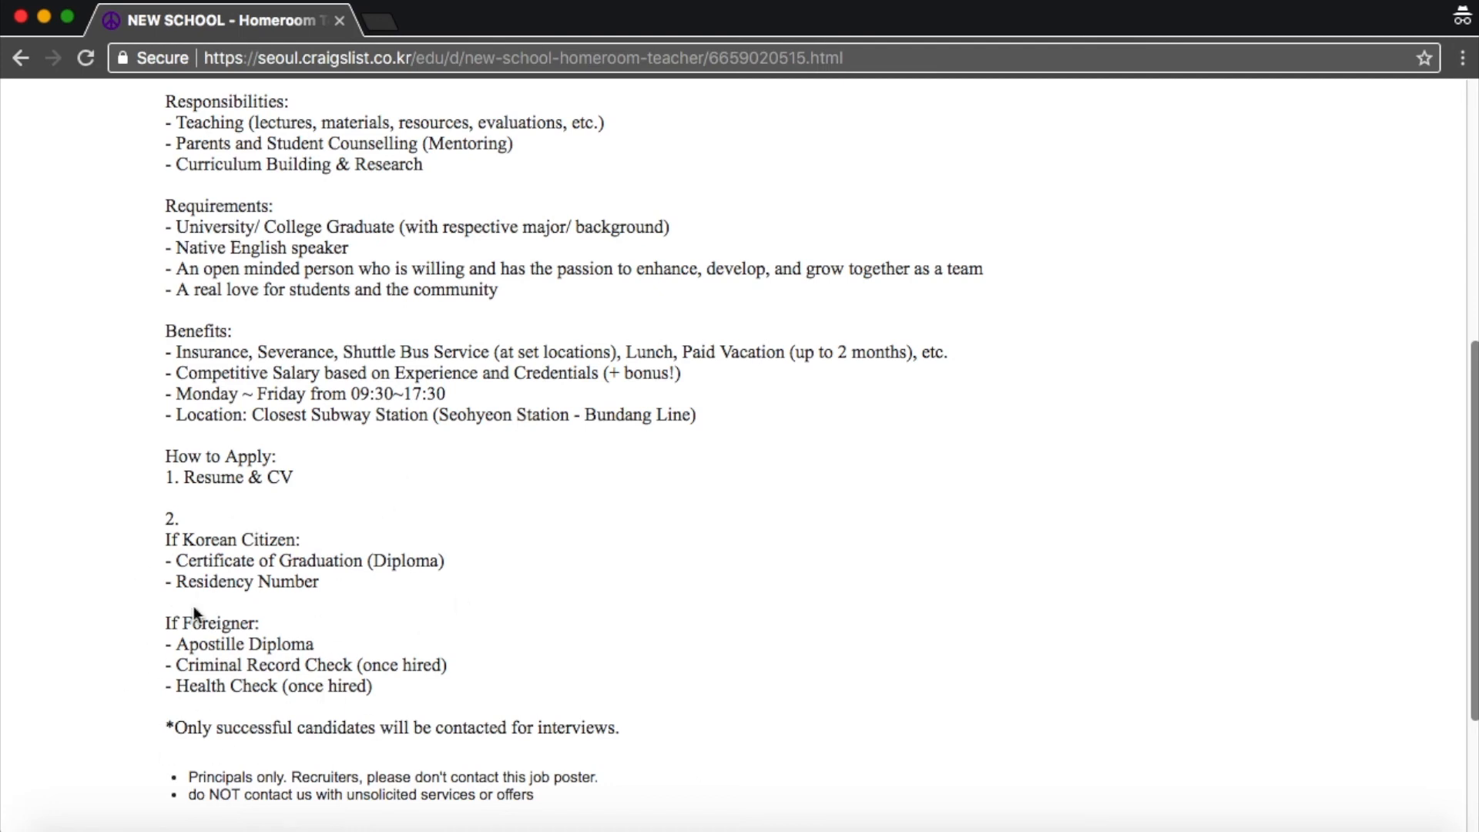
pyautogui.moveTo(360, 671)
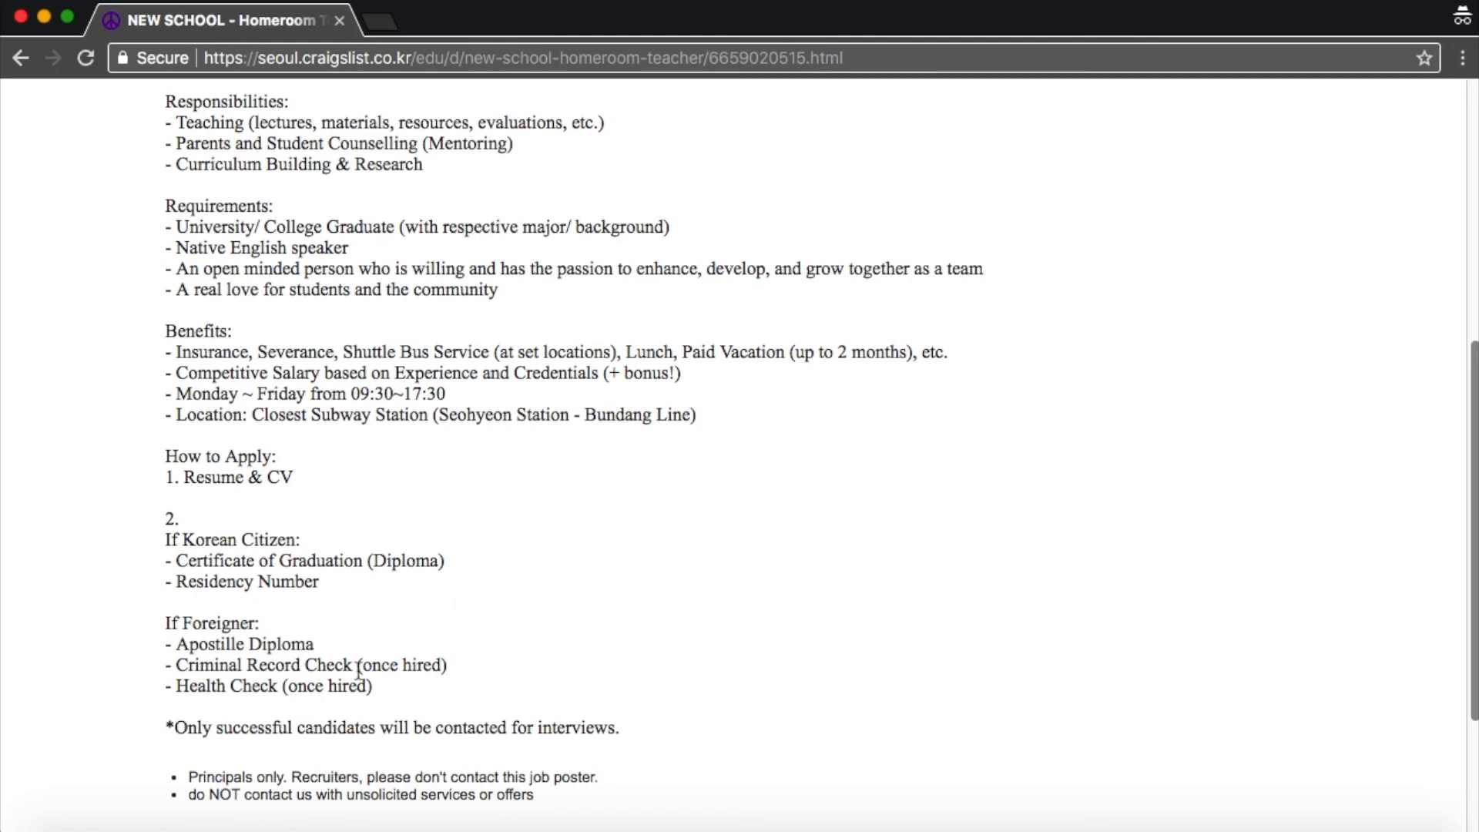
pyautogui.scroll(3)
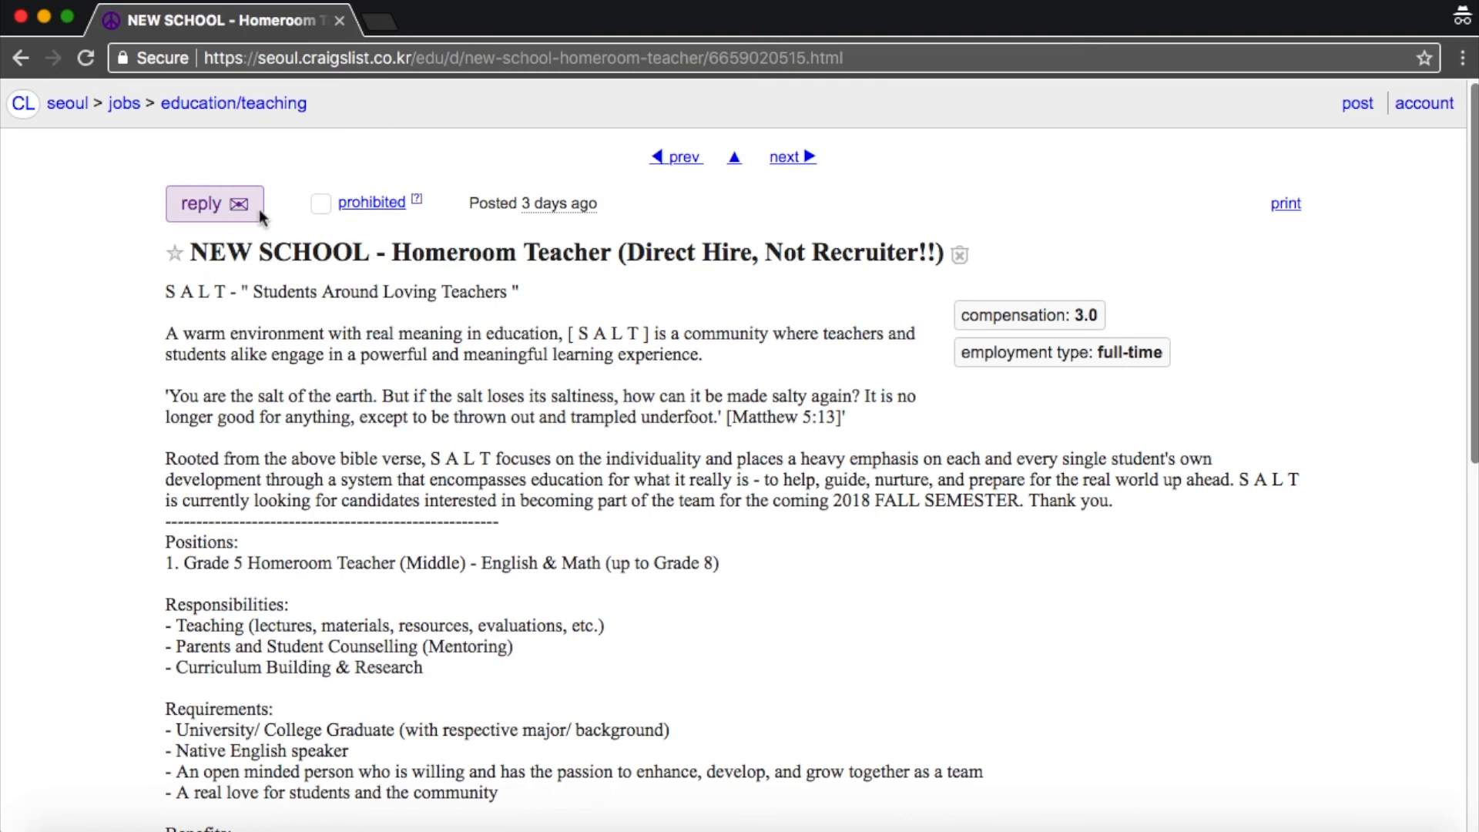
pyautogui.moveTo(288, 182)
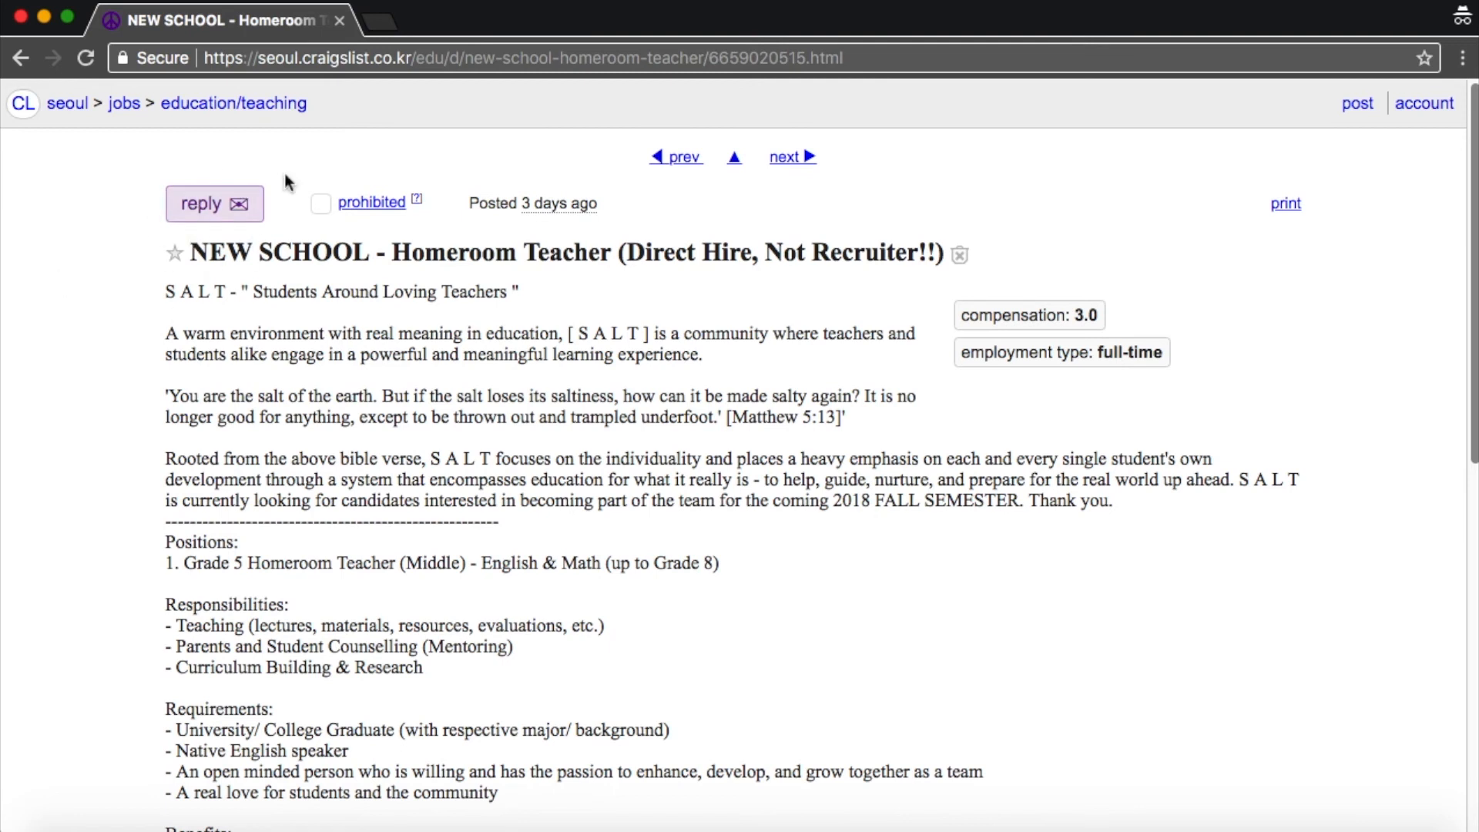
pyautogui.moveTo(86, 382)
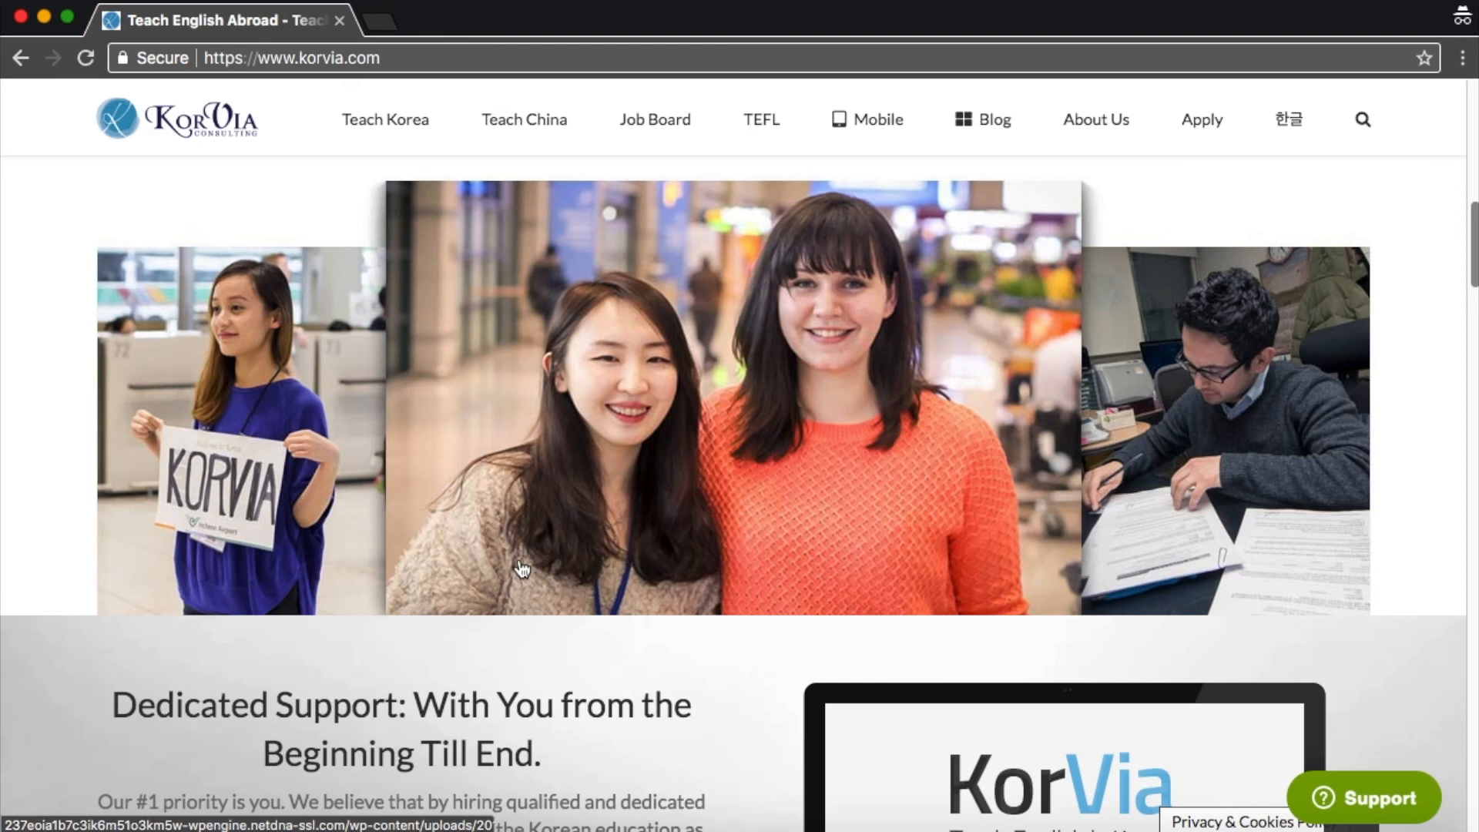
pyautogui.moveTo(1186, 145)
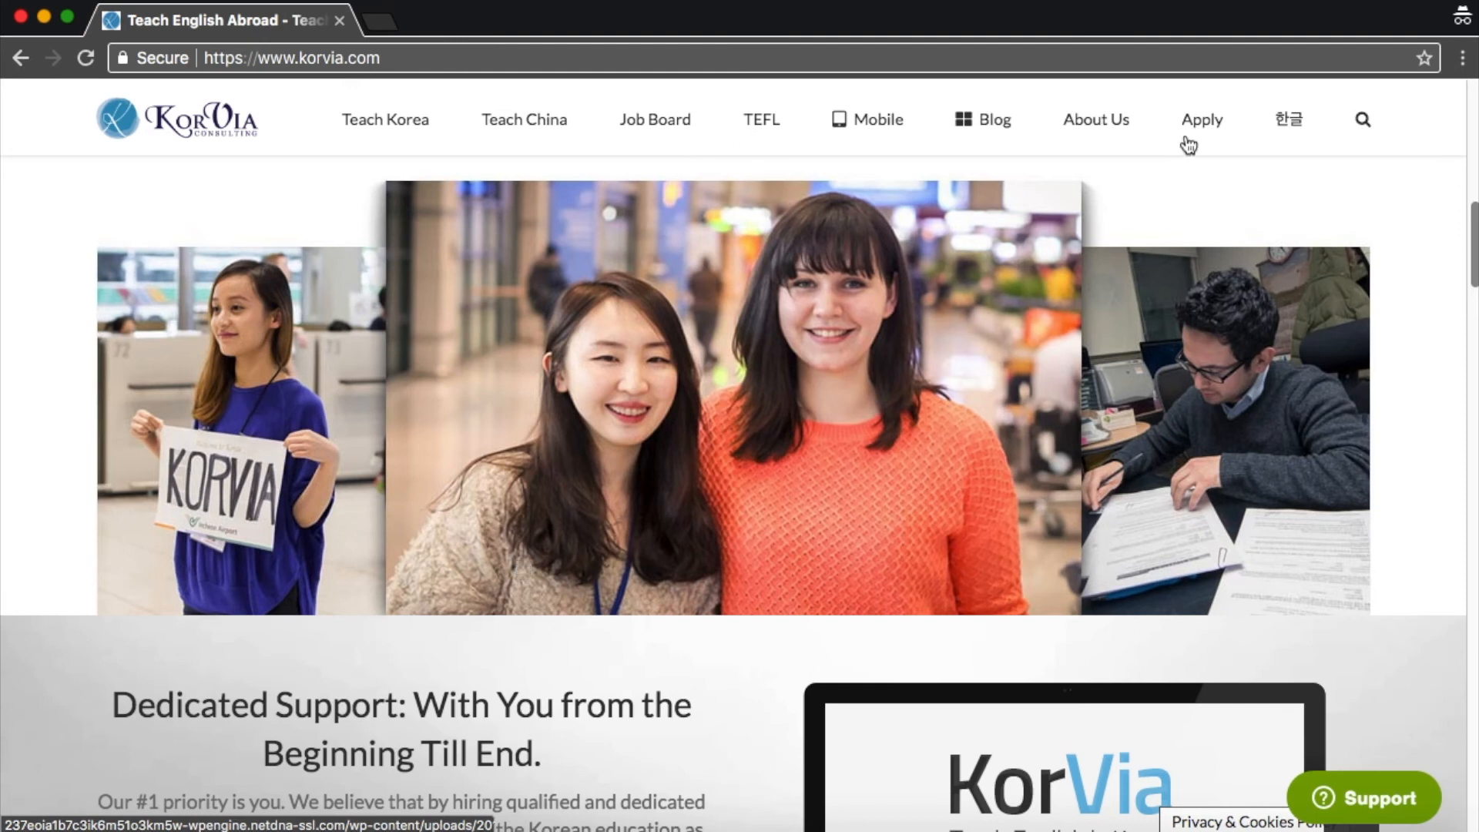
pyautogui.moveTo(1195, 126)
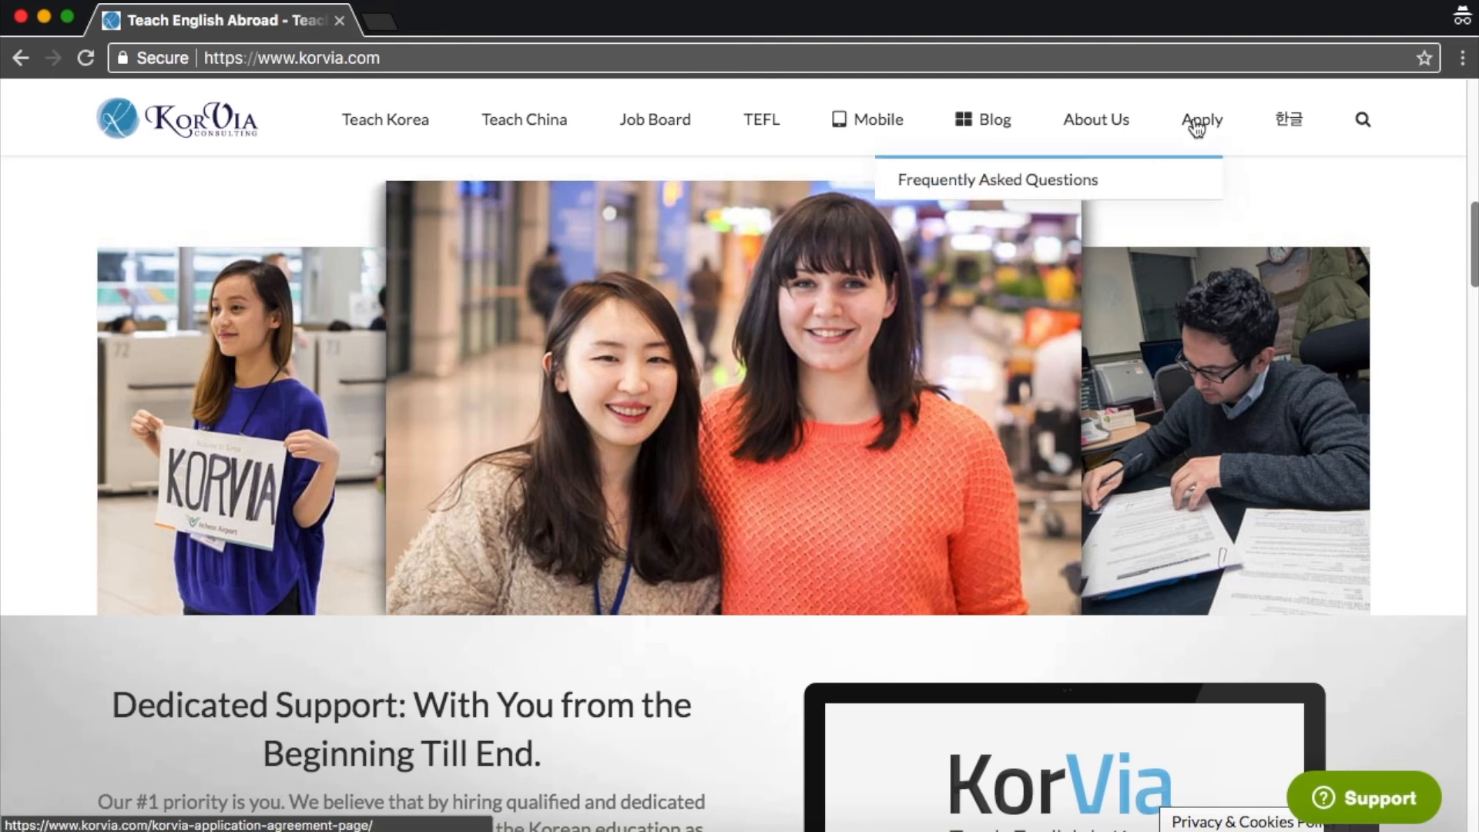
# Go through KorVia's Apply section and agreement page to the ESL Application Form.
pyautogui.click(1202, 120)
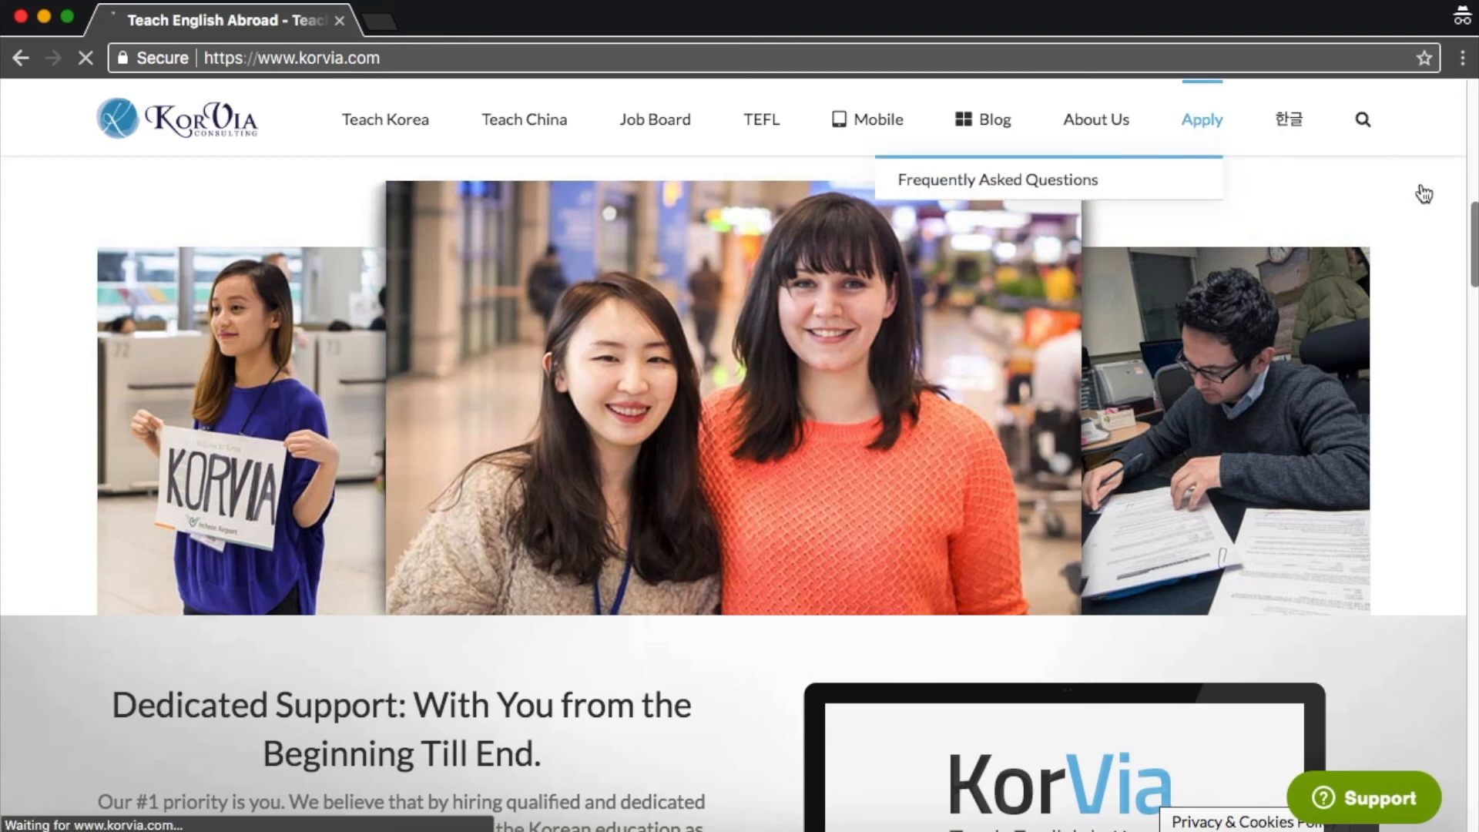
pyautogui.click(1202, 120)
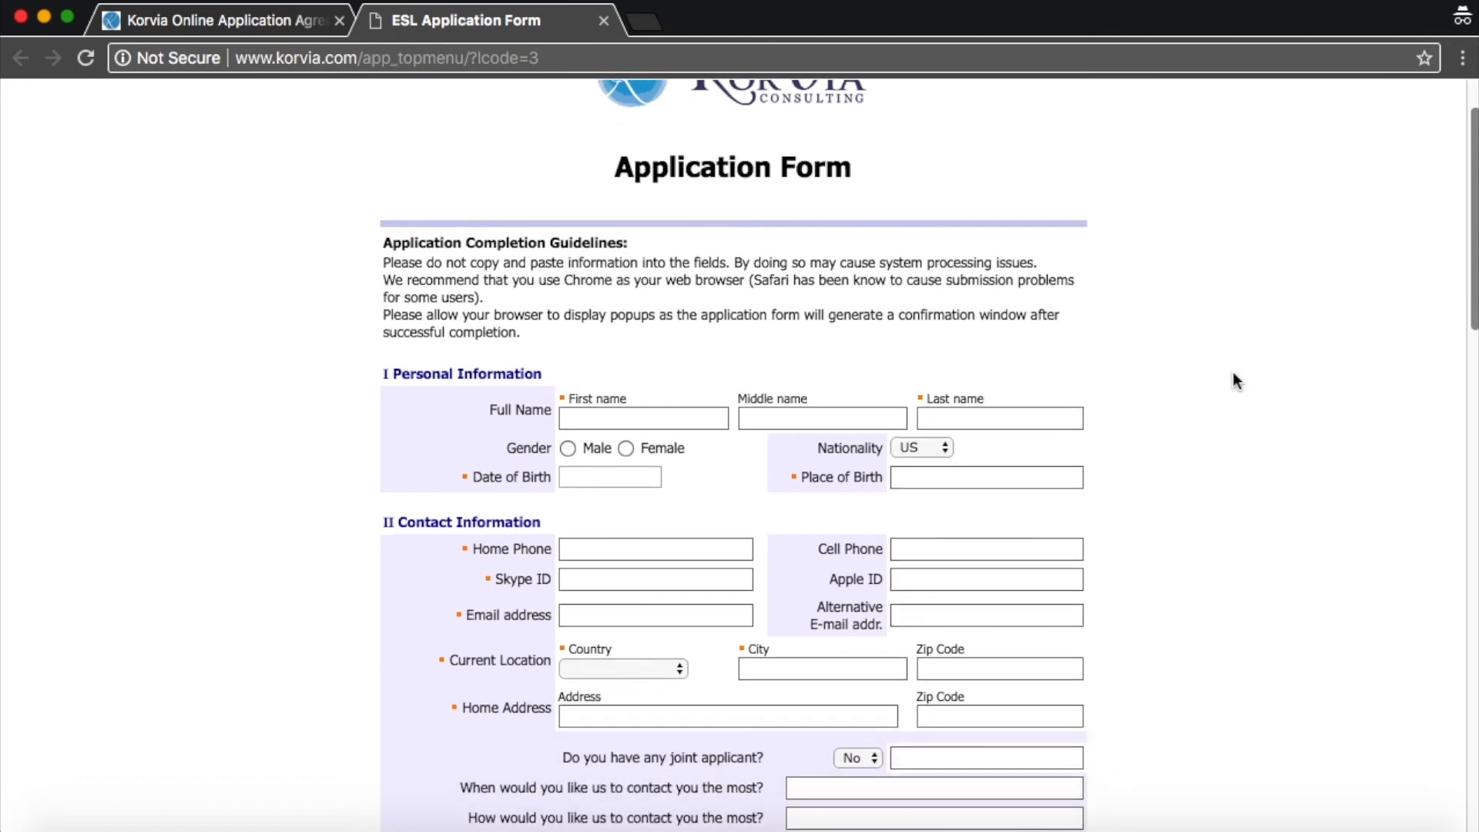
pyautogui.scroll(-3)
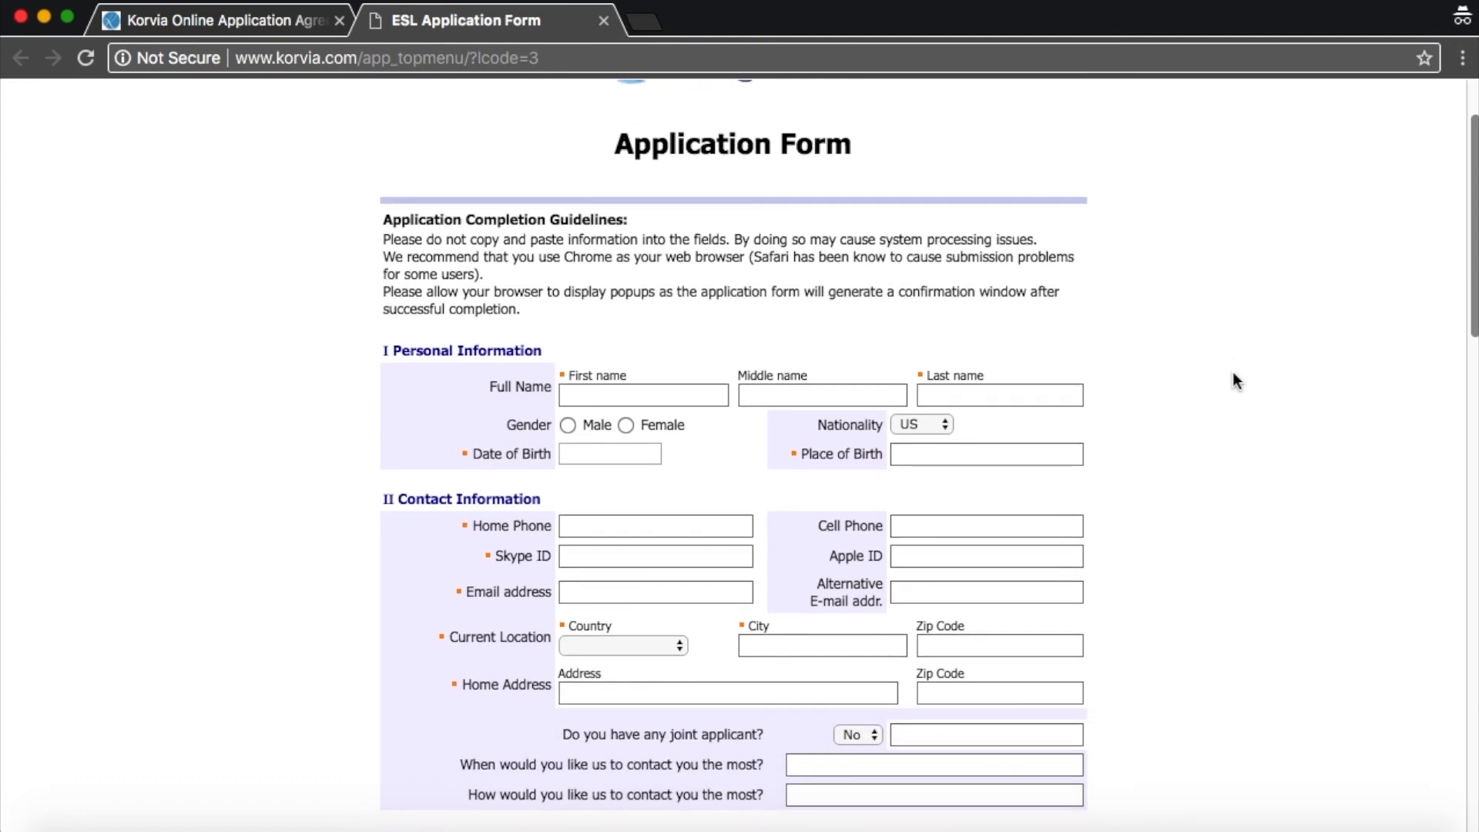
pyautogui.scroll(-3)
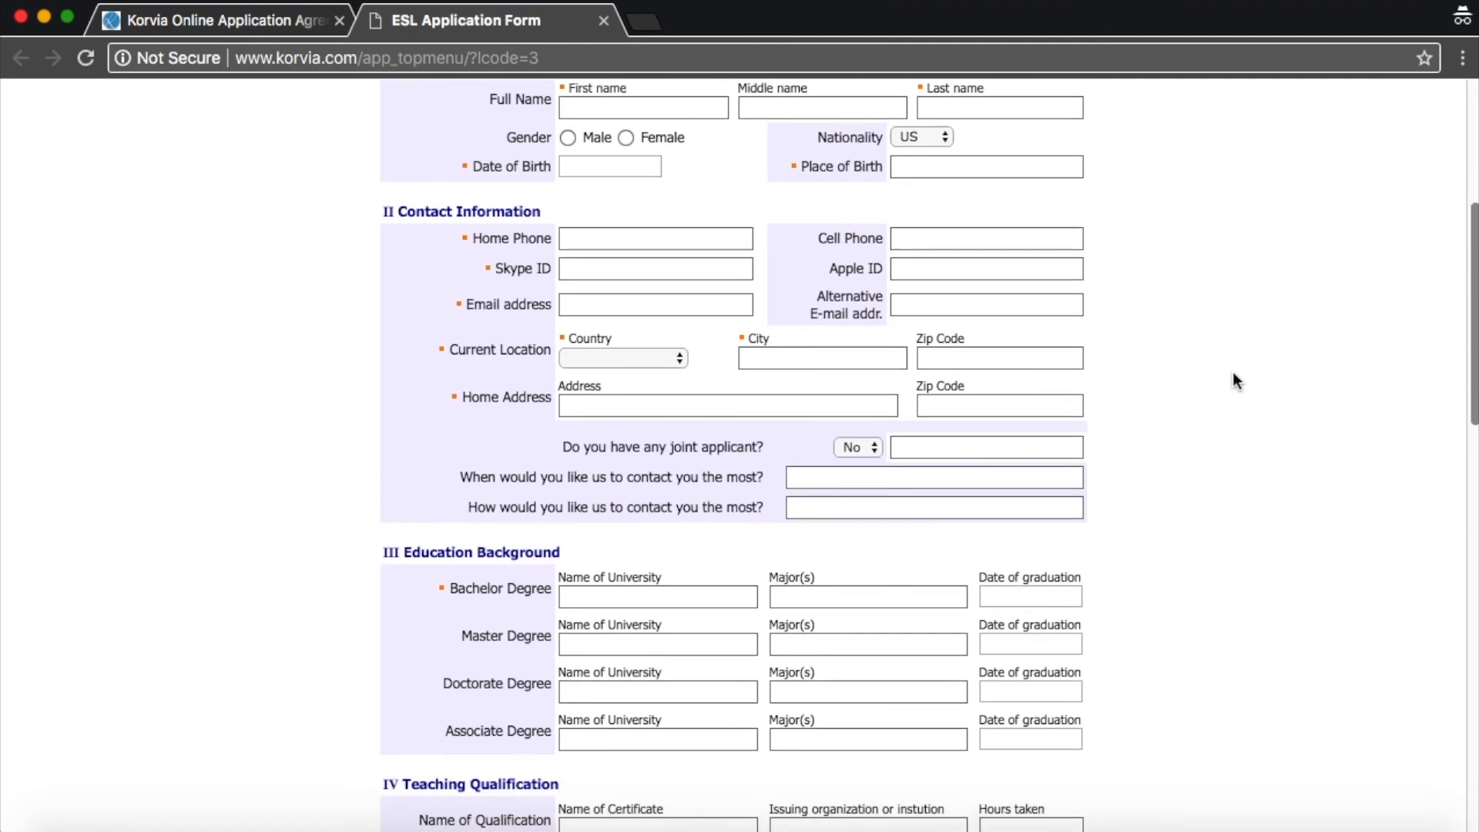
pyautogui.scroll(-3)
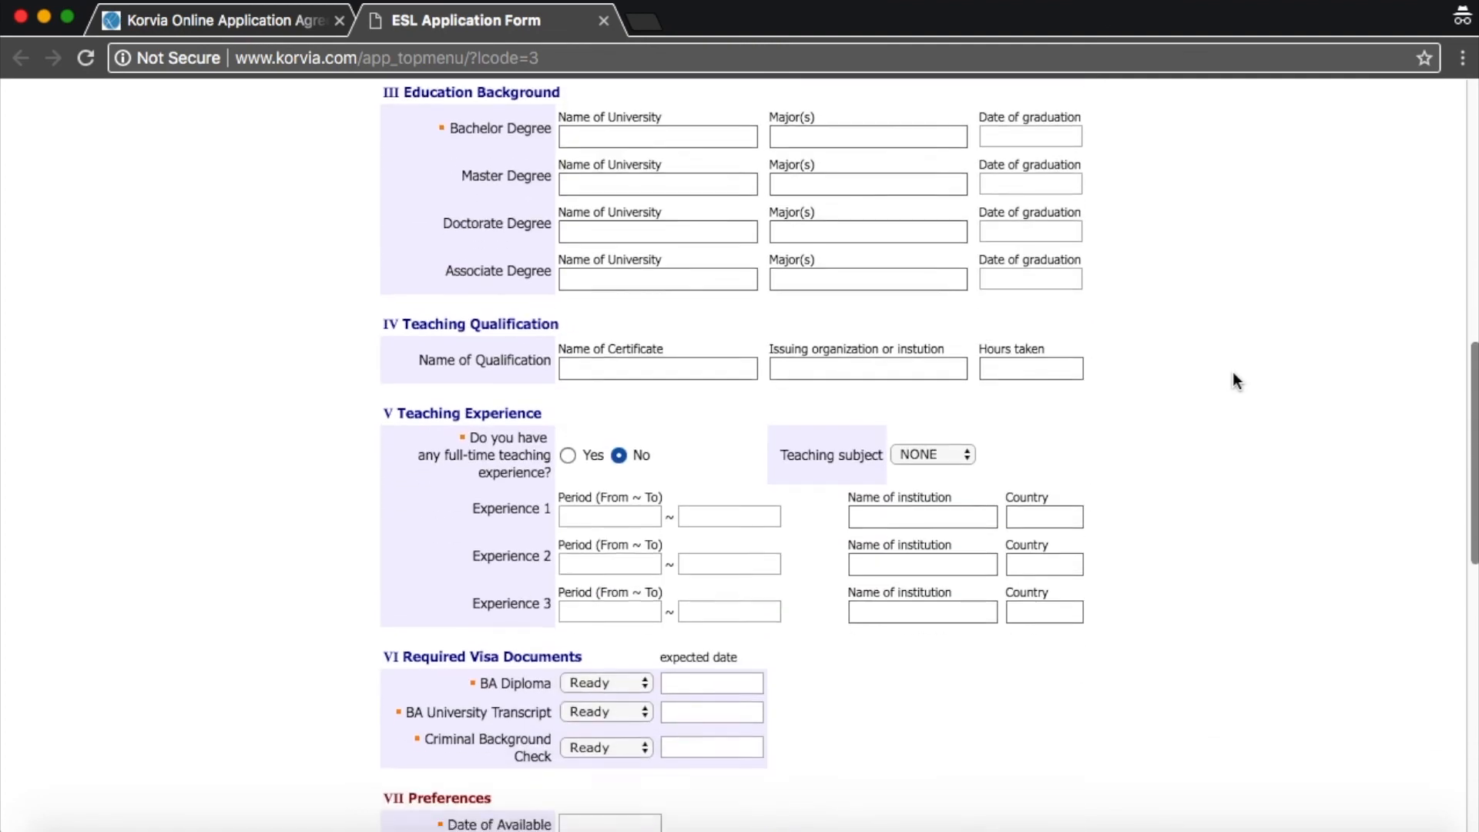
pyautogui.scroll(-3)
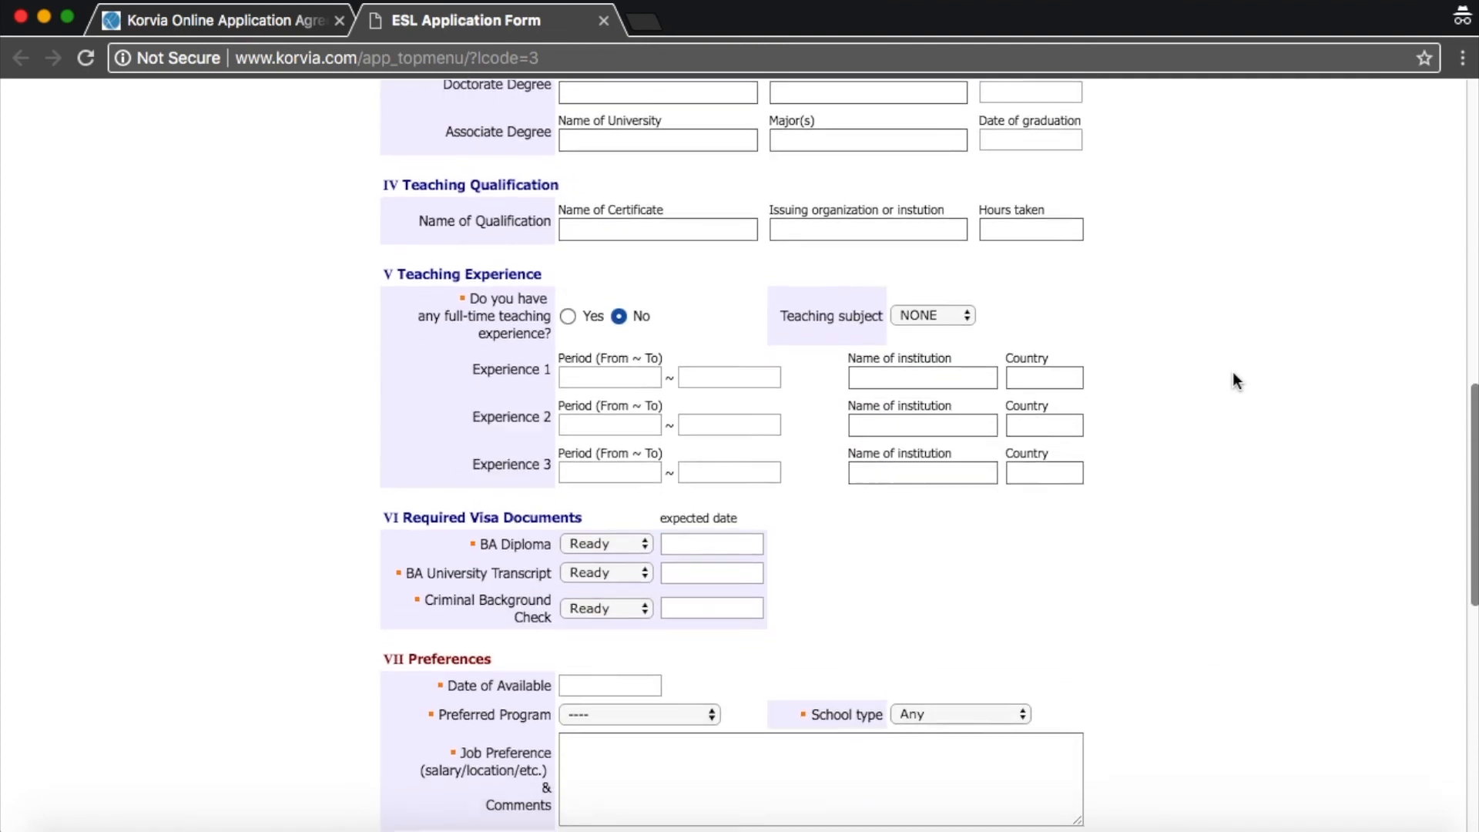
pyautogui.scroll(-3)
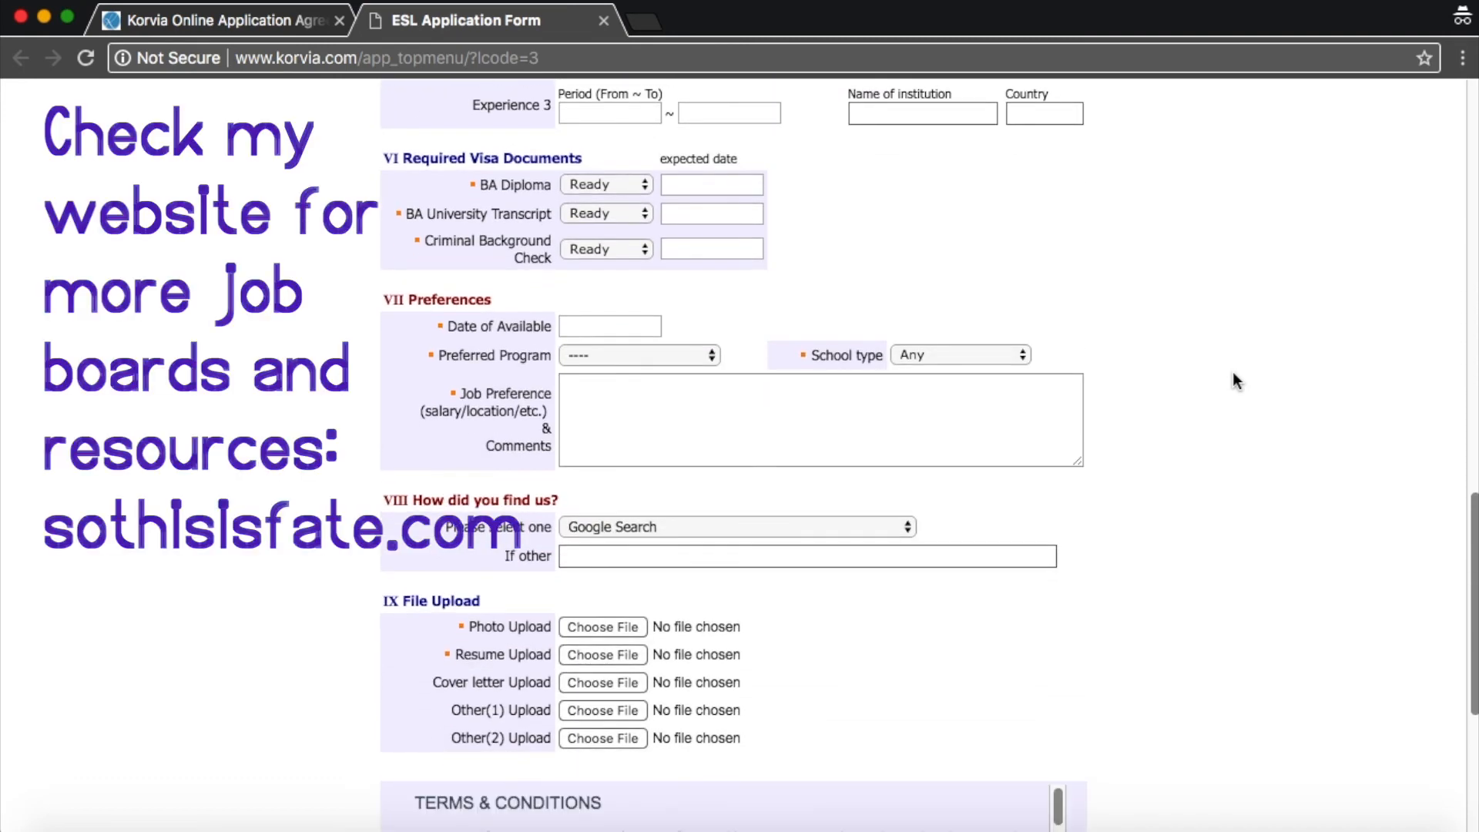
pyautogui.scroll(-3)
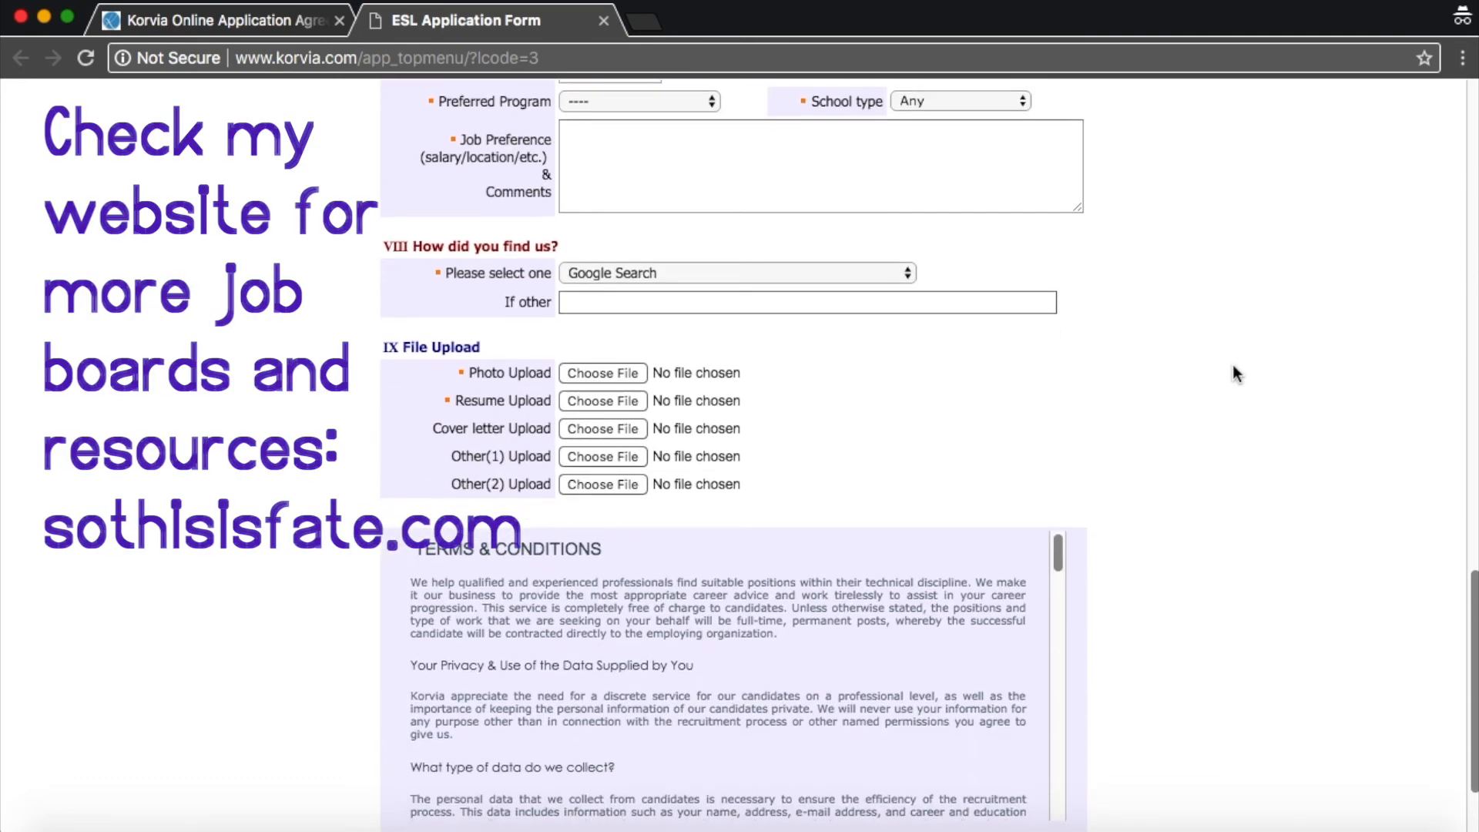
pyautogui.scroll(3)
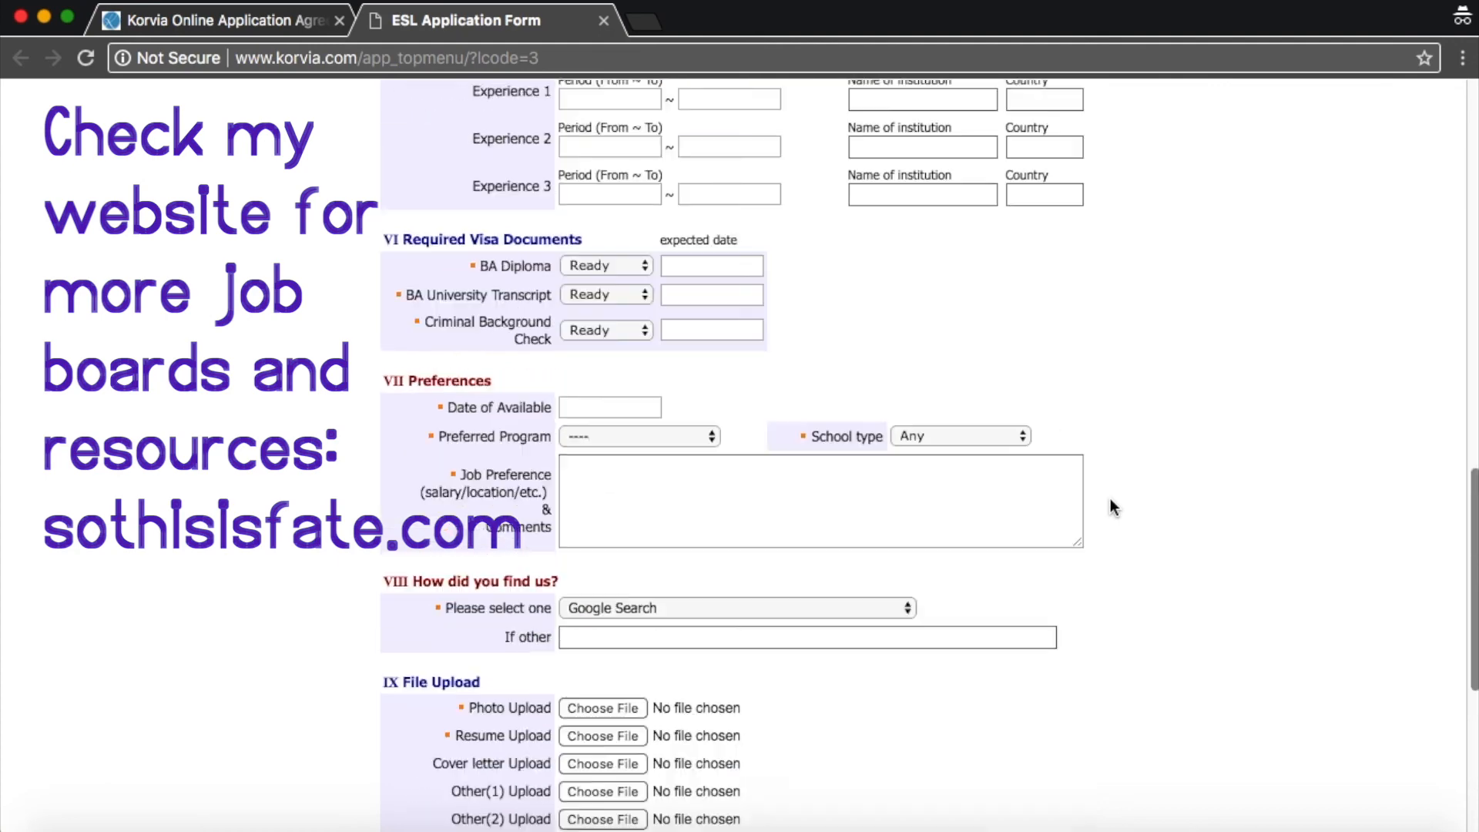
pyautogui.scroll(3)
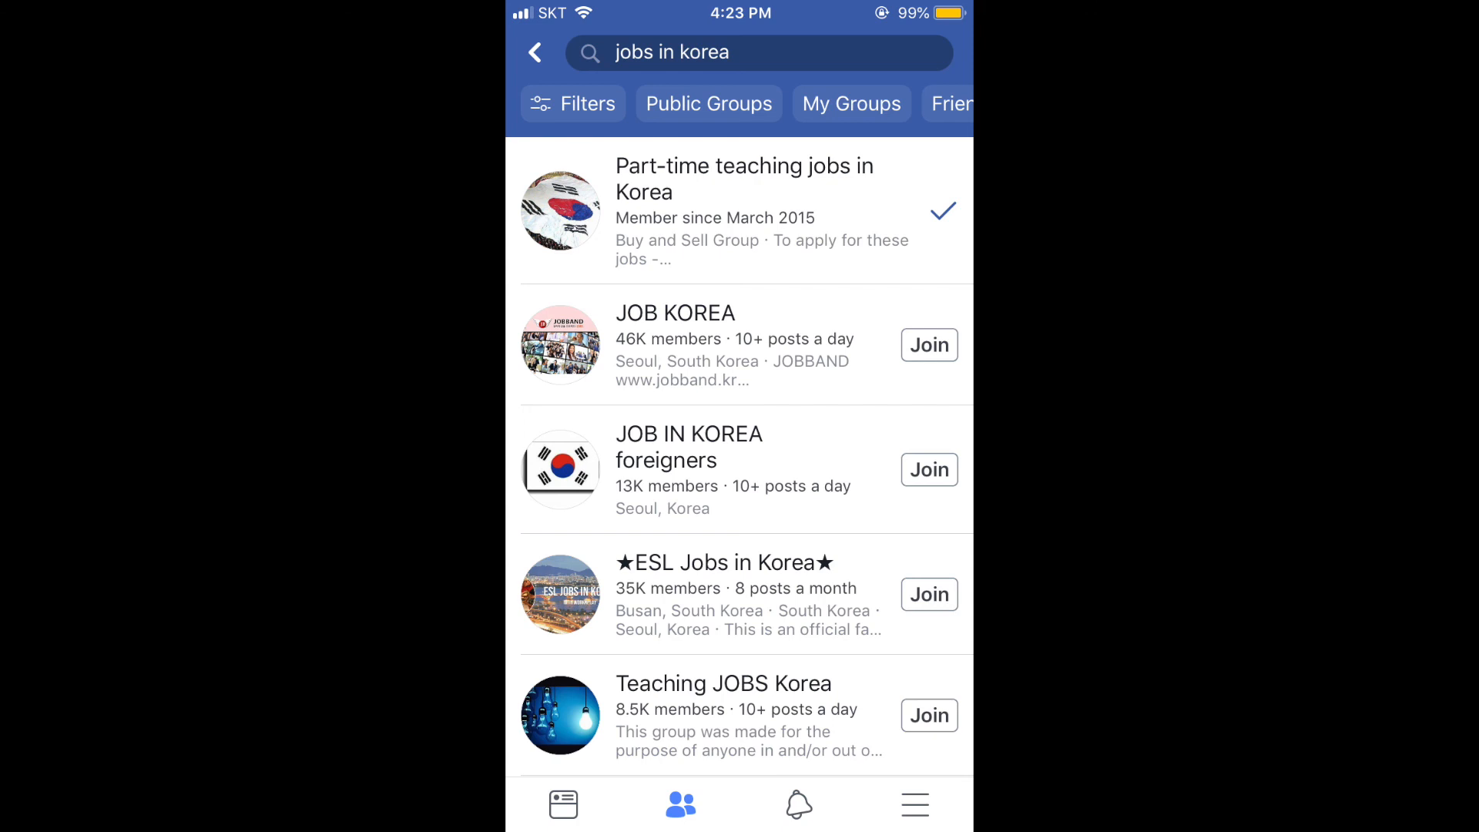
# Search Facebook groups for 'jobs in daegu' to list groups like Daegu Jobs.
pyautogui.write('jobs in daegu')
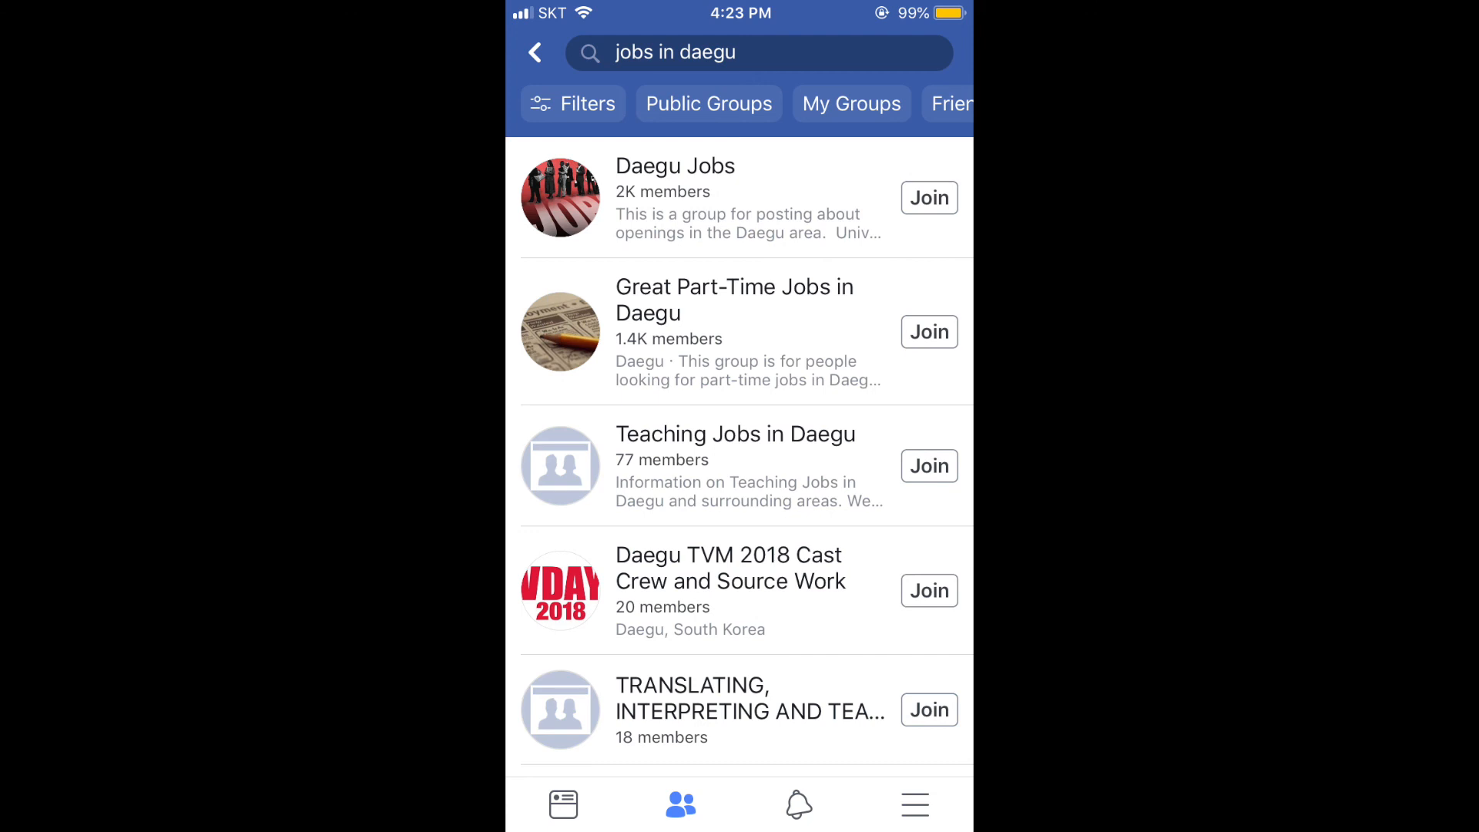